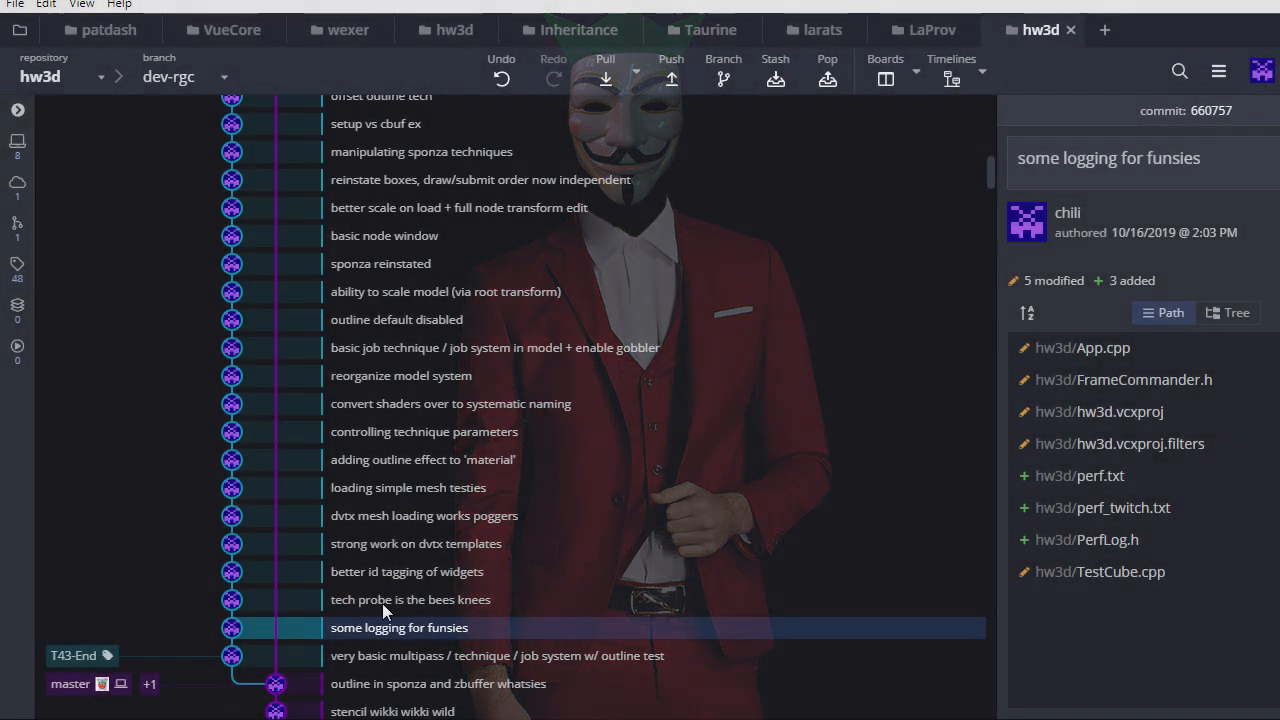
- Review and close the added PerfLog.h diff, then select 'tech probe is the bees knees'
{"action": "scroll", "scroll_direction": "down", "scroll_amount": 3}
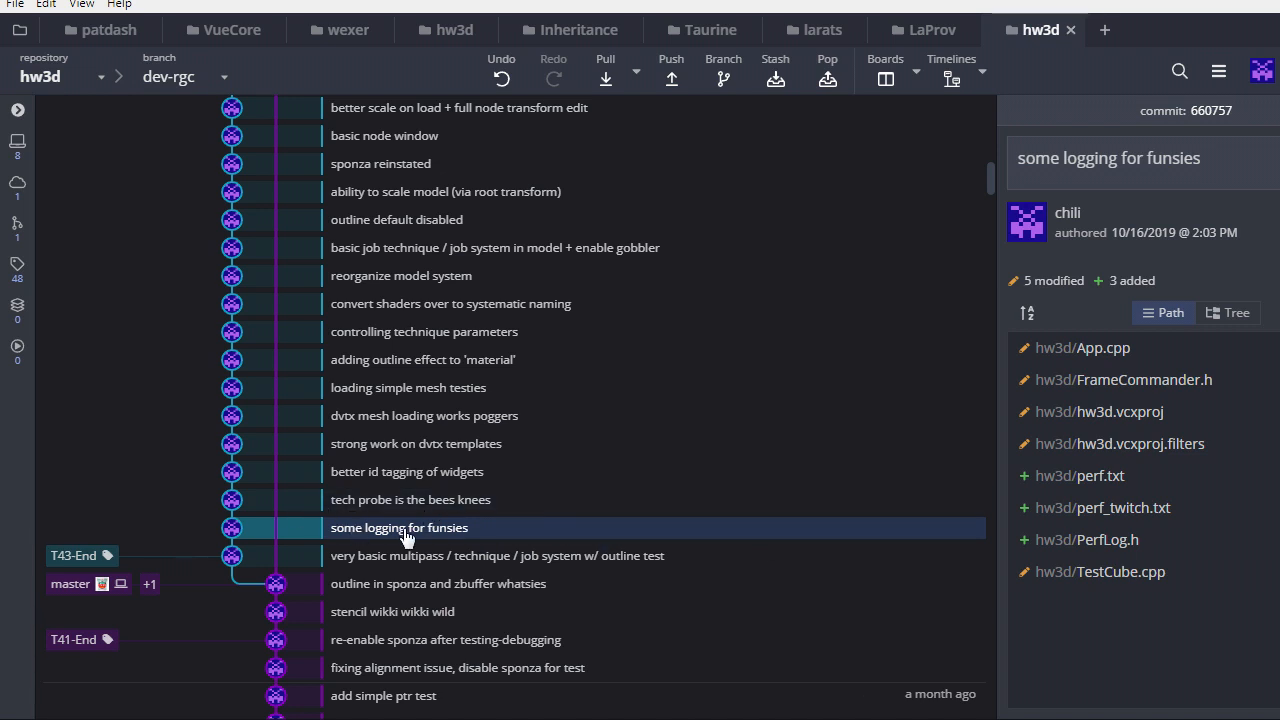
{"action": "mouse_move", "coordinate": [448, 532]}
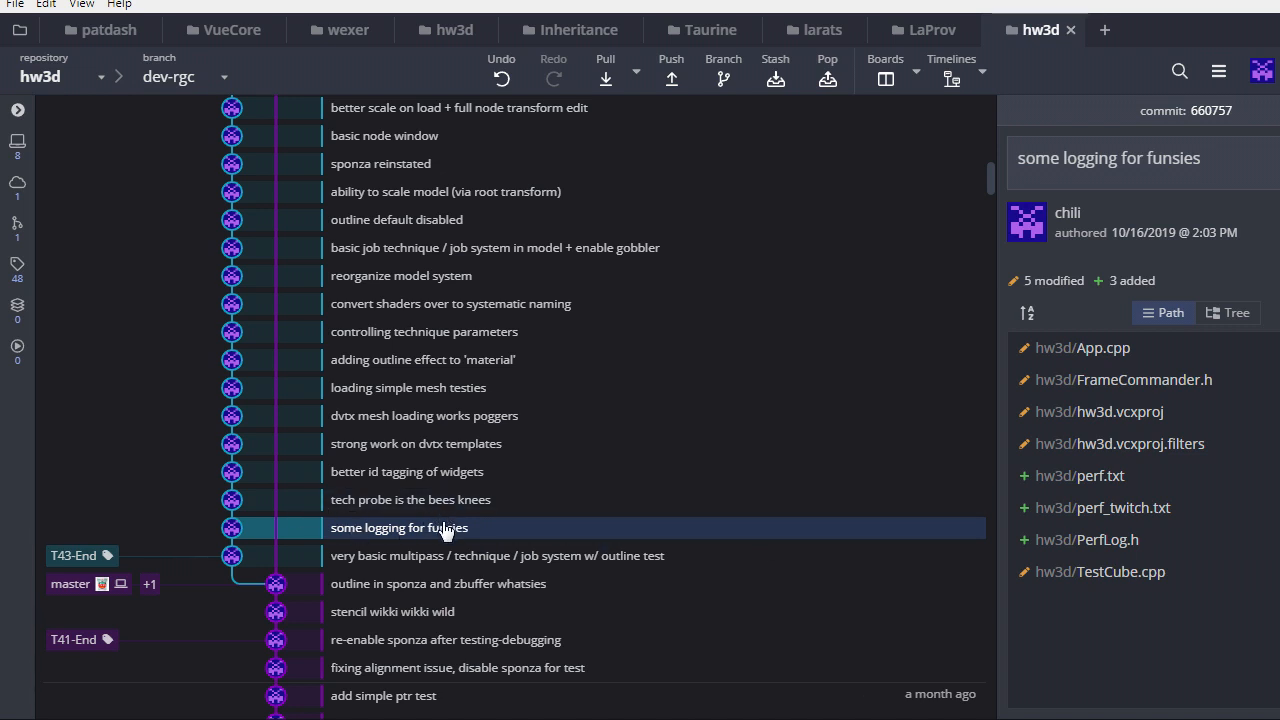
{"action": "mouse_move", "coordinate": [350, 533]}
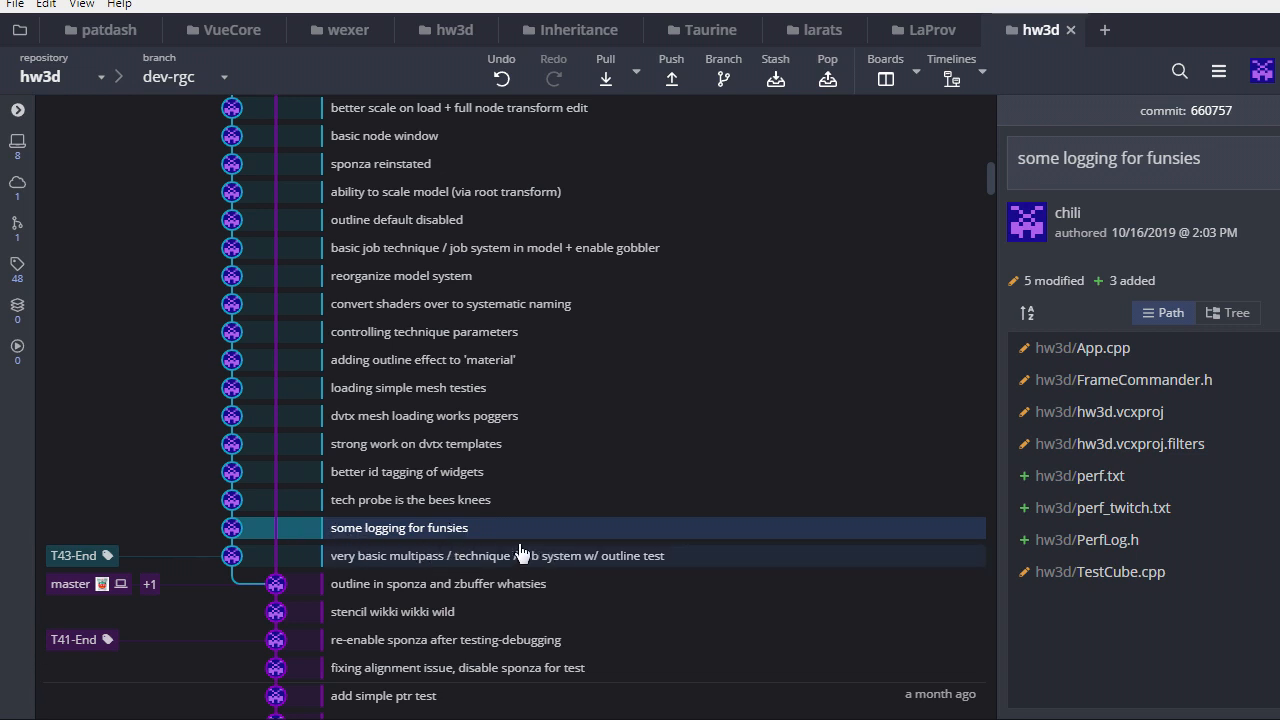
{"action": "mouse_move", "coordinate": [447, 555]}
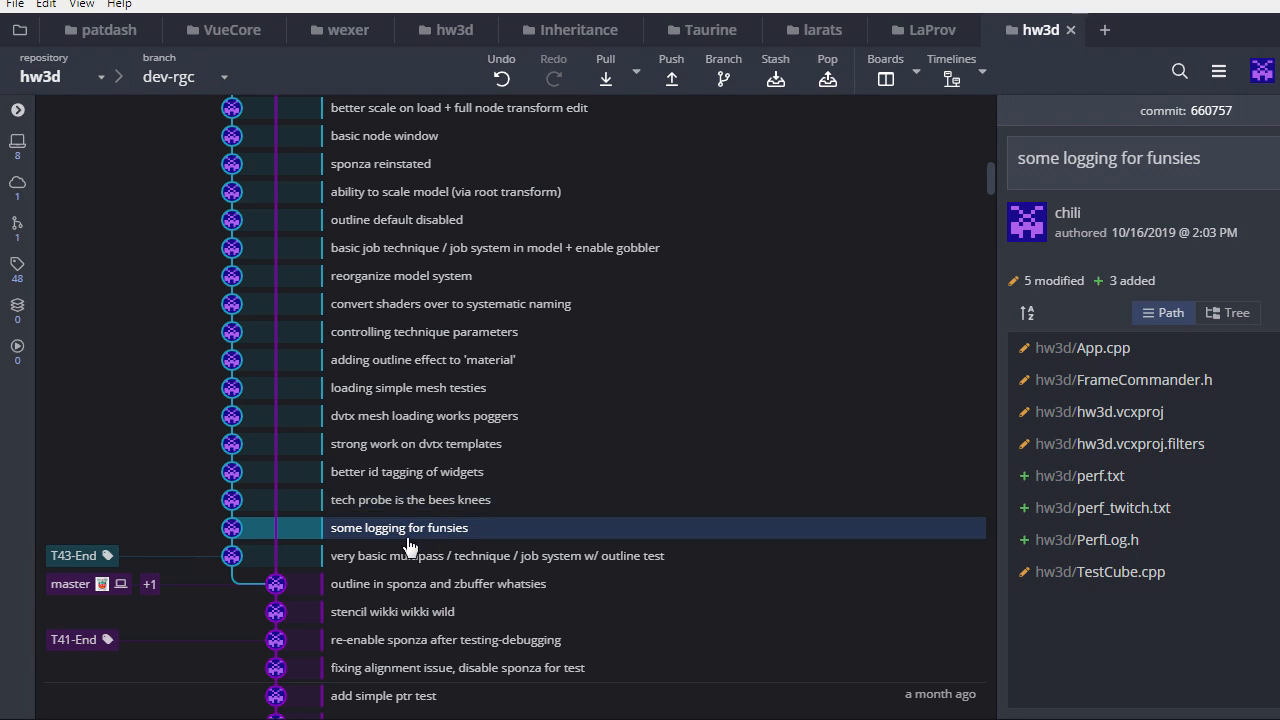
{"action": "mouse_move", "coordinate": [1086, 539]}
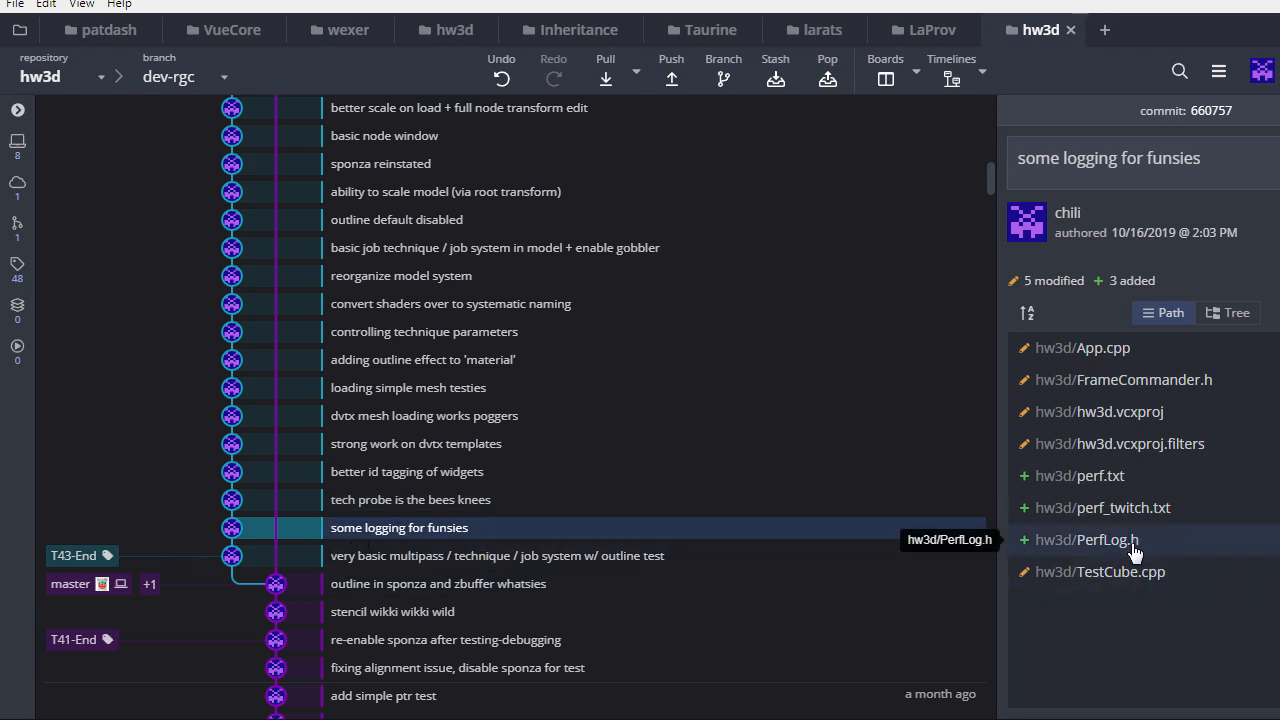
{"action": "left_click", "coordinate": [1086, 539]}
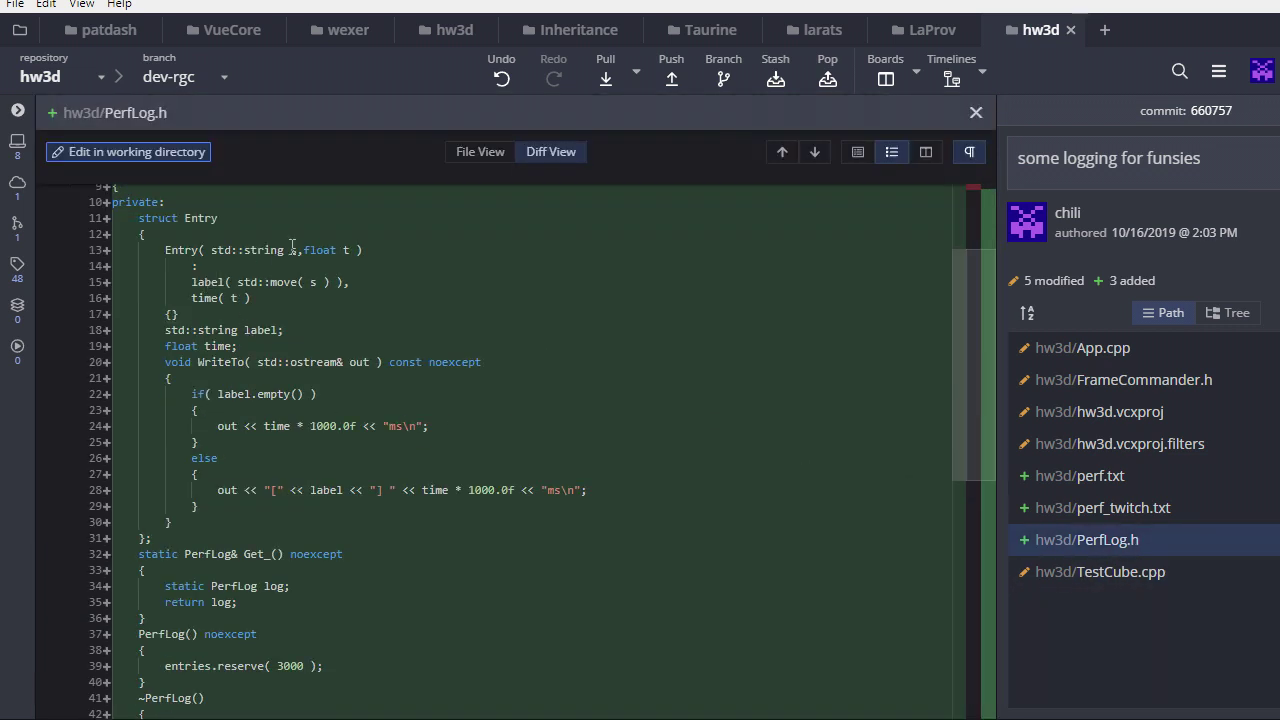
{"action": "scroll", "scroll_direction": "down", "scroll_amount": 3}
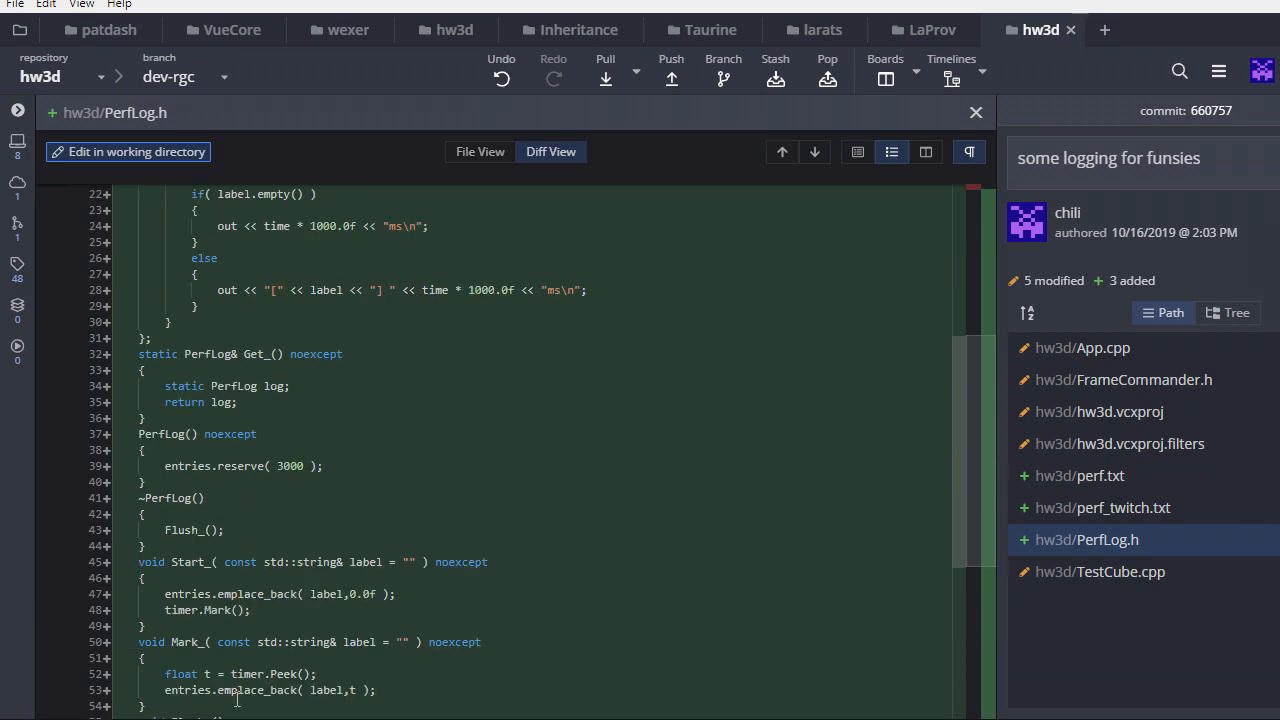
{"action": "left_click", "coordinate": [974, 112]}
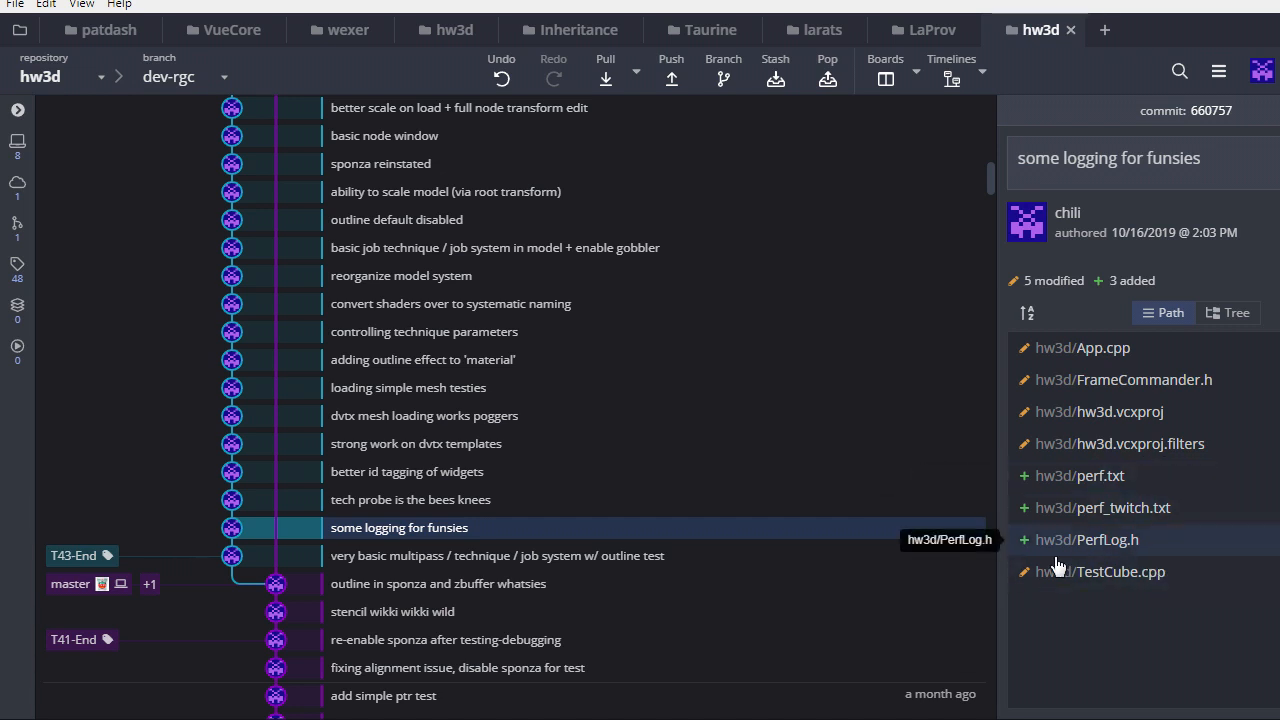
{"action": "mouse_move", "coordinate": [518, 510]}
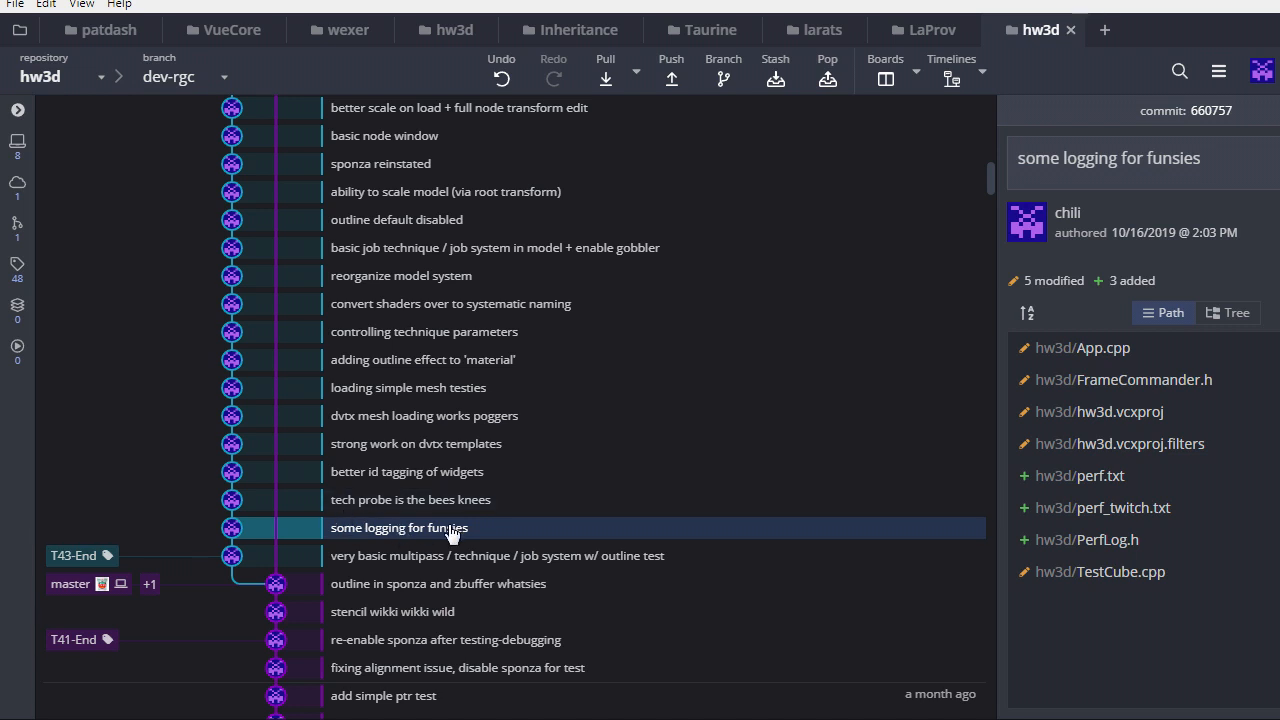
{"action": "left_click", "coordinate": [410, 499]}
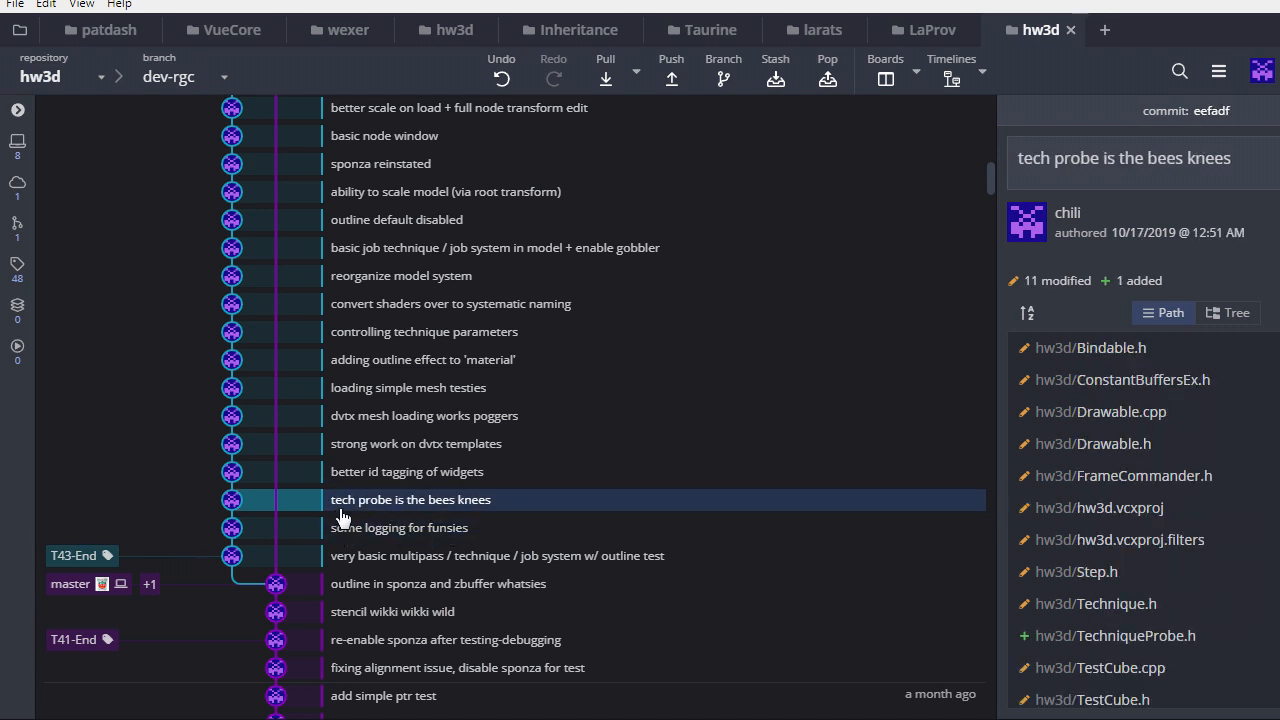
{"action": "mouse_move", "coordinate": [416, 512]}
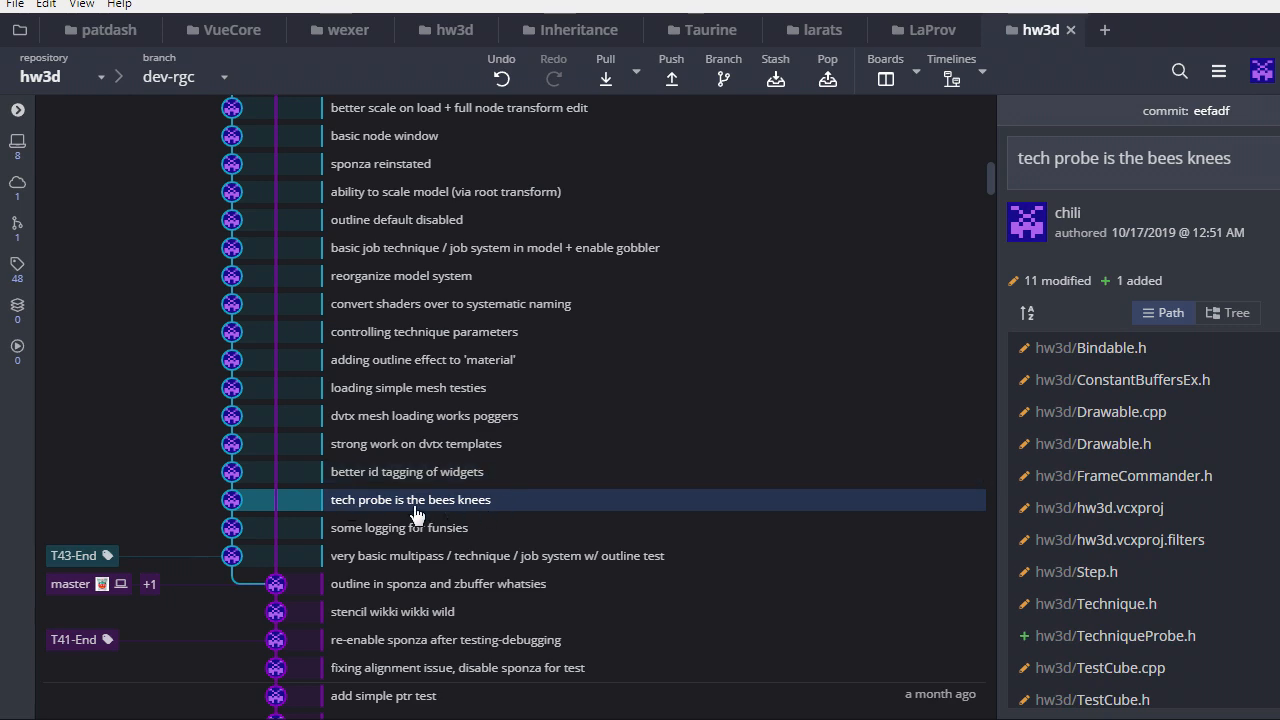
{"action": "mouse_move", "coordinate": [425, 514]}
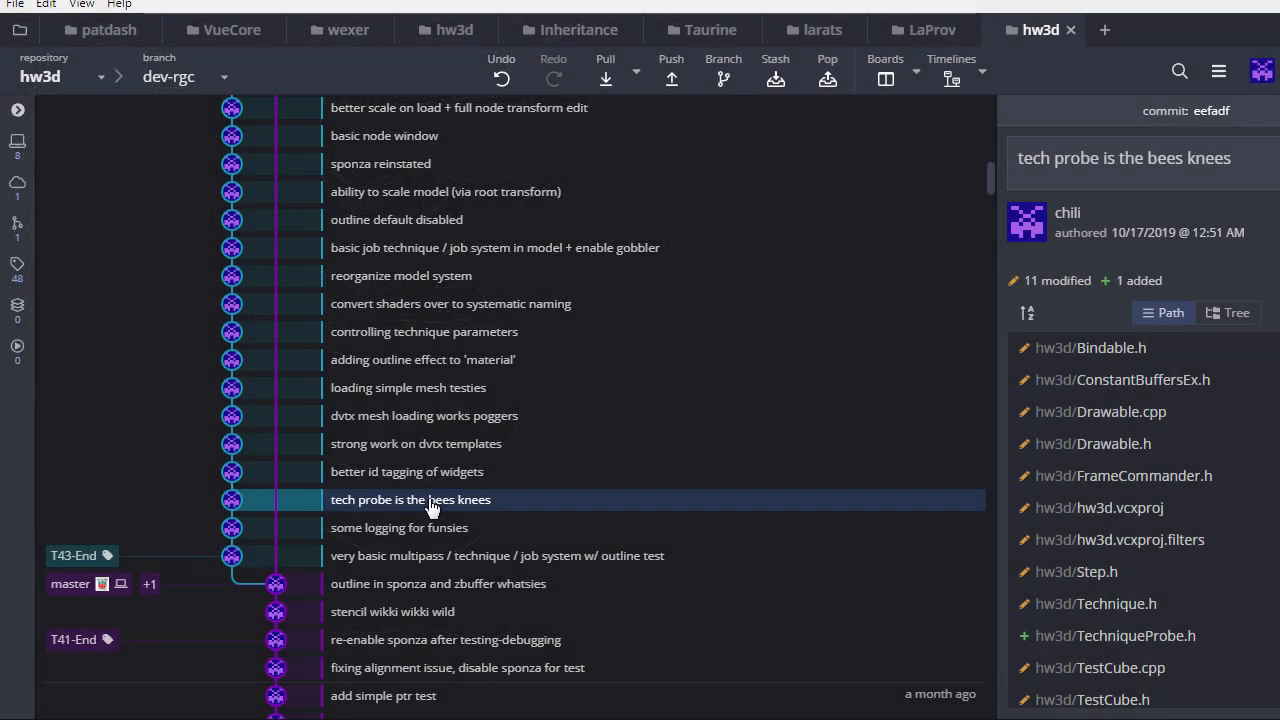
- Study TechniqueProbe.h's class and VisitBuffer(Dcb::Buffer) declaration, then view Technique.h's diff
{"action": "left_click", "coordinate": [1125, 635]}
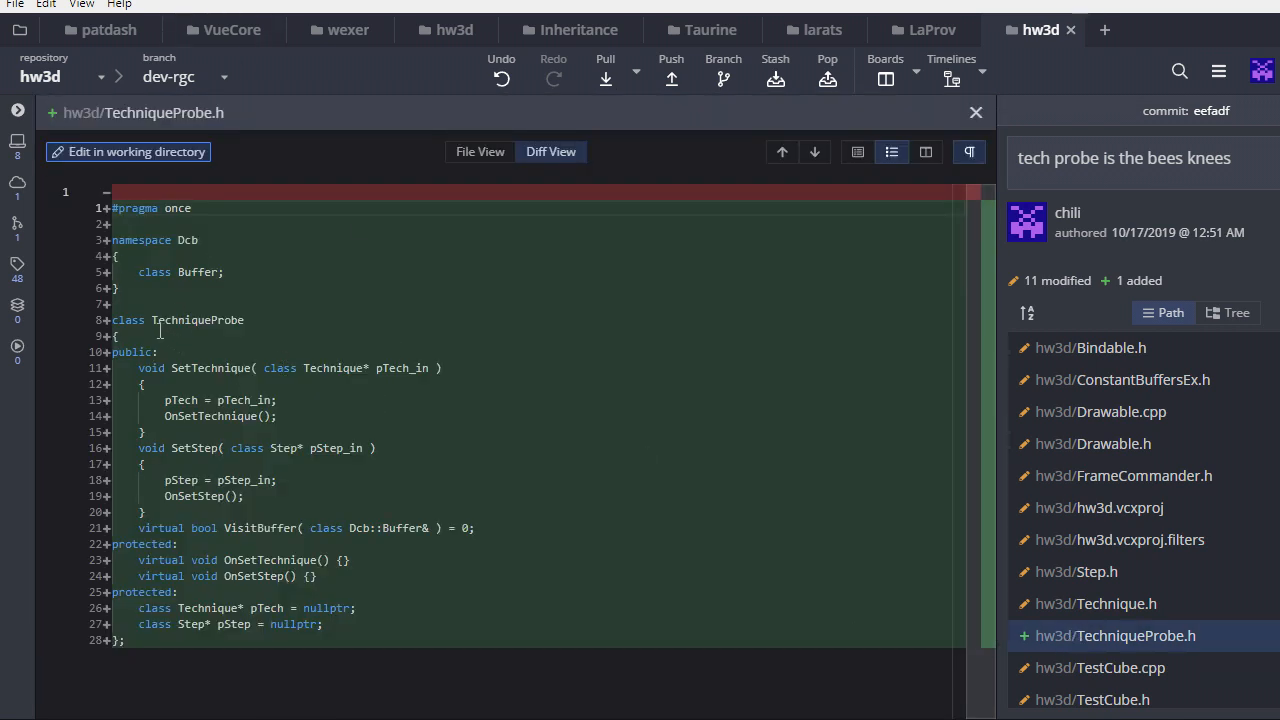
{"action": "mouse_move", "coordinate": [290, 384]}
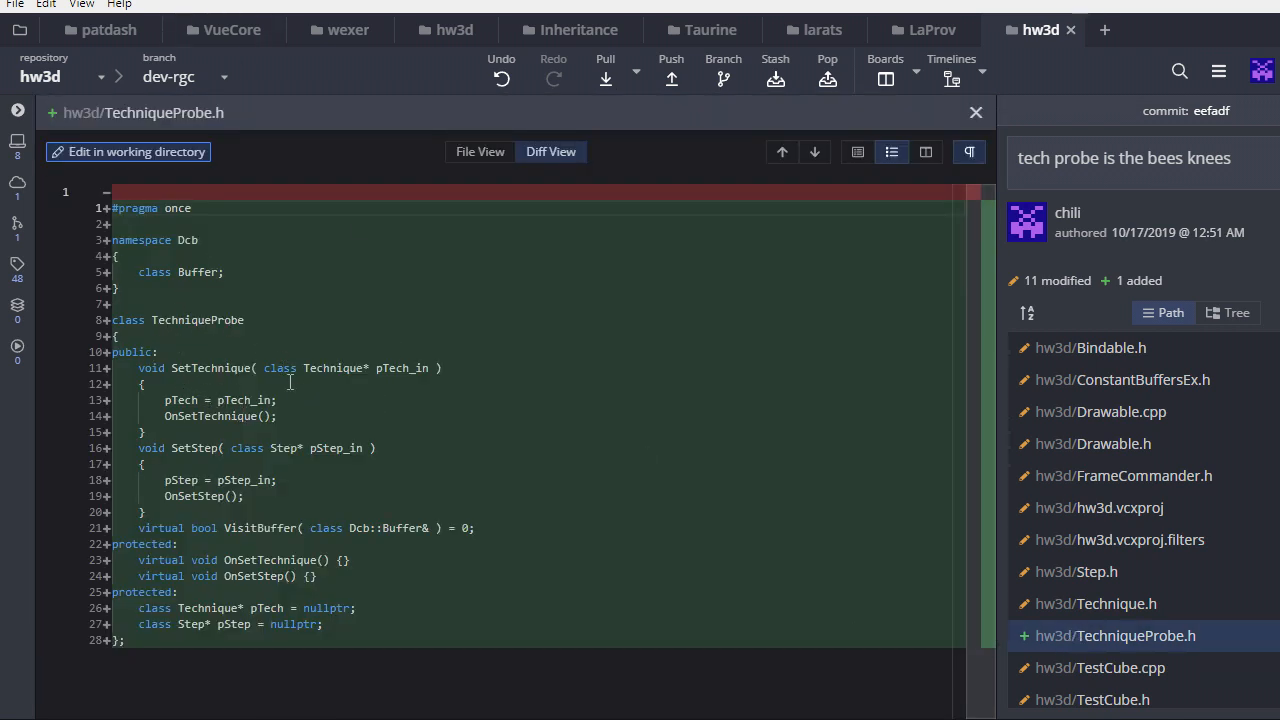
{"action": "double_click", "coordinate": [197, 320]}
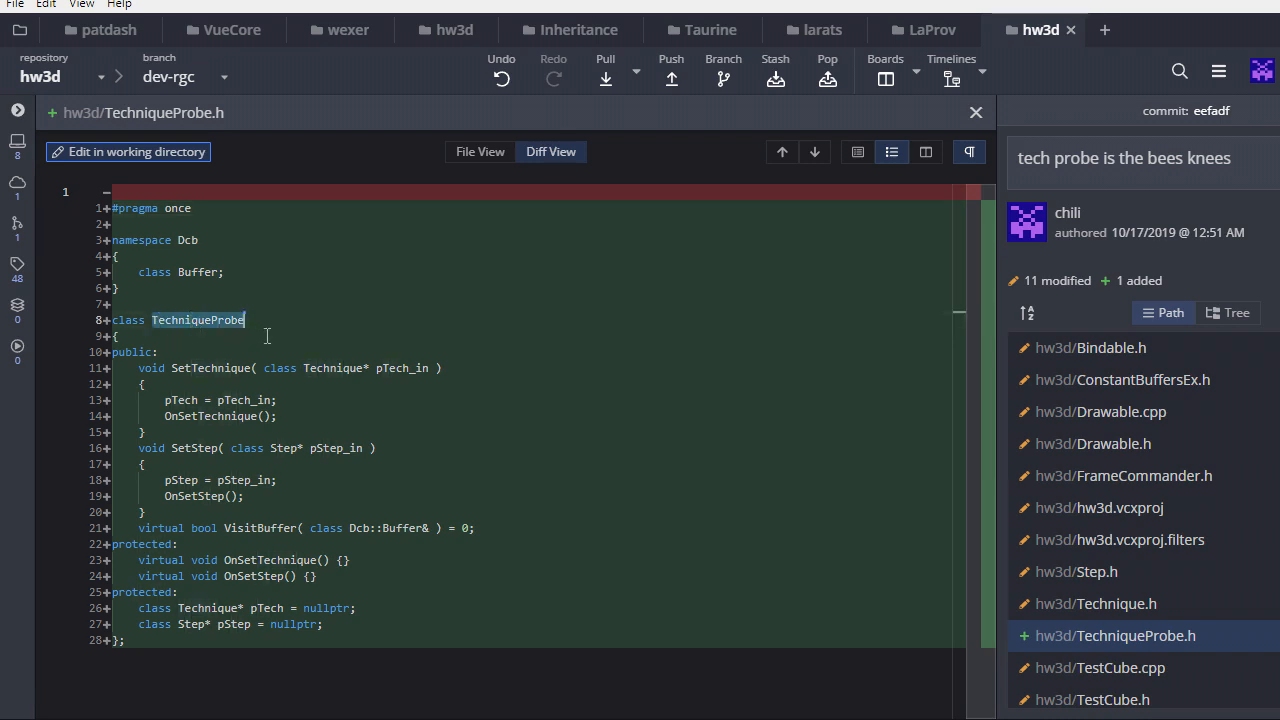
{"action": "mouse_move", "coordinate": [205, 333]}
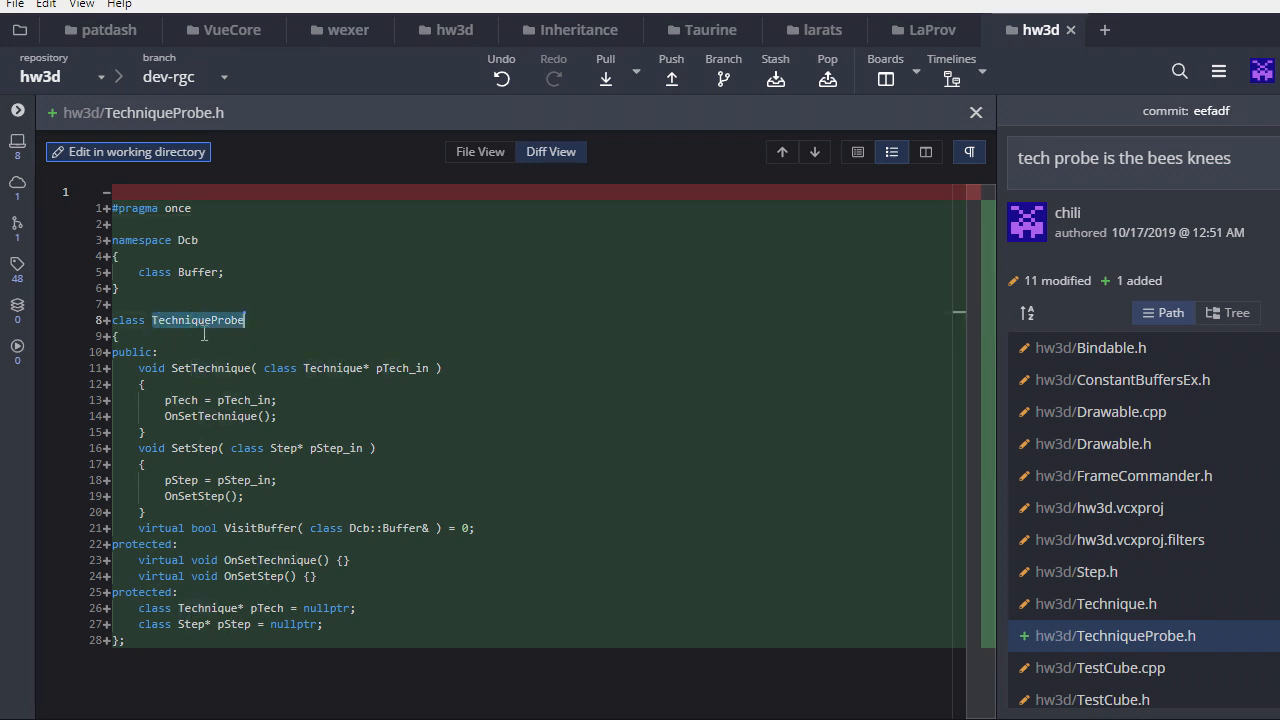
{"action": "mouse_move", "coordinate": [272, 353]}
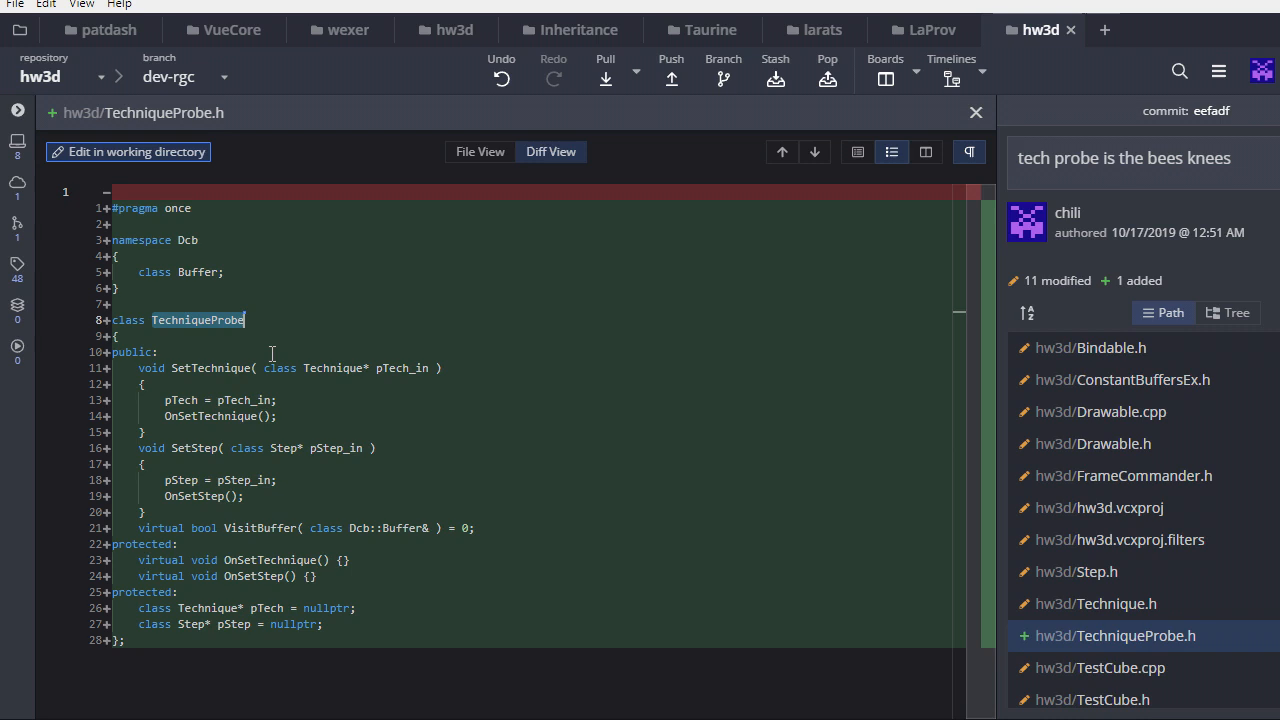
{"action": "mouse_move", "coordinate": [267, 461]}
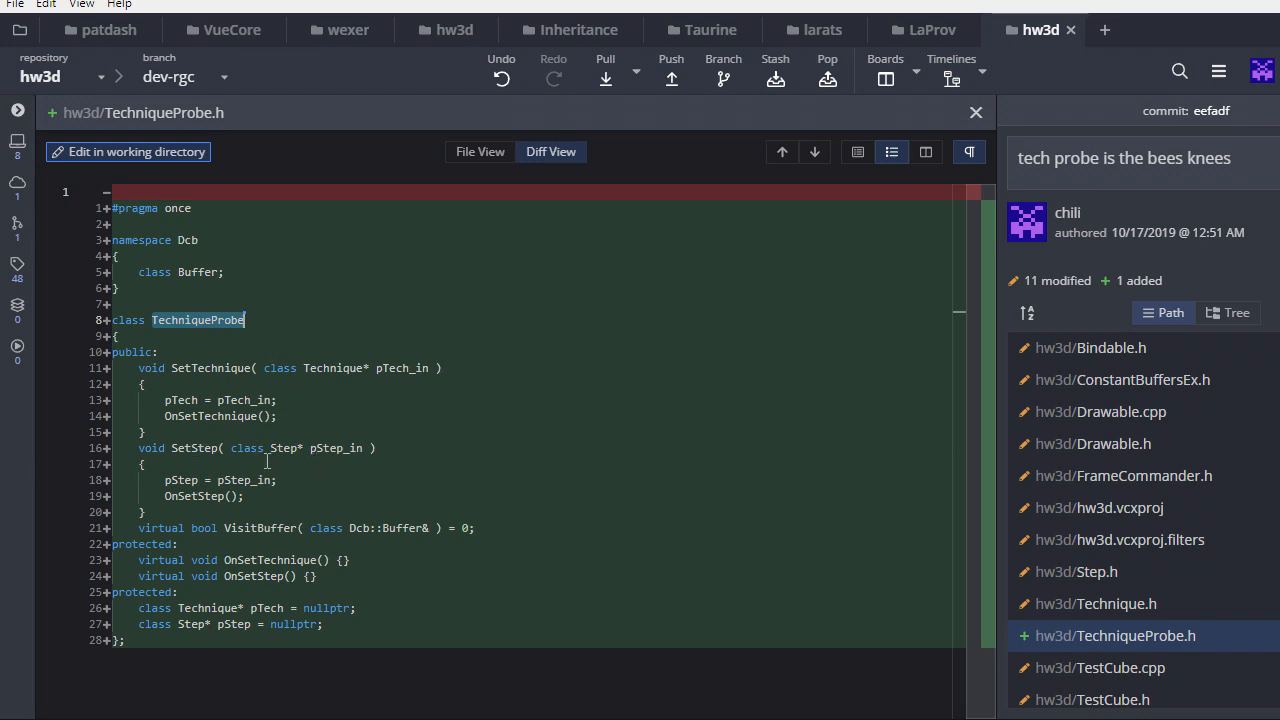
{"action": "mouse_move", "coordinate": [278, 440]}
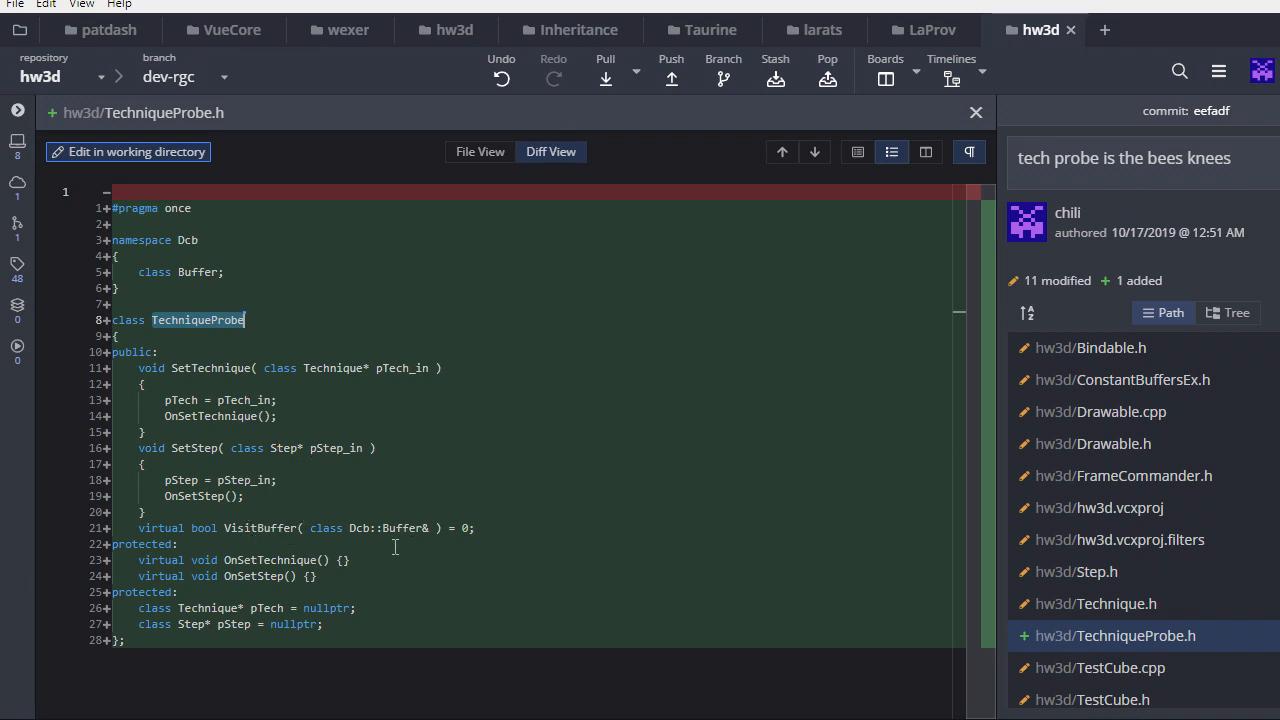
{"action": "double_click", "coordinate": [389, 528]}
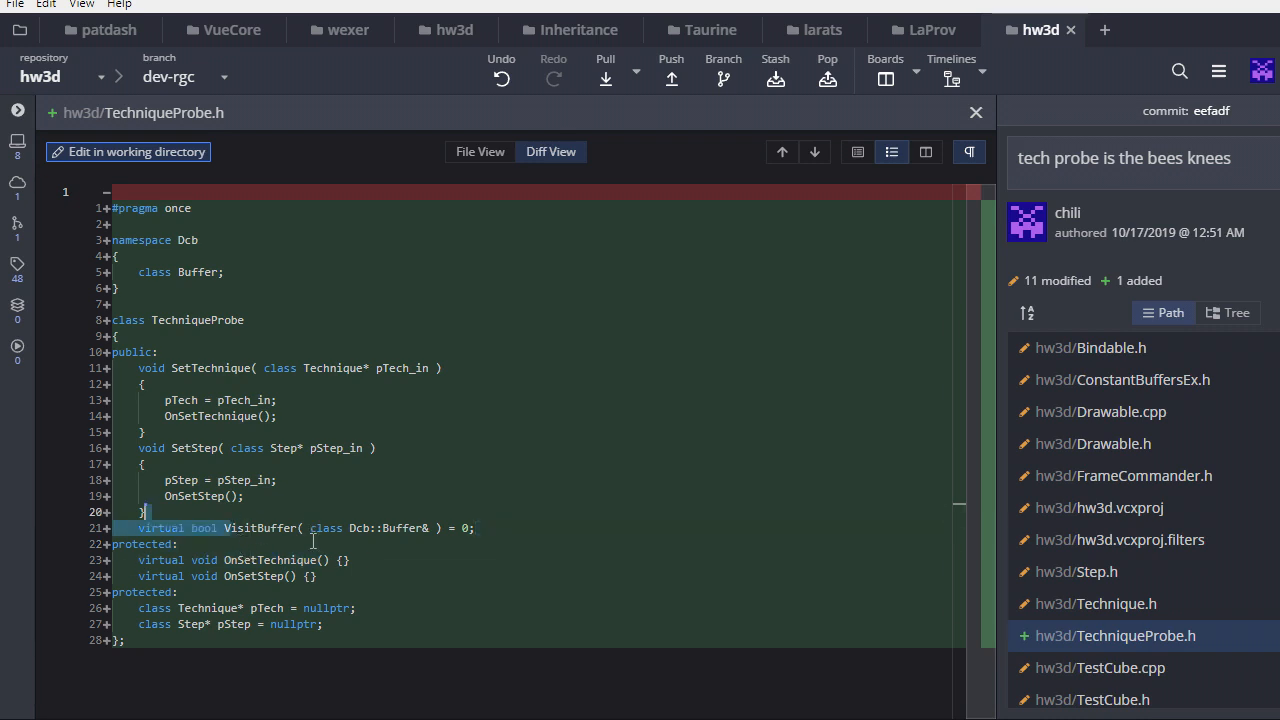
{"action": "double_click", "coordinate": [185, 320]}
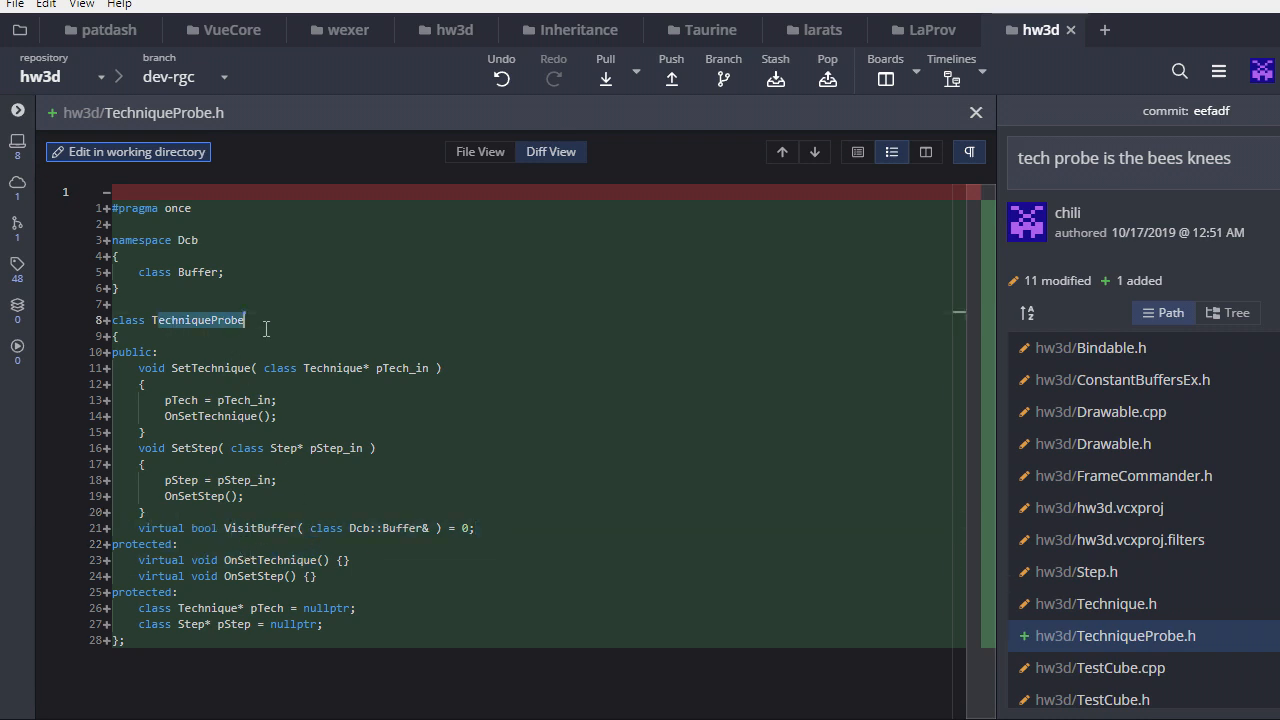
{"action": "double_click", "coordinate": [400, 528]}
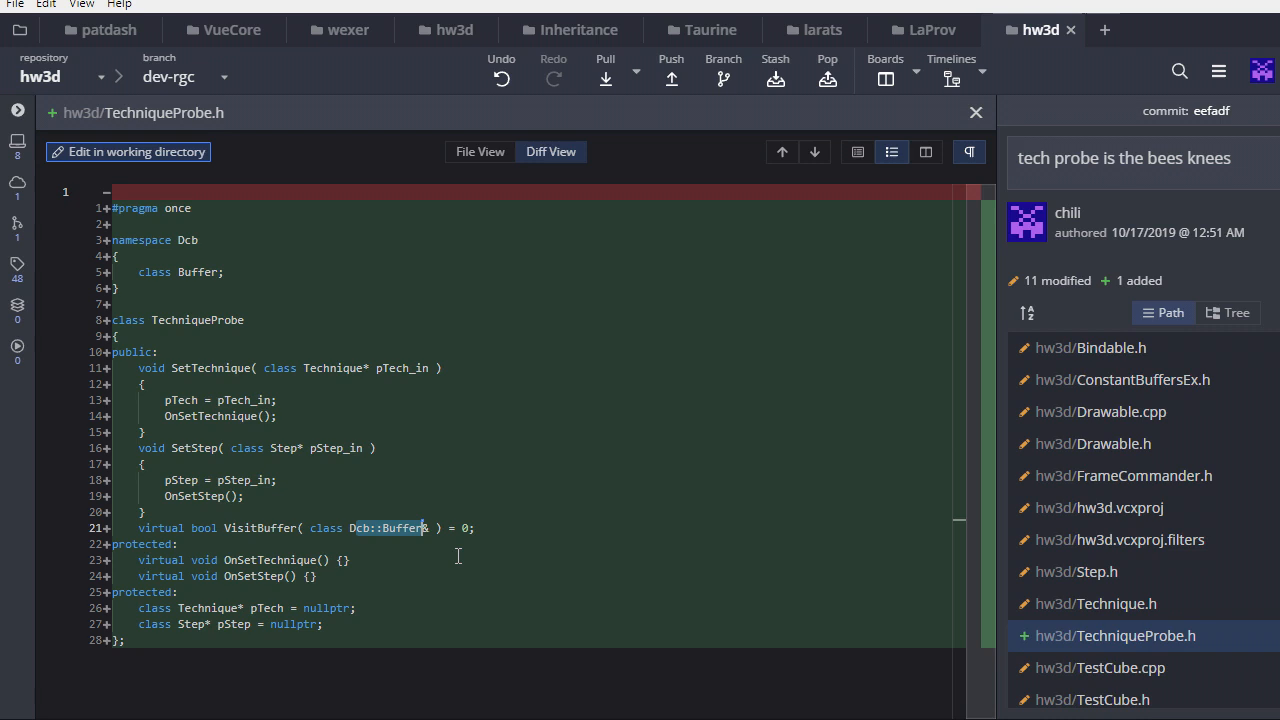
{"action": "mouse_move", "coordinate": [402, 559]}
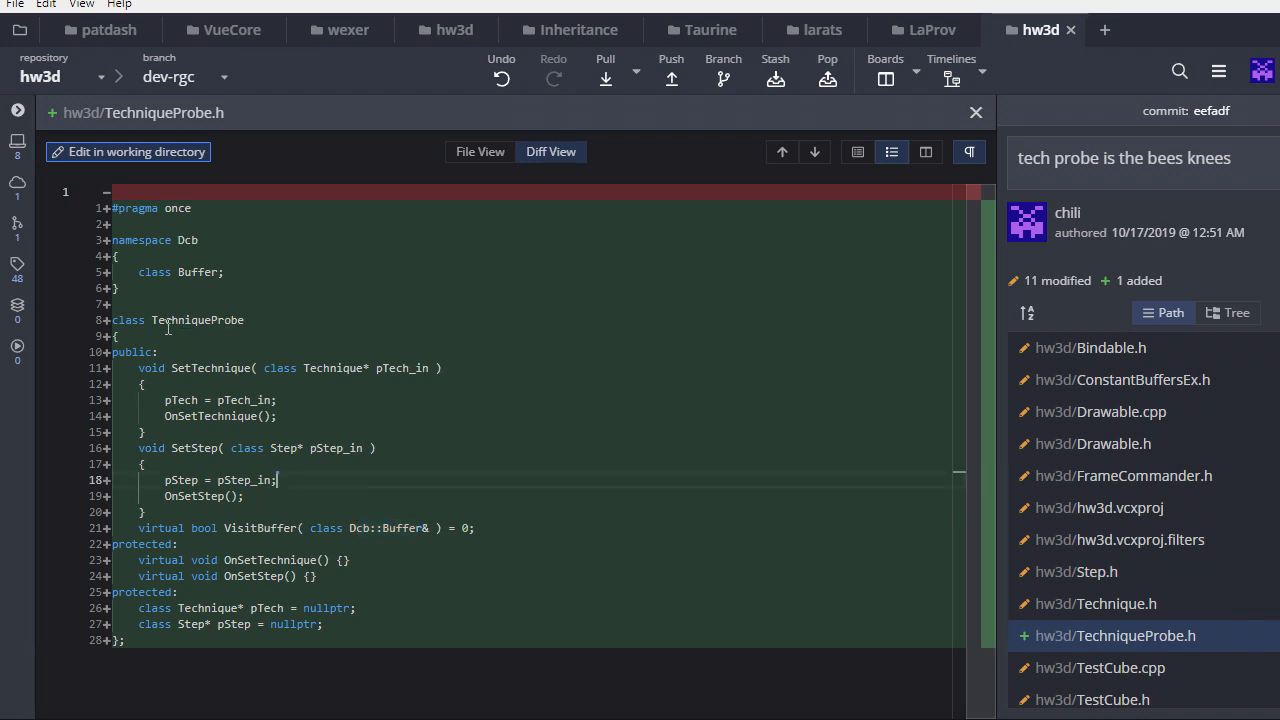
{"action": "double_click", "coordinate": [198, 320]}
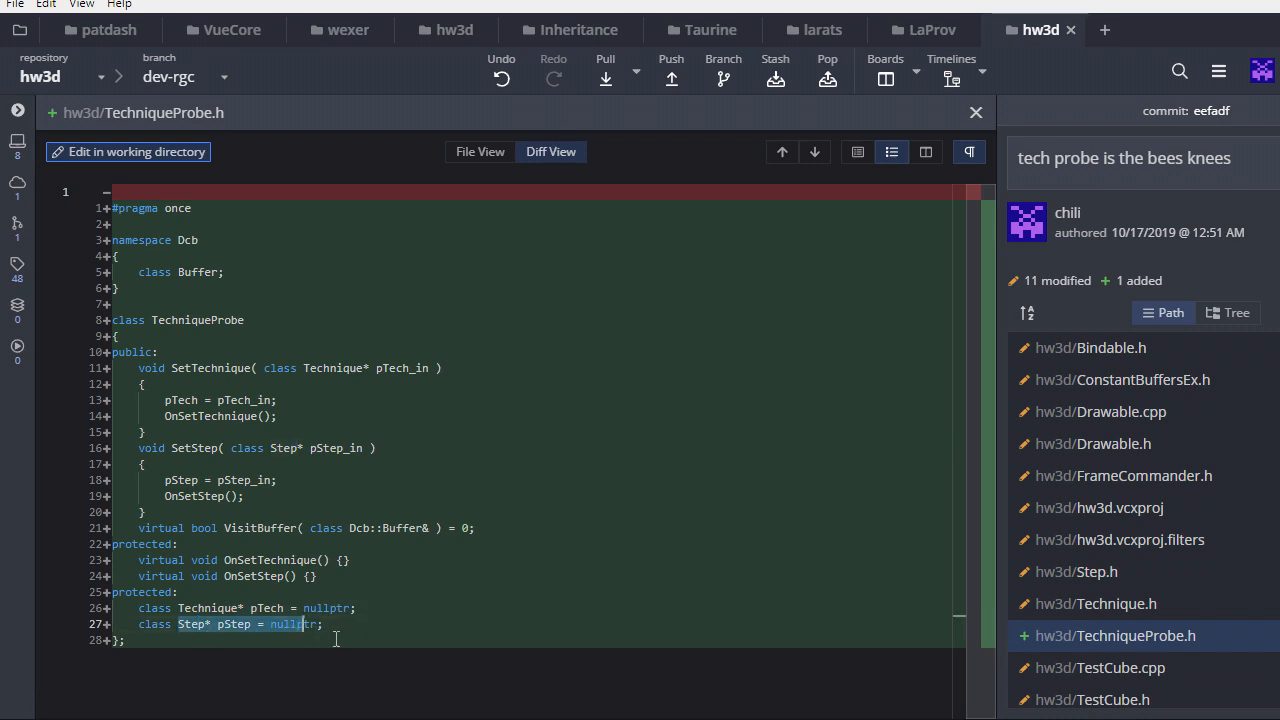
{"action": "mouse_move", "coordinate": [339, 644]}
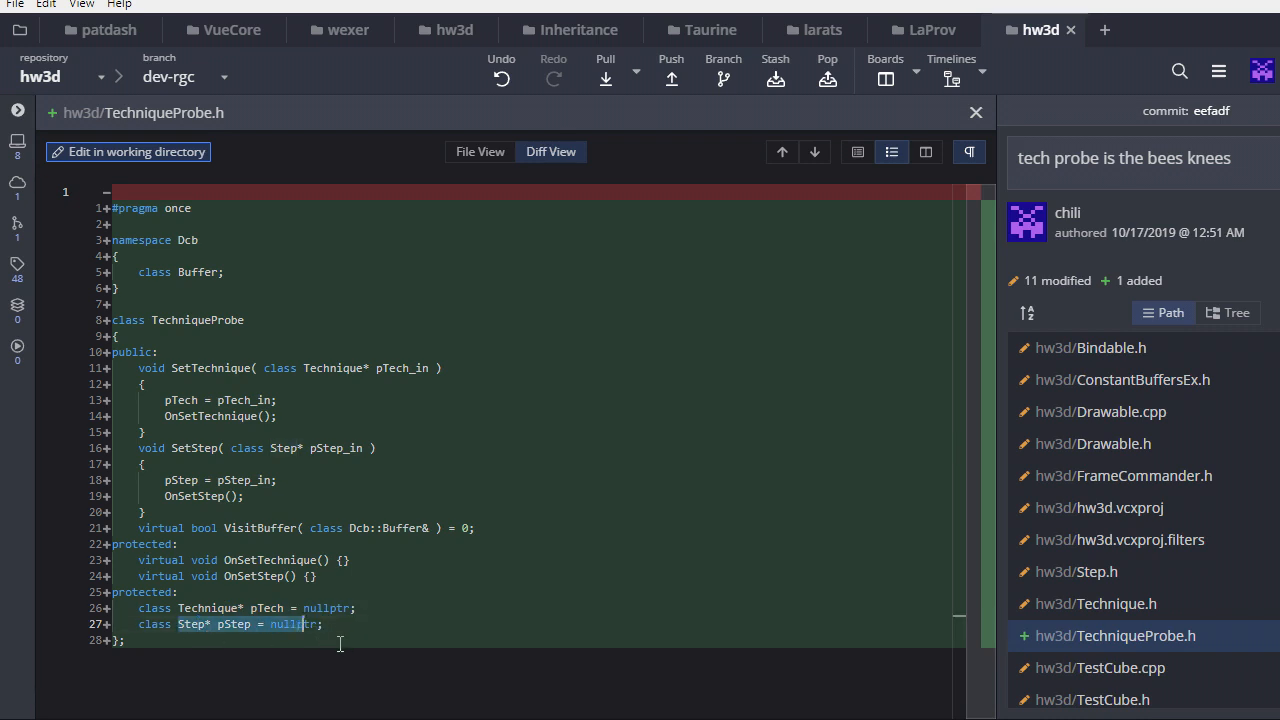
{"action": "left_click", "coordinate": [1104, 596]}
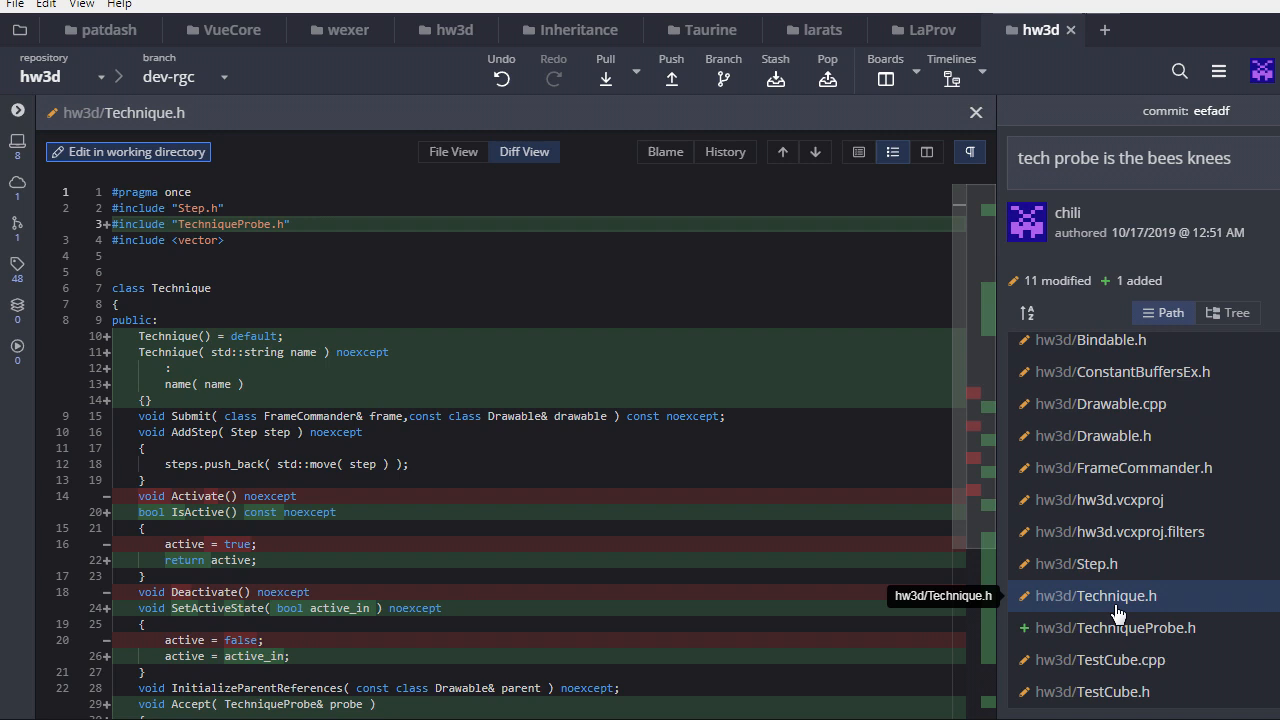
- Mark Technique.h's new Accept taking a TechniqueProbe, then view Step.h's diff
{"action": "scroll", "scroll_direction": "down", "scroll_amount": 3}
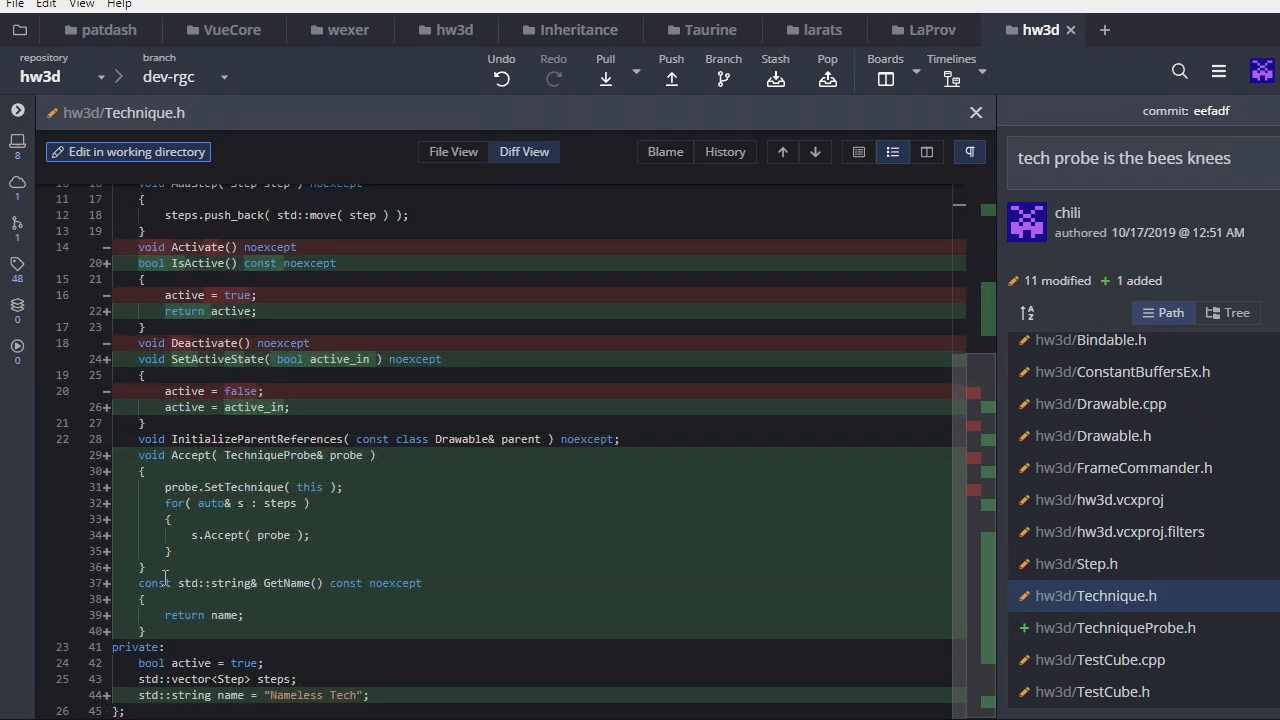
{"action": "left_click_drag", "start_coordinate": [150, 455], "coordinate": [150, 567]}
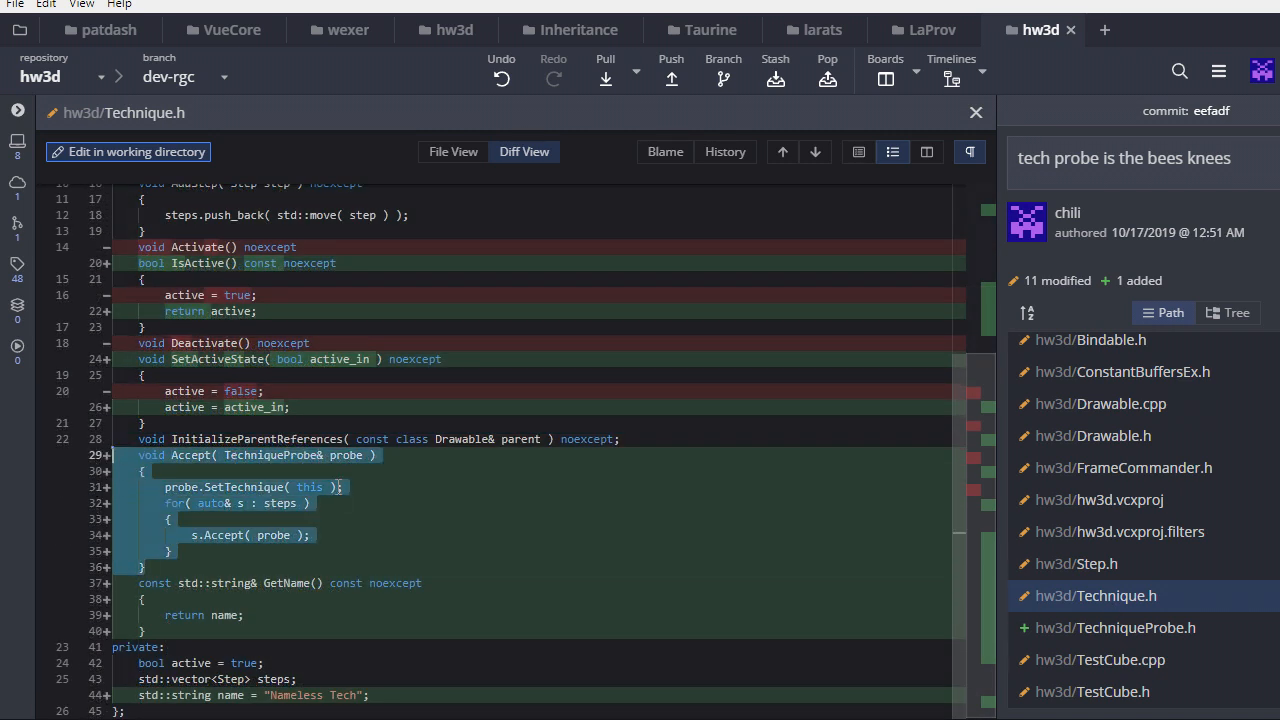
{"action": "mouse_move", "coordinate": [331, 511]}
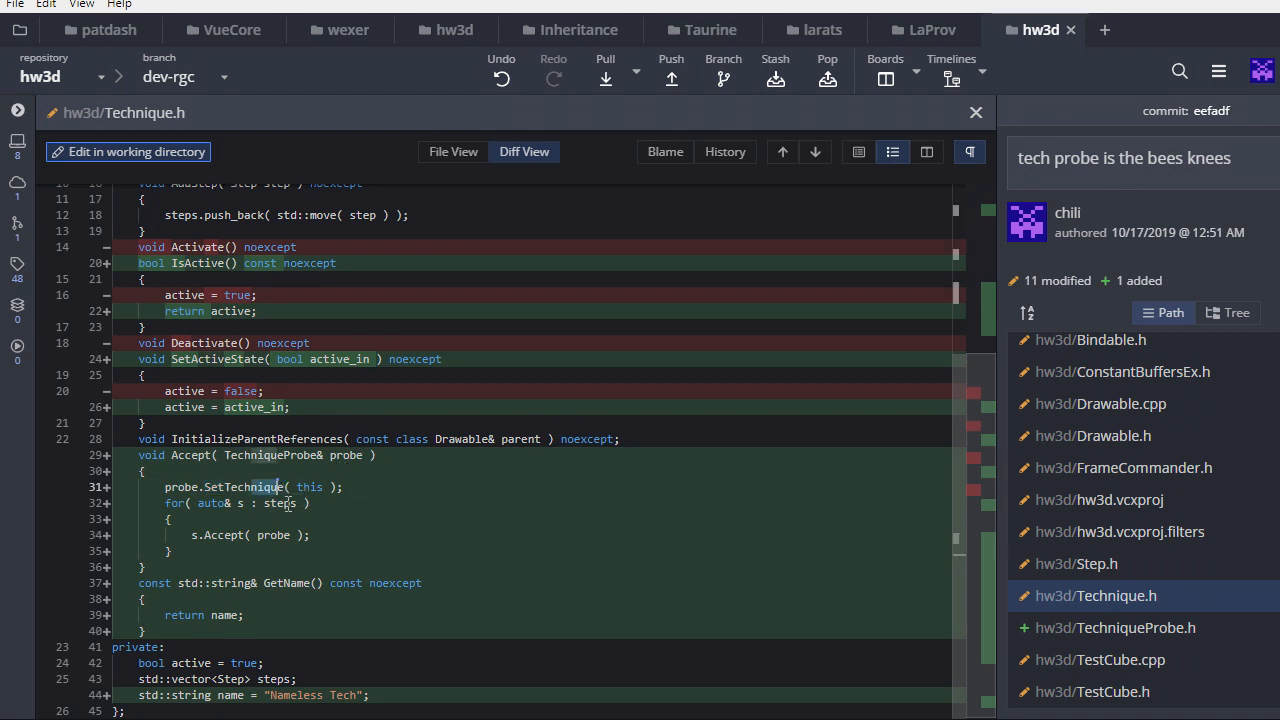
{"action": "left_click", "coordinate": [1073, 563]}
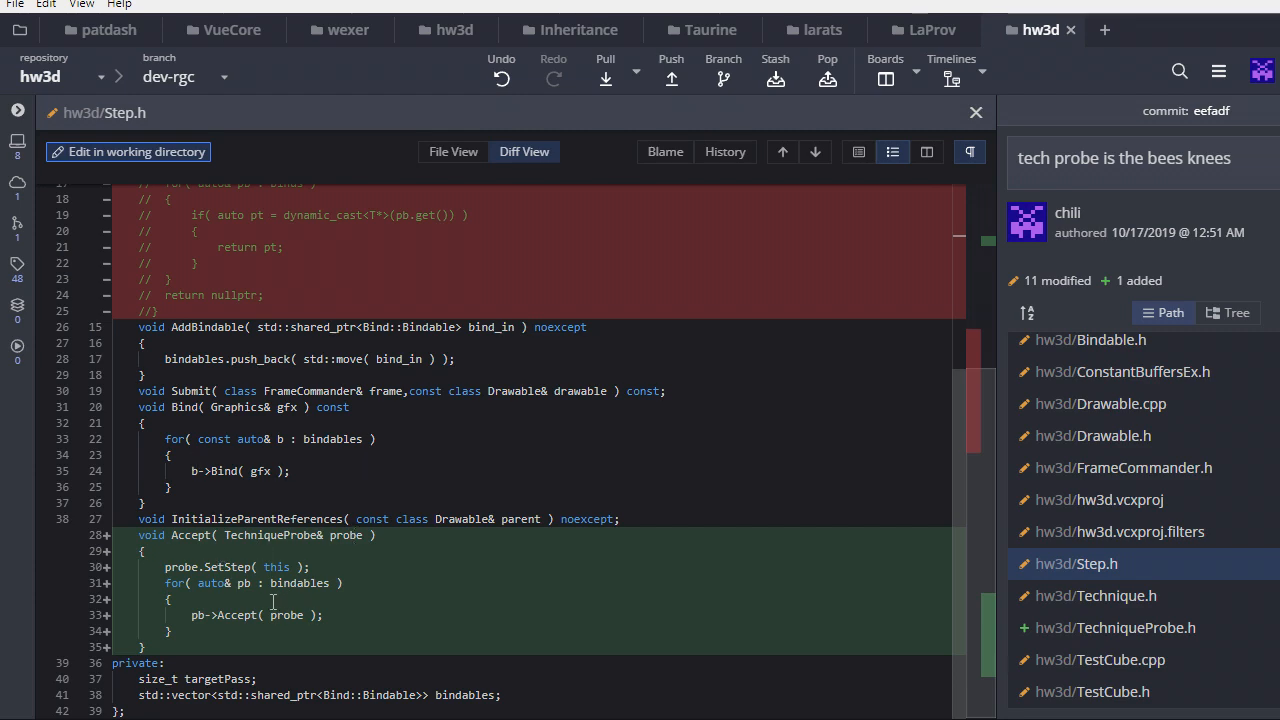
- View Bindable.h's new empty virtual Accept, then ConstantBuffersEx.h's diff
{"action": "left_click", "coordinate": [1092, 347]}
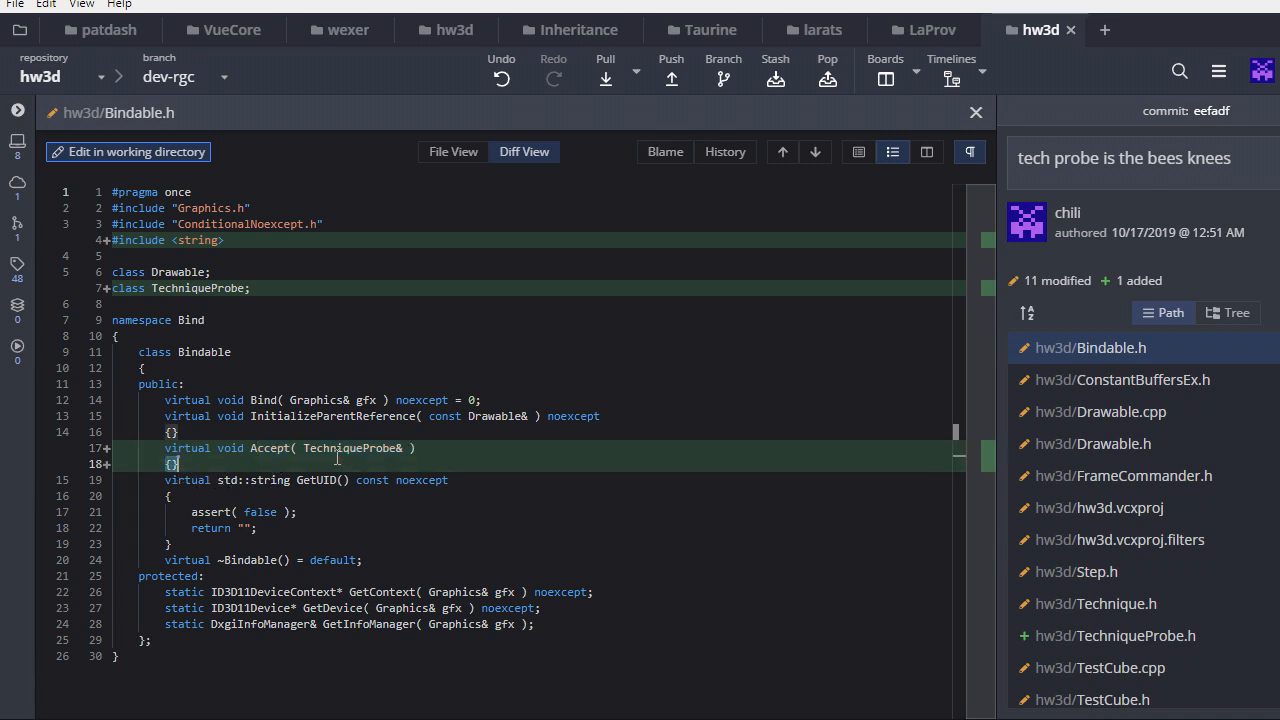
{"action": "mouse_move", "coordinate": [360, 470]}
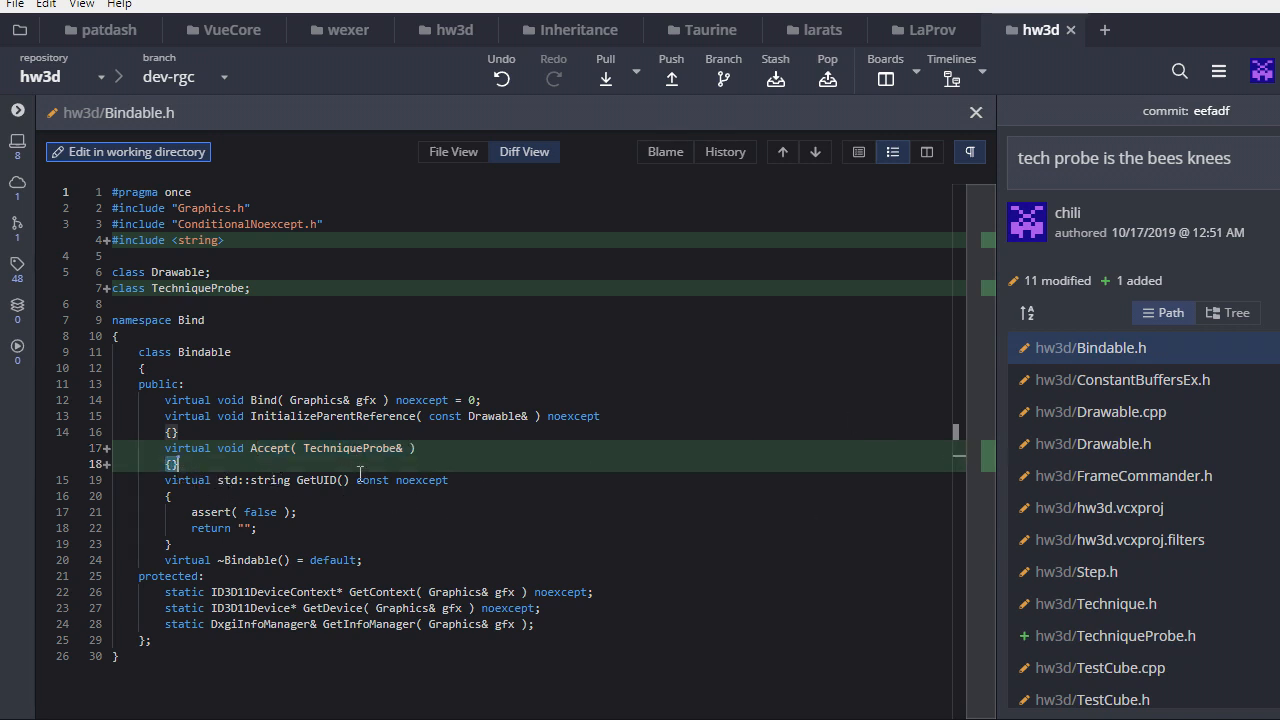
{"action": "mouse_move", "coordinate": [249, 480]}
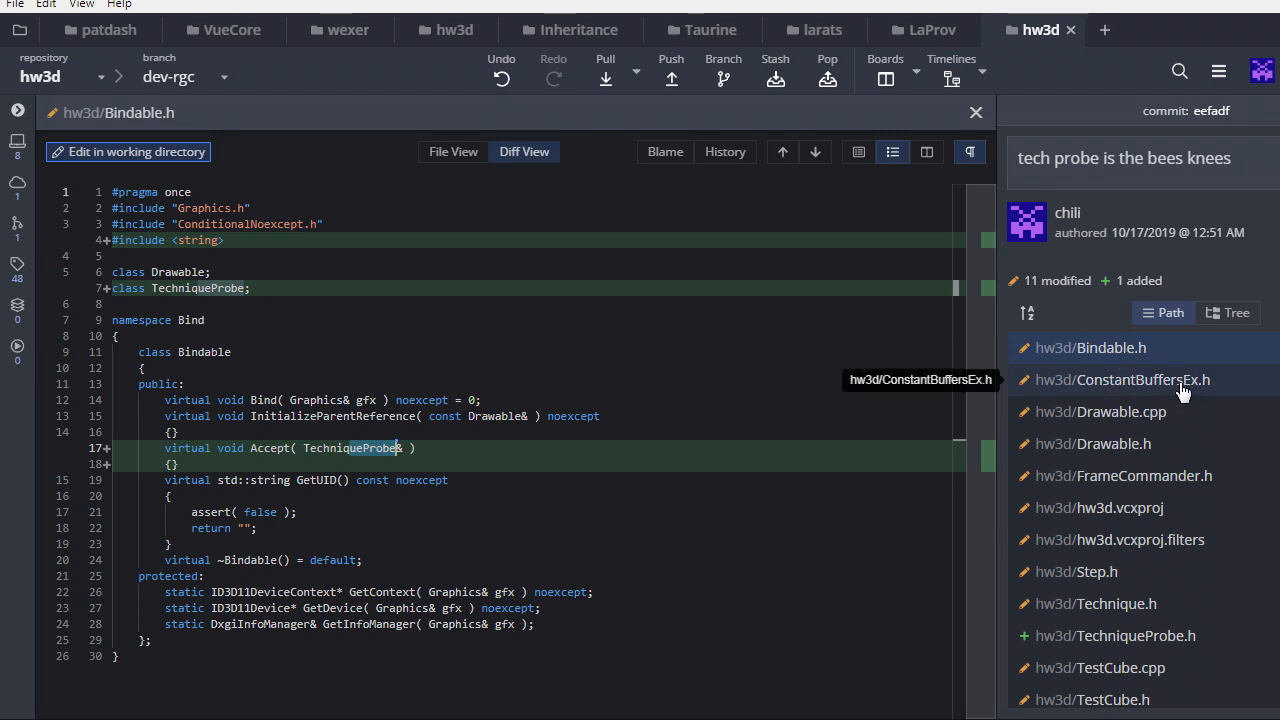
{"action": "left_click", "coordinate": [1122, 380]}
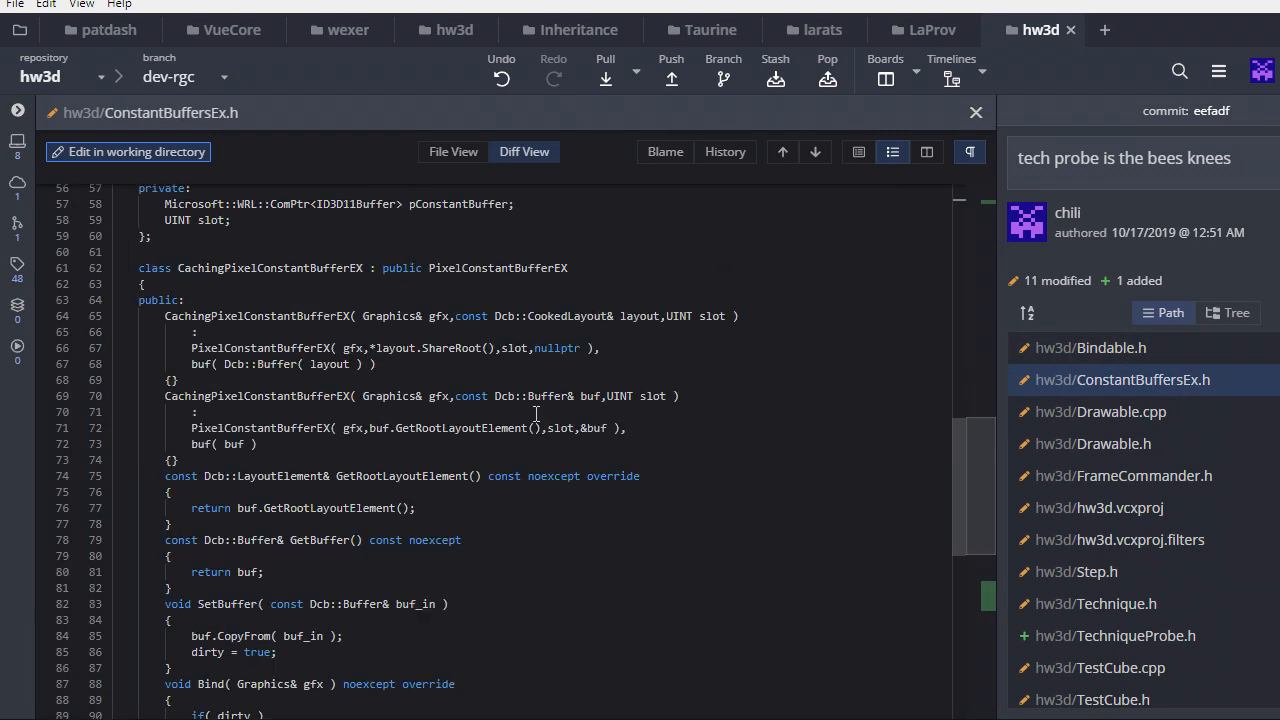
- Highlight probe and VisitBuffer in ConstantBuffersEx.h's Accept override, then revisit Bindable.h's diff
{"action": "scroll", "scroll_direction": "down", "scroll_amount": 3}
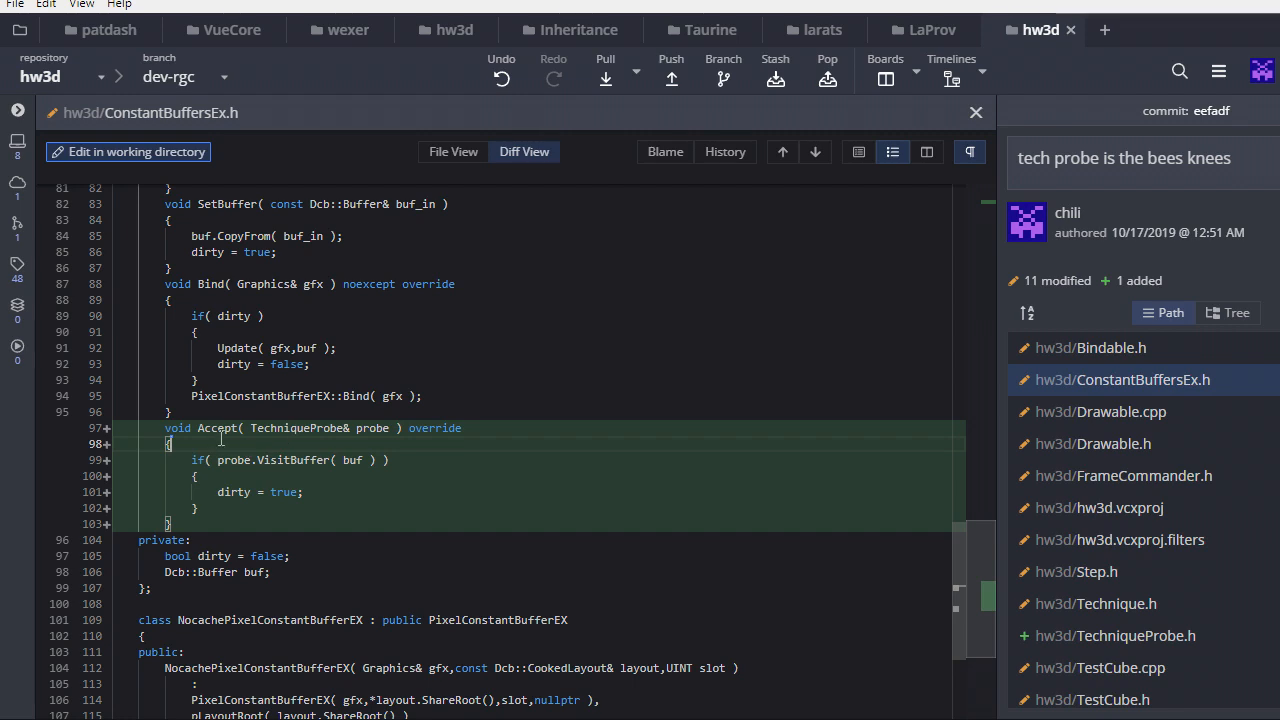
{"action": "scroll", "scroll_direction": "down", "scroll_amount": 3}
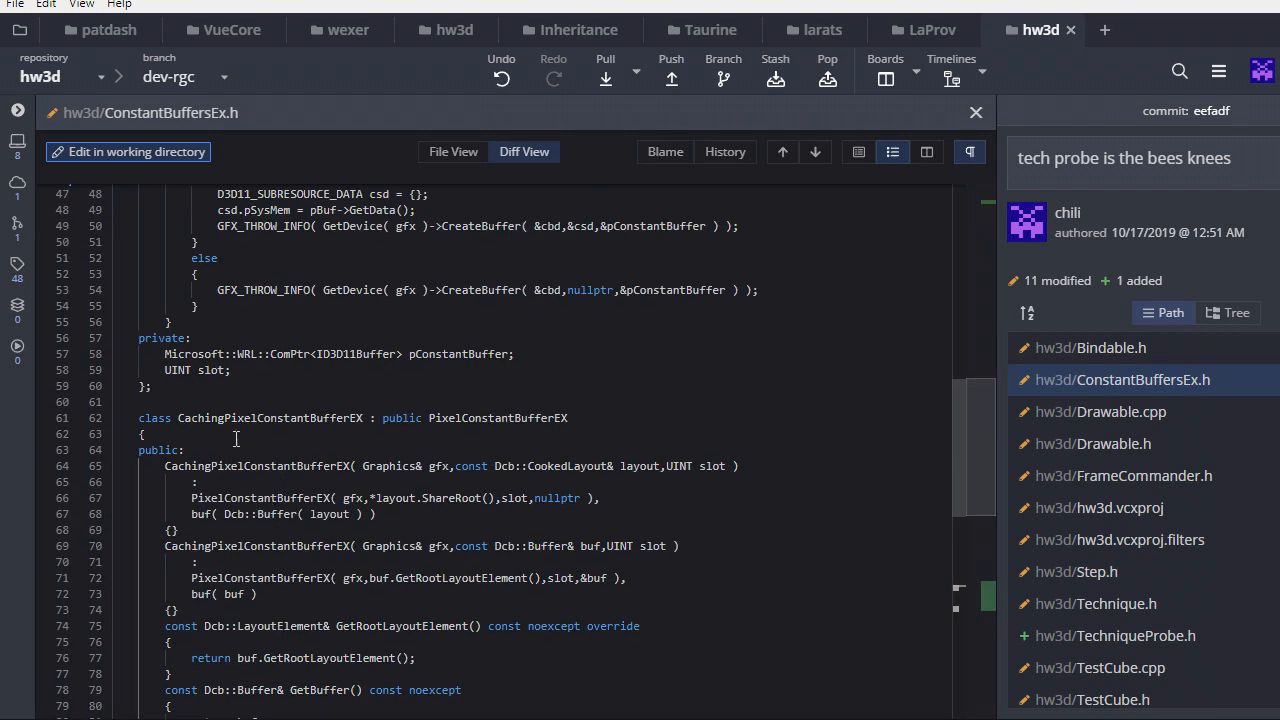
{"action": "scroll", "scroll_direction": "down", "scroll_amount": 3}
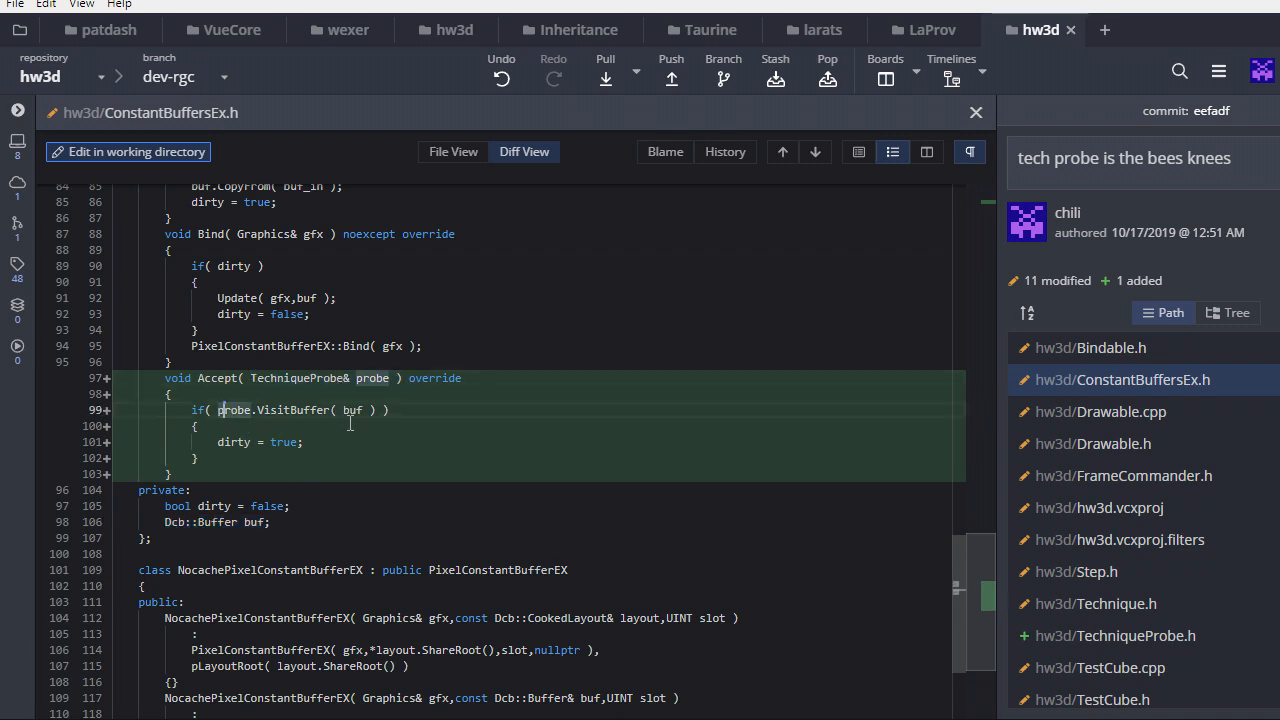
{"action": "double_click", "coordinate": [291, 410]}
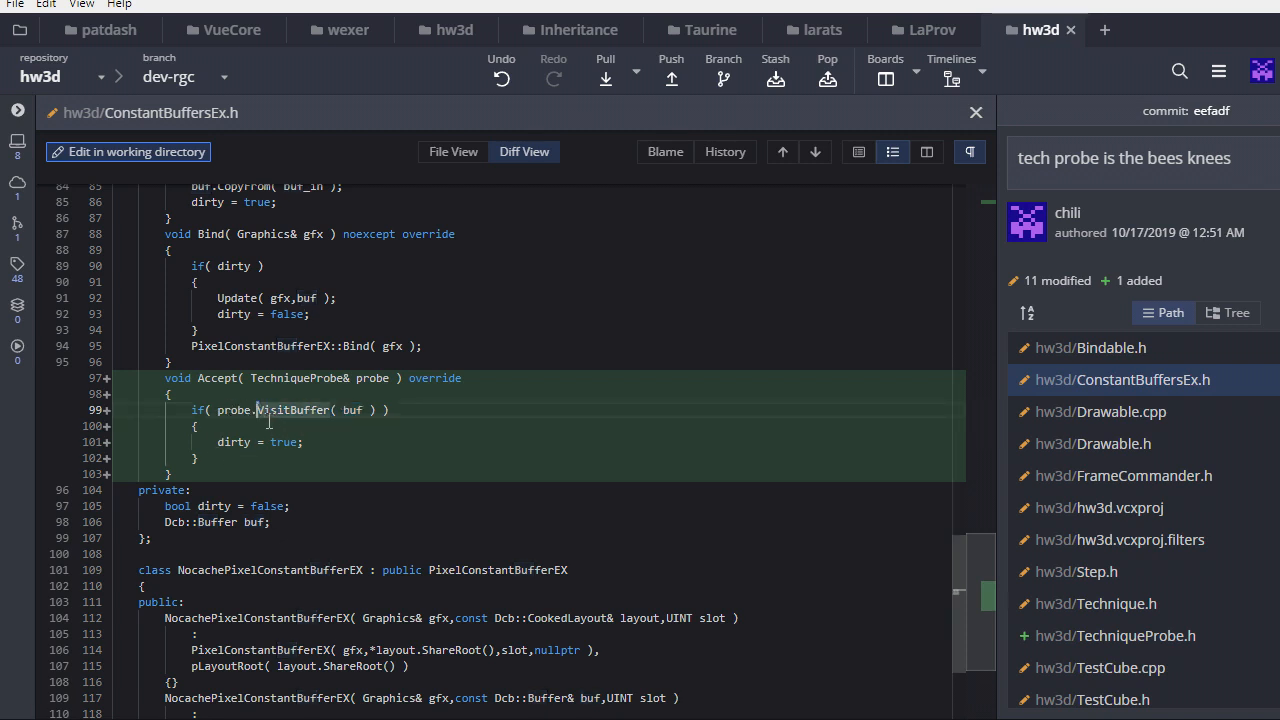
{"action": "double_click", "coordinate": [293, 410]}
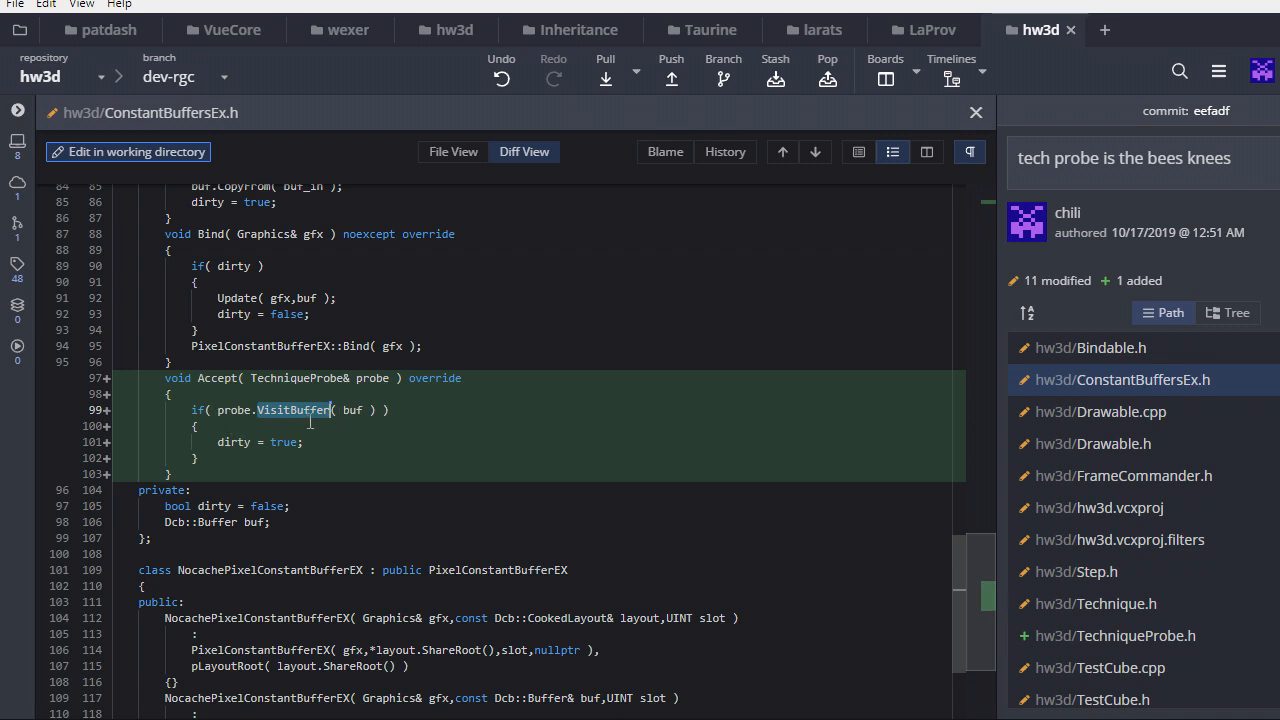
{"action": "mouse_move", "coordinate": [172, 410]}
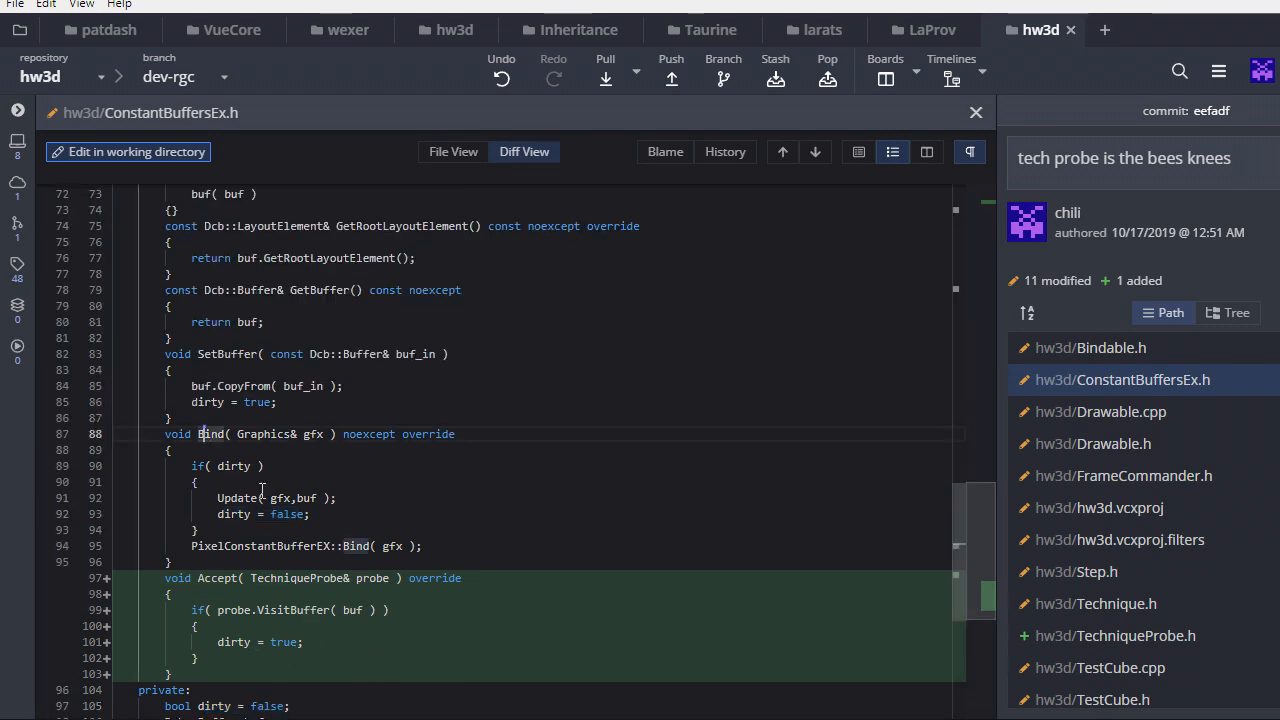
{"action": "left_click", "coordinate": [1091, 347]}
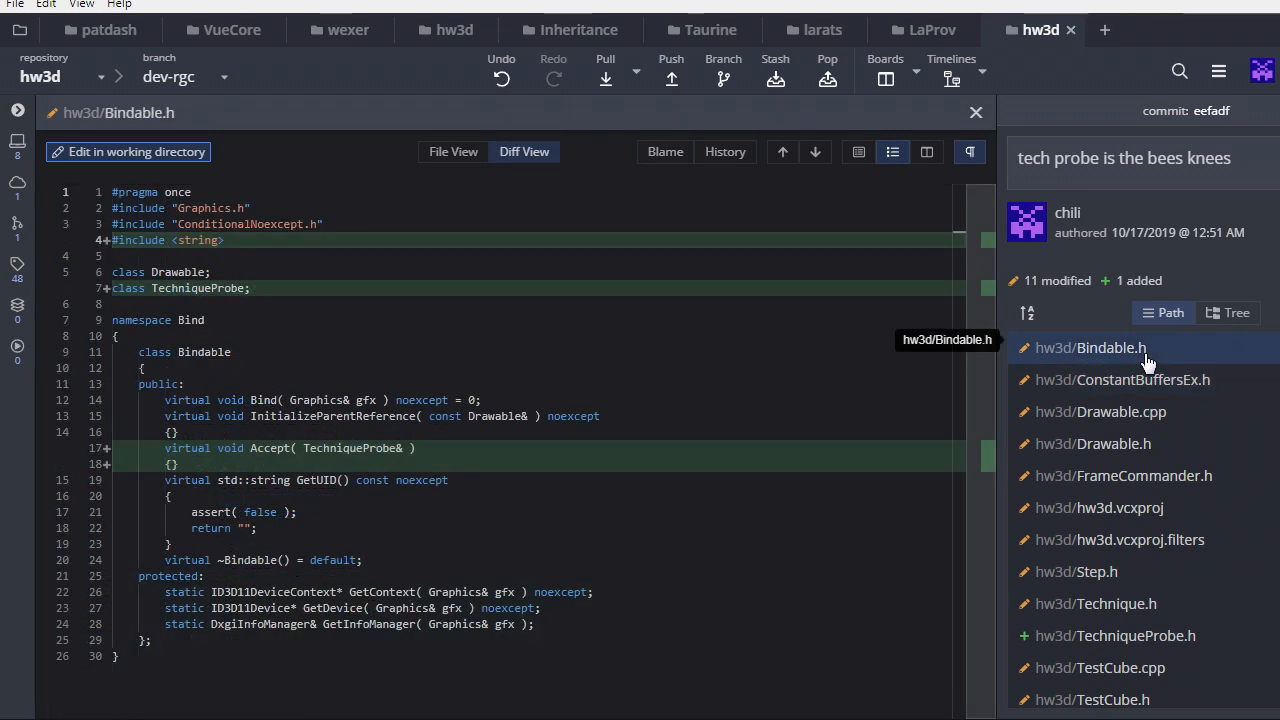
{"action": "mouse_move", "coordinate": [1170, 394]}
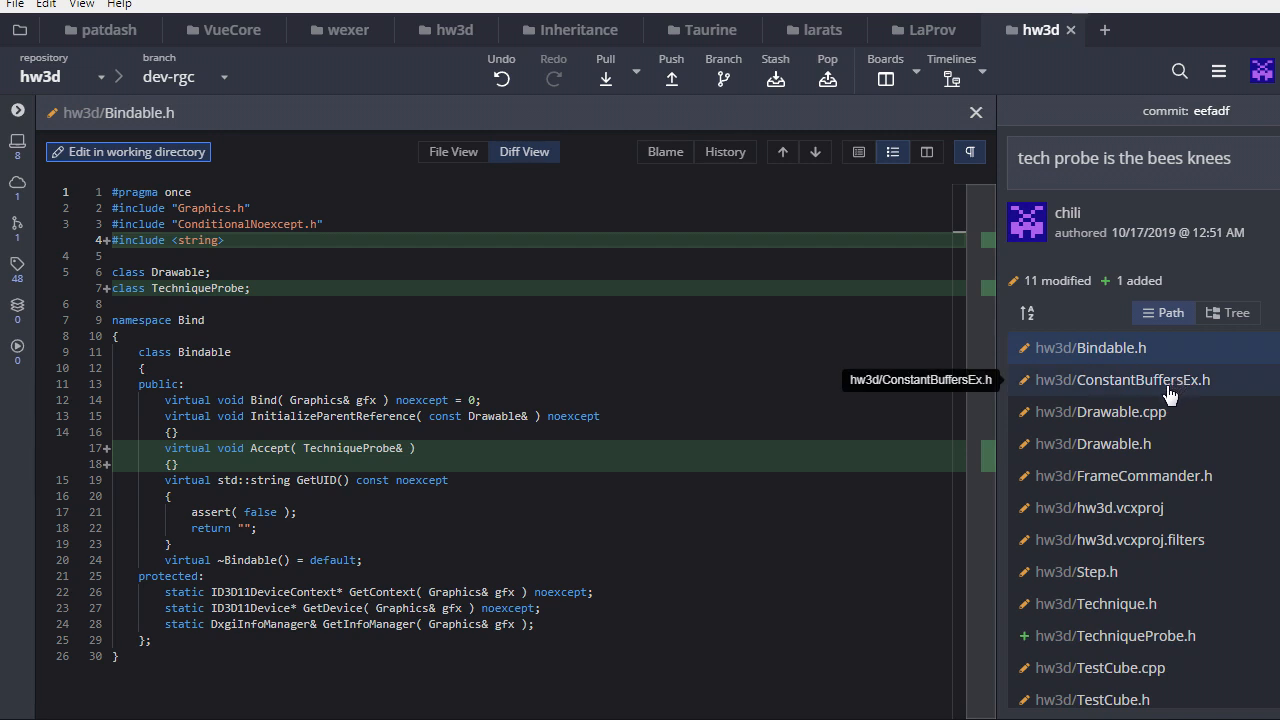
{"action": "mouse_move", "coordinate": [1100, 680]}
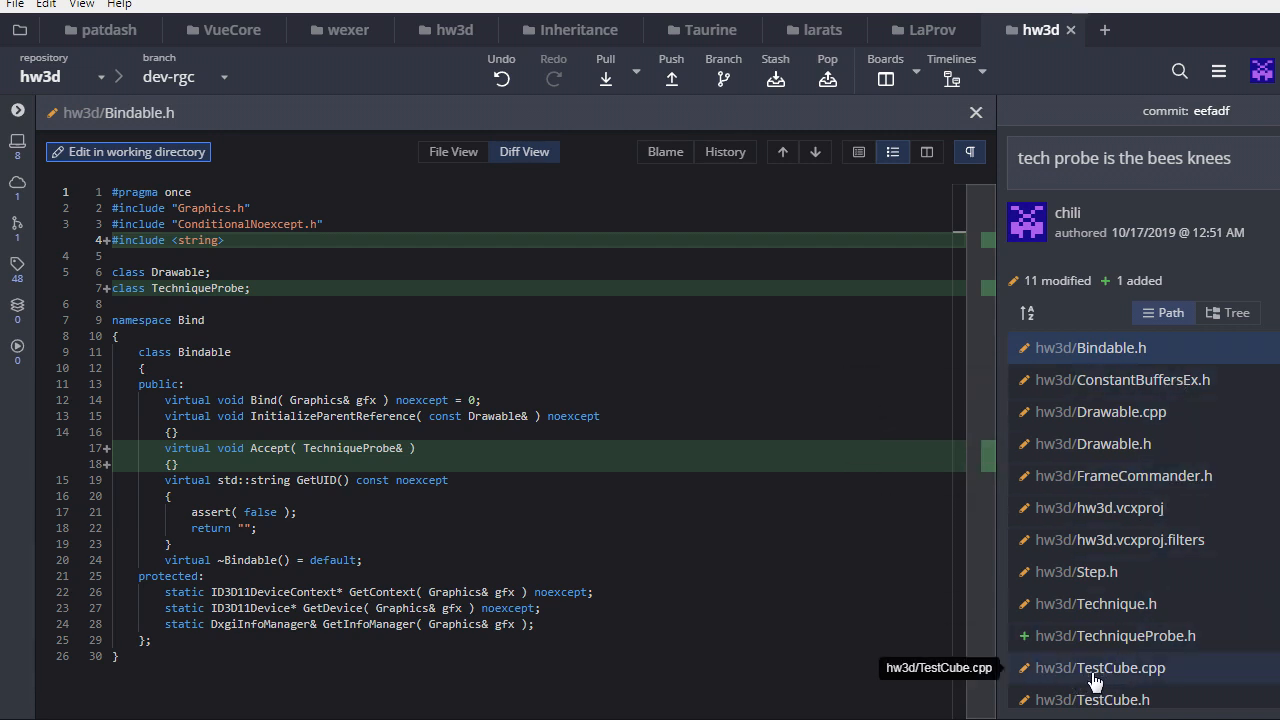
- Open hw3d/TestCube.cpp's diff from the tech probe commit's file list
{"action": "left_click", "coordinate": [1103, 667]}
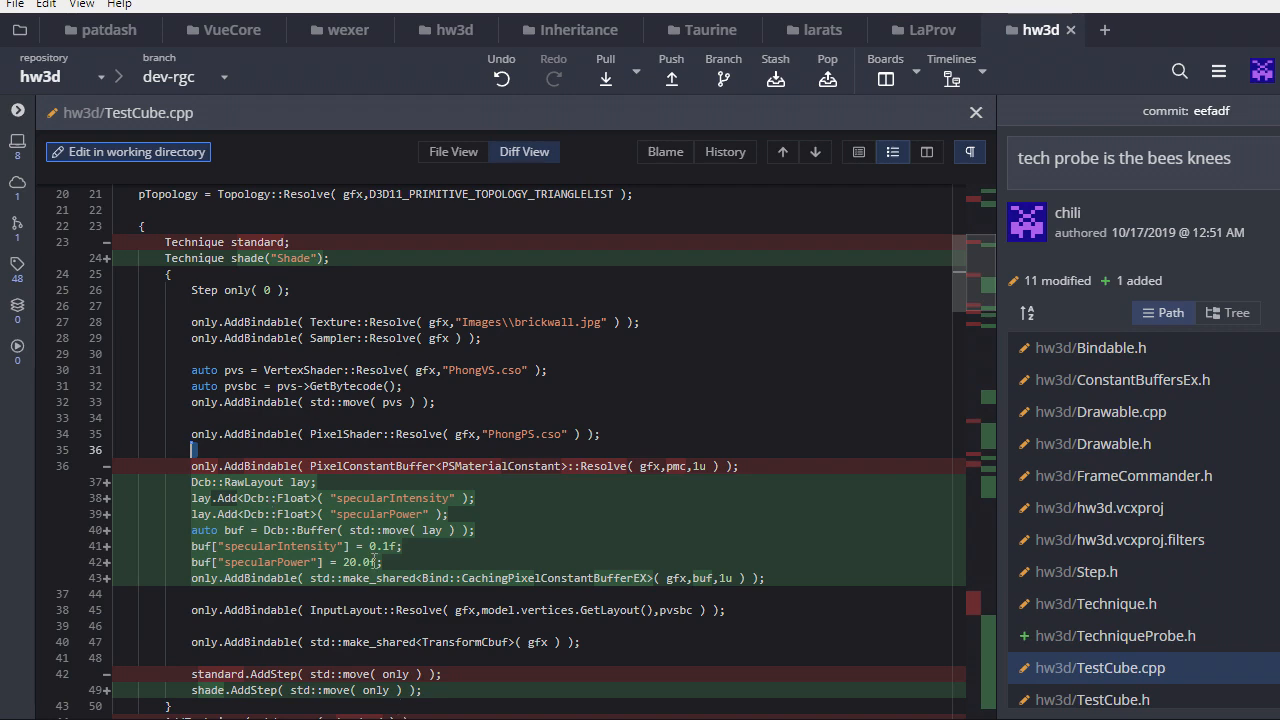
{"action": "scroll", "scroll_direction": "down", "scroll_amount": 3}
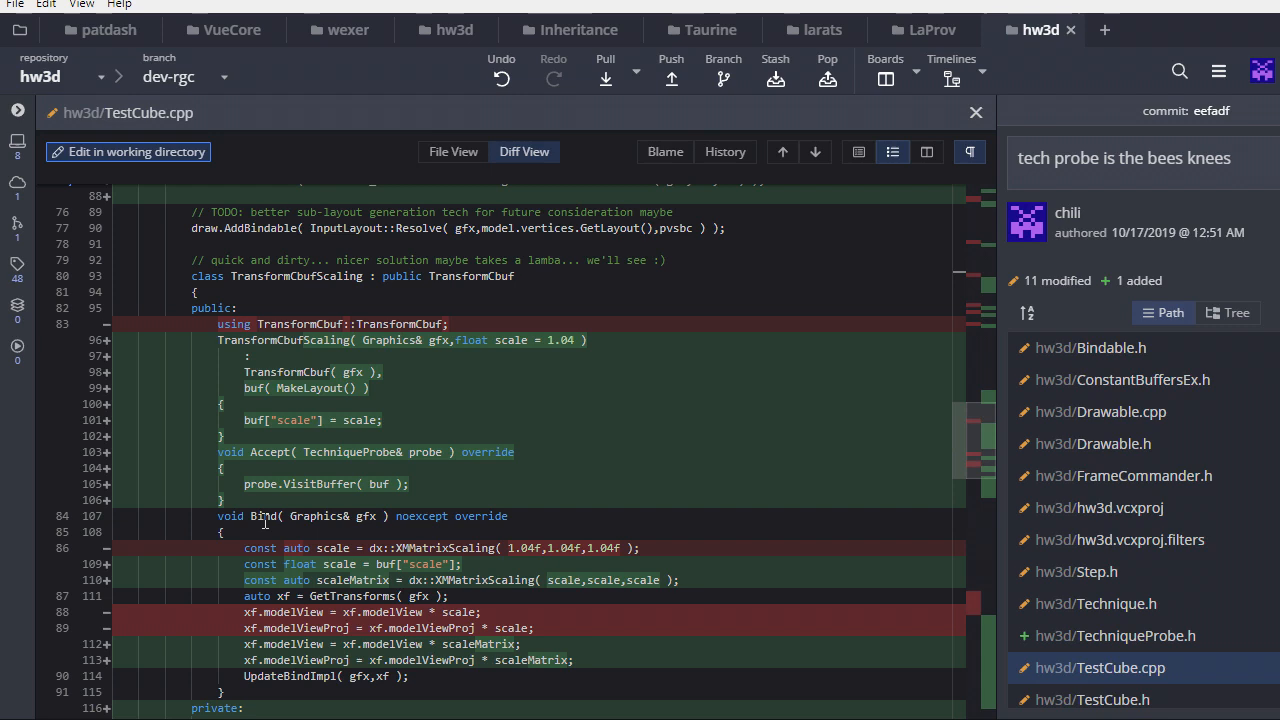
{"action": "scroll", "scroll_direction": "down", "scroll_amount": 3}
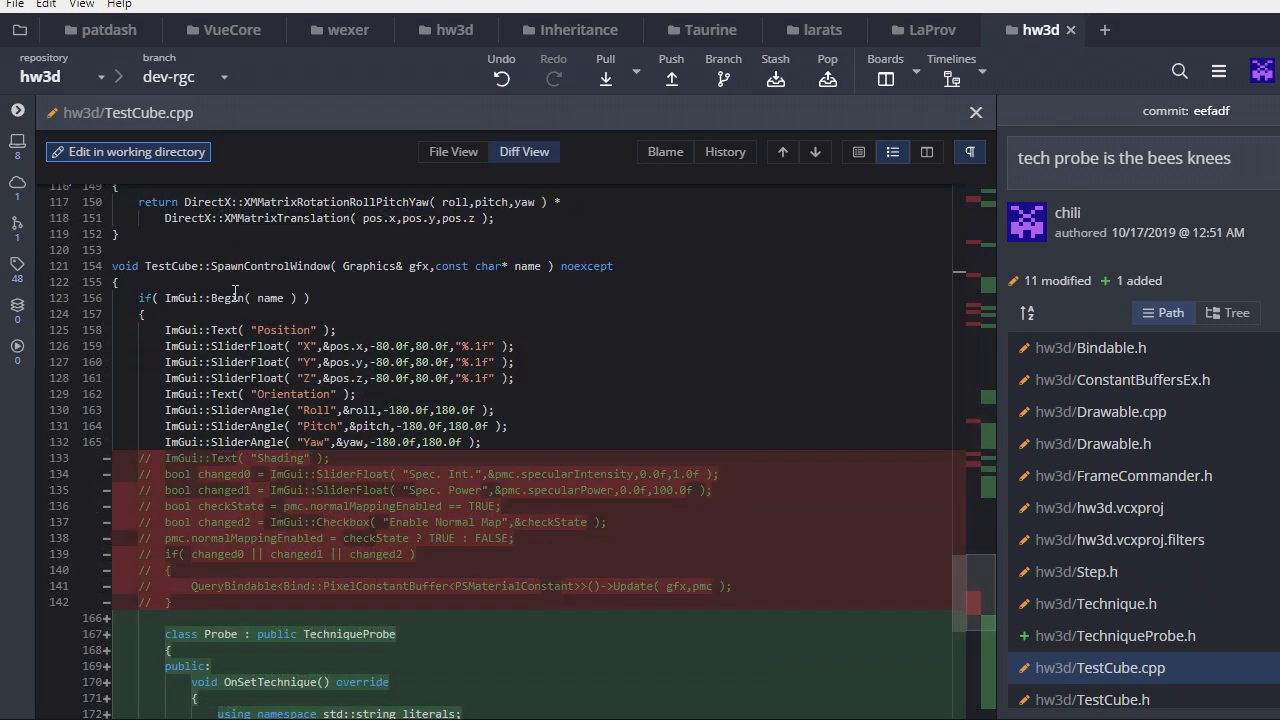
{"action": "mouse_move", "coordinate": [370, 266]}
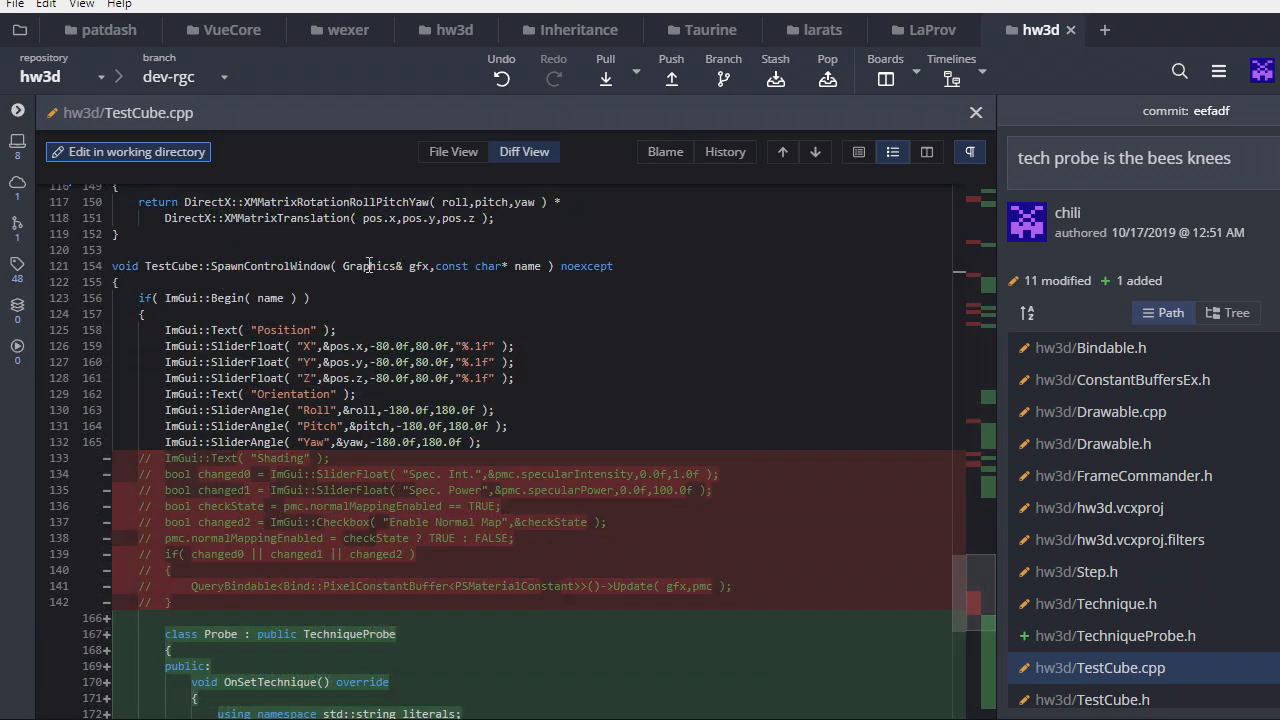
{"action": "scroll", "scroll_direction": "down", "scroll_amount": 3}
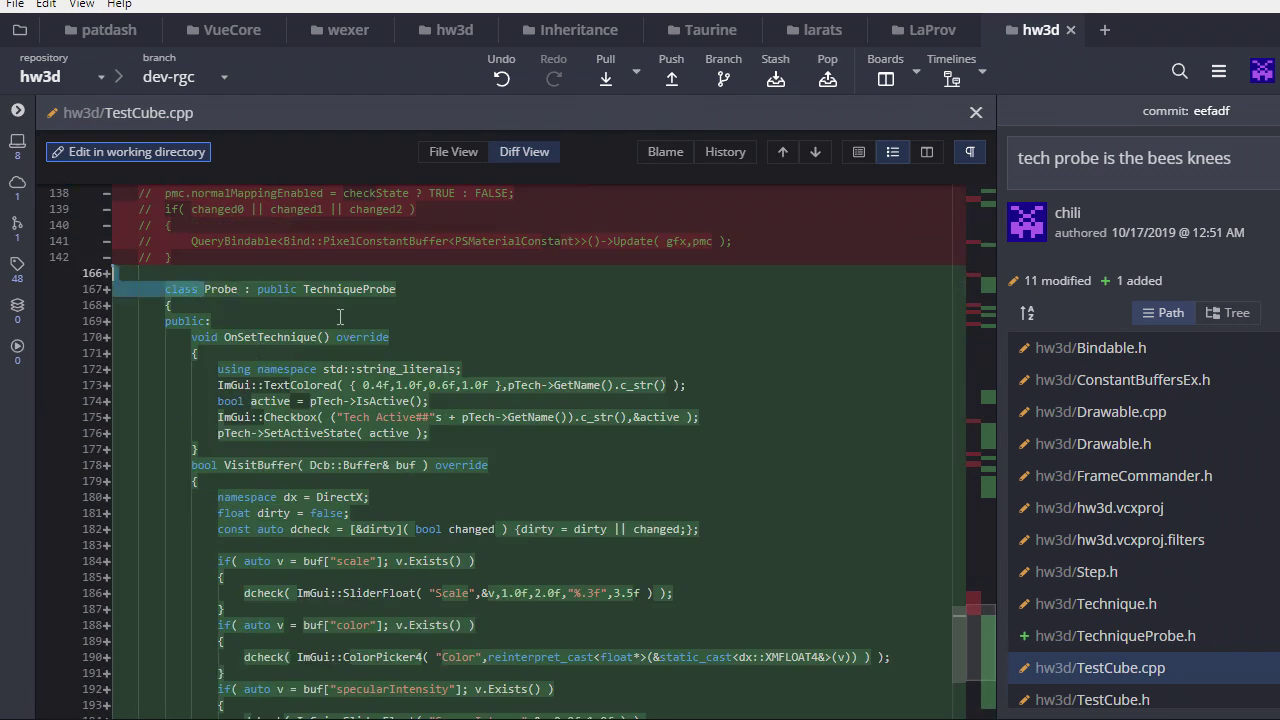
- Scroll through TestCube.cpp's Probe class and its scale, color, specular and glossiness sliders
{"action": "scroll", "scroll_direction": "down", "scroll_amount": 3}
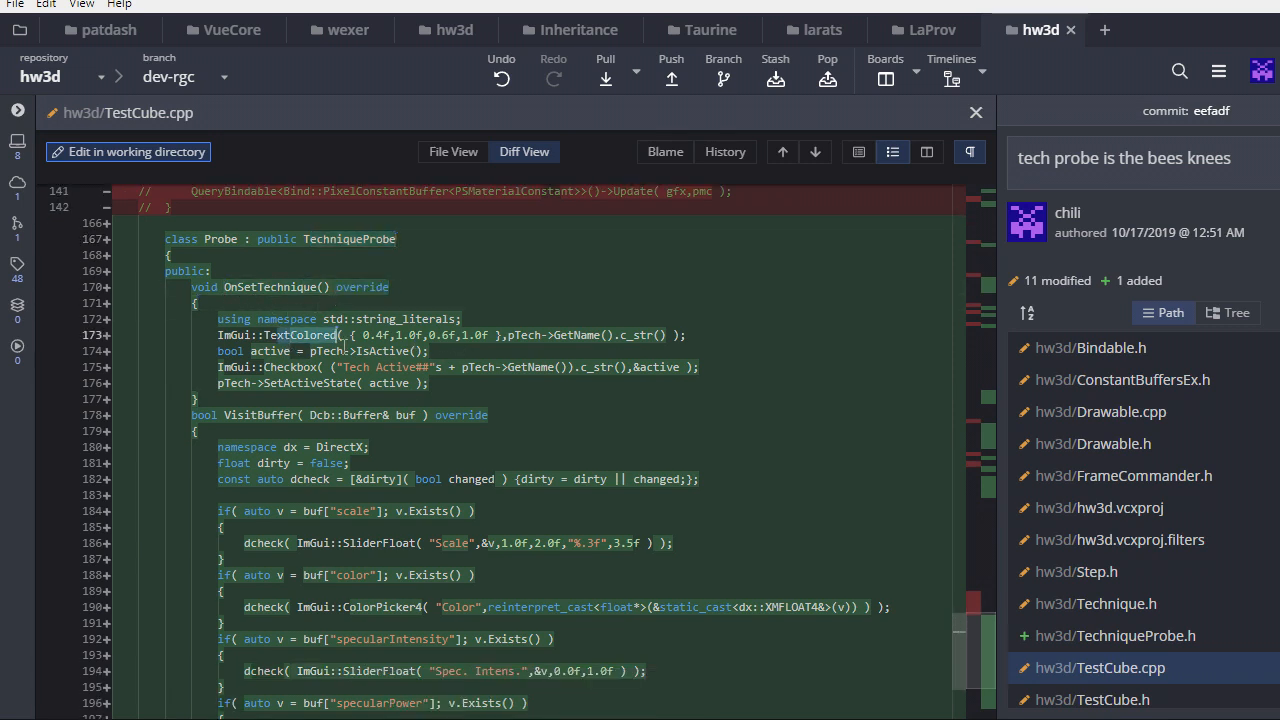
{"action": "mouse_move", "coordinate": [621, 351]}
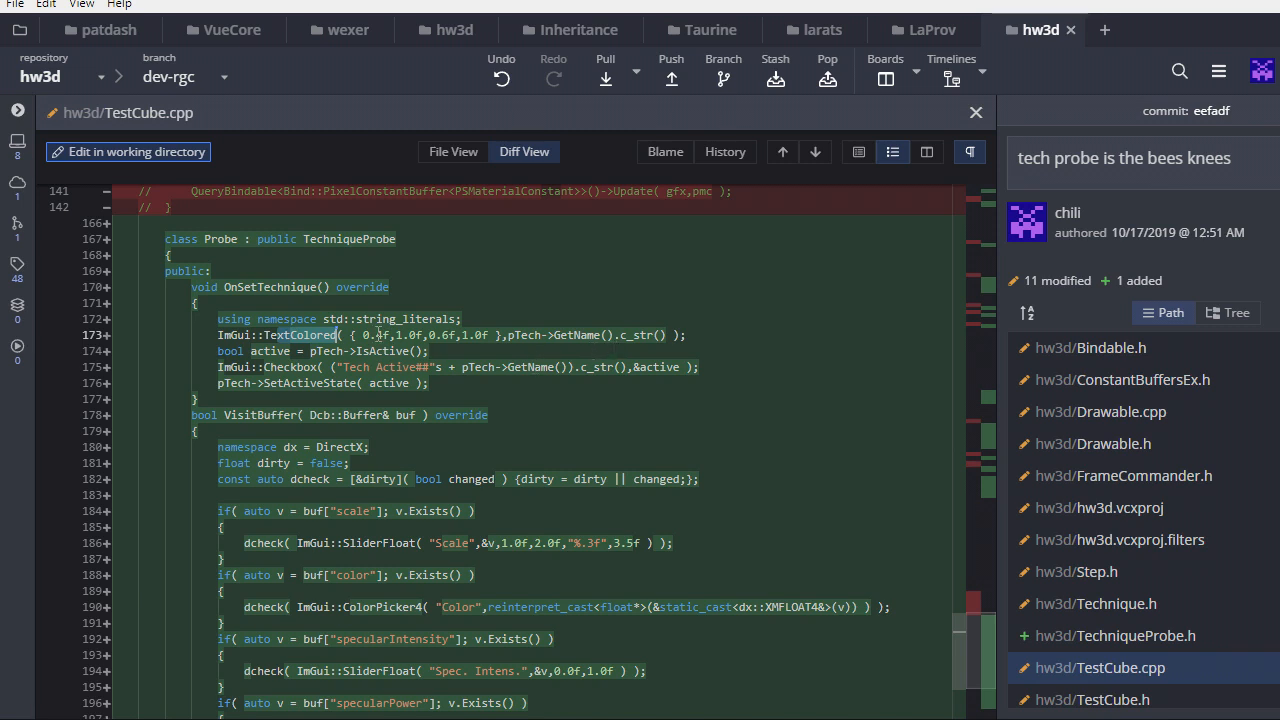
{"action": "mouse_move", "coordinate": [435, 351]}
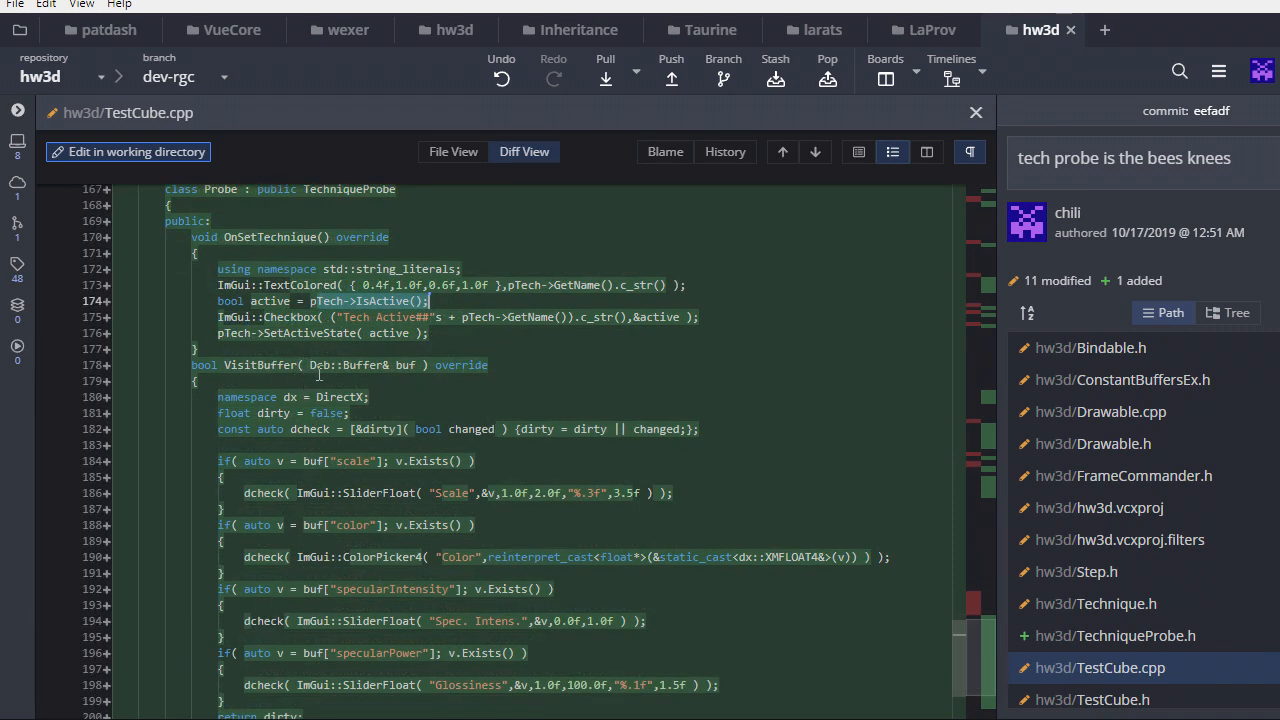
{"action": "scroll", "scroll_direction": "down", "scroll_amount": 3}
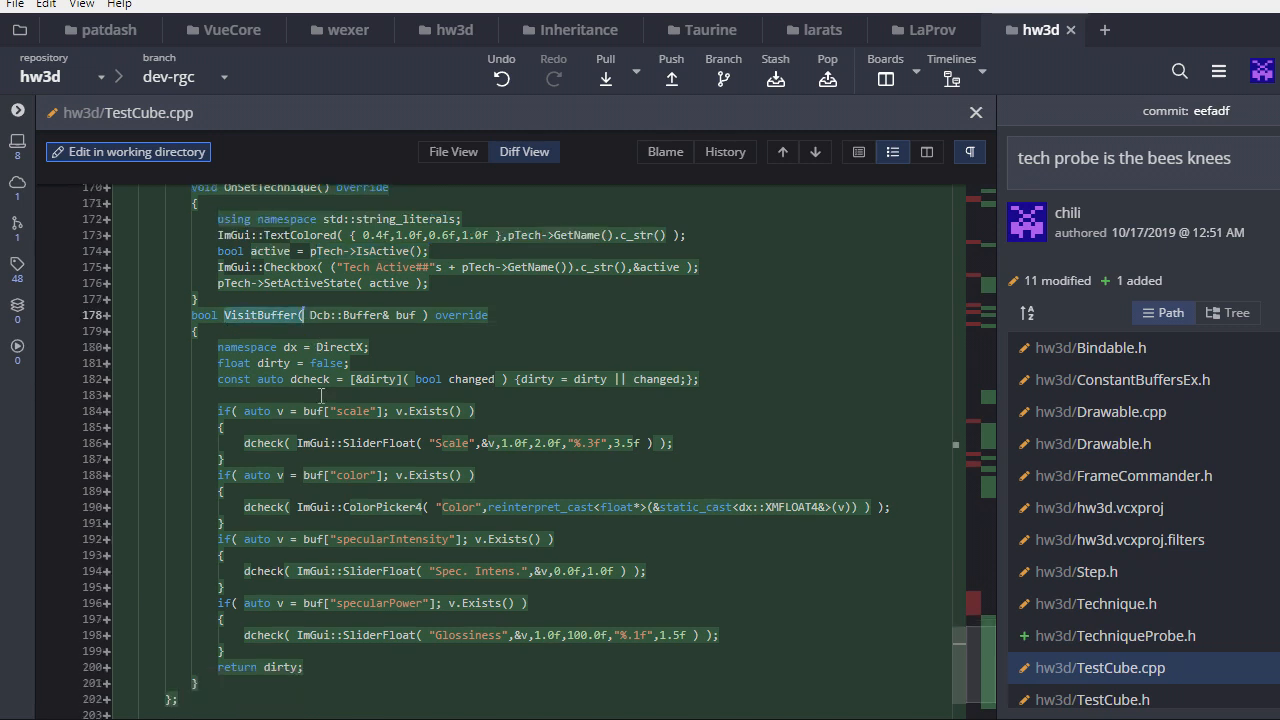
{"action": "mouse_move", "coordinate": [384, 481]}
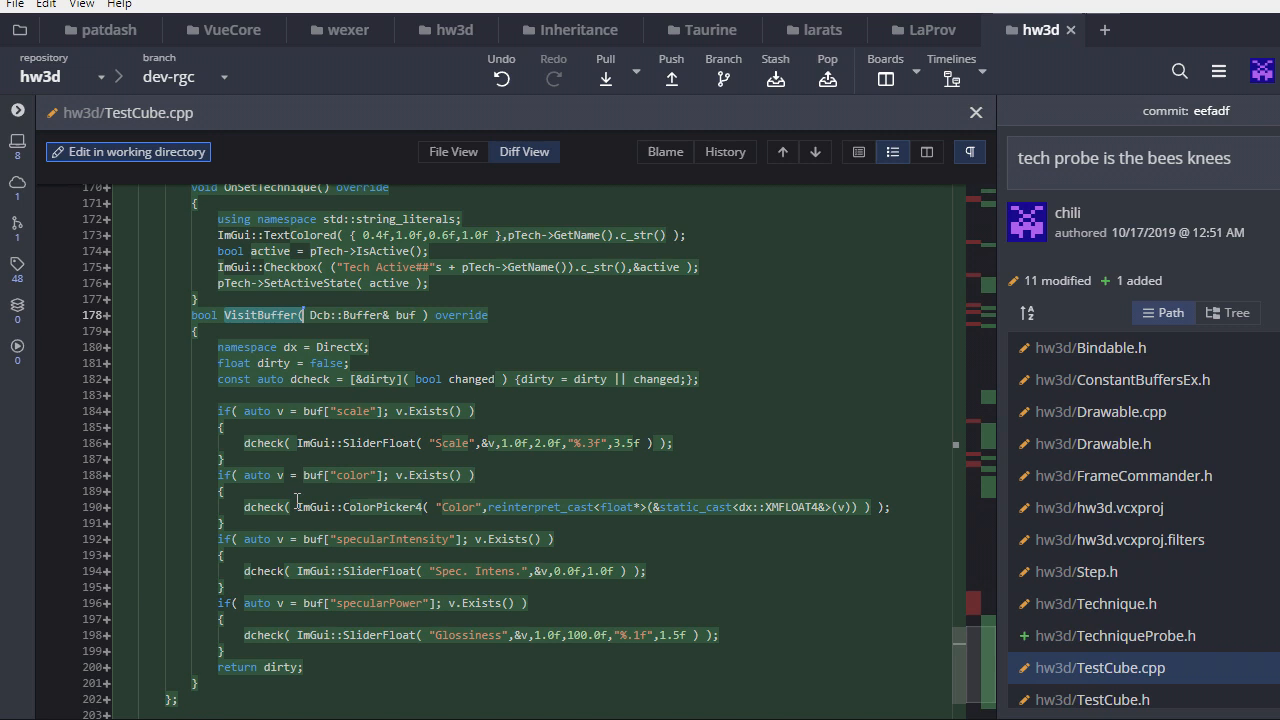
{"action": "mouse_move", "coordinate": [351, 629]}
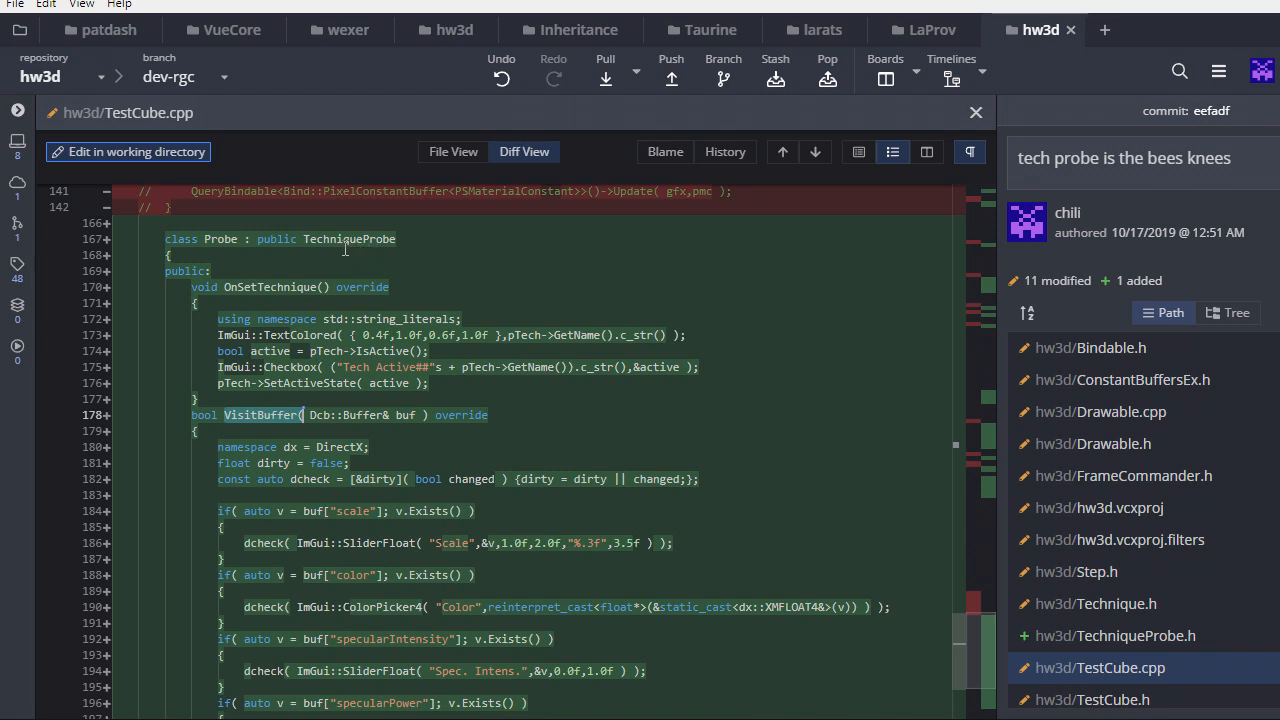
{"action": "mouse_move", "coordinate": [366, 237]}
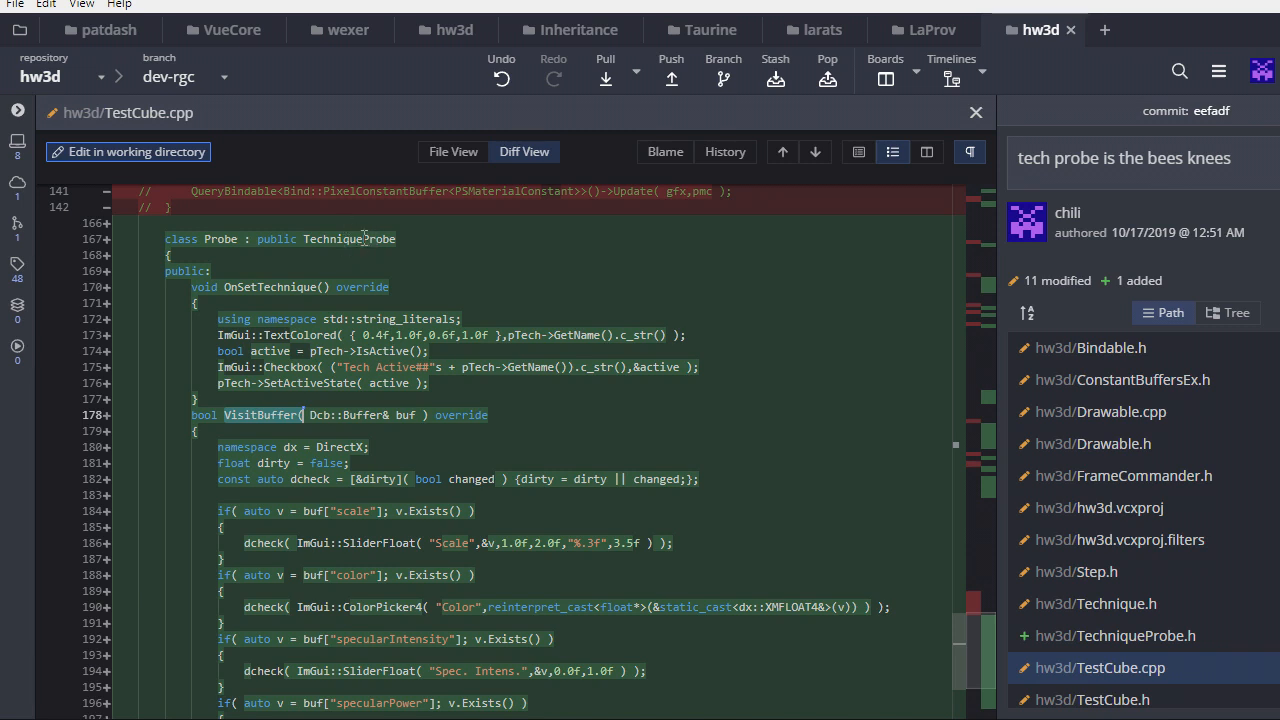
{"action": "mouse_move", "coordinate": [275, 435]}
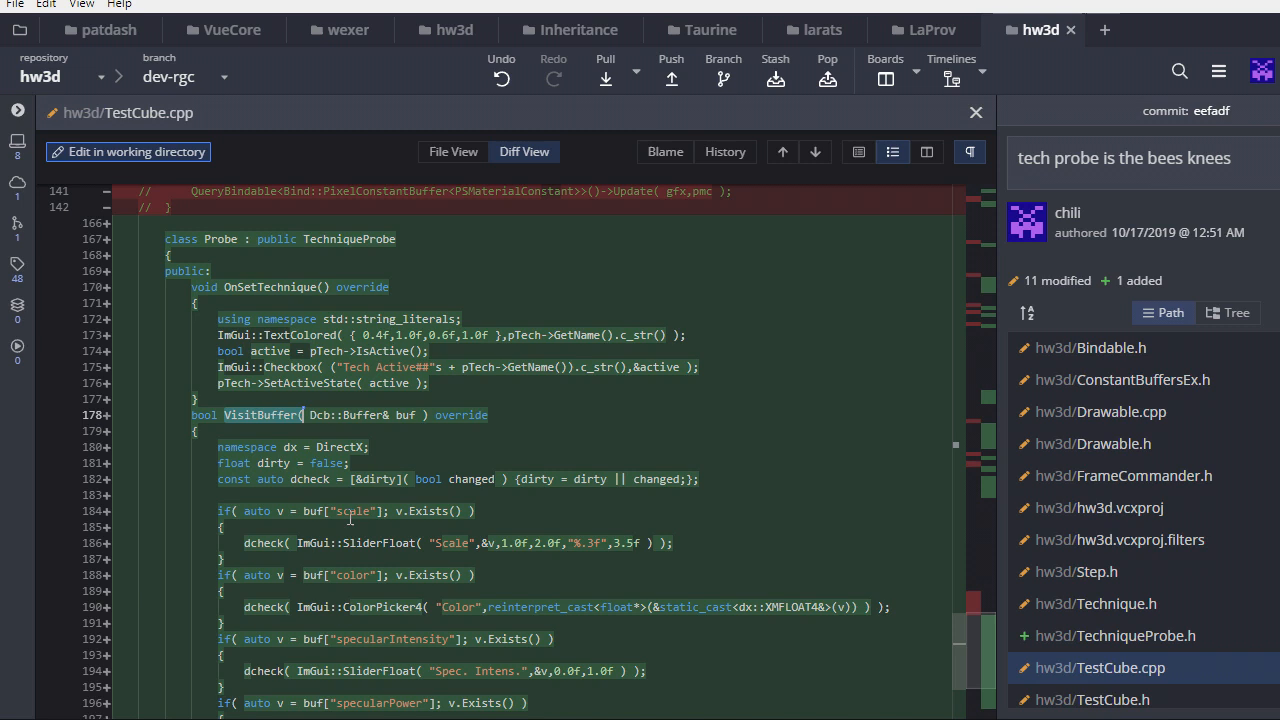
{"action": "mouse_move", "coordinate": [278, 556]}
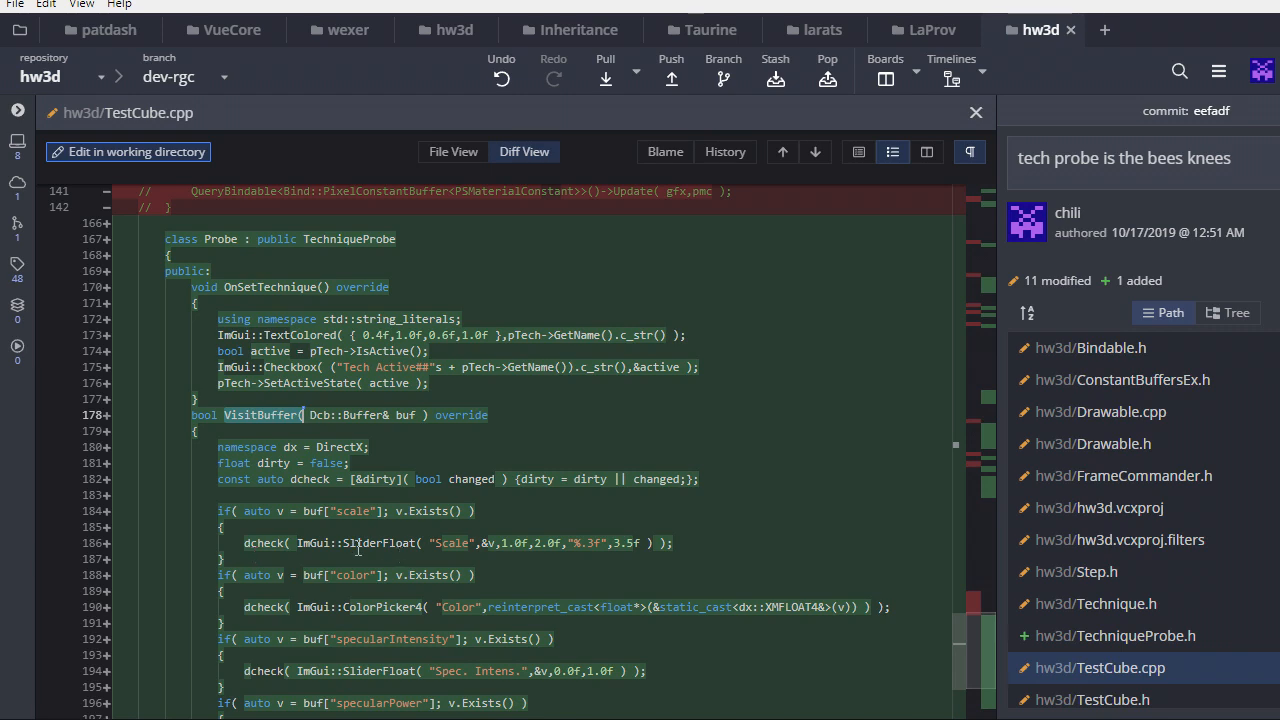
{"action": "scroll", "scroll_direction": "down", "scroll_amount": 3}
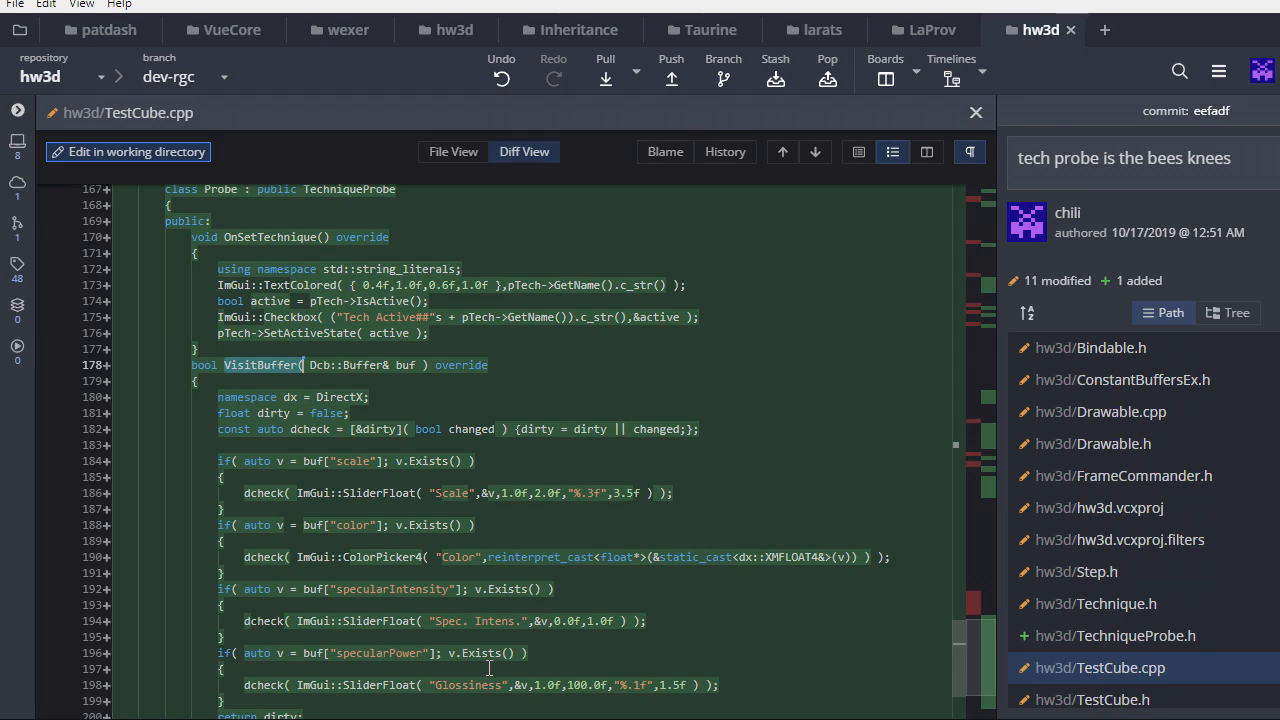
{"action": "scroll", "scroll_direction": "down", "scroll_amount": 3}
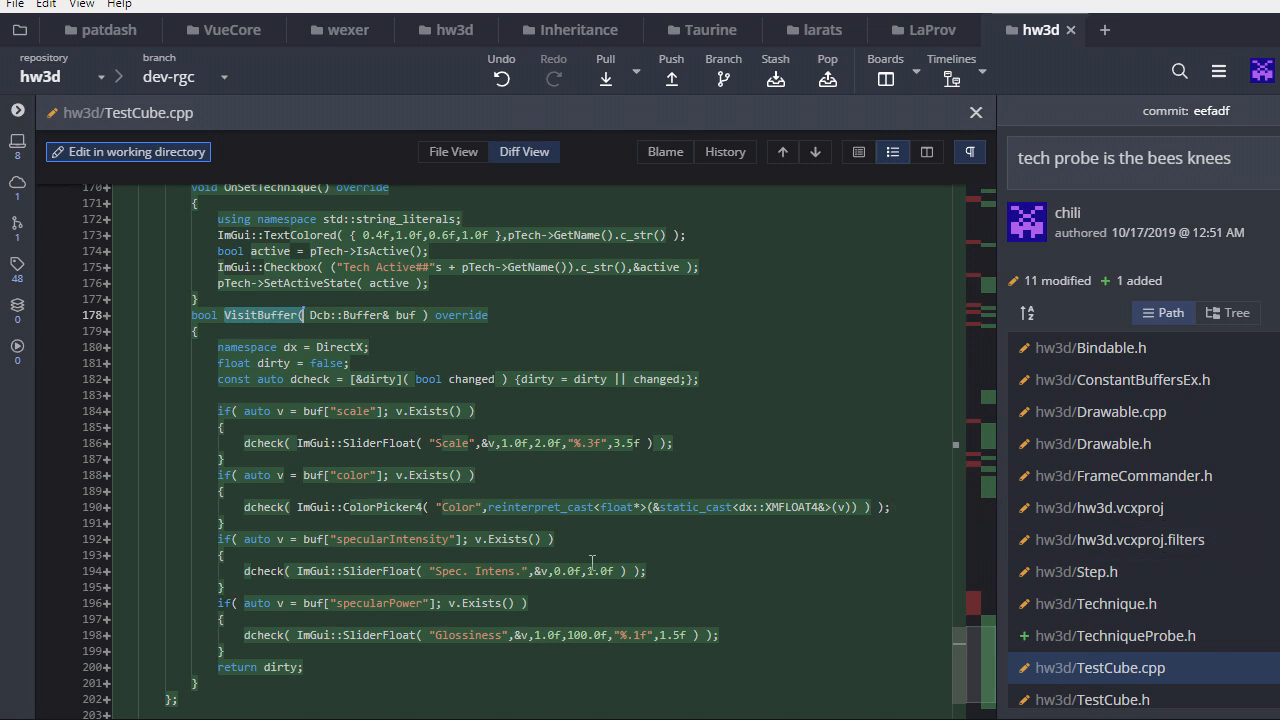
{"action": "mouse_move", "coordinate": [595, 552]}
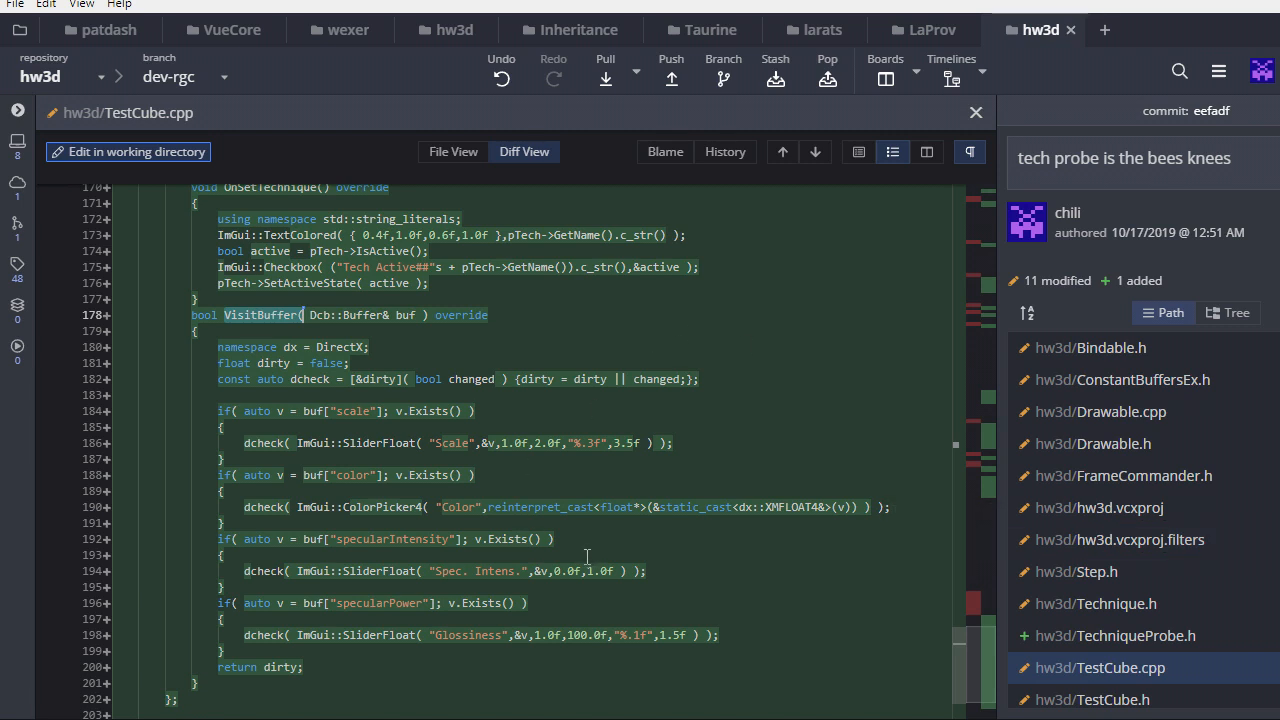
{"action": "mouse_move", "coordinate": [583, 559]}
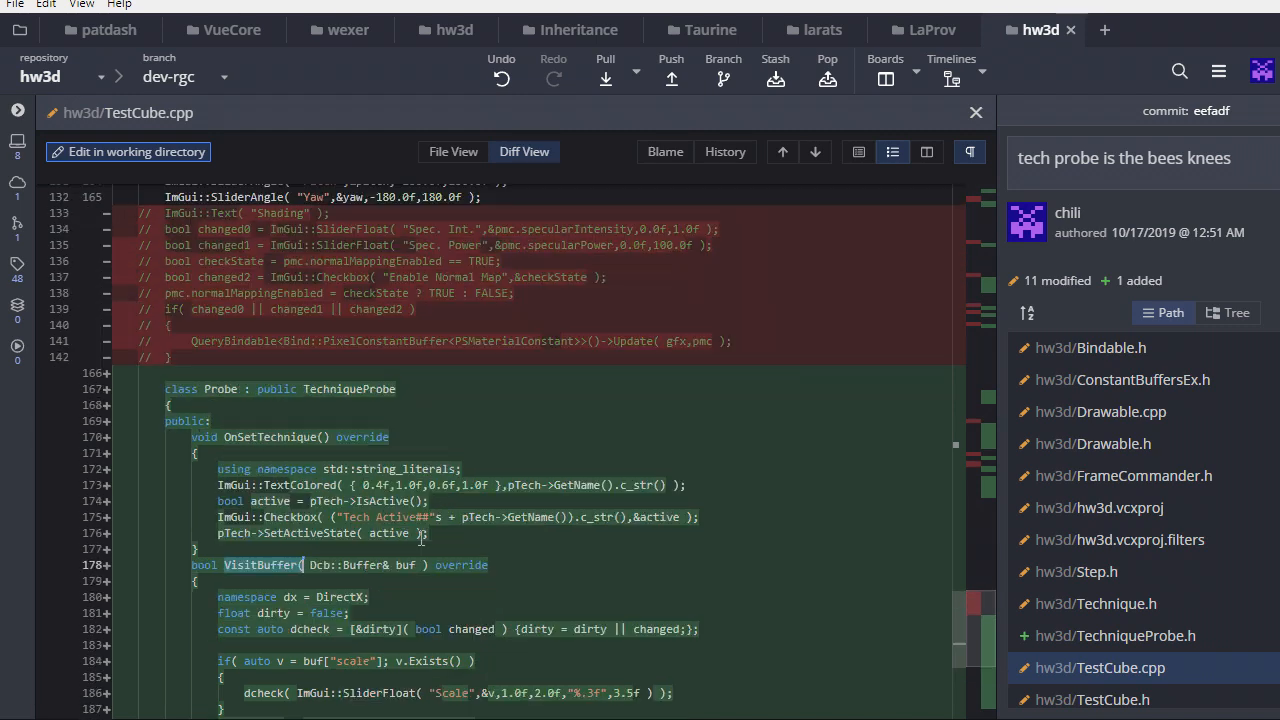
{"action": "scroll", "scroll_direction": "down", "scroll_amount": 3}
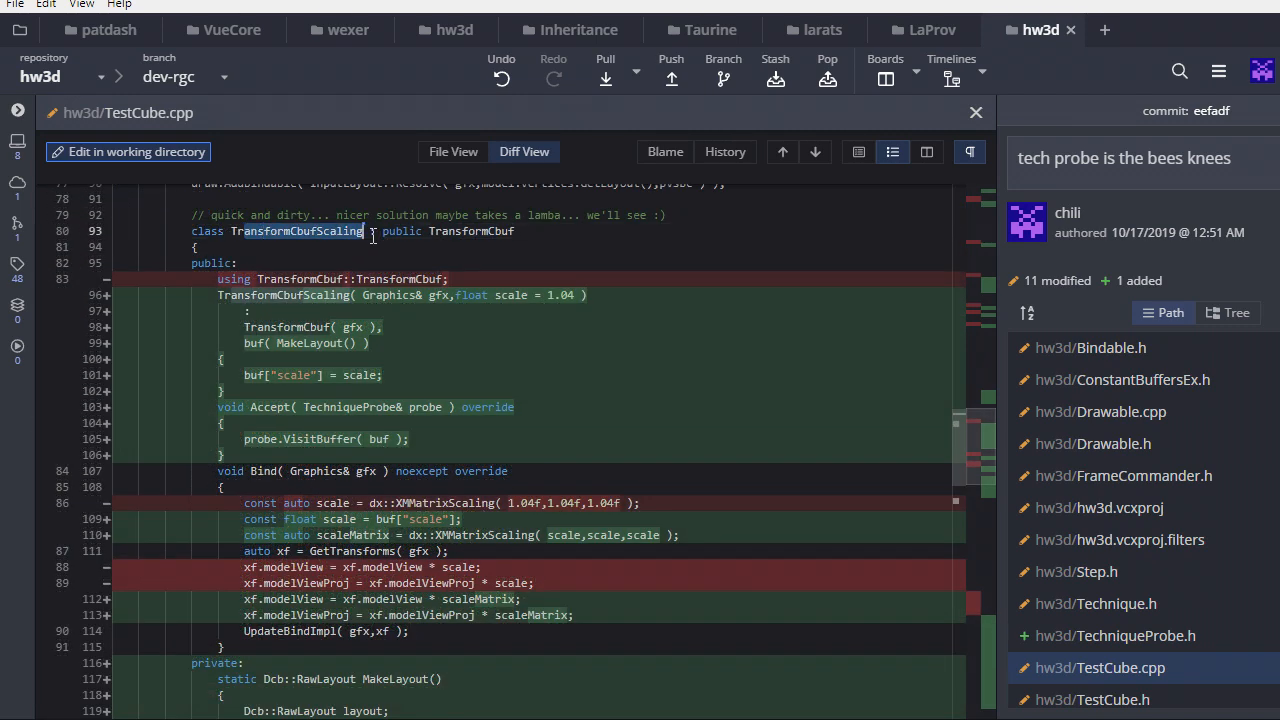
{"action": "scroll", "scroll_direction": "down", "scroll_amount": 3}
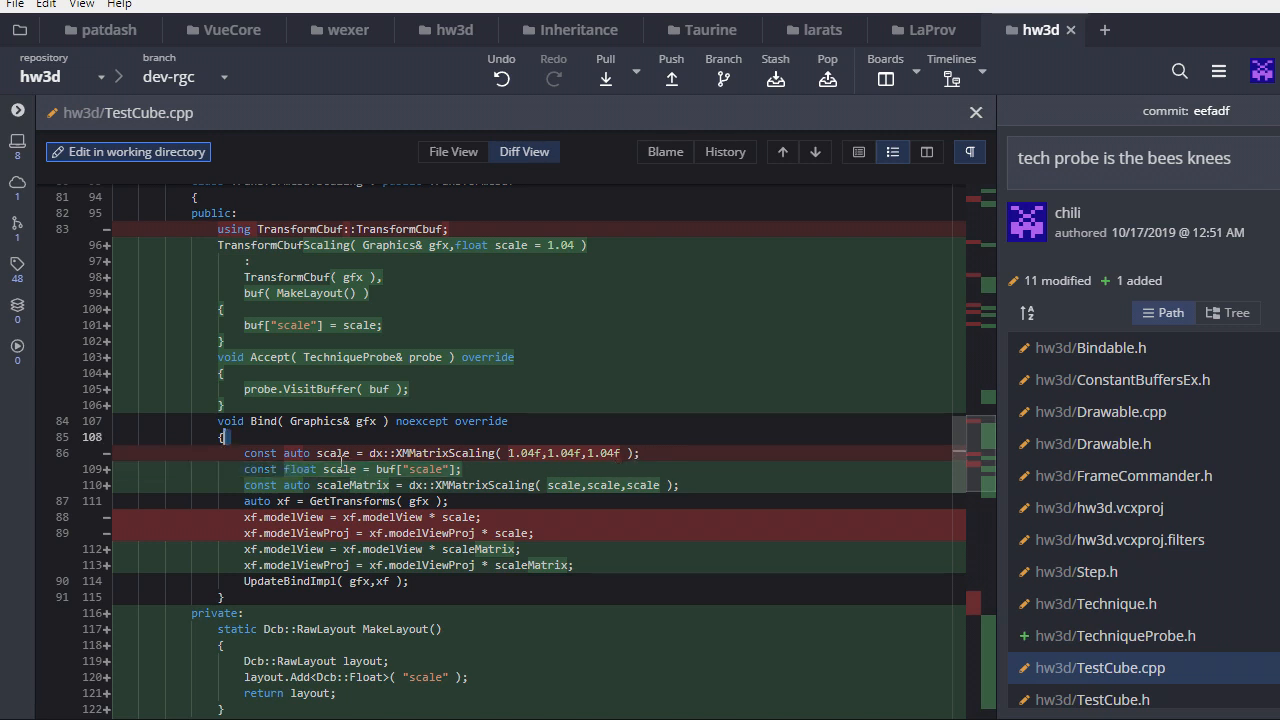
{"action": "mouse_move", "coordinate": [424, 486]}
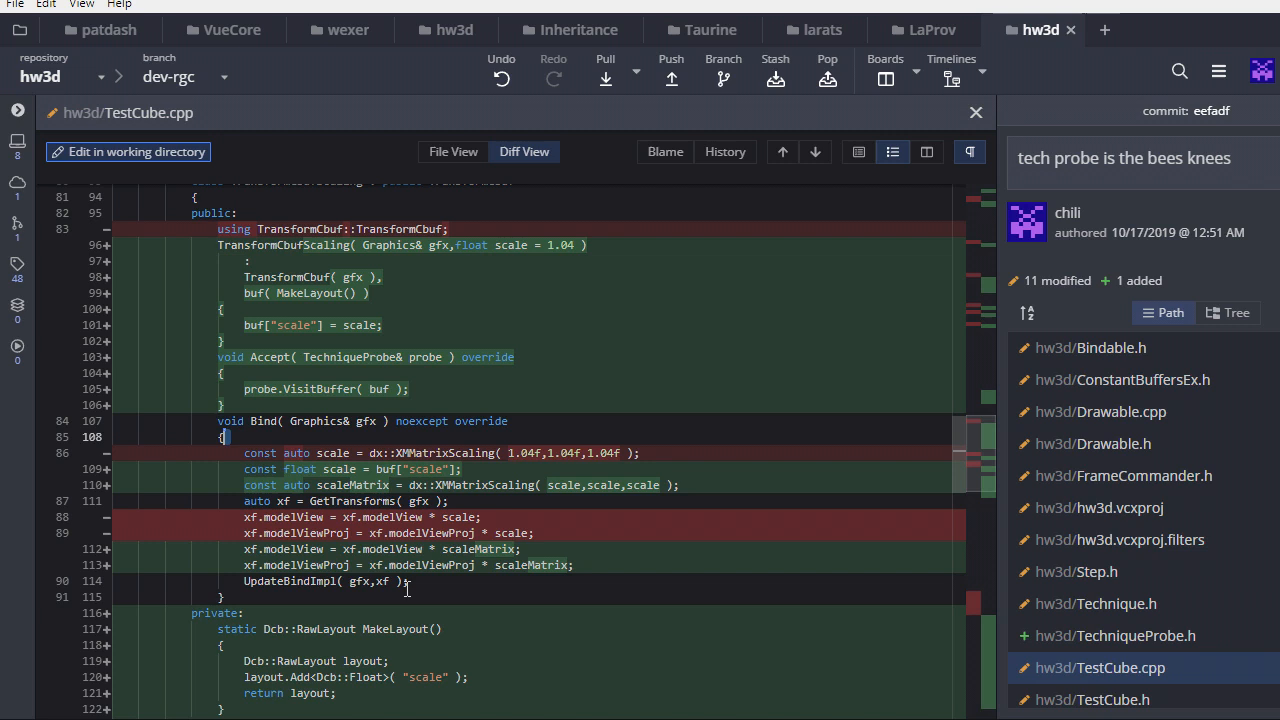
{"action": "scroll", "scroll_direction": "down", "scroll_amount": 3}
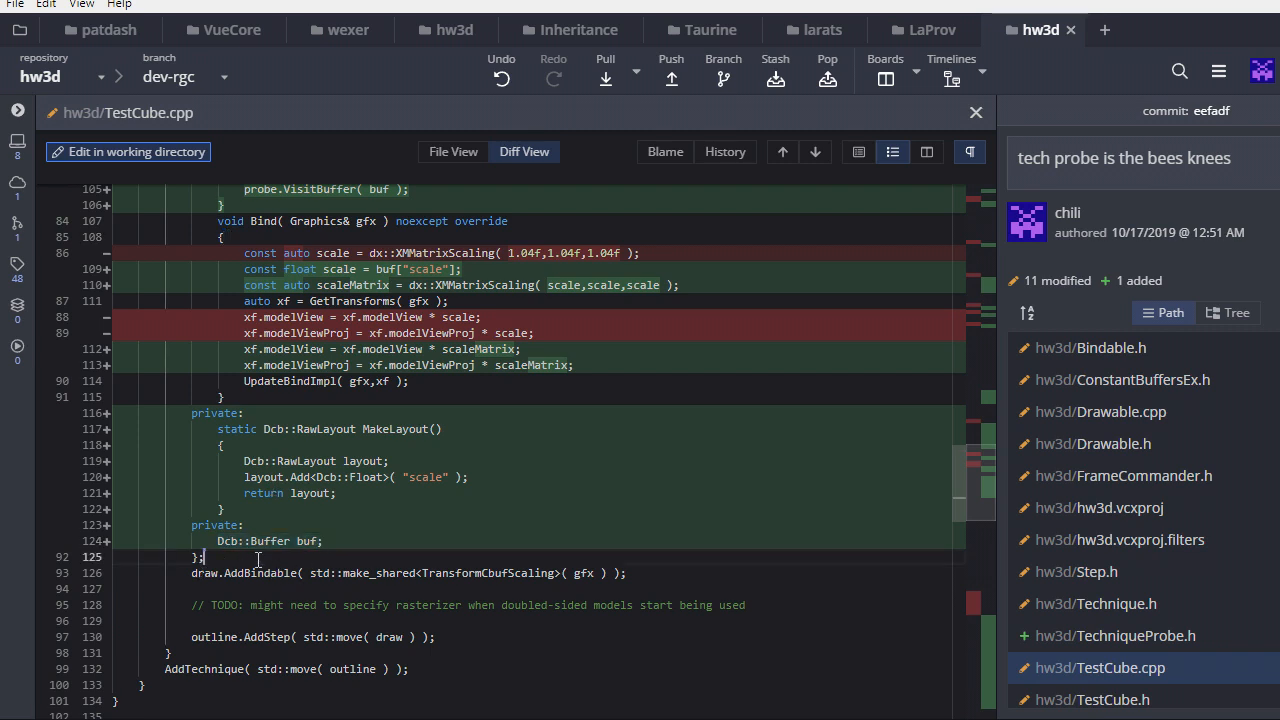
{"action": "double_click", "coordinate": [267, 541]}
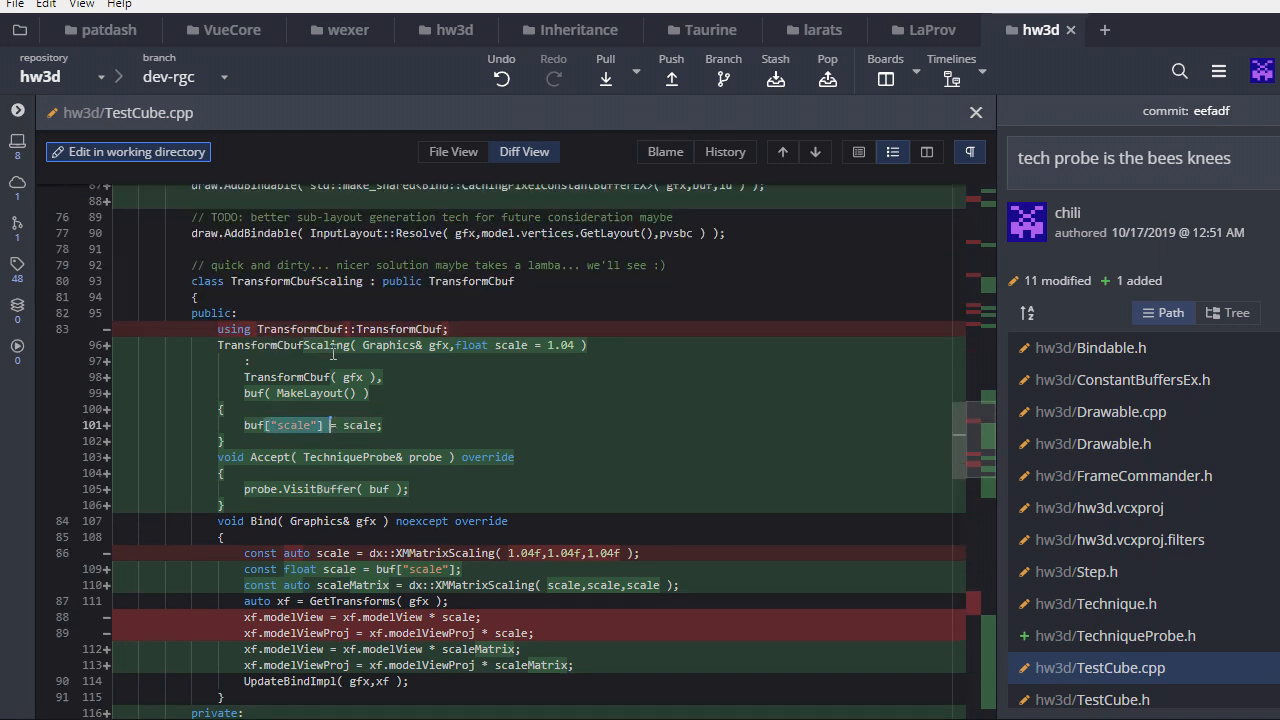
{"action": "double_click", "coordinate": [297, 281]}
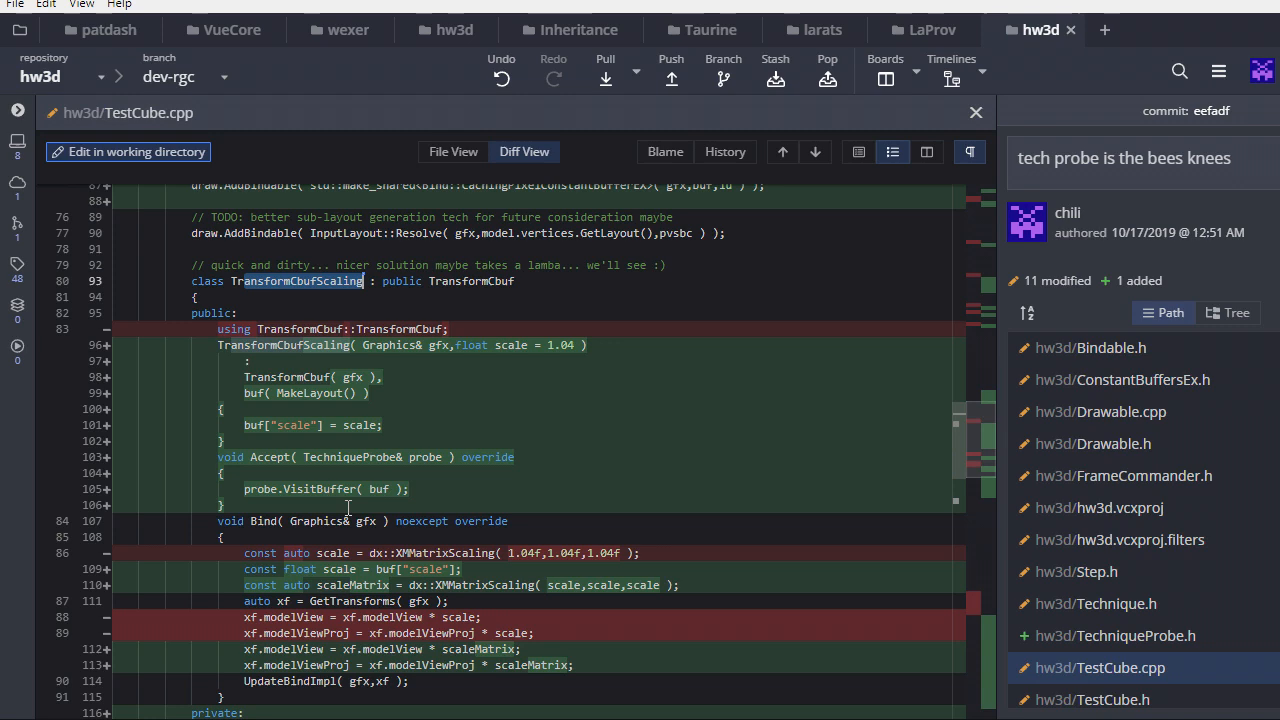
{"action": "double_click", "coordinate": [425, 457]}
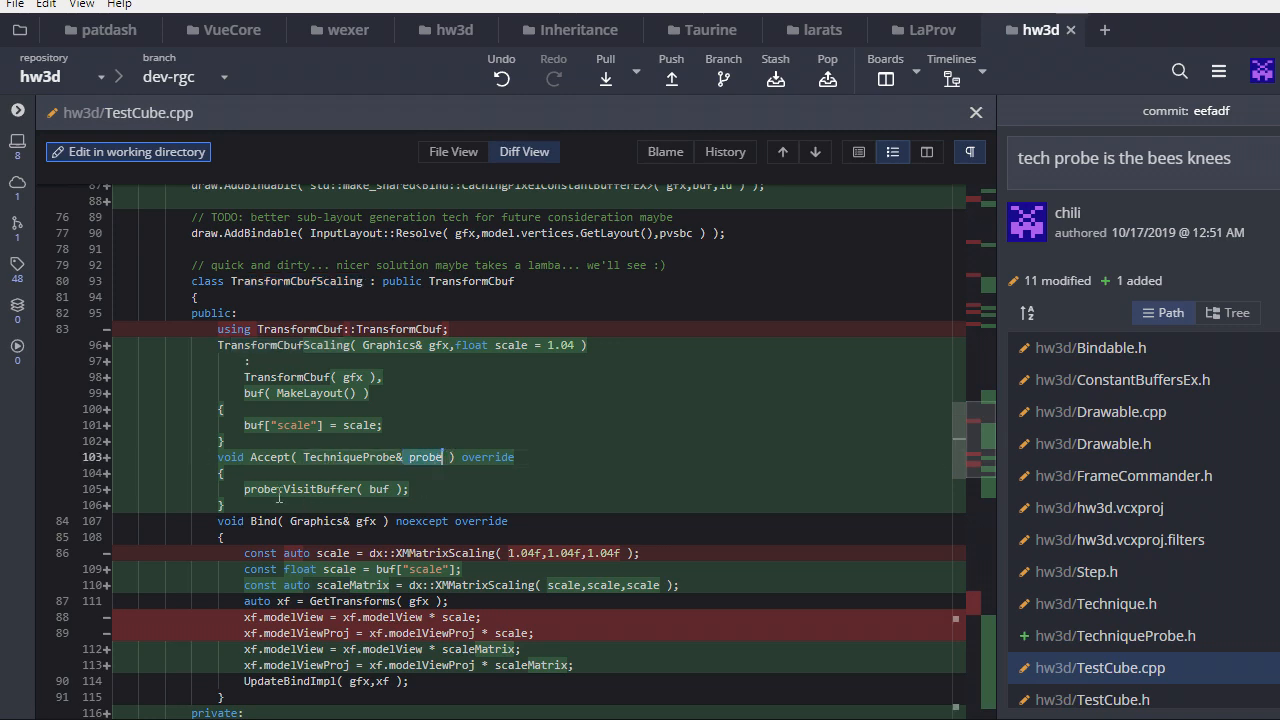
{"action": "scroll", "scroll_direction": "down", "scroll_amount": 3}
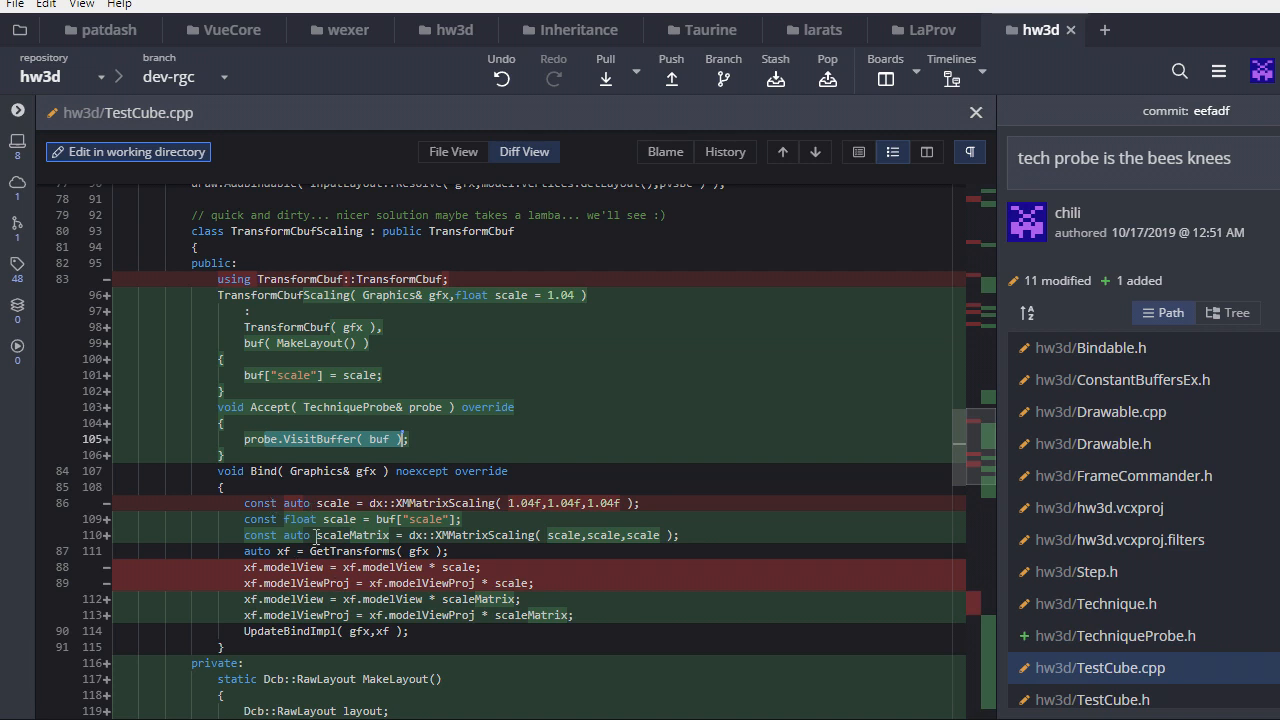
{"action": "scroll", "scroll_direction": "down", "scroll_amount": 3}
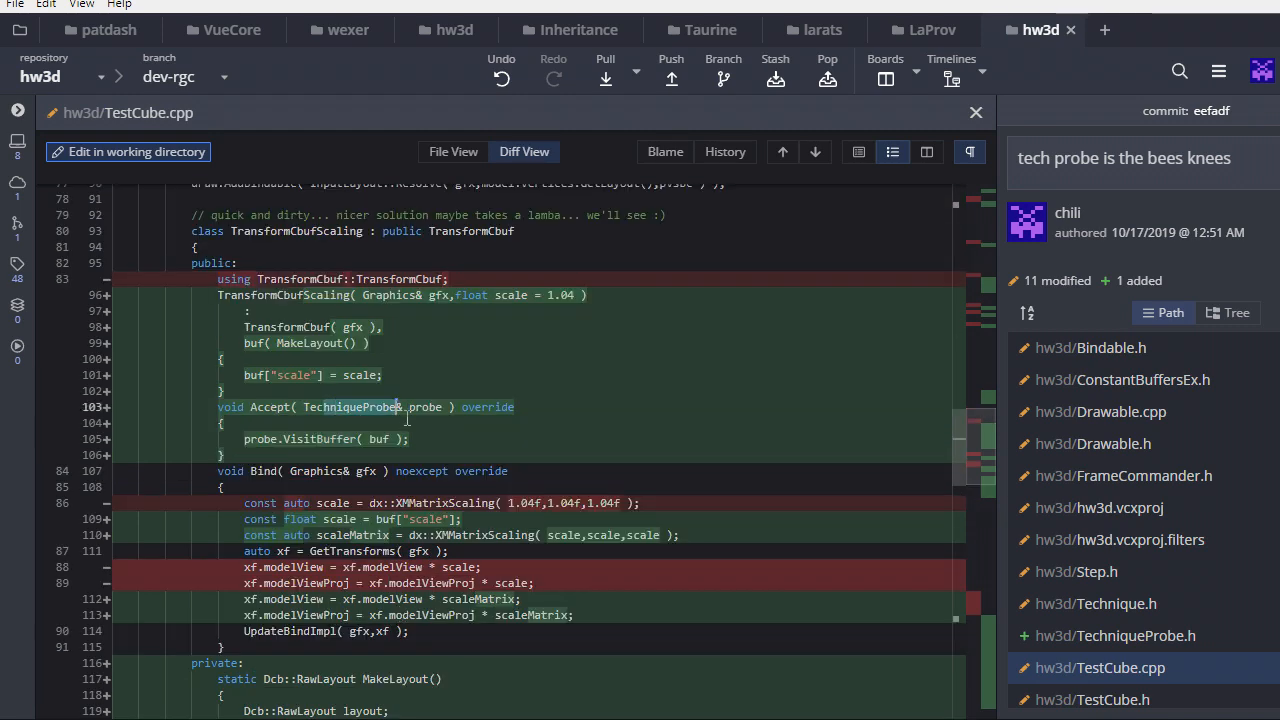
{"action": "scroll", "scroll_direction": "down", "scroll_amount": 3}
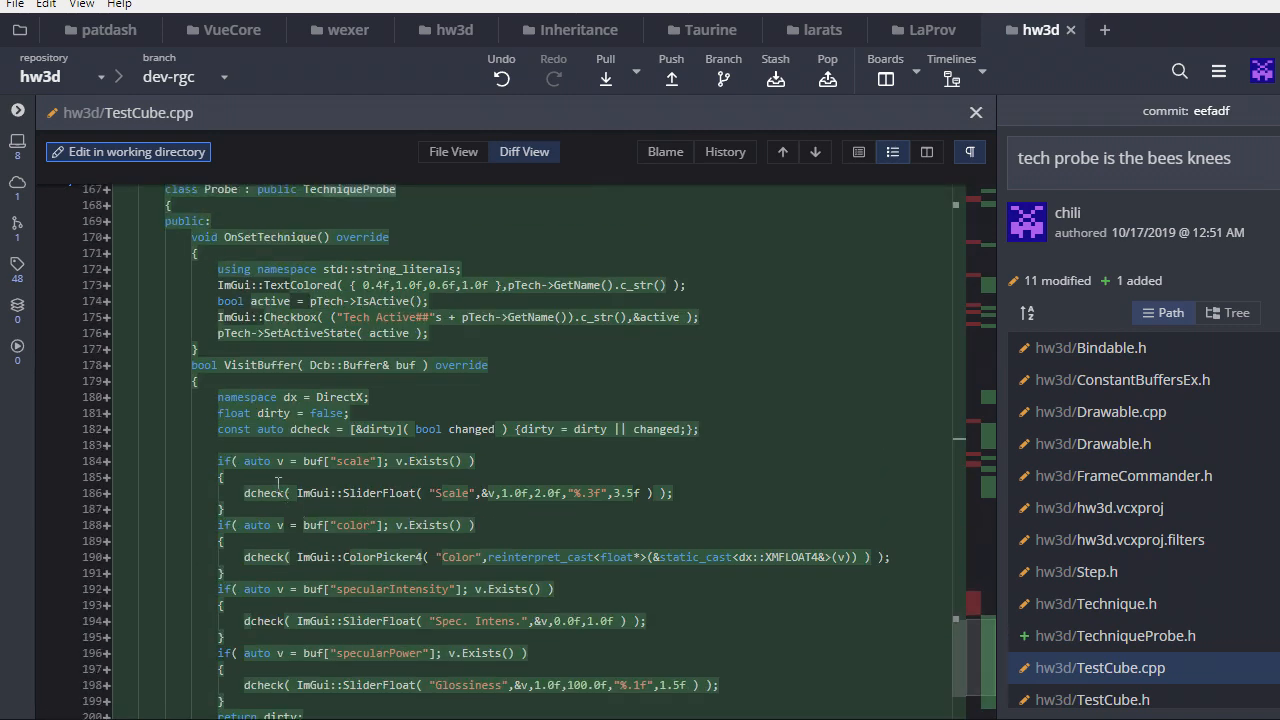
{"action": "mouse_move", "coordinate": [450, 683]}
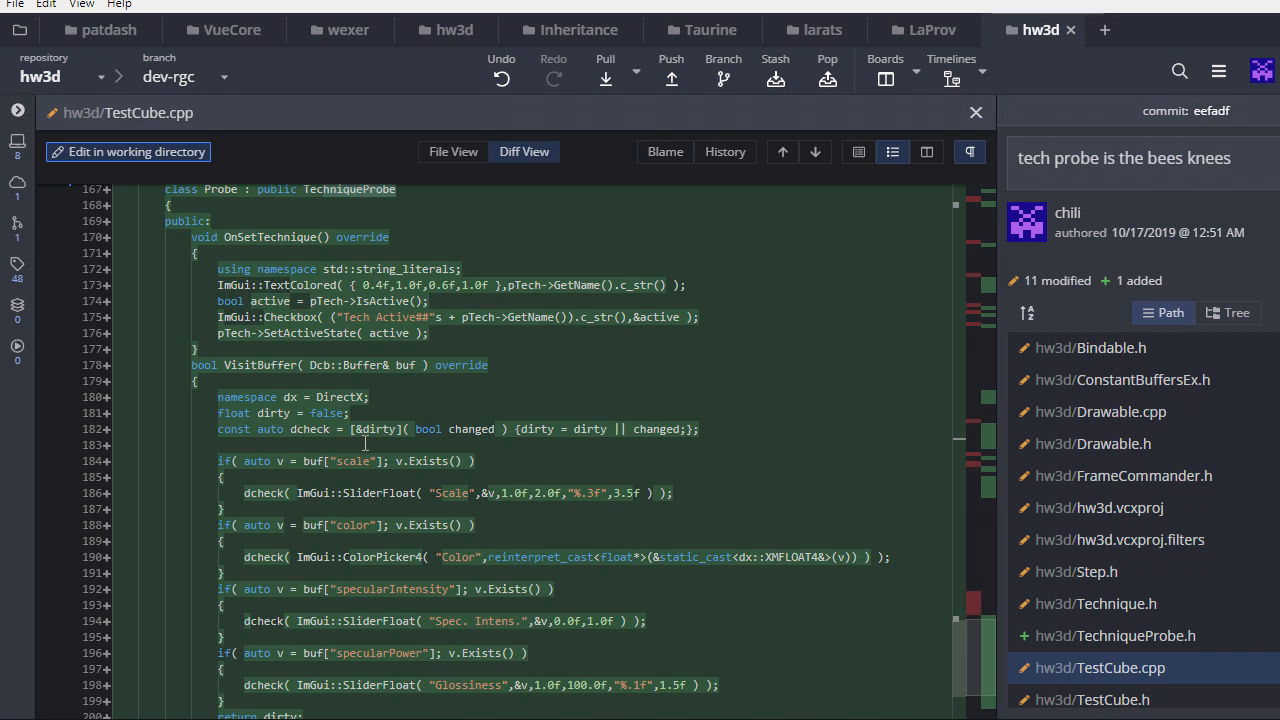
{"action": "mouse_move", "coordinate": [413, 577]}
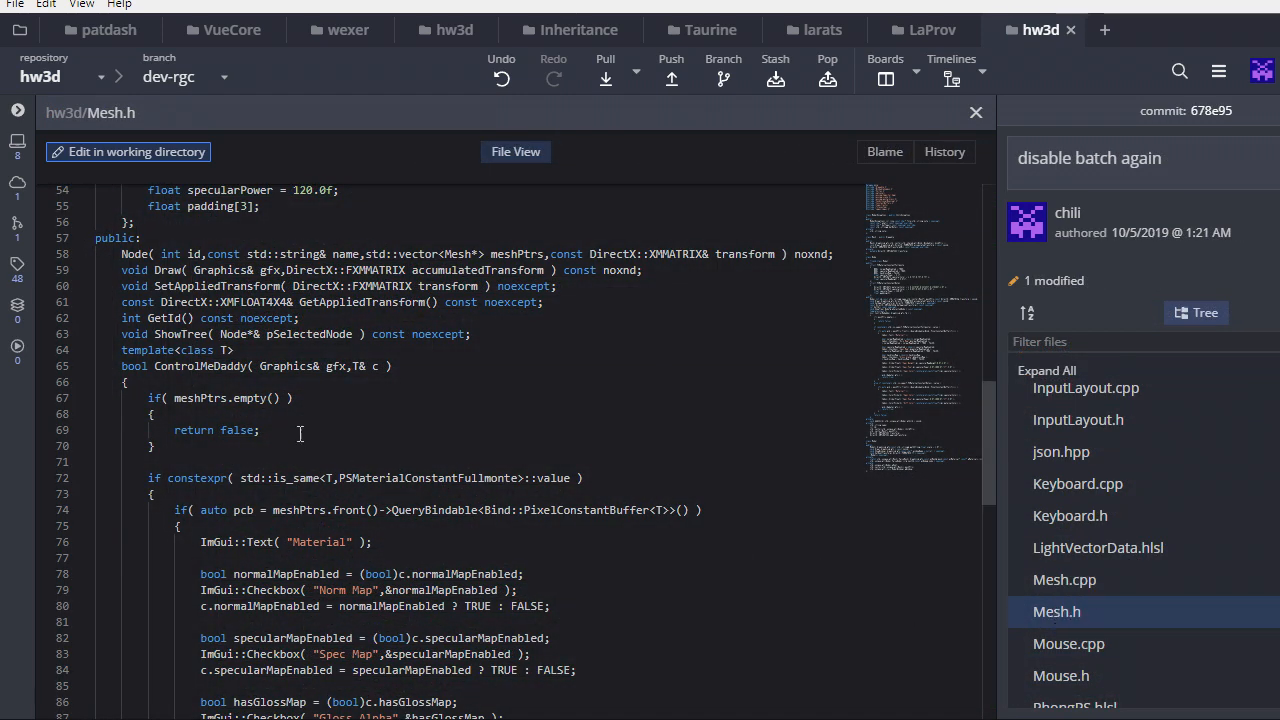
- Read Mesh.h's ControlMeDaddy template, then open Mesh.cpp to its ControlMeDaddy calls
{"action": "double_click", "coordinate": [200, 366]}
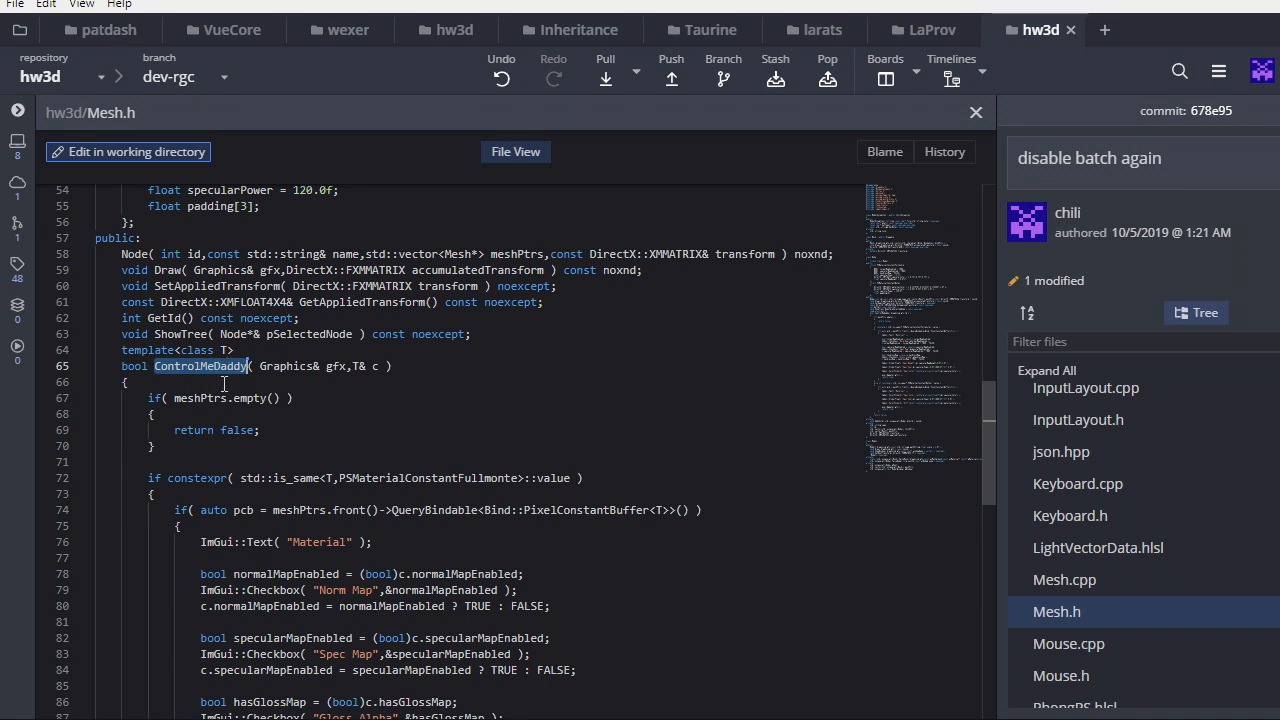
{"action": "scroll", "scroll_direction": "down", "scroll_amount": 3}
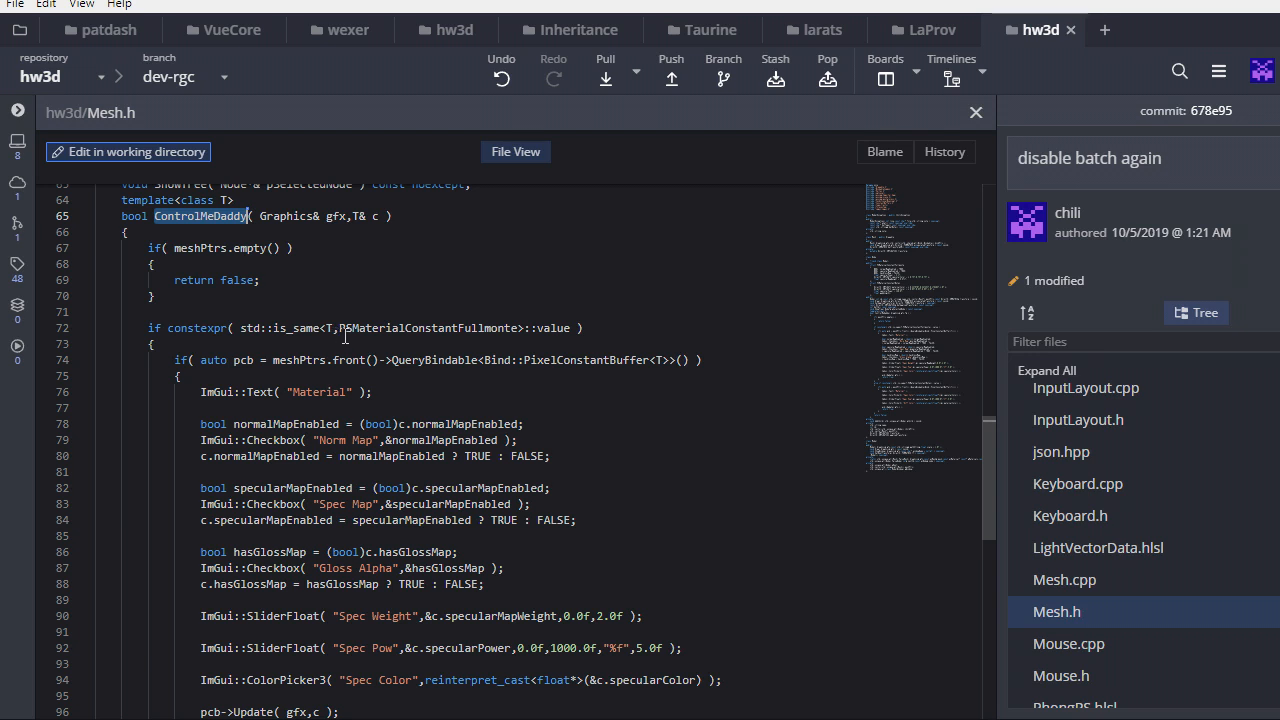
{"action": "double_click", "coordinate": [440, 328]}
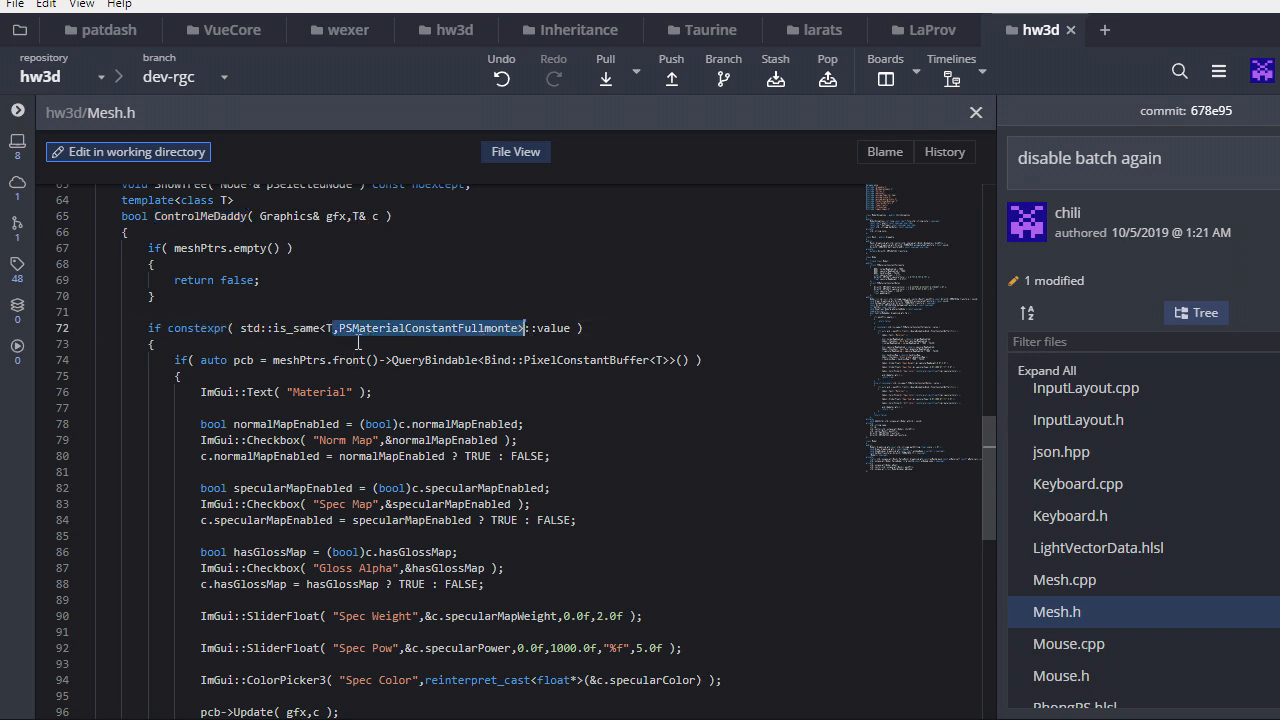
{"action": "mouse_move", "coordinate": [440, 340]}
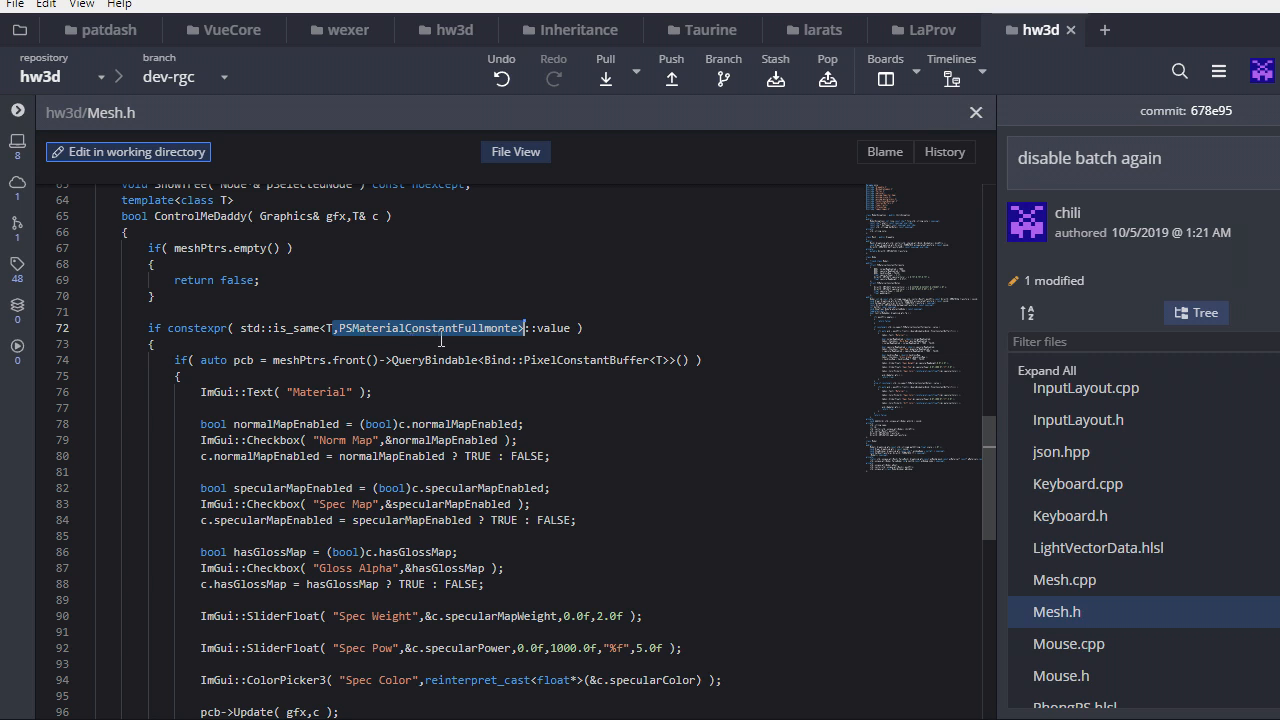
{"action": "scroll", "scroll_direction": "down", "scroll_amount": 3}
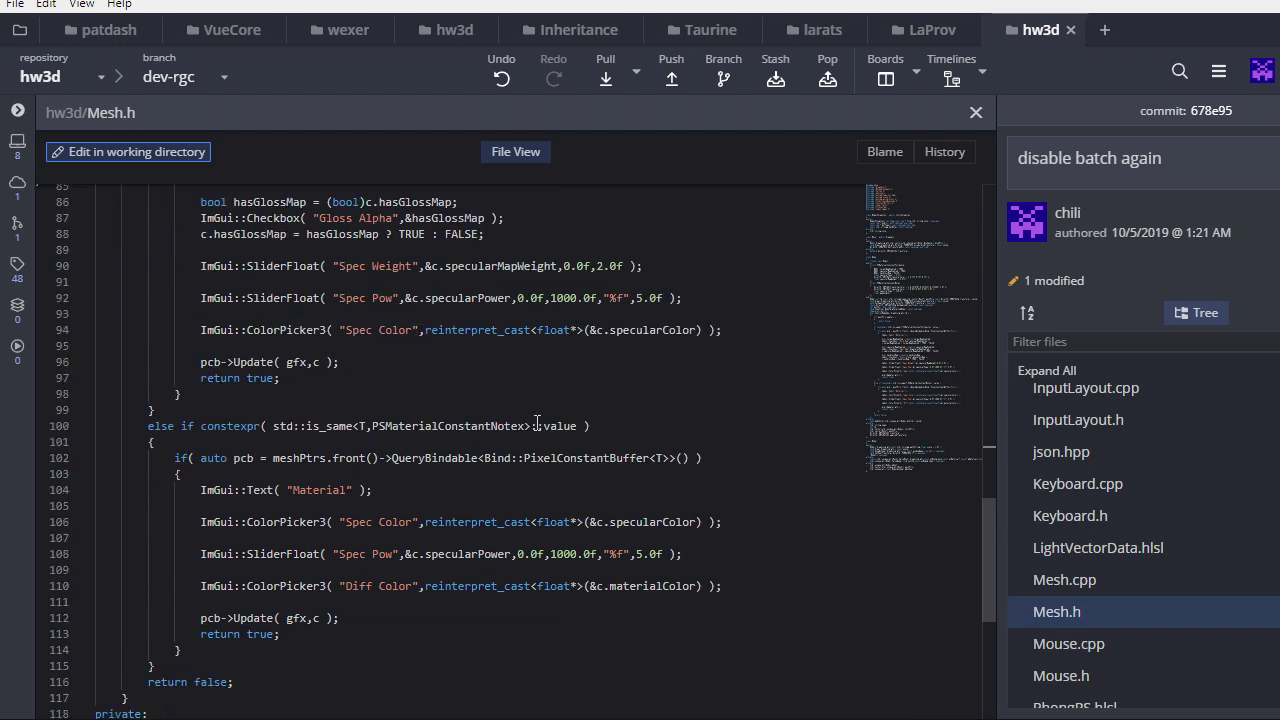
{"action": "mouse_move", "coordinate": [395, 431]}
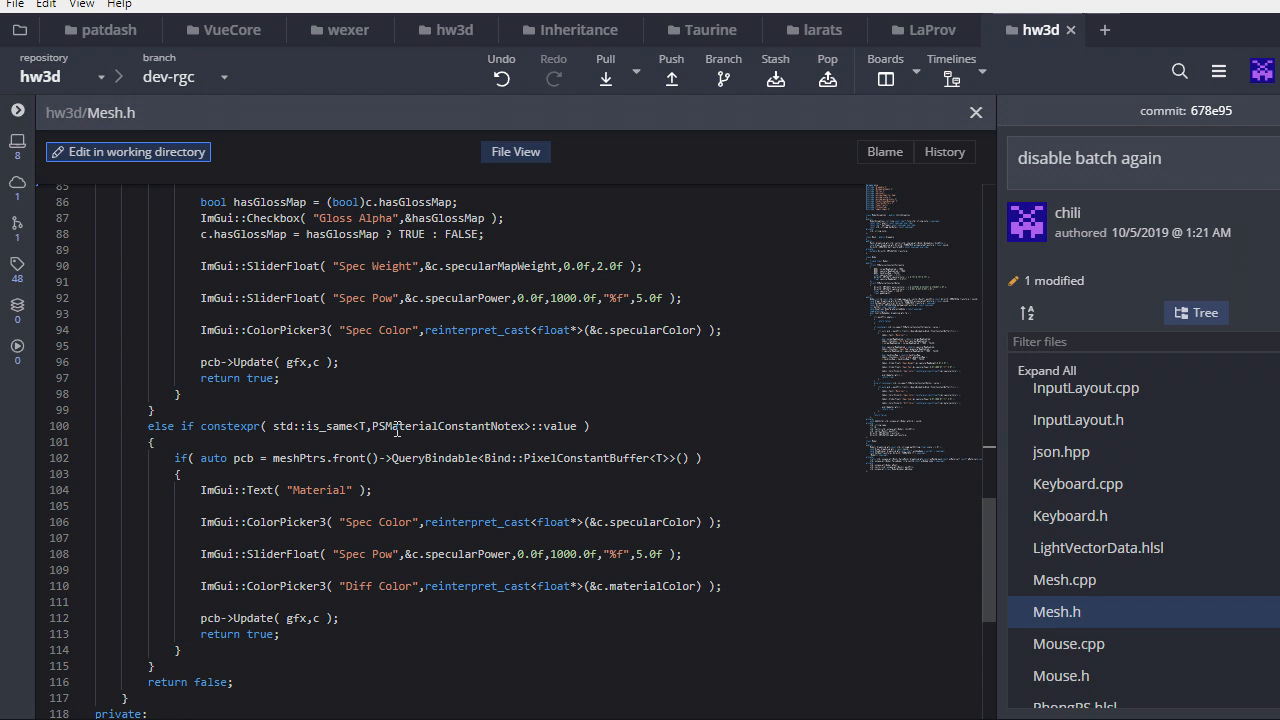
{"action": "scroll", "scroll_direction": "down", "scroll_amount": 3}
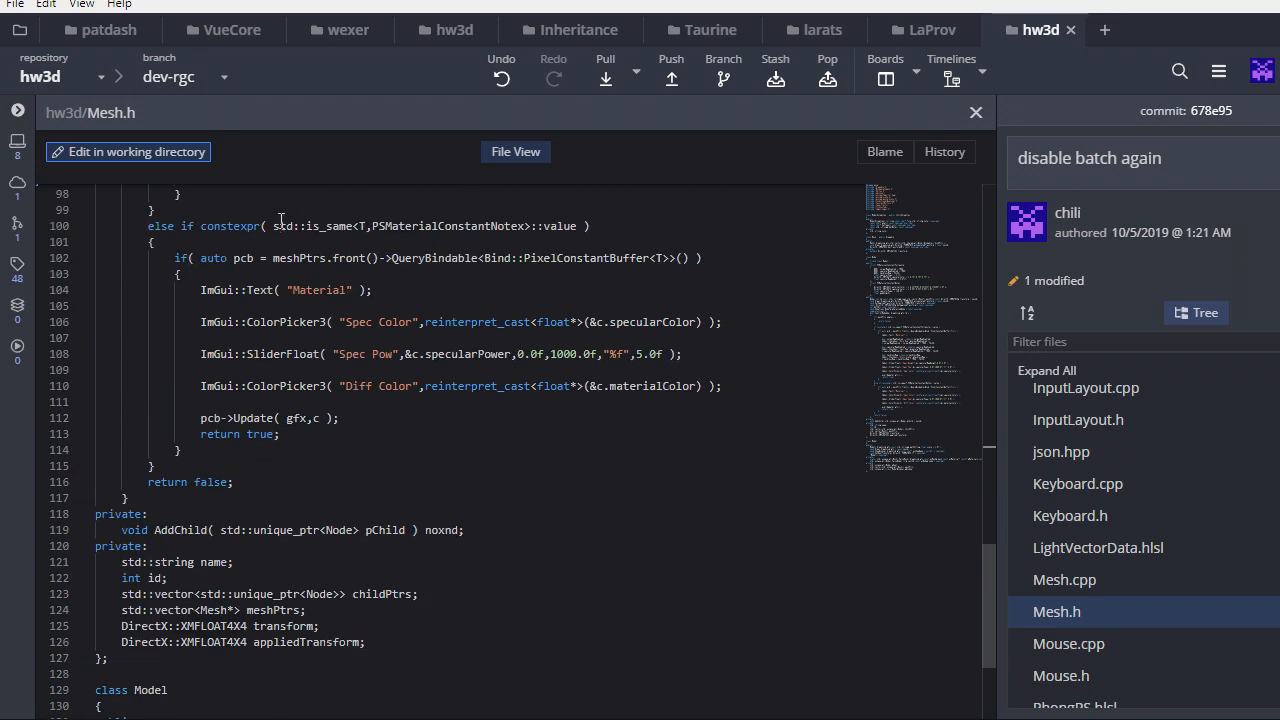
{"action": "mouse_move", "coordinate": [287, 502]}
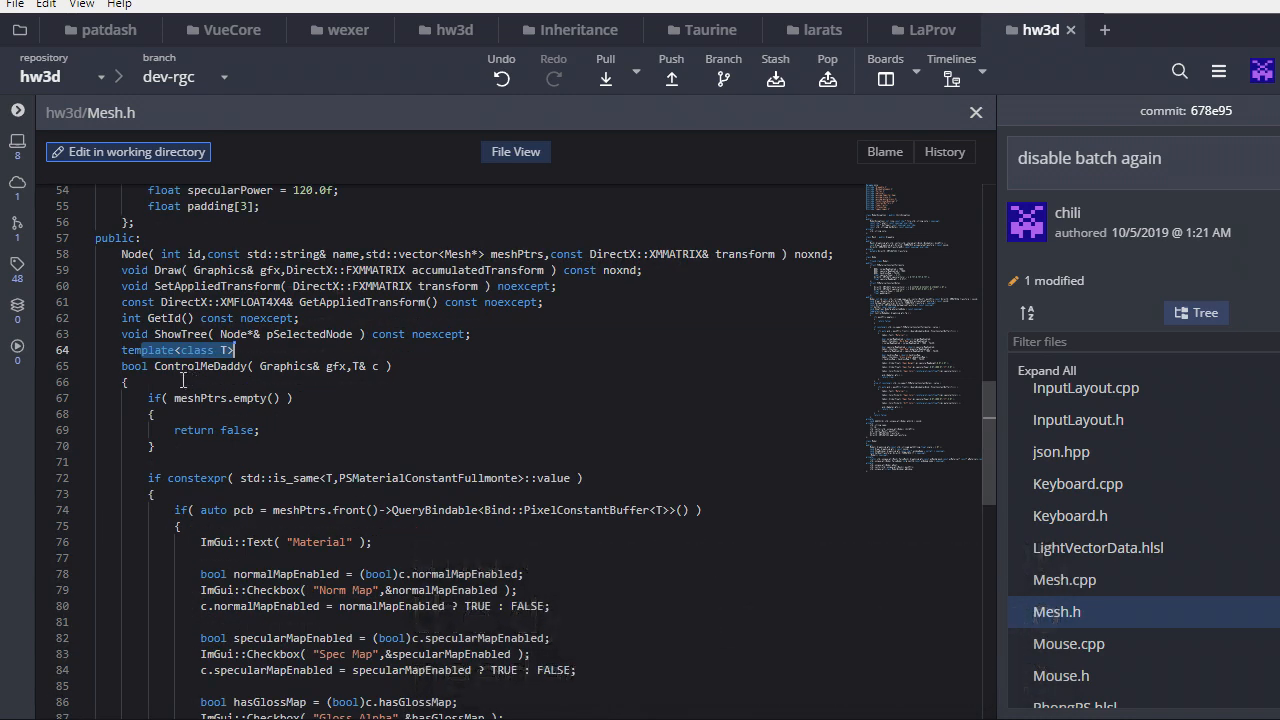
{"action": "left_click", "coordinate": [1065, 579]}
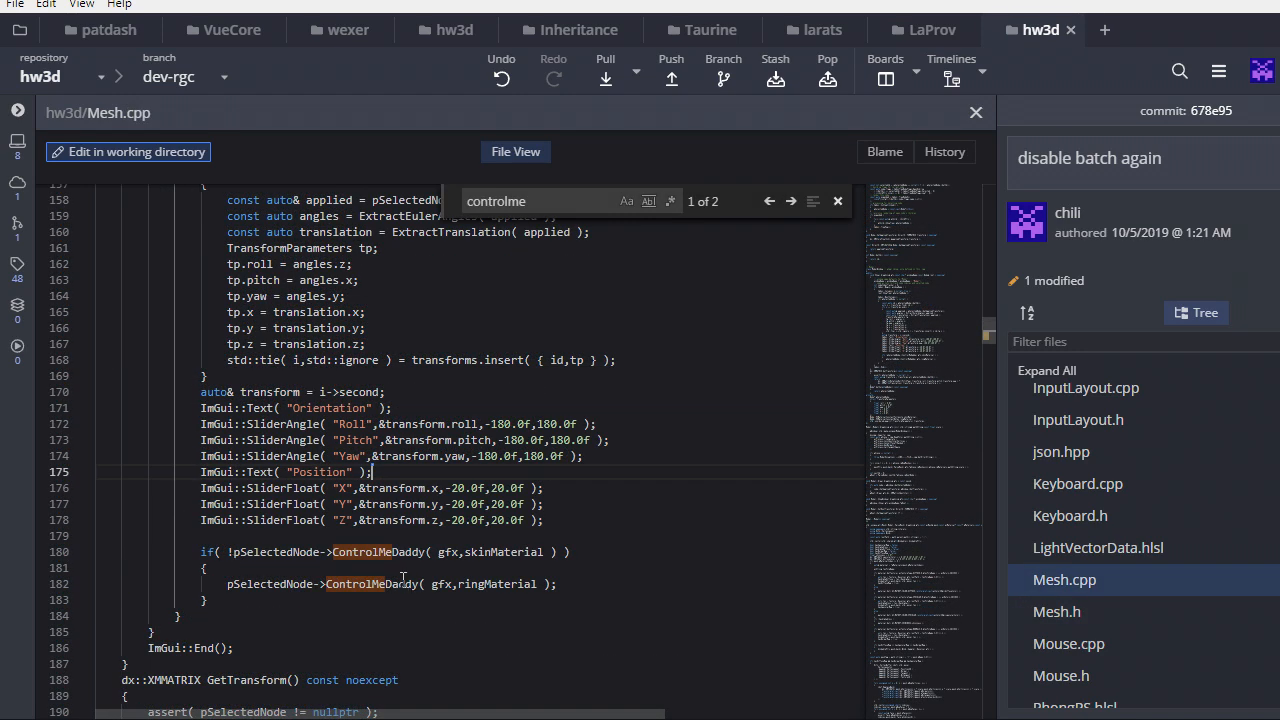
{"action": "double_click", "coordinate": [512, 552]}
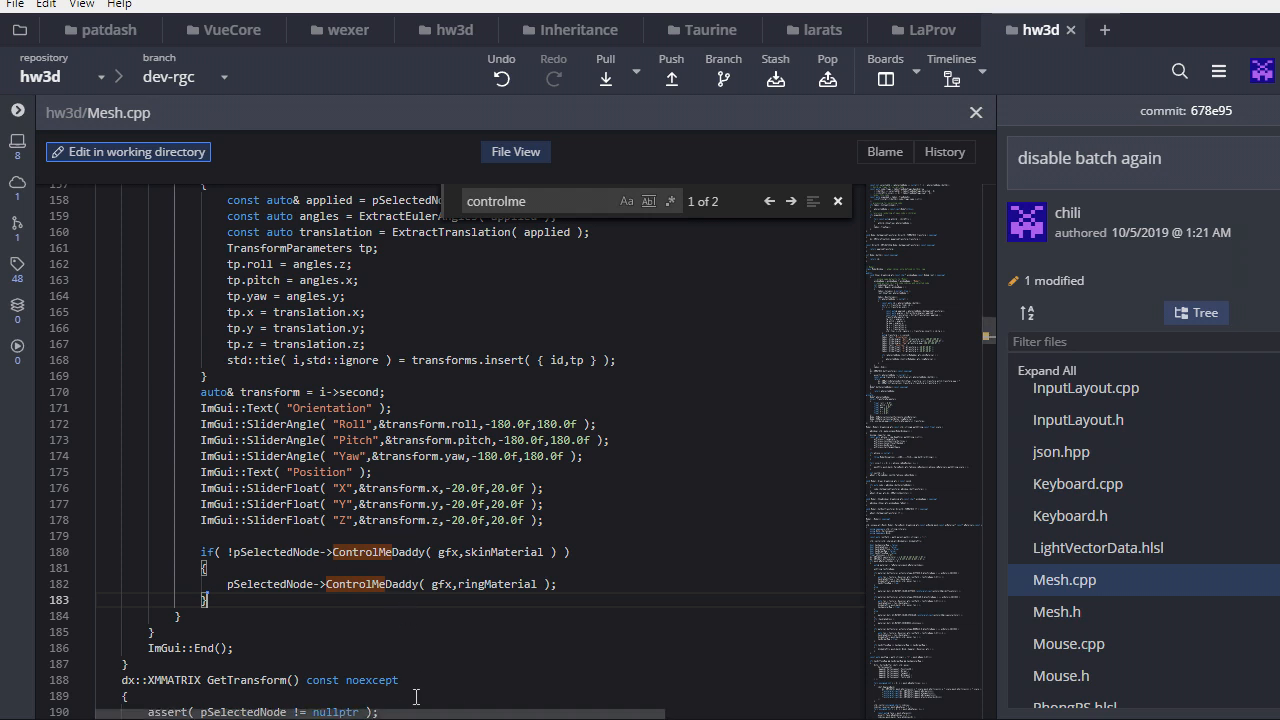
{"action": "mouse_move", "coordinate": [368, 584]}
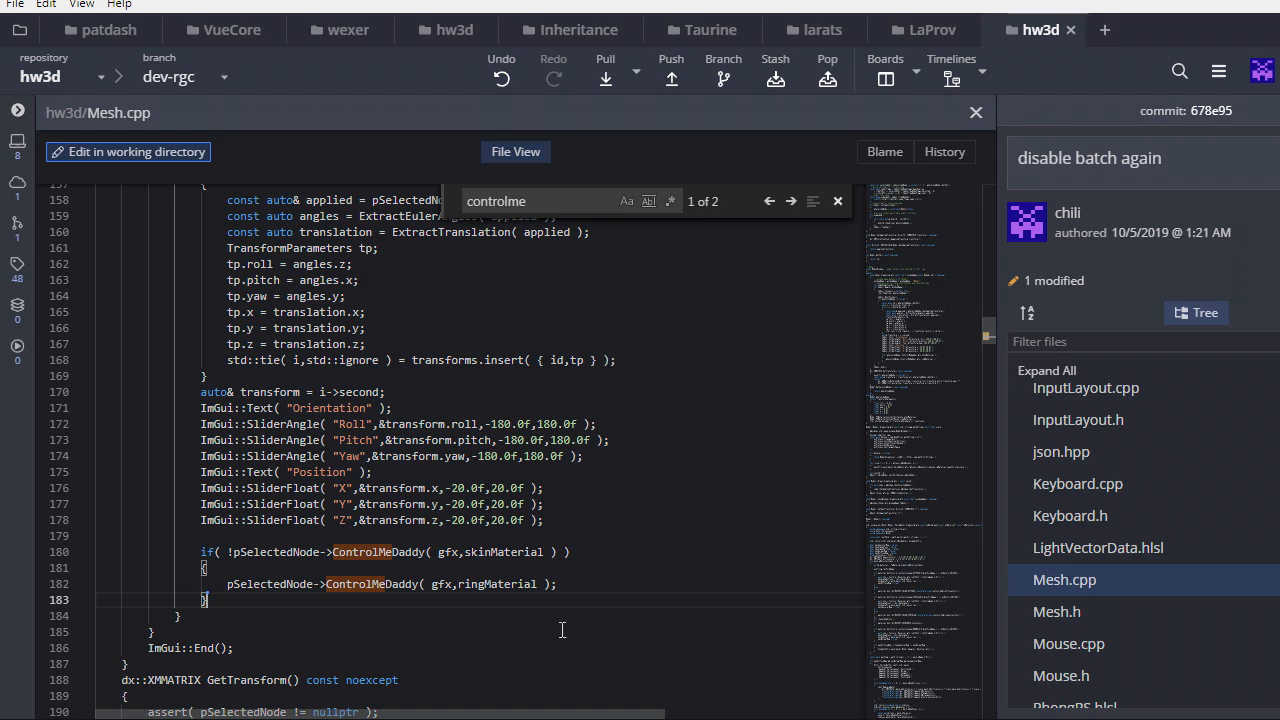
{"action": "mouse_move", "coordinate": [976, 112]}
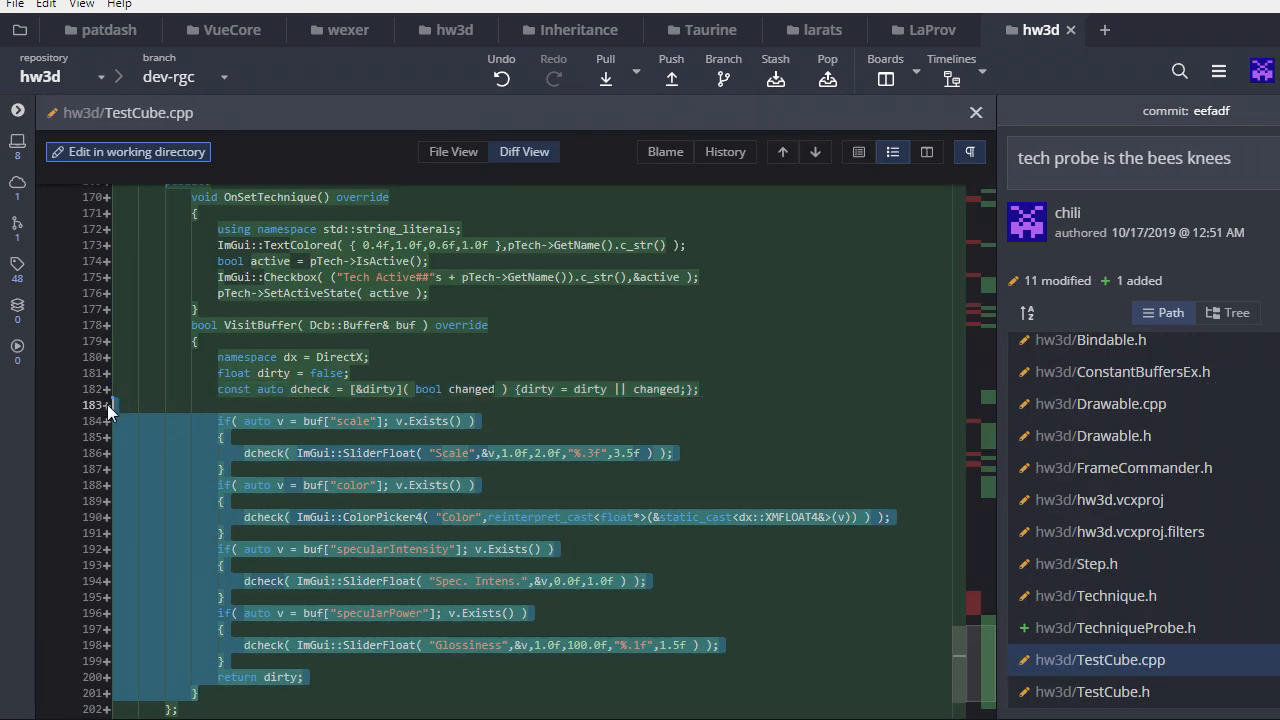
{"action": "mouse_move", "coordinate": [440, 600]}
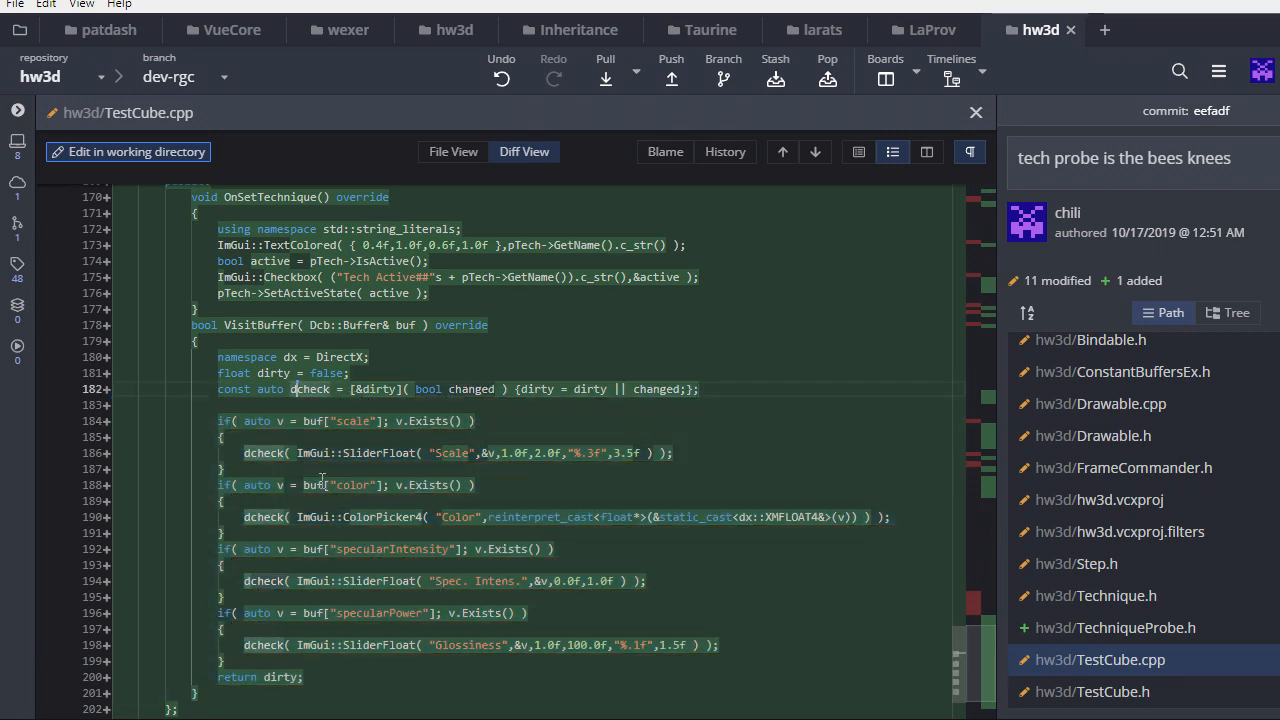
{"action": "mouse_move", "coordinate": [355, 540]}
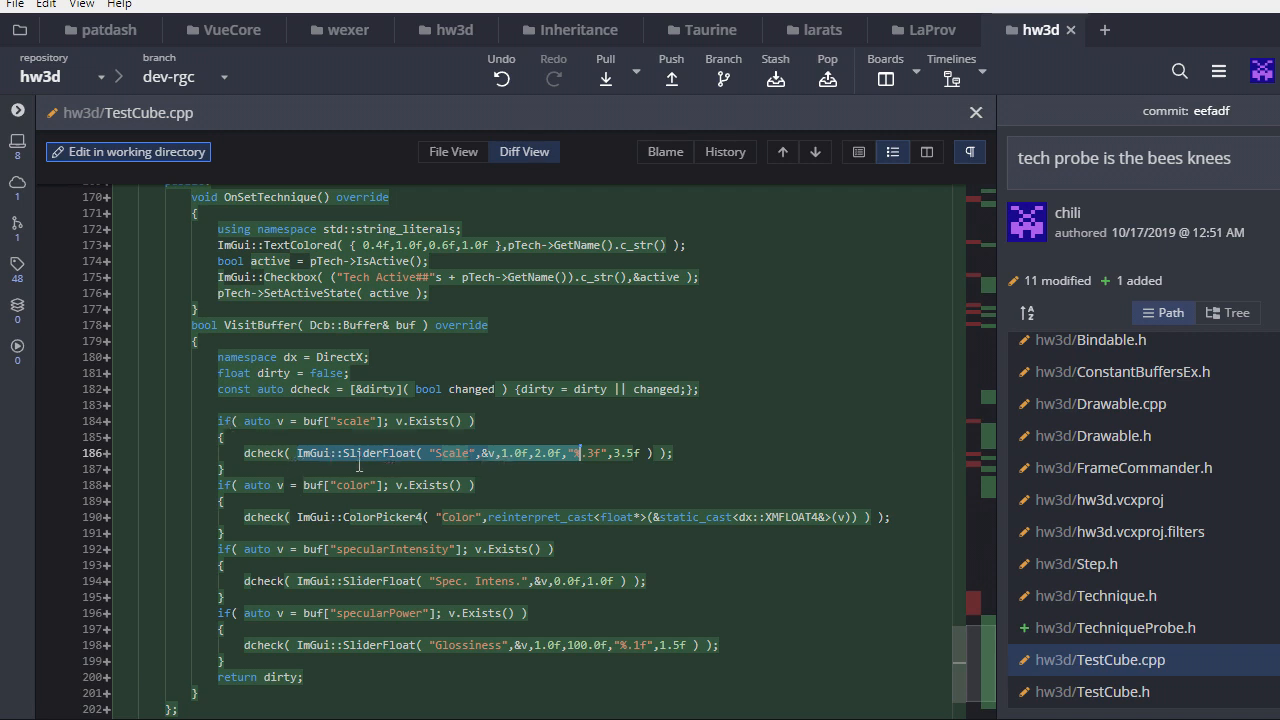
{"action": "mouse_move", "coordinate": [420, 476]}
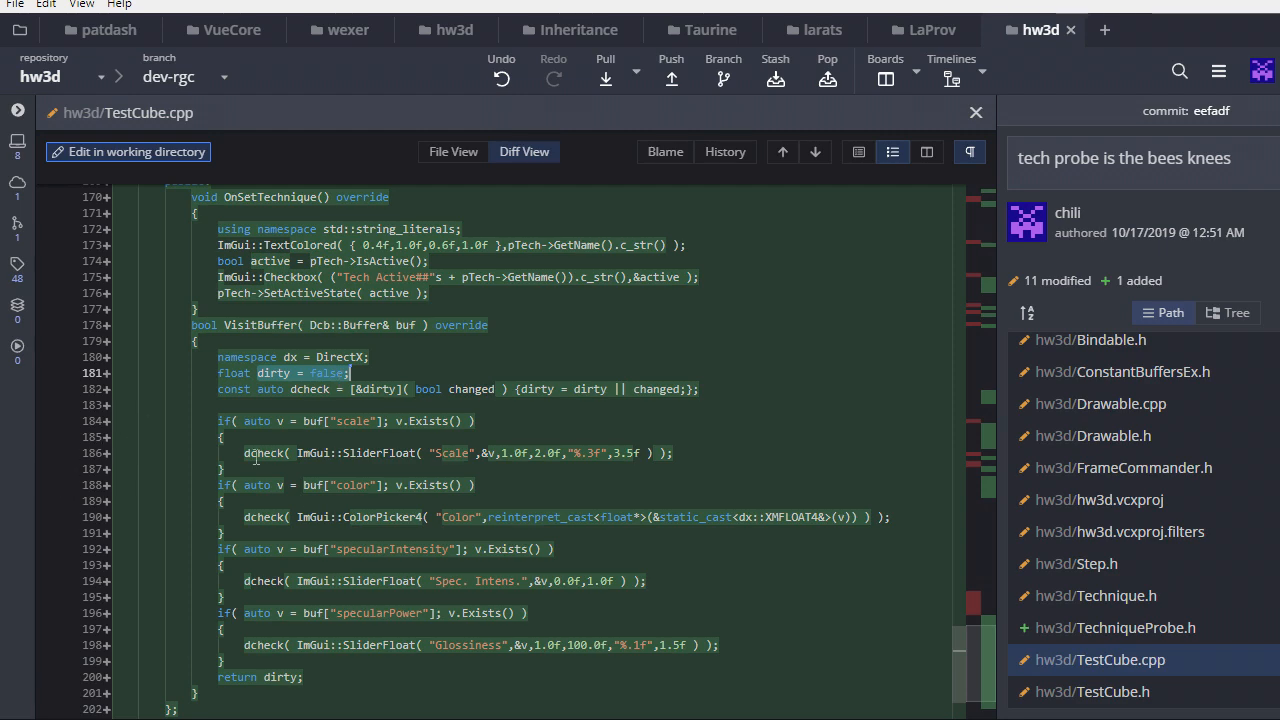
{"action": "mouse_move", "coordinate": [316, 495]}
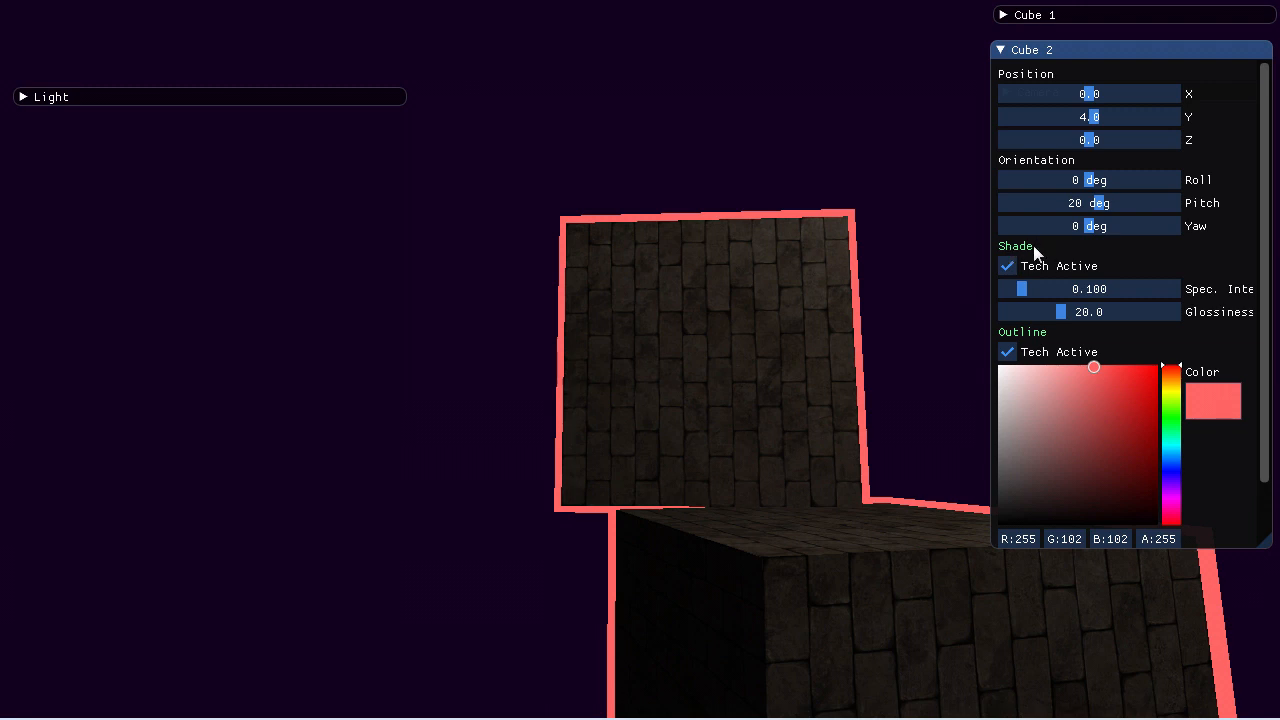
{"action": "mouse_move", "coordinate": [1133, 335]}
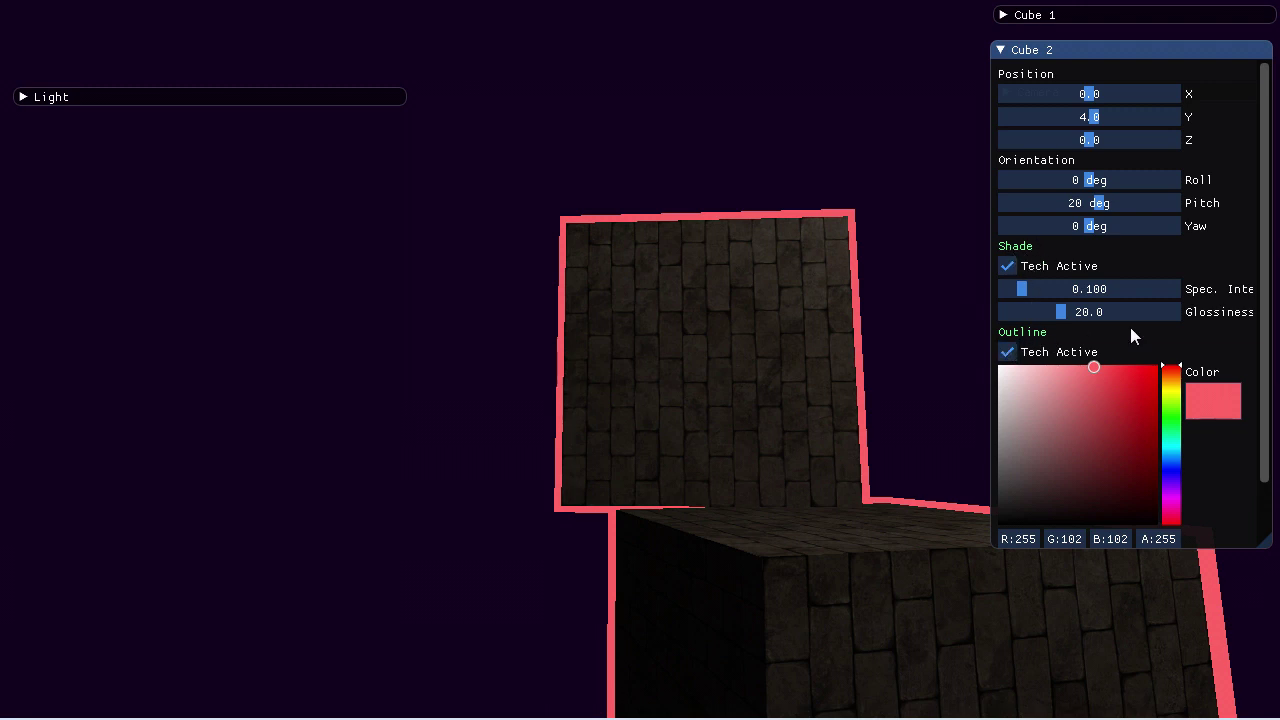
{"action": "mouse_move", "coordinate": [1203, 298]}
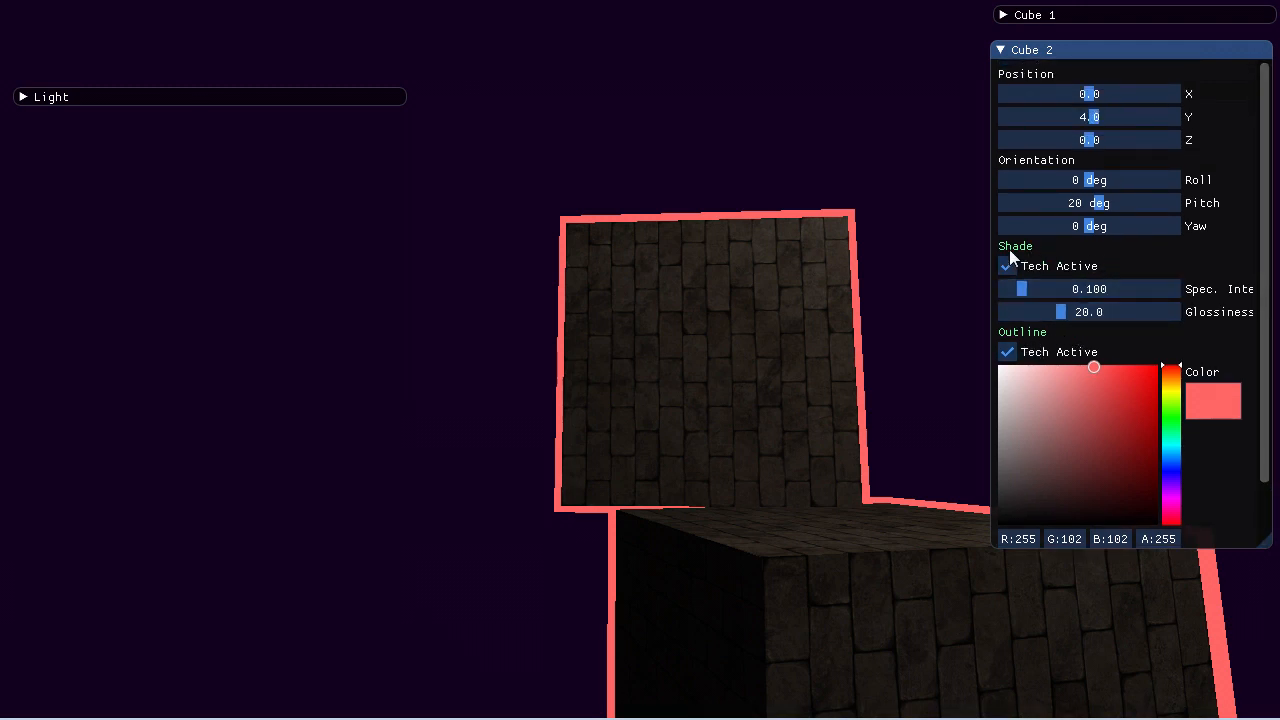
{"action": "mouse_move", "coordinate": [1200, 290]}
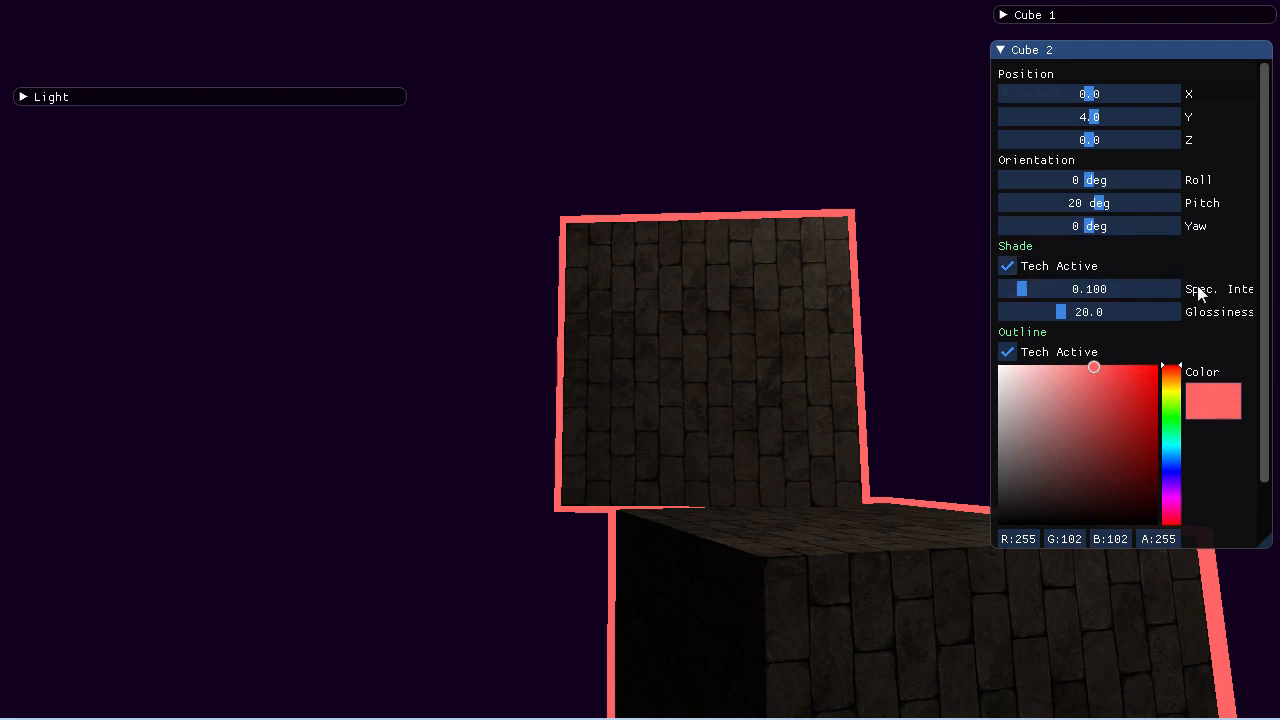
{"action": "mouse_move", "coordinate": [1170, 295]}
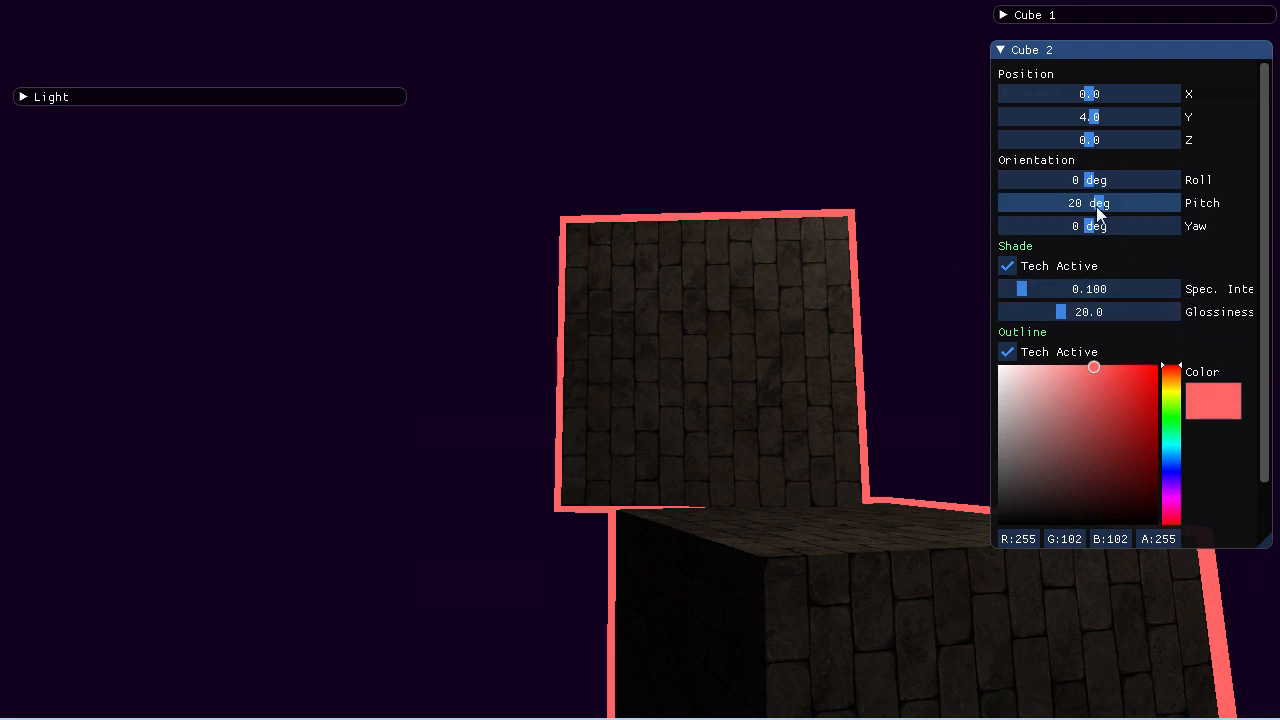
- Set Cube 2's pitch to 5, specular intensity to 0.207 and glossiness to 34.5
{"action": "left_click_drag", "start_coordinate": [1075, 203], "coordinate": [1095, 203]}
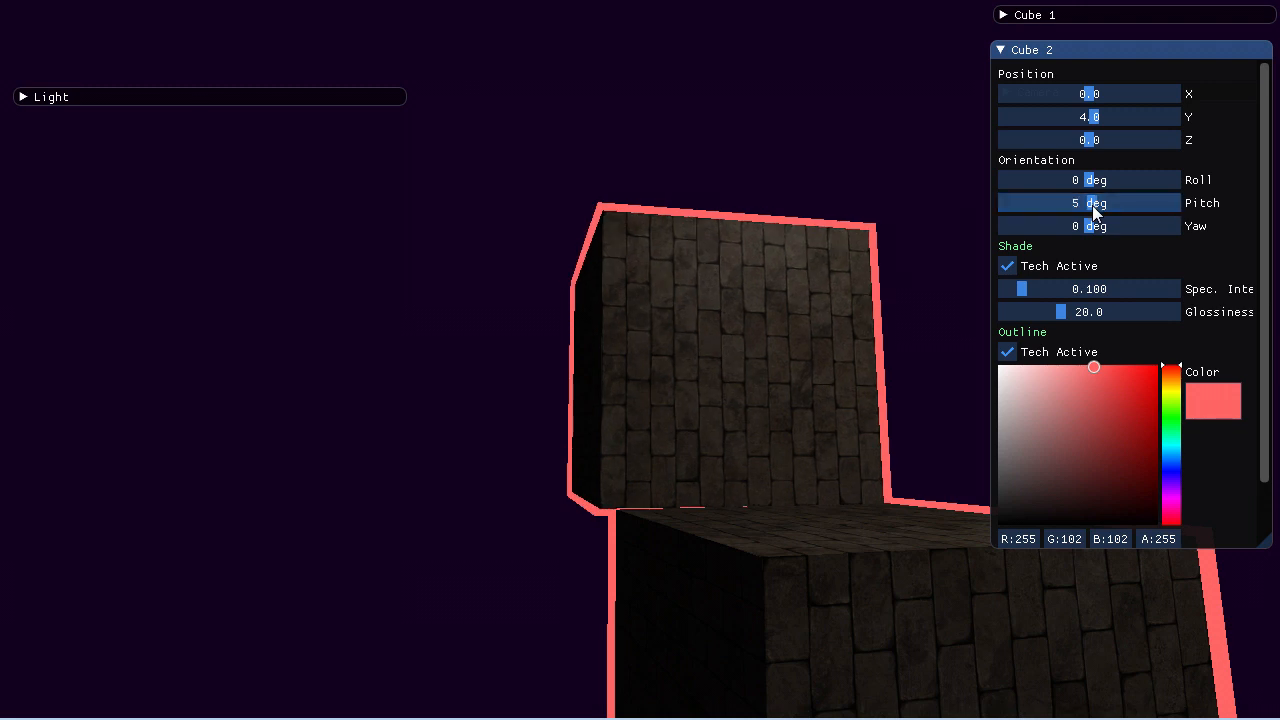
{"action": "left_click_drag", "start_coordinate": [1021, 289], "coordinate": [1090, 289]}
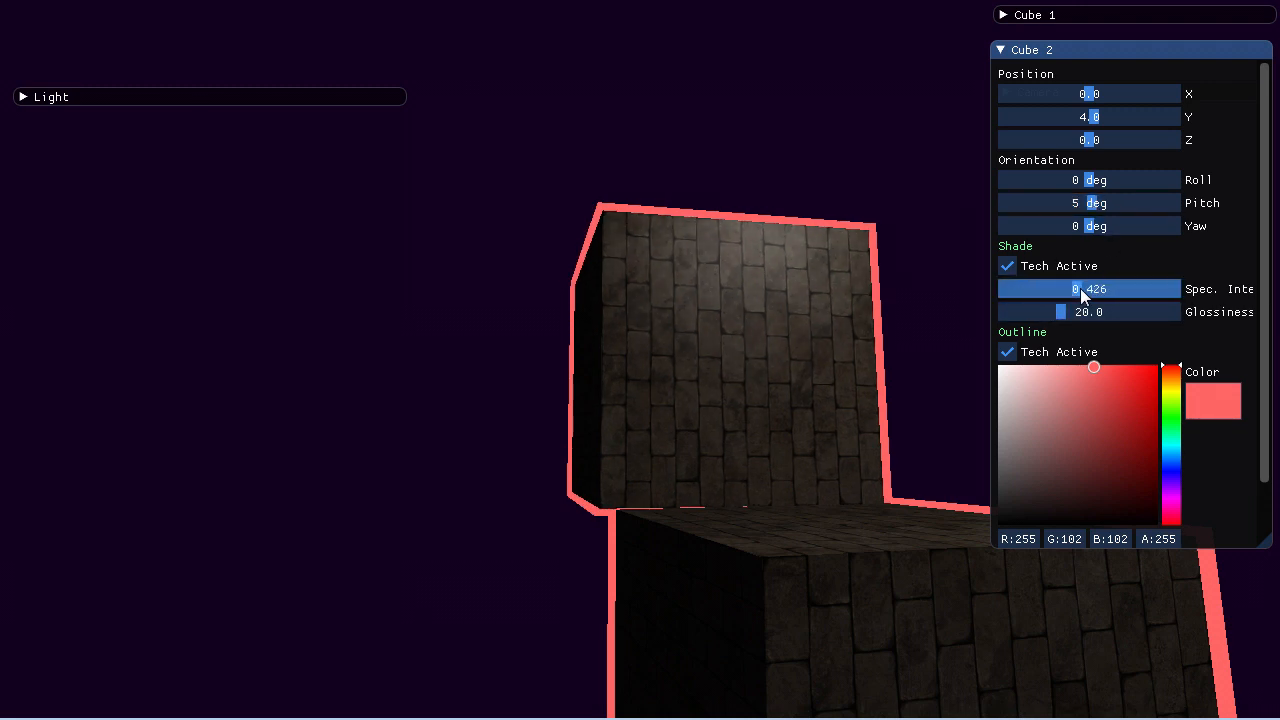
{"action": "left_click_drag", "start_coordinate": [1080, 289], "coordinate": [1040, 289]}
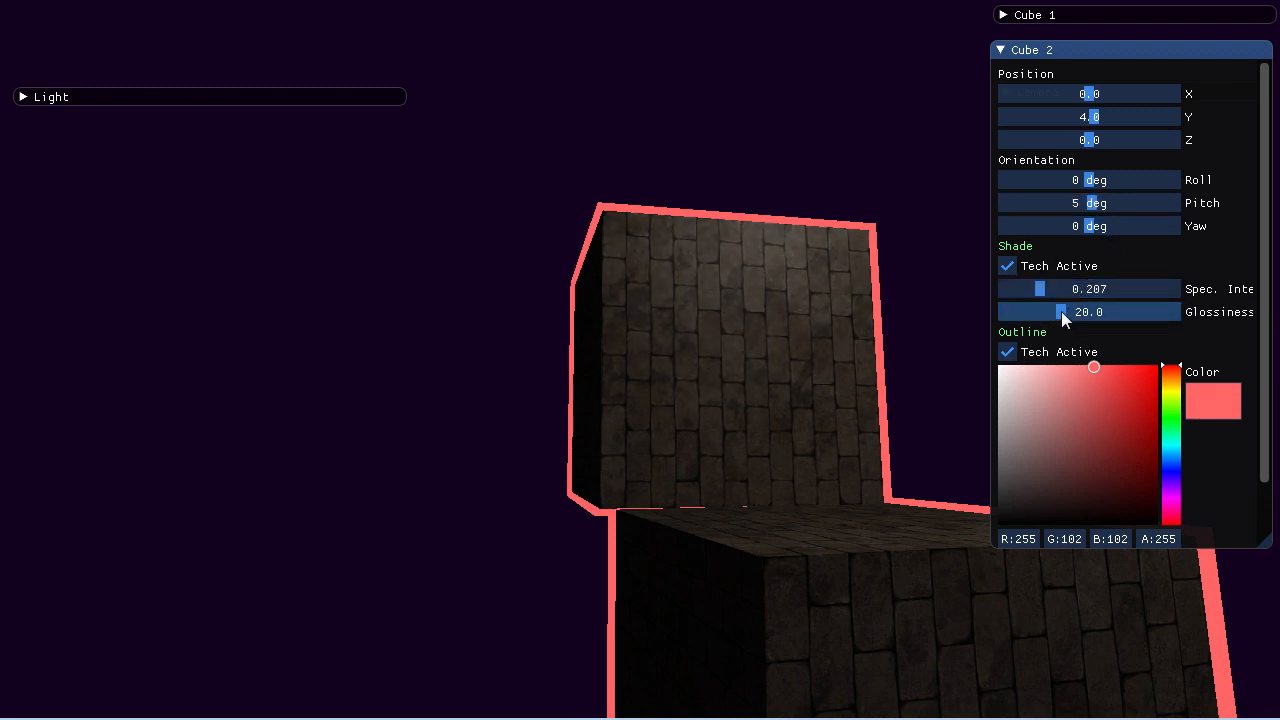
{"action": "left_click_drag", "start_coordinate": [1063, 311], "coordinate": [1110, 311]}
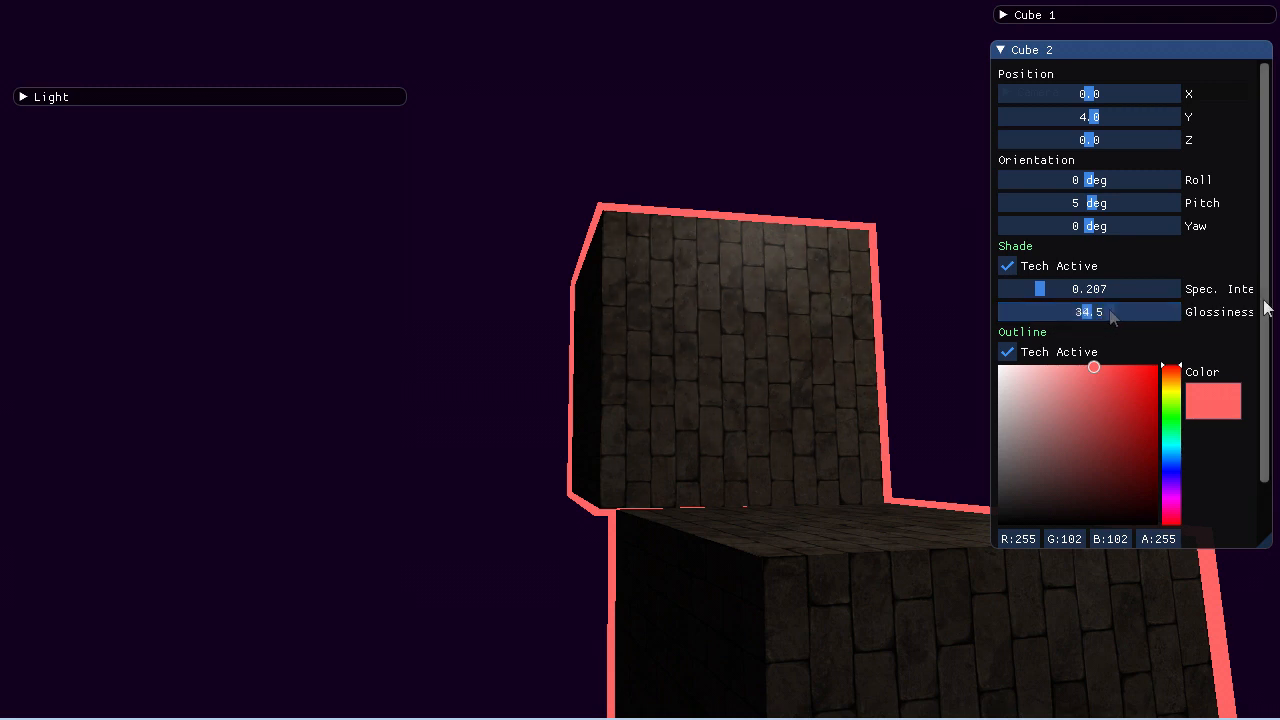
- Shrink Cube 2's outline scale to about 1.133 and switch its shading technique off
{"action": "scroll", "scroll_direction": "down", "scroll_amount": 3}
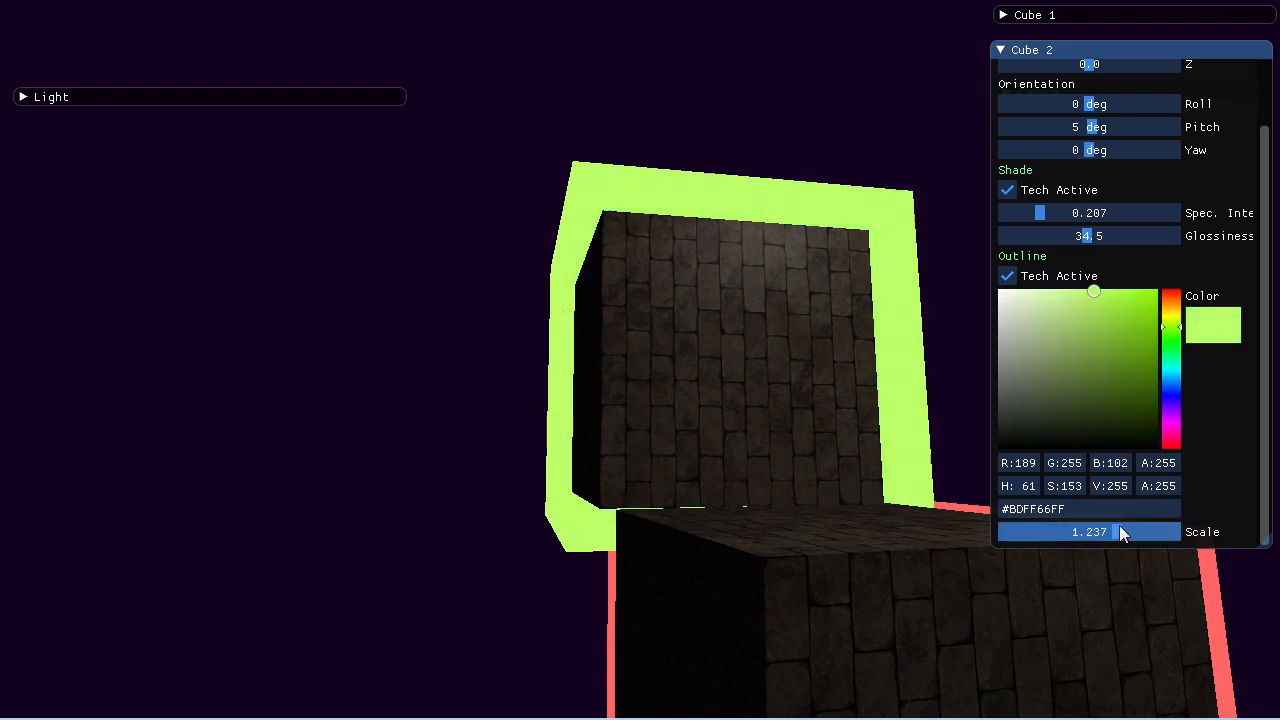
{"action": "left_click_drag", "start_coordinate": [1120, 531], "coordinate": [1085, 531]}
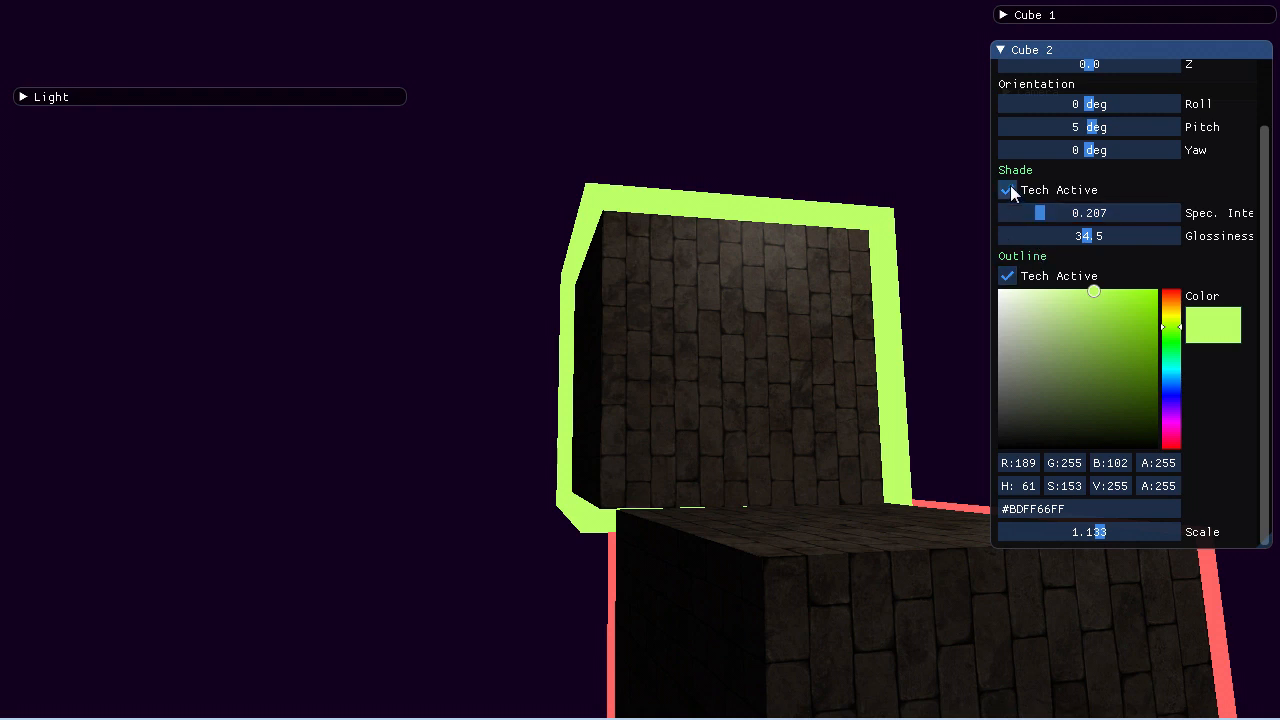
{"action": "left_click", "coordinate": [1006, 190]}
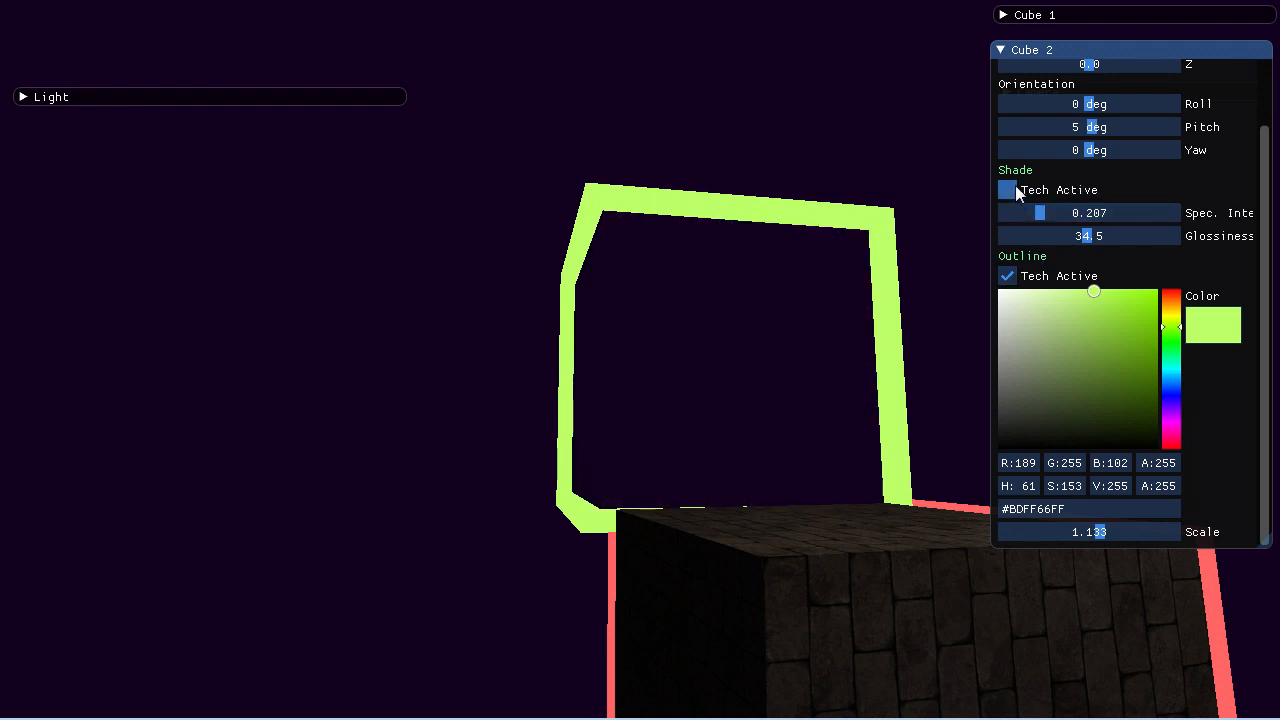
{"action": "left_click", "coordinate": [1007, 190]}
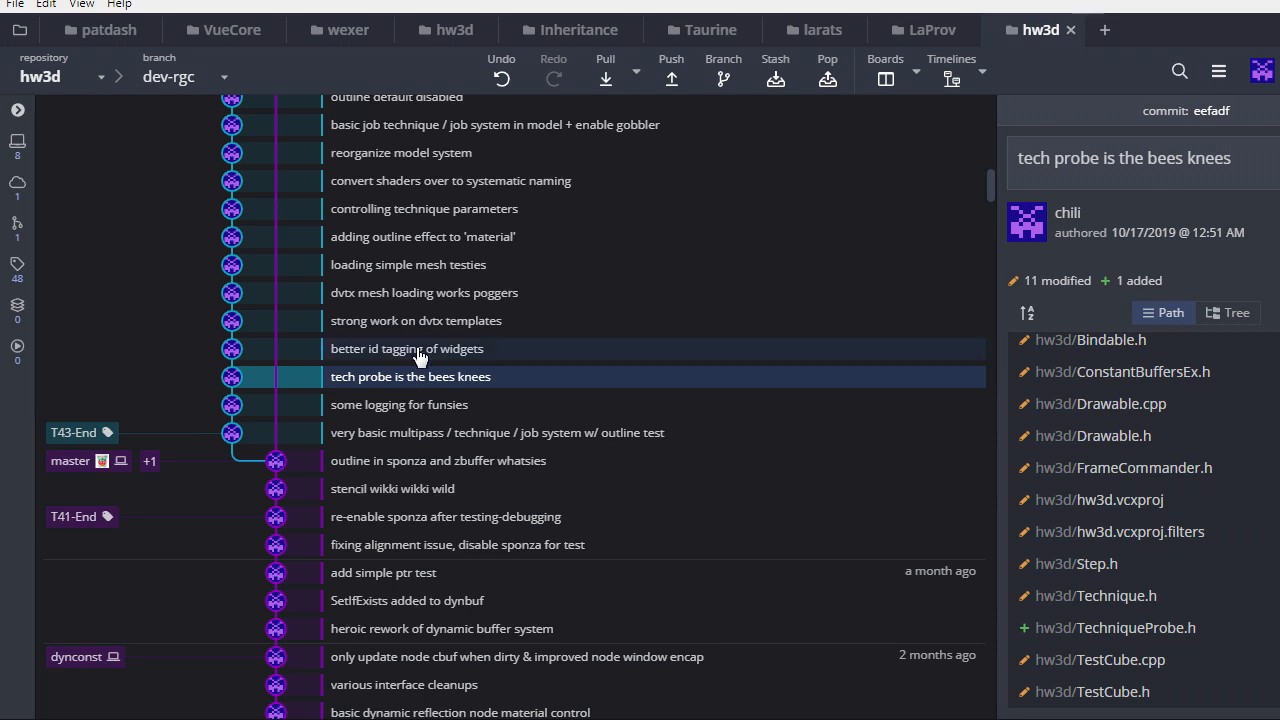
- Select 'better id tagging of widgets' and read its TechniqueProbe.h and TestCube.cpp diffs
{"action": "left_click", "coordinate": [419, 348]}
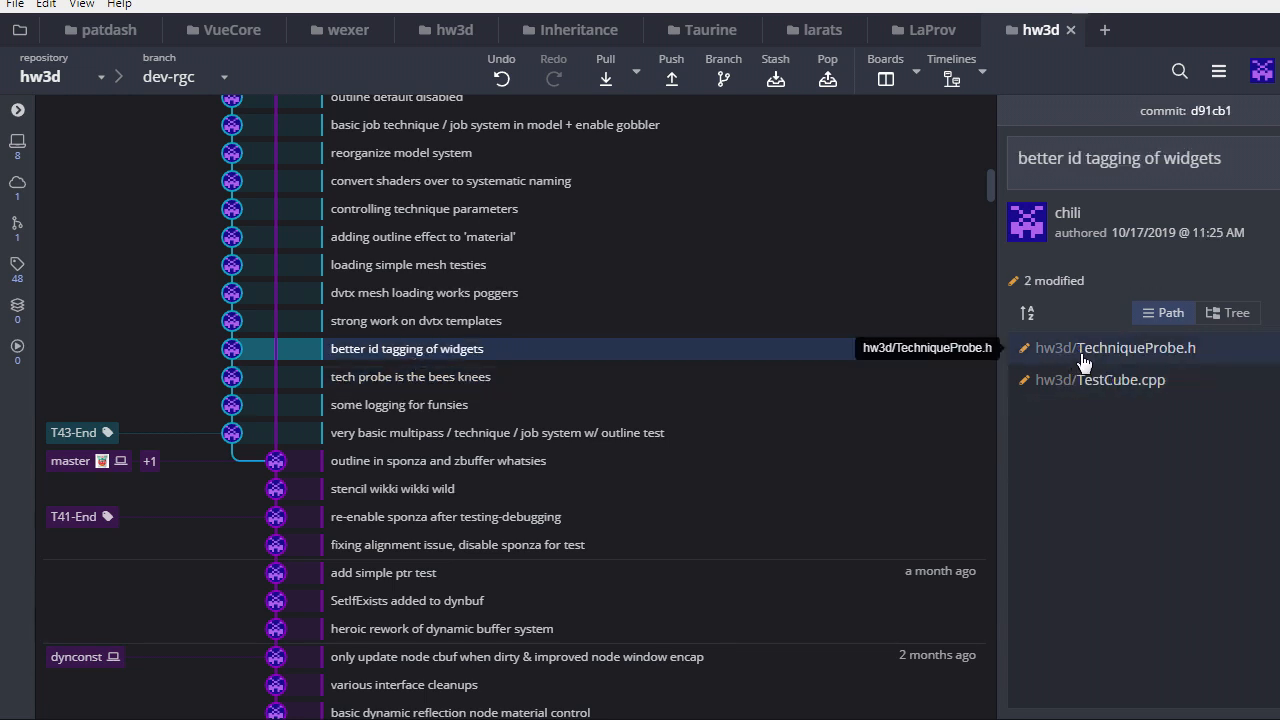
{"action": "left_click", "coordinate": [1115, 347]}
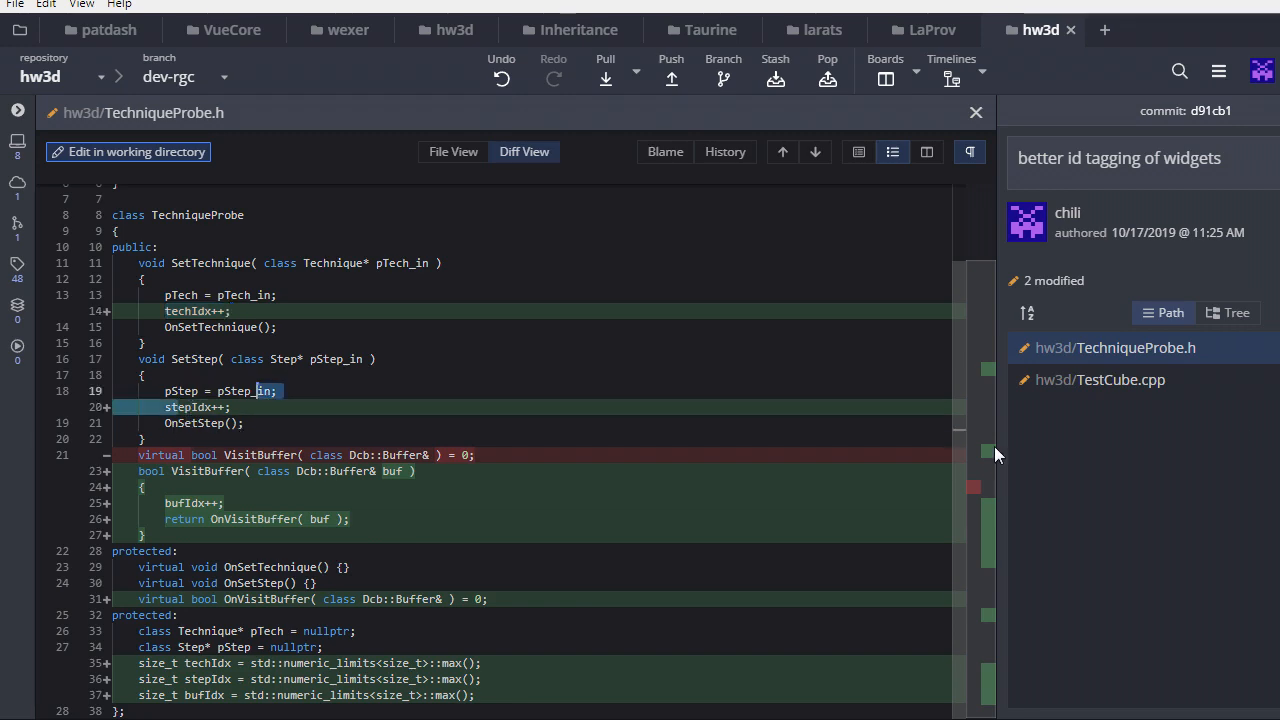
{"action": "left_click", "coordinate": [1112, 379]}
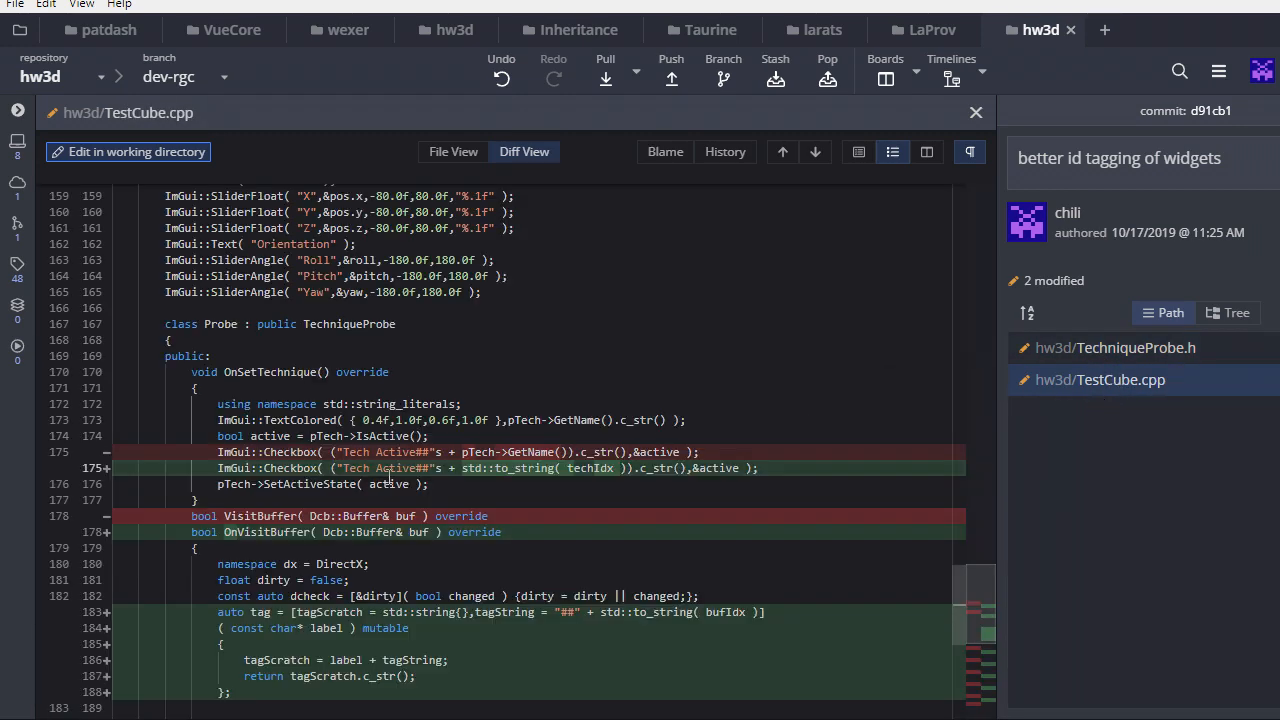
{"action": "scroll", "scroll_direction": "down", "scroll_amount": 3}
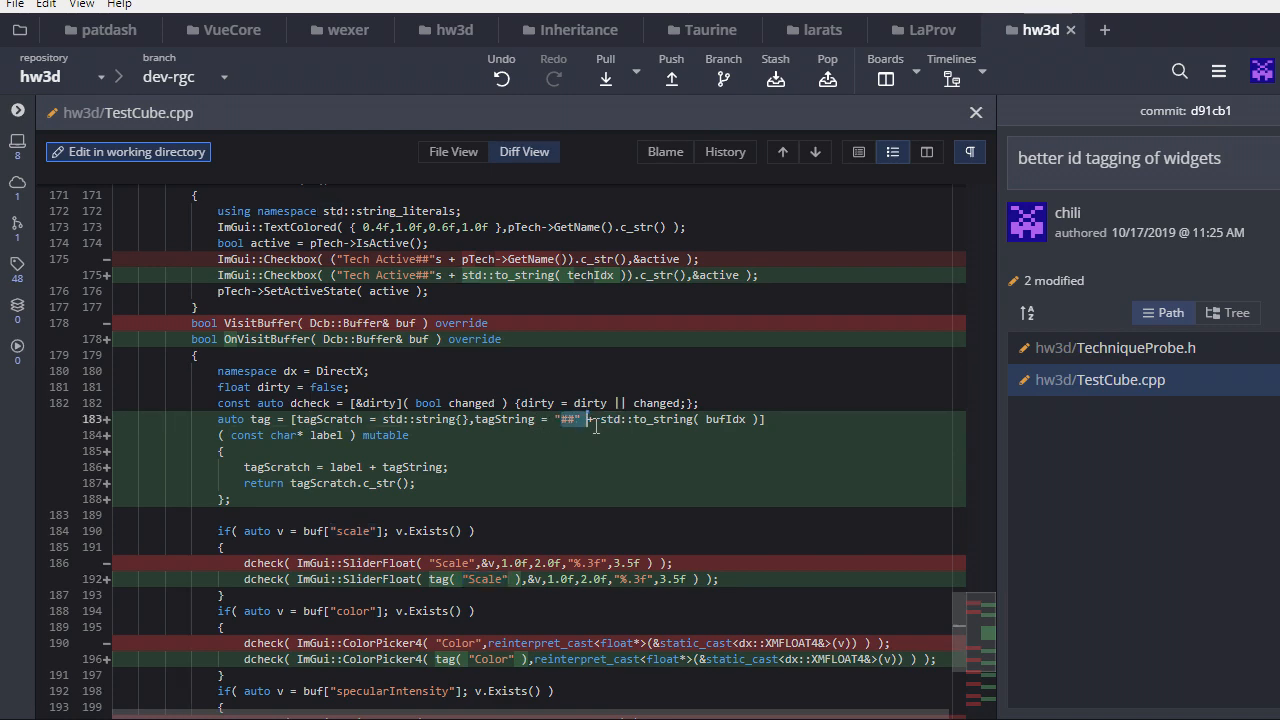
{"action": "scroll", "scroll_direction": "down", "scroll_amount": 3}
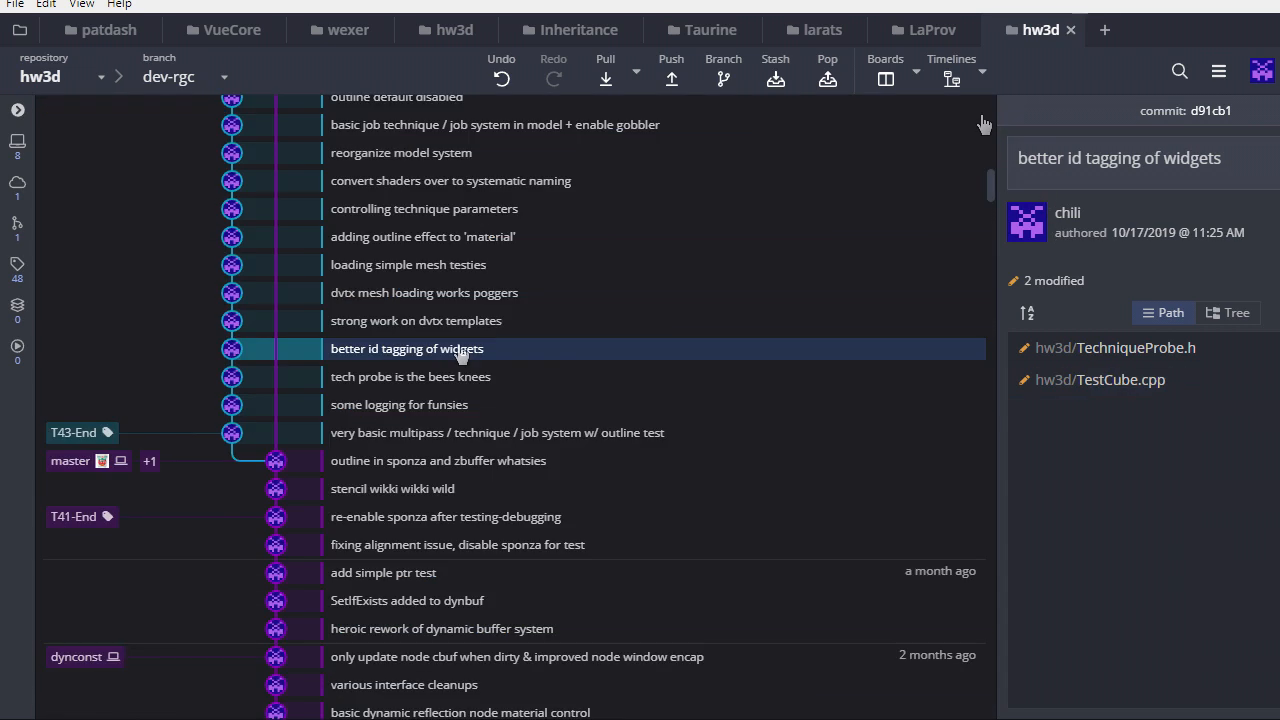
- Select the 'strong work on dvtx templates' commit to list its five changed files
{"action": "left_click", "coordinate": [415, 320]}
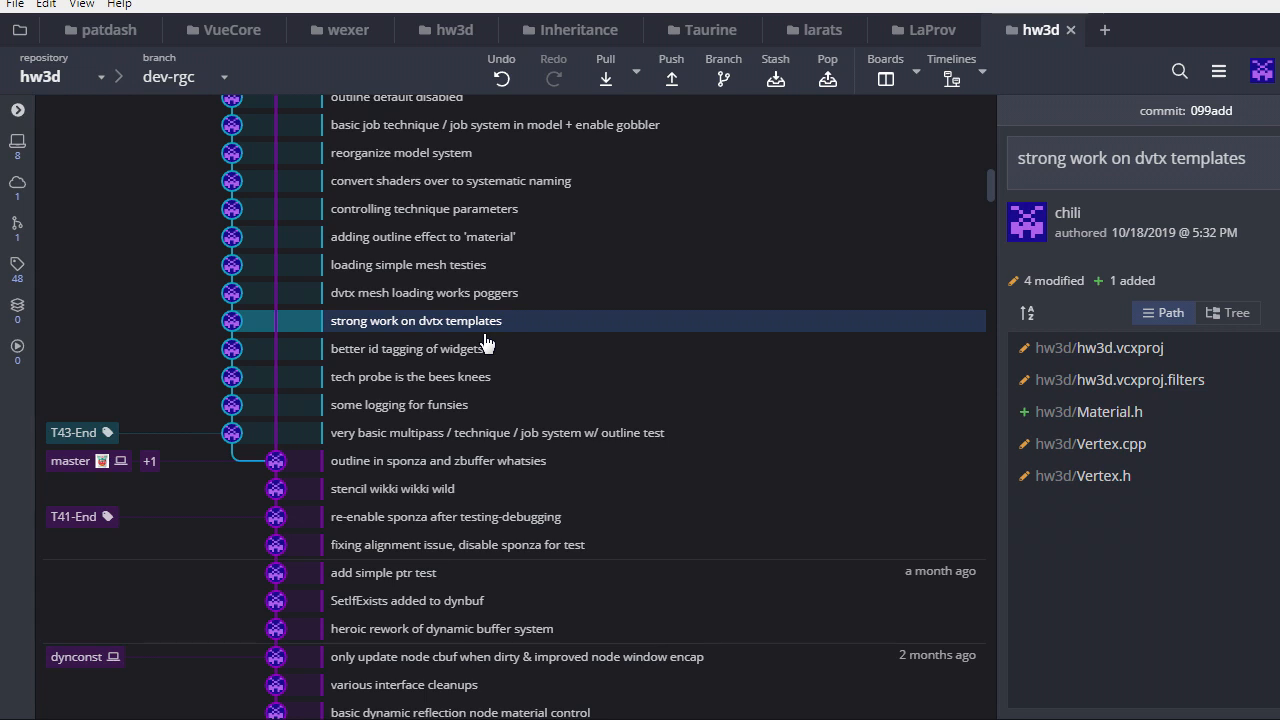
{"action": "mouse_move", "coordinate": [1099, 429]}
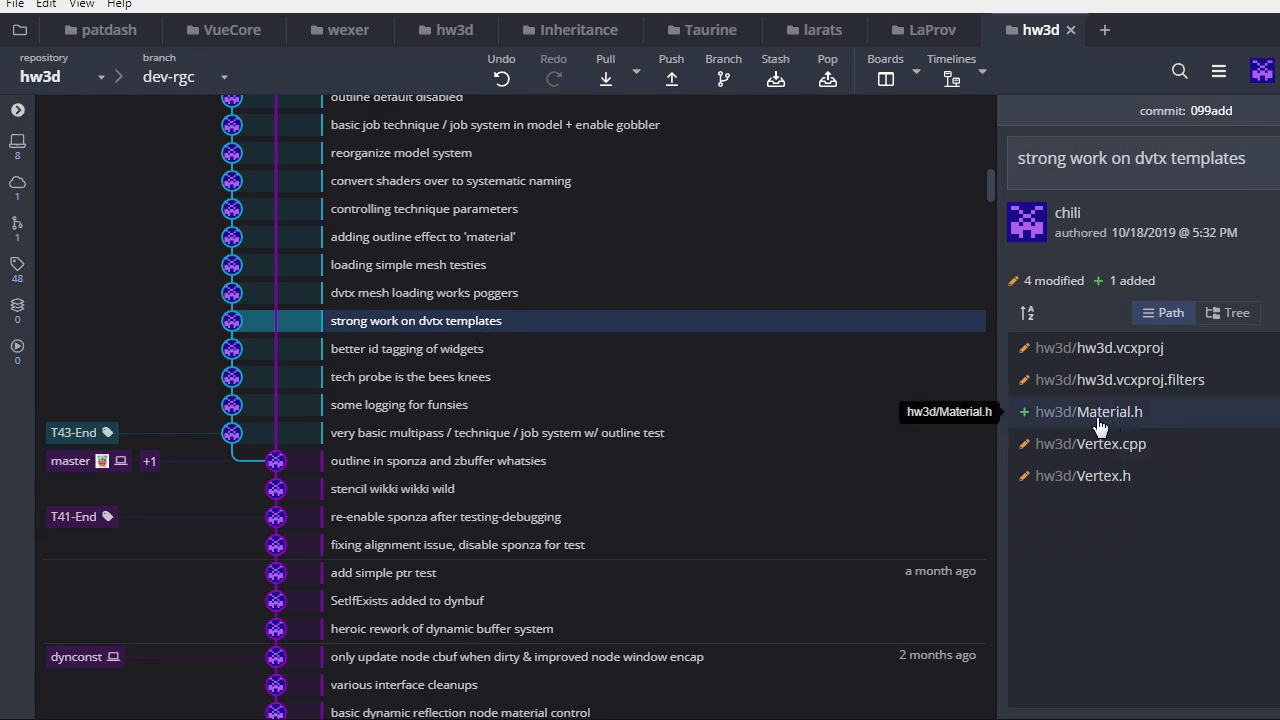
{"action": "mouse_move", "coordinate": [1110, 425]}
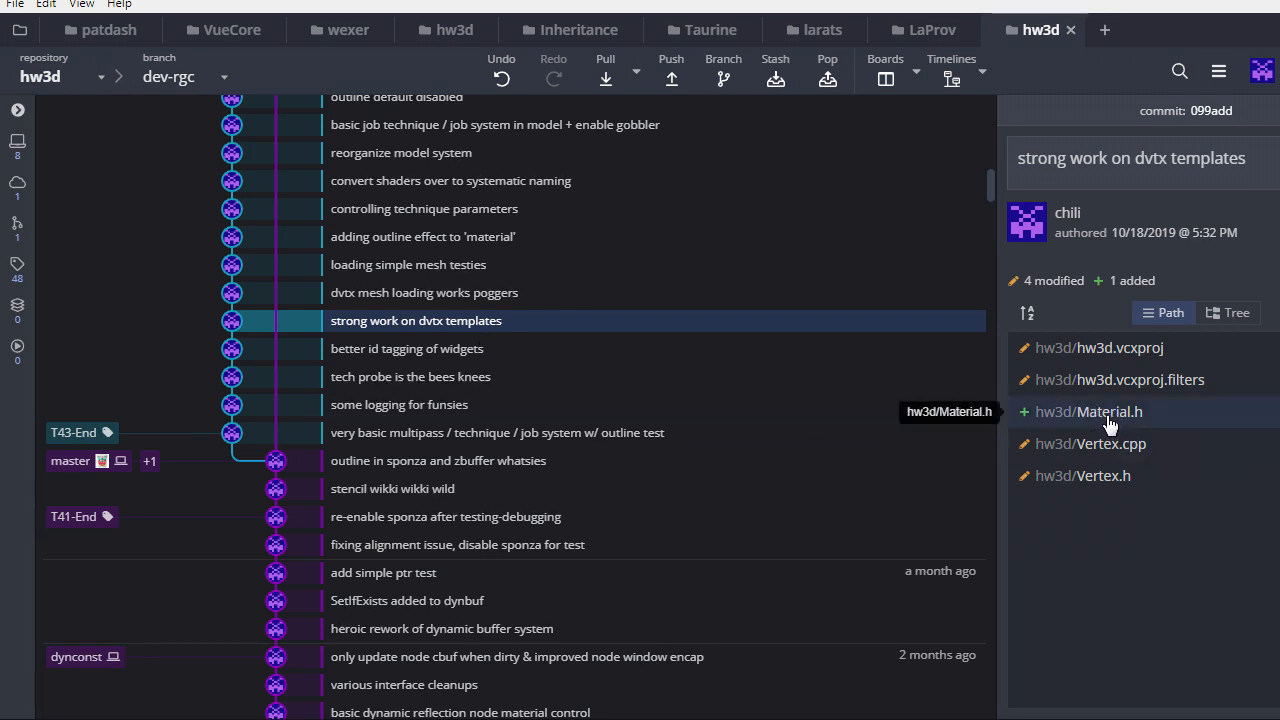
{"action": "mouse_move", "coordinate": [1123, 425]}
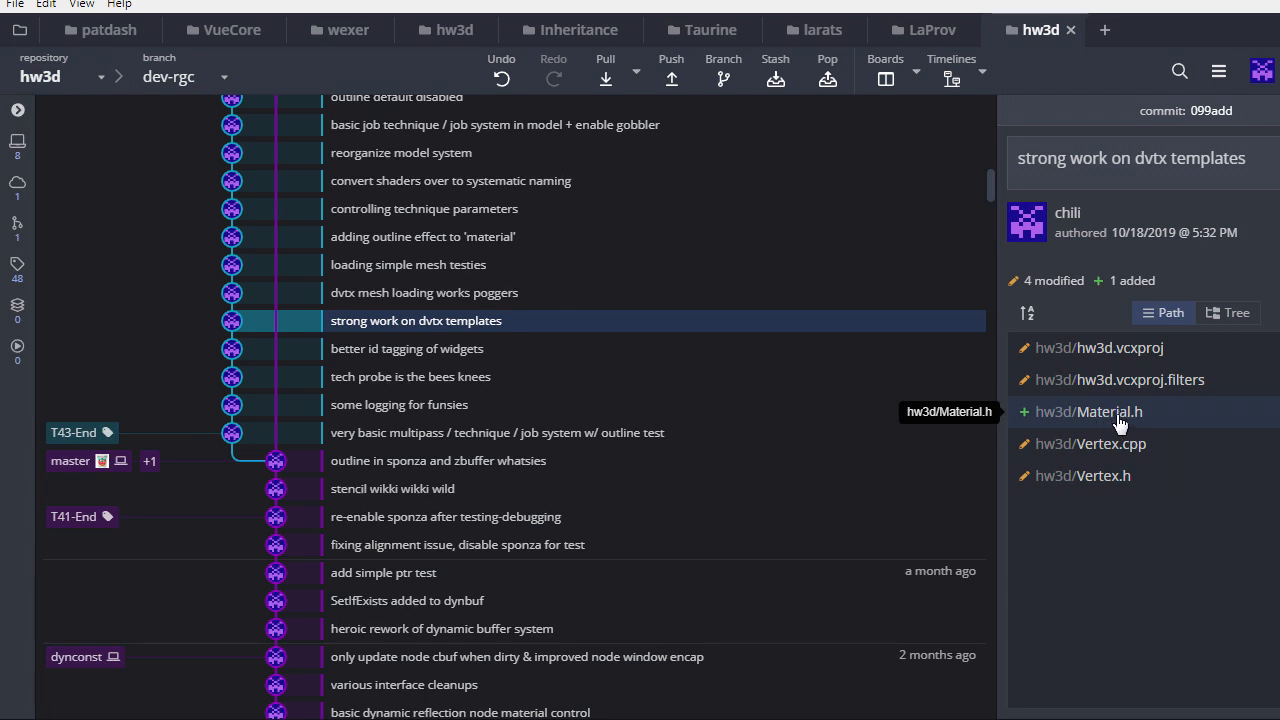
{"action": "mouse_move", "coordinate": [1117, 420]}
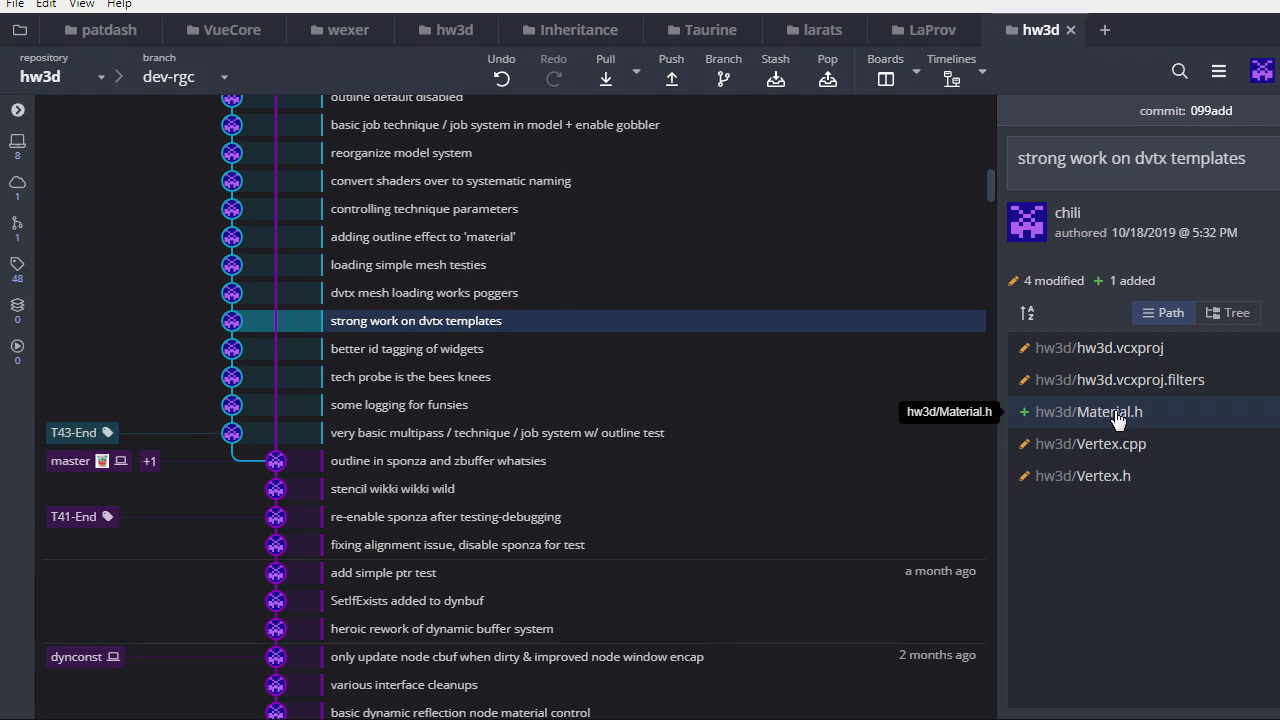
- Open the added hw3d/Material.h diff, scroll its code, and mark Position3D
{"action": "left_click", "coordinate": [1099, 412]}
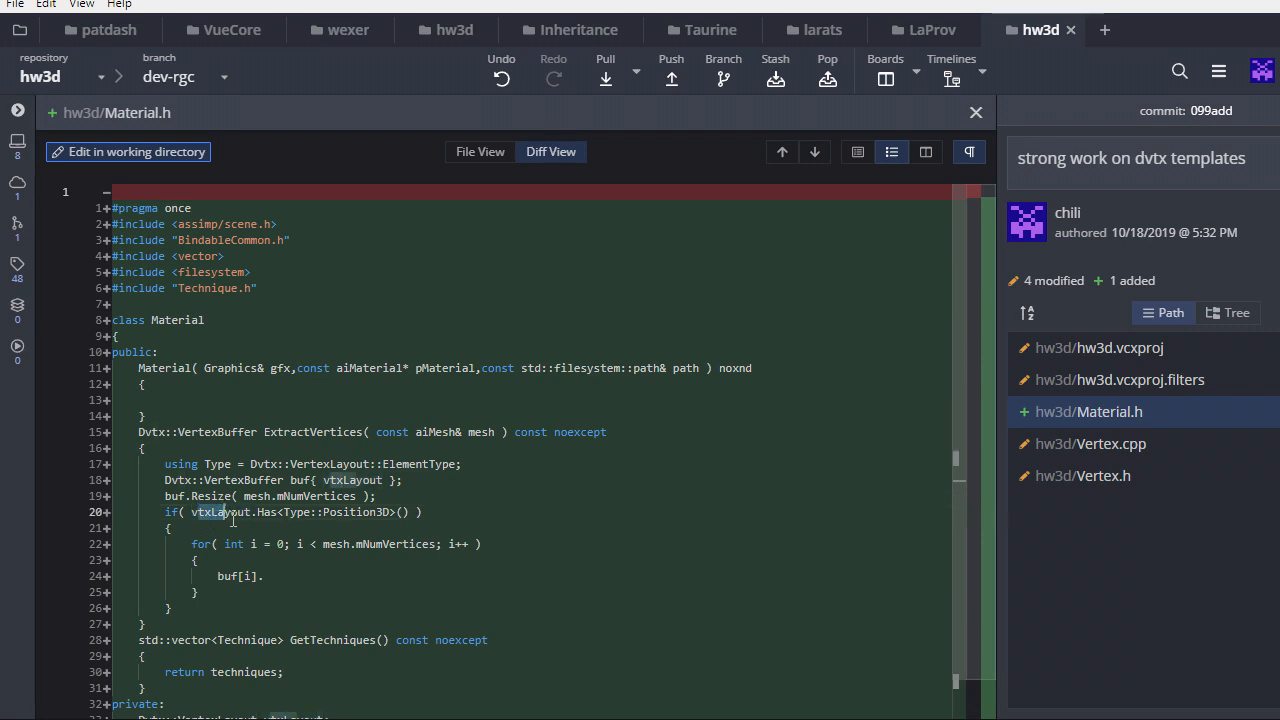
{"action": "scroll", "scroll_direction": "down", "scroll_amount": 3}
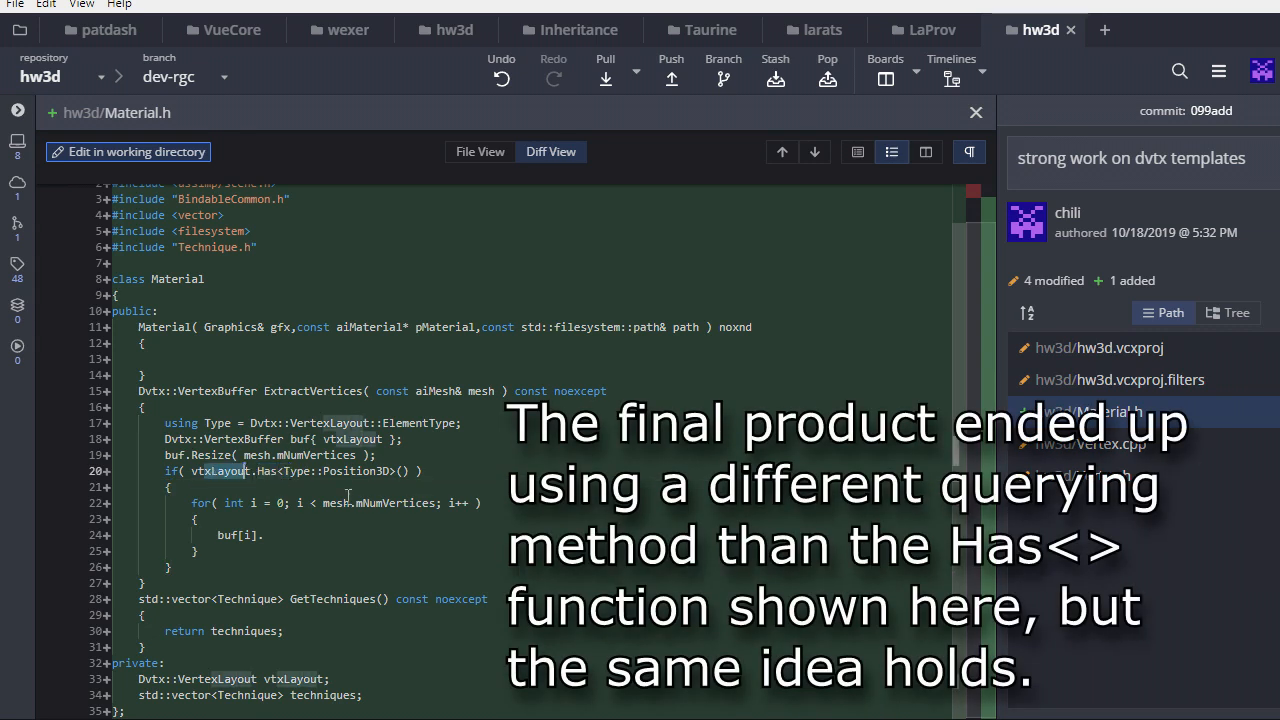
{"action": "double_click", "coordinate": [352, 471]}
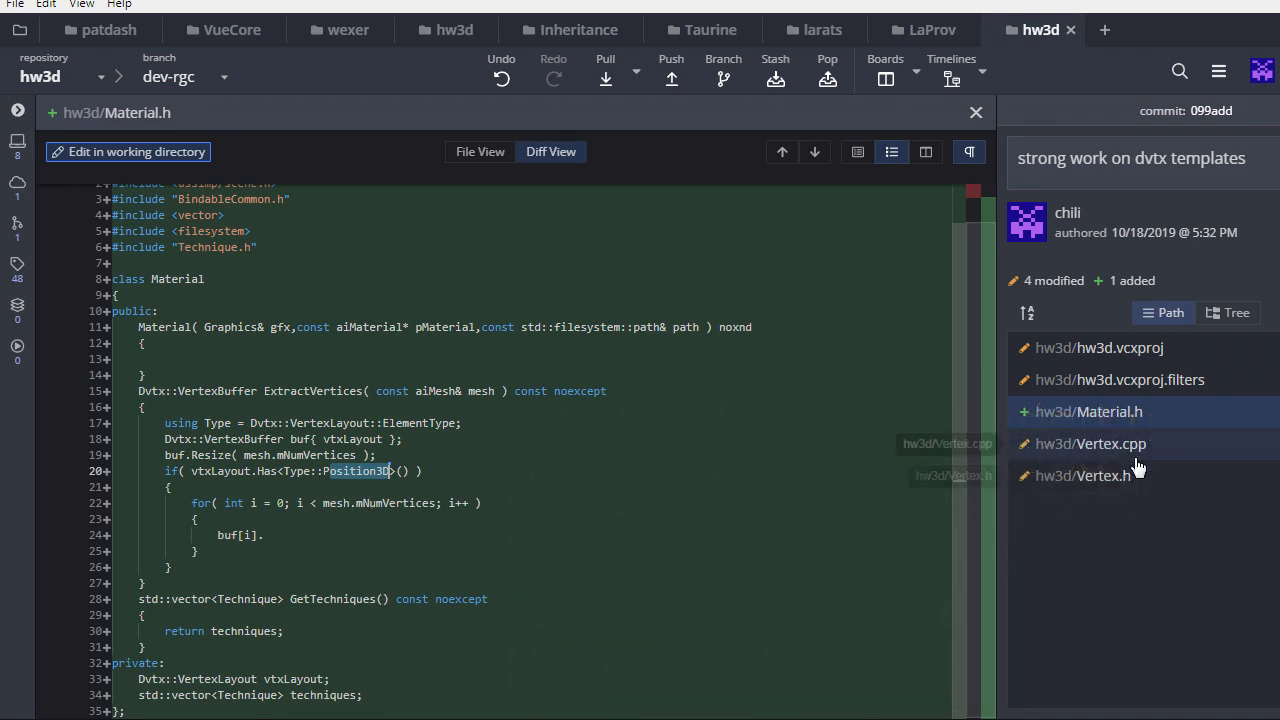
{"action": "mouse_move", "coordinate": [1157, 477]}
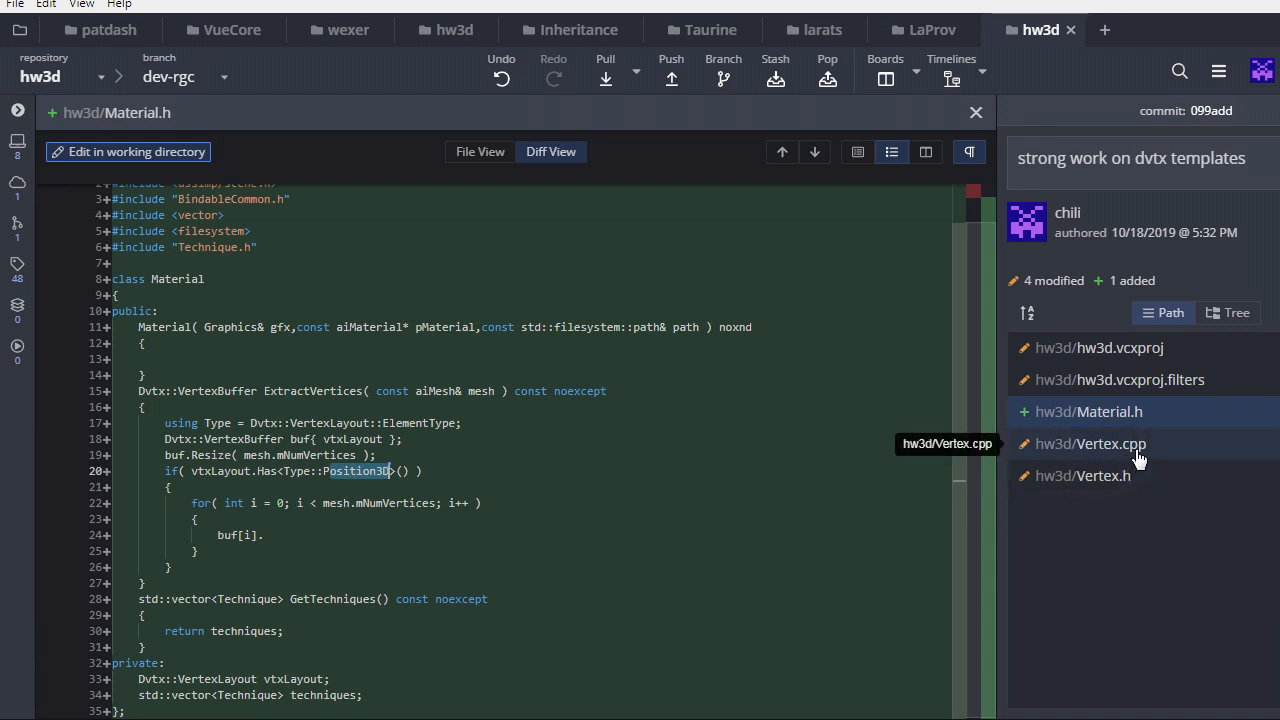
{"action": "left_click", "coordinate": [1090, 475]}
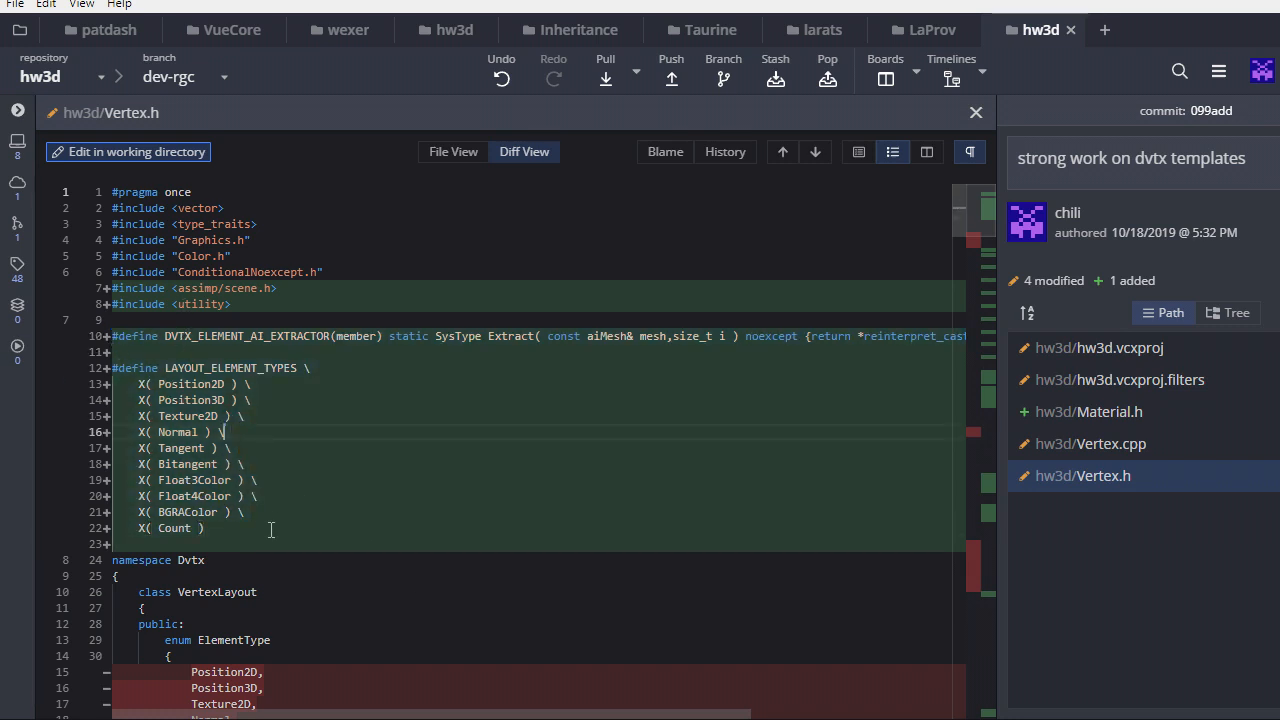
{"action": "scroll", "scroll_direction": "down", "scroll_amount": 3}
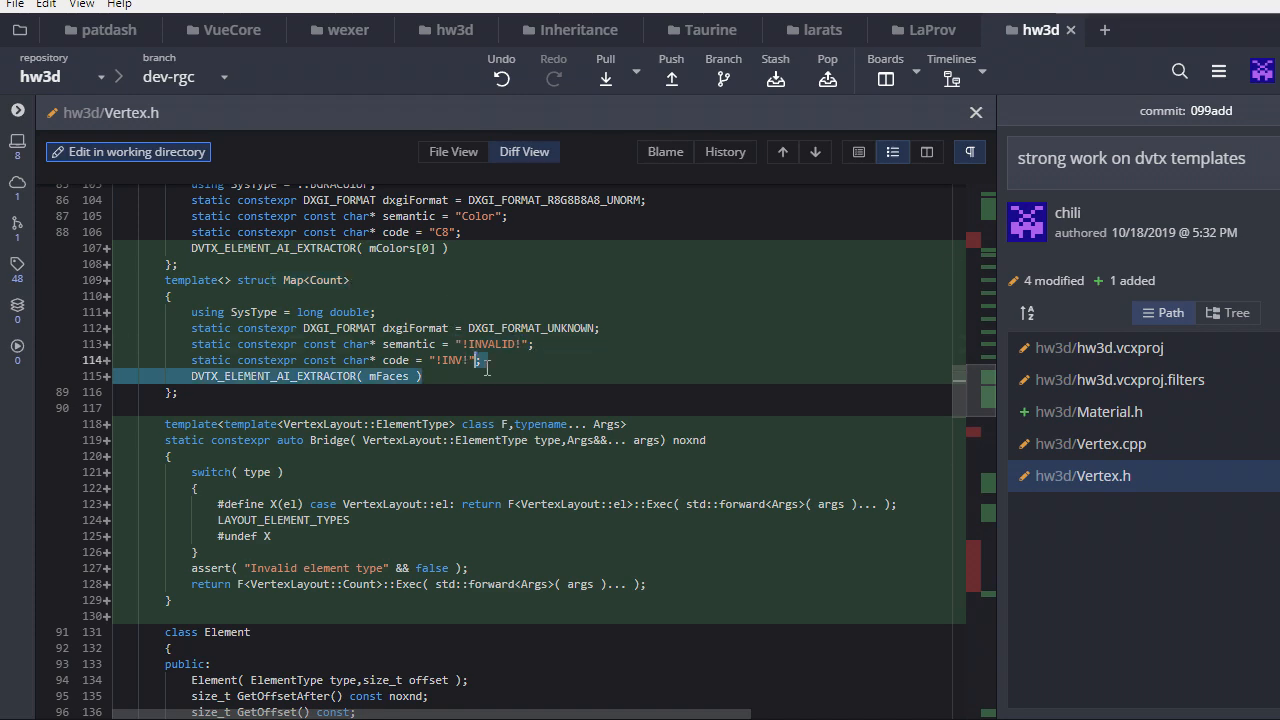
{"action": "double_click", "coordinate": [328, 440]}
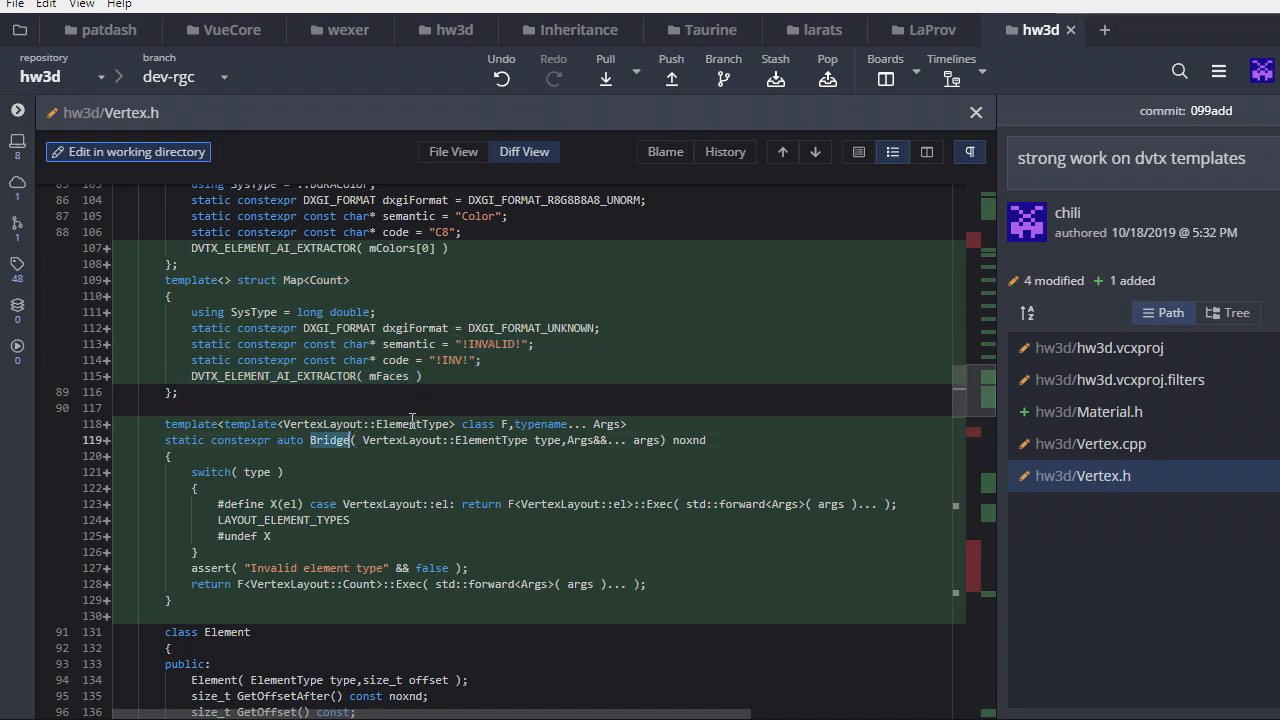
{"action": "scroll", "scroll_direction": "down", "scroll_amount": 3}
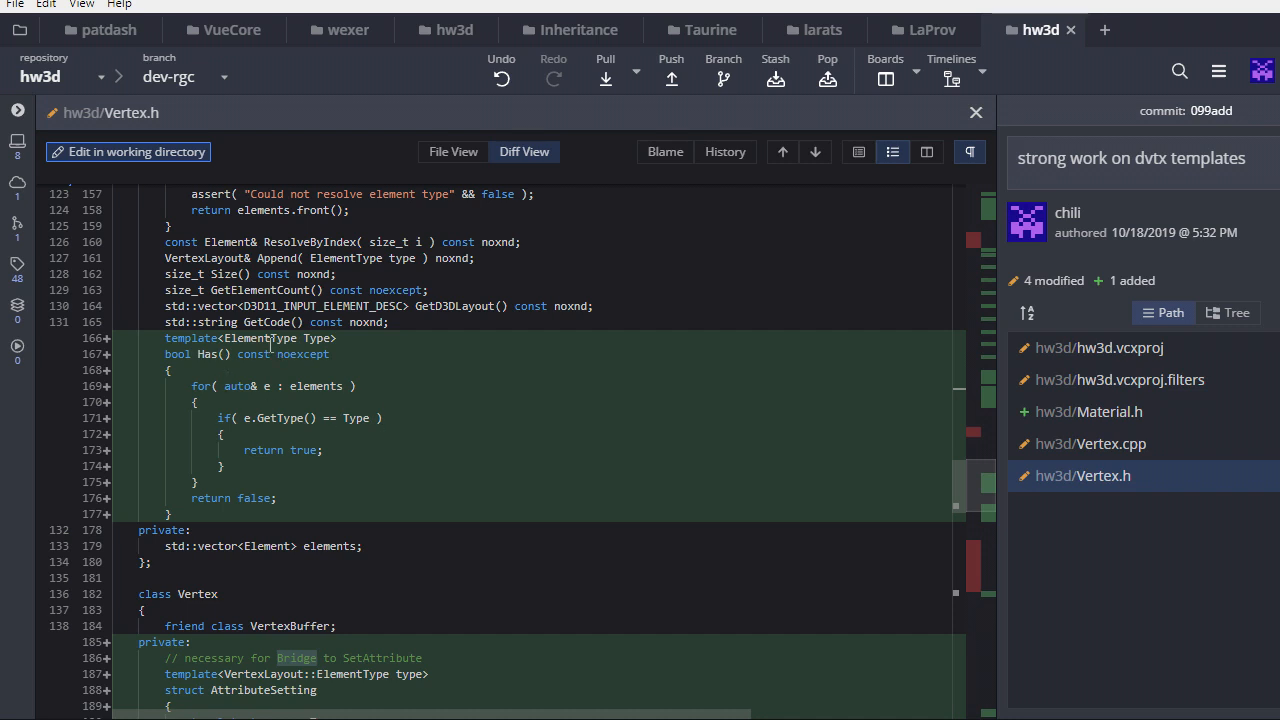
{"action": "double_click", "coordinate": [207, 354]}
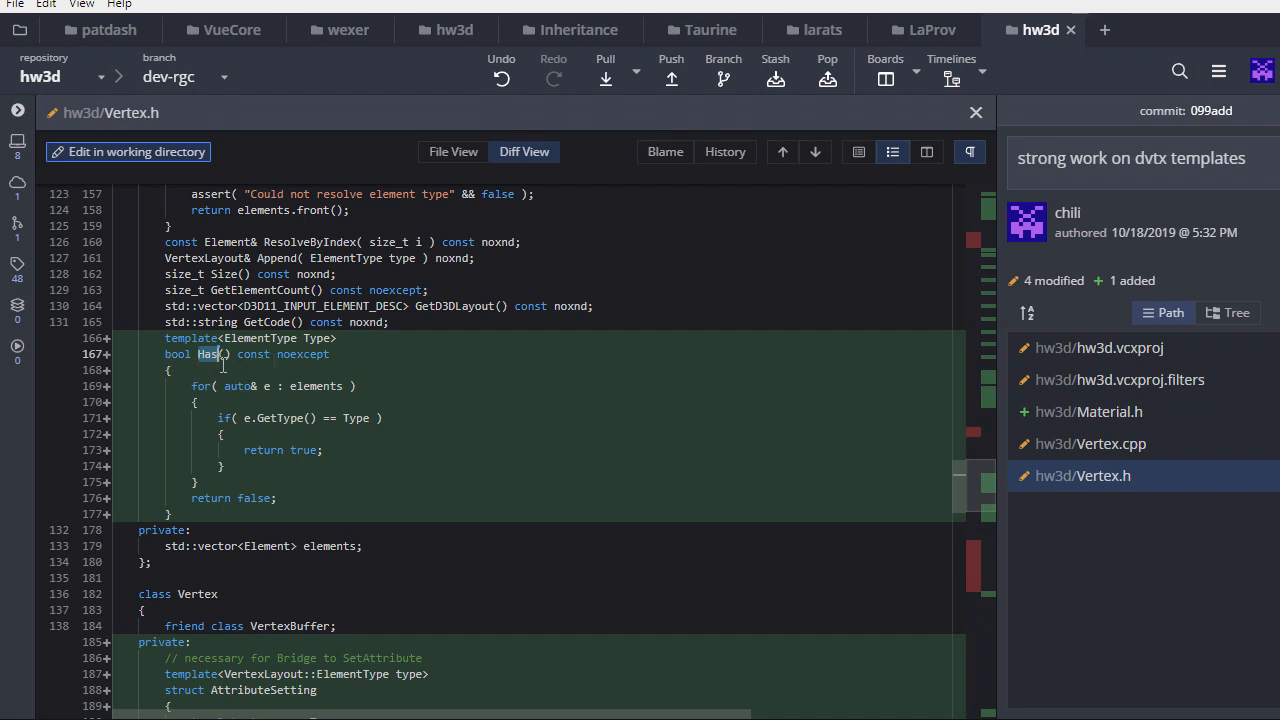
{"action": "scroll", "scroll_direction": "down", "scroll_amount": 3}
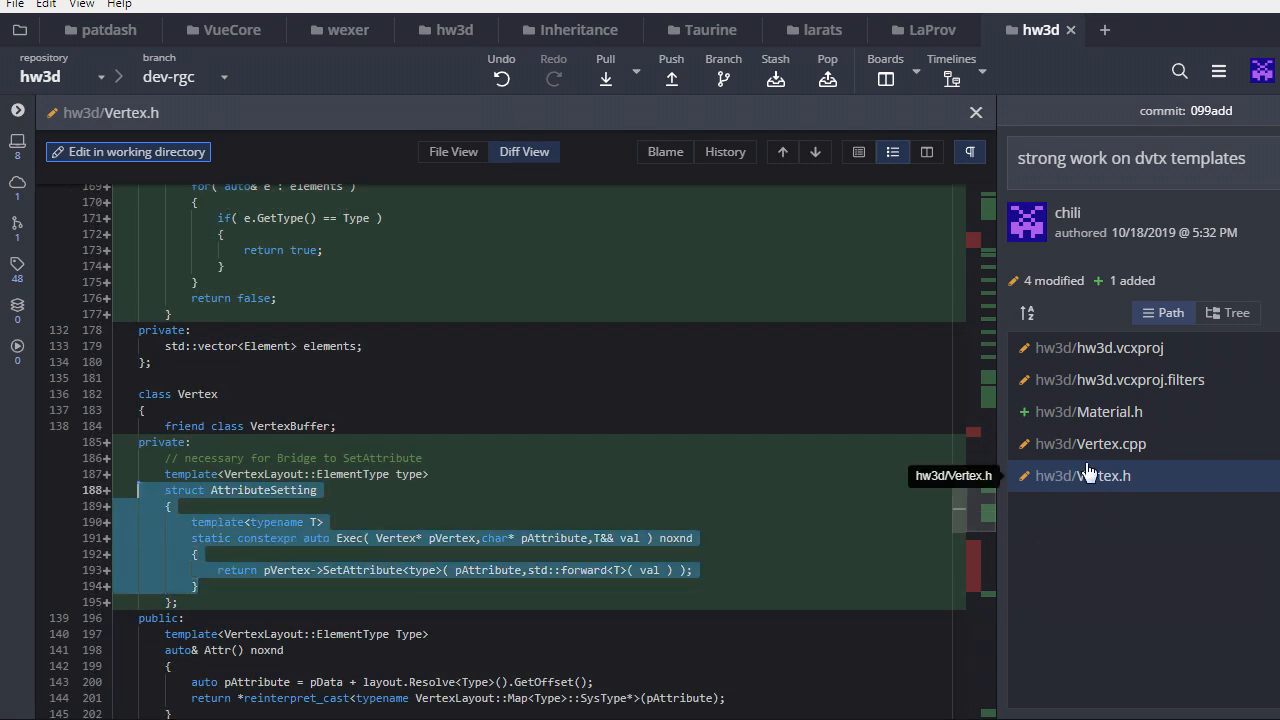
- Open hw3d/Vertex.cpp's diff and scroll through the switch-to-Bridge lookup struct changes
{"action": "left_click", "coordinate": [1093, 444]}
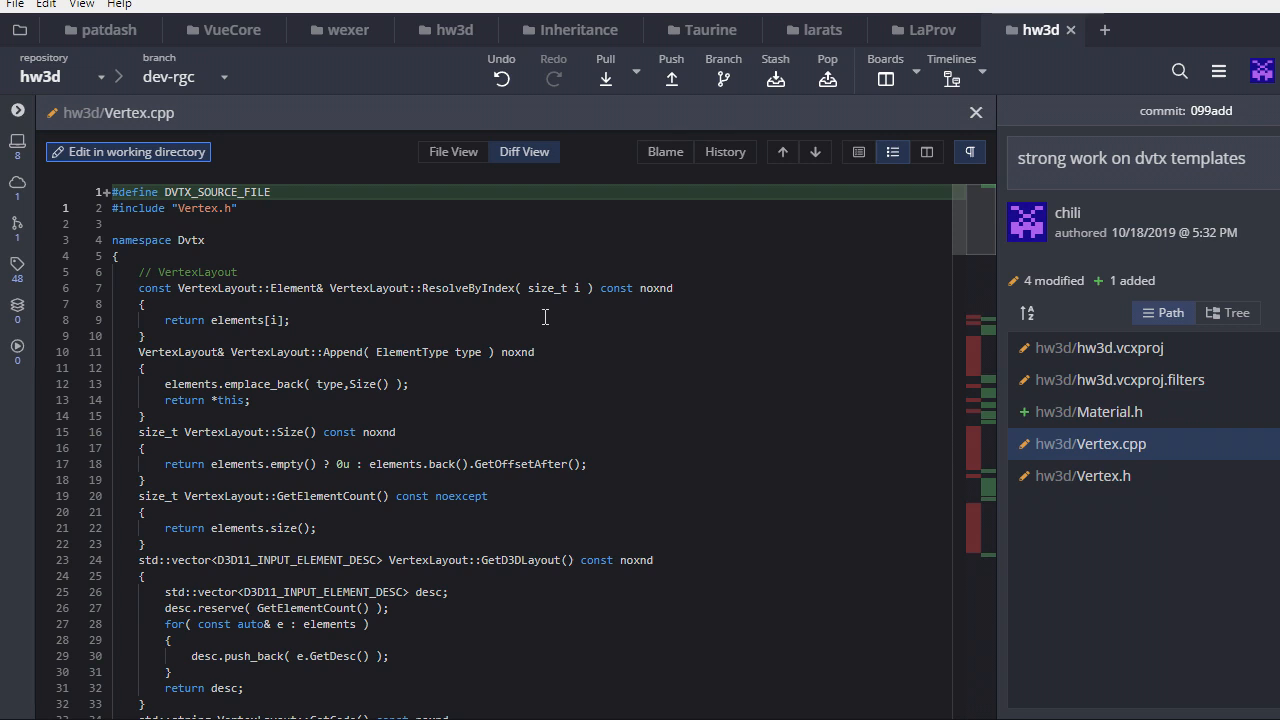
{"action": "scroll", "scroll_direction": "down", "scroll_amount": 3}
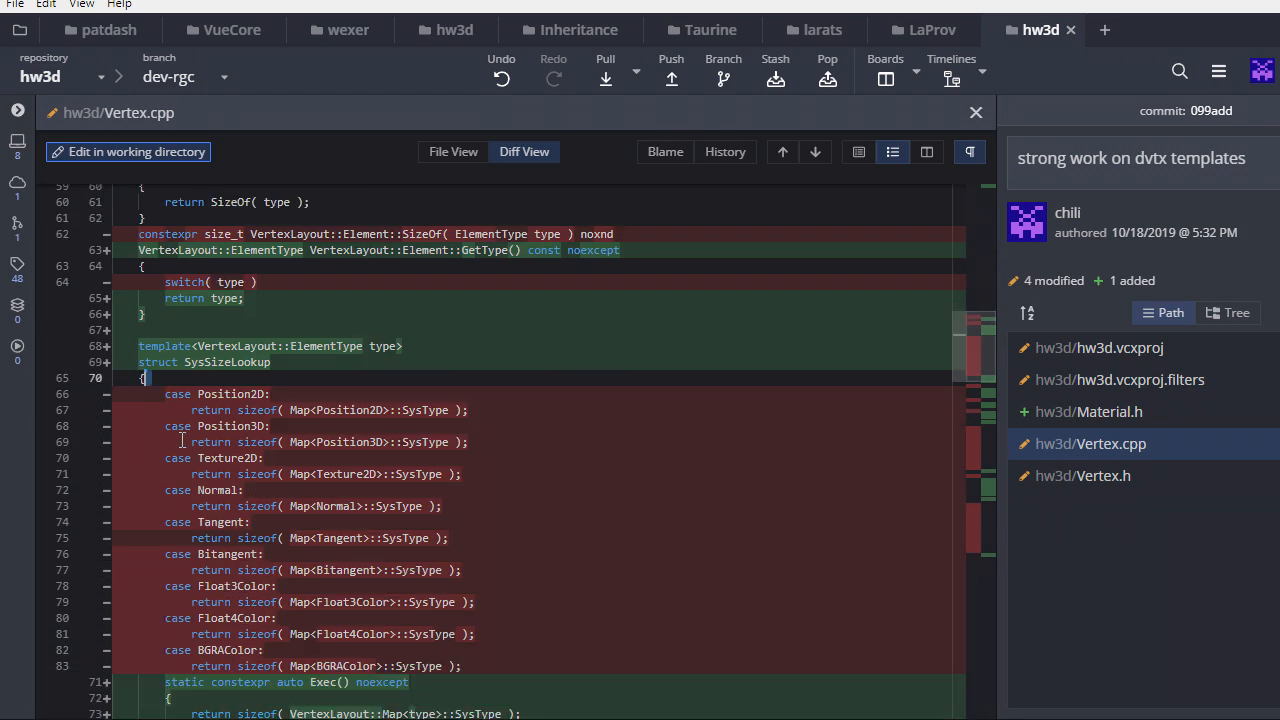
{"action": "mouse_move", "coordinate": [172, 397]}
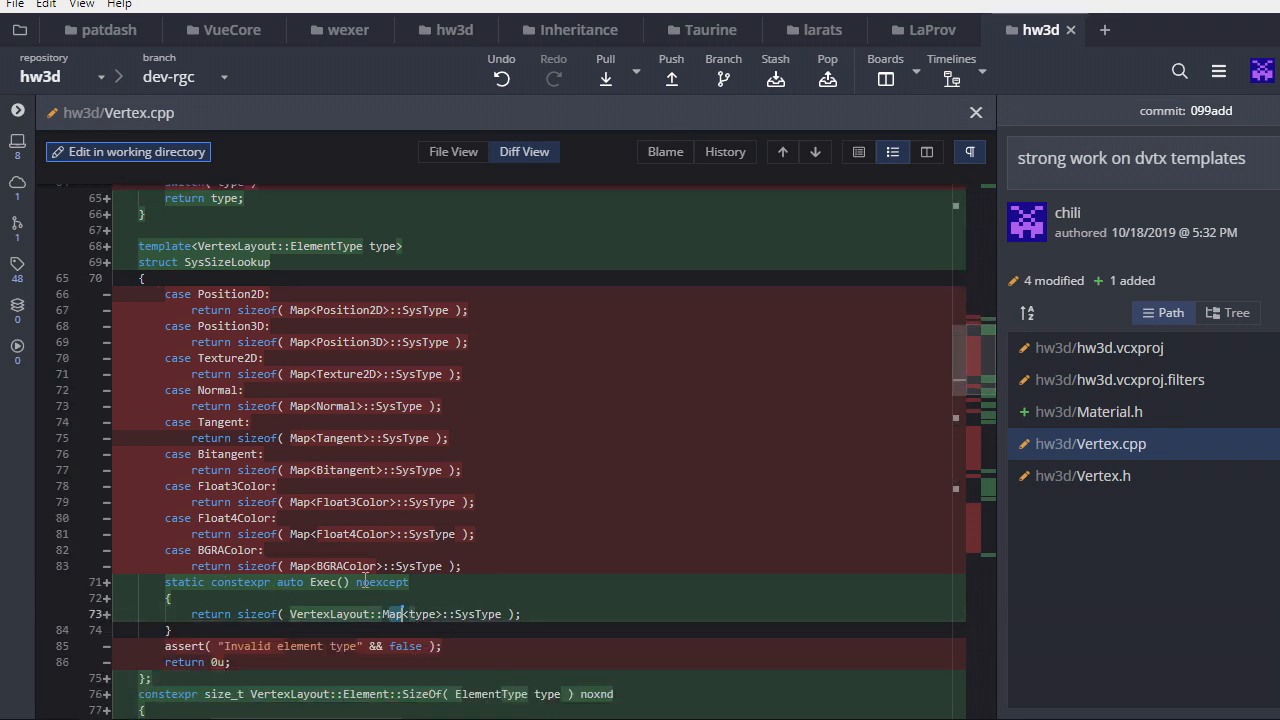
{"action": "scroll", "scroll_direction": "down", "scroll_amount": 3}
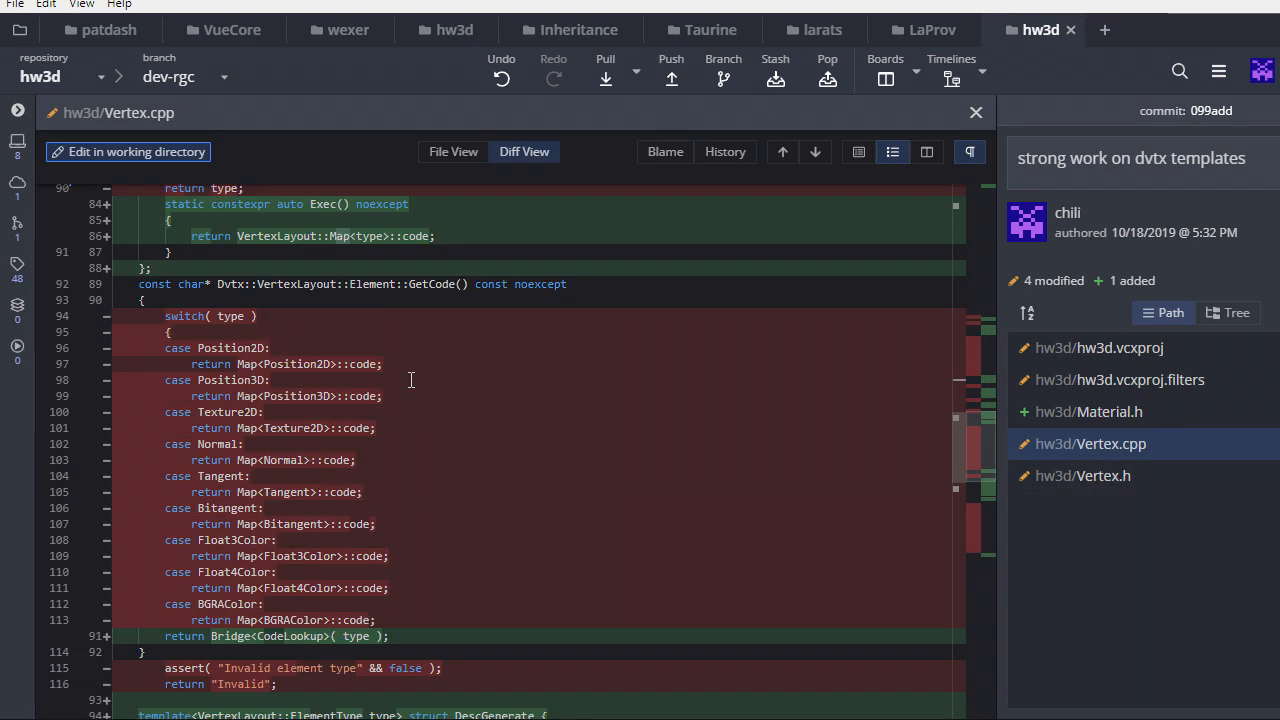
{"action": "scroll", "scroll_direction": "down", "scroll_amount": 3}
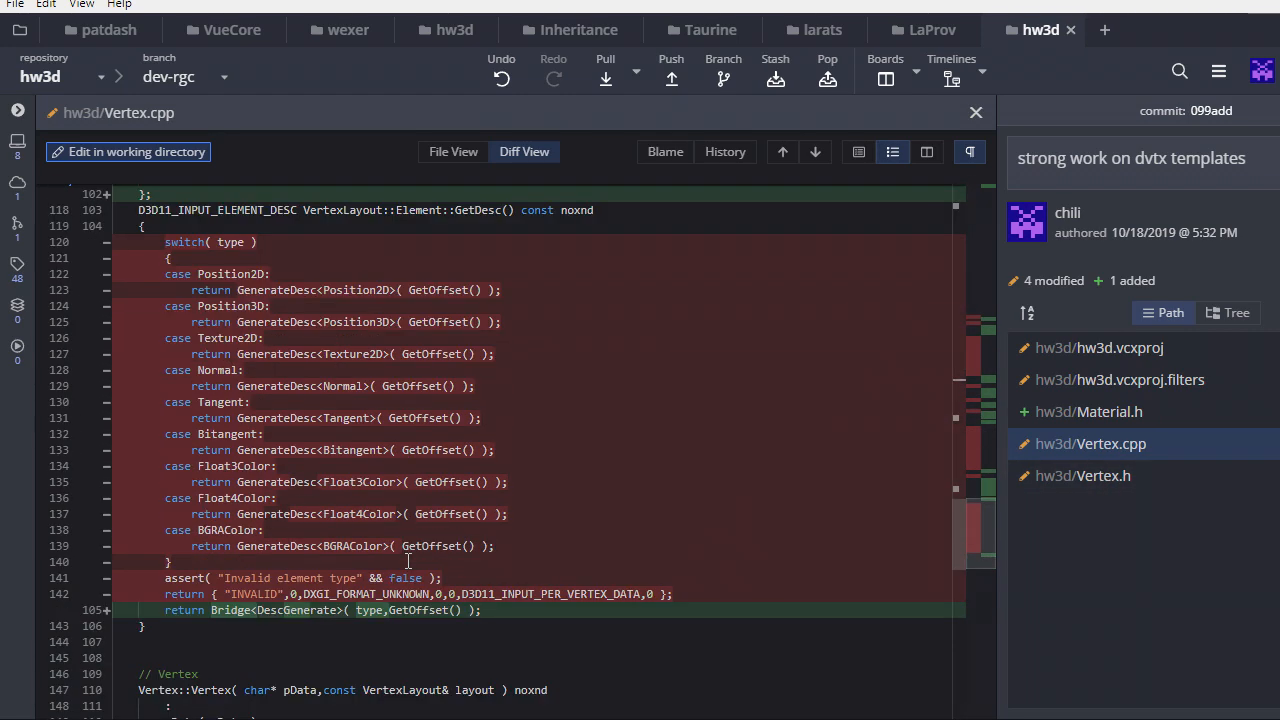
- Reopen hw3d/Vertex.h's diff and highlight template parameter F and the X macro
{"action": "left_click", "coordinate": [1086, 476]}
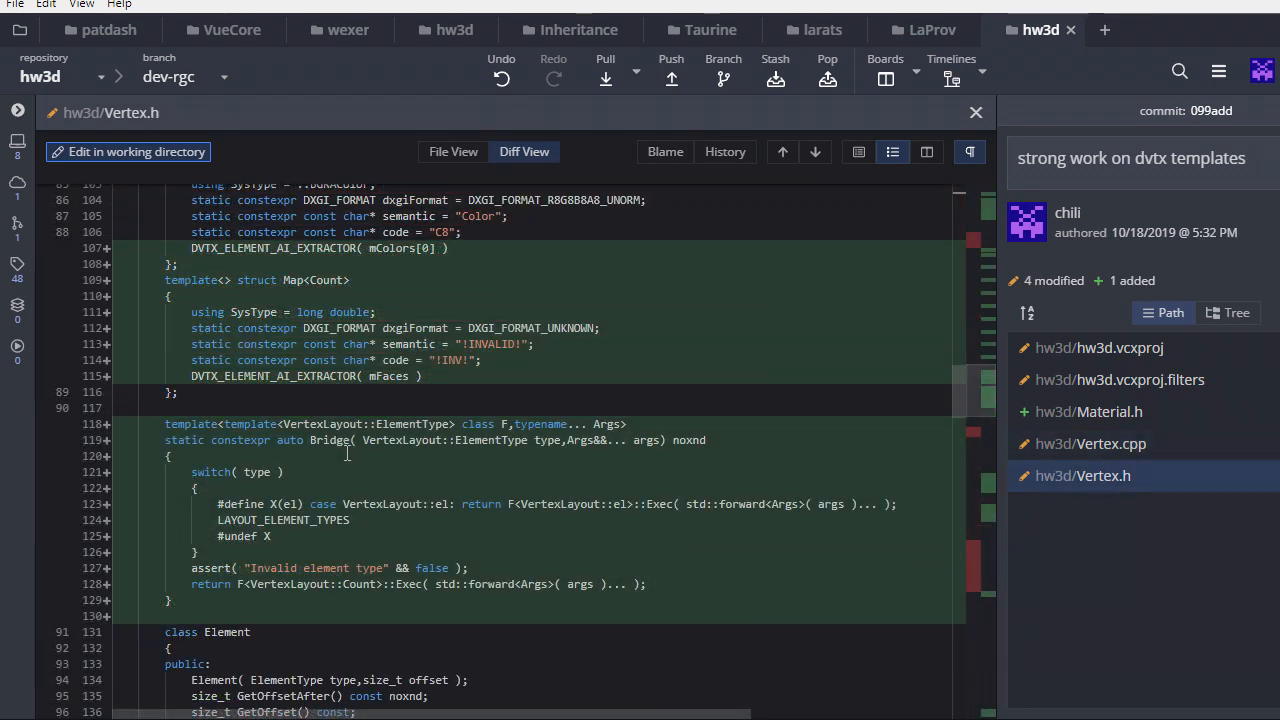
{"action": "mouse_move", "coordinate": [335, 440]}
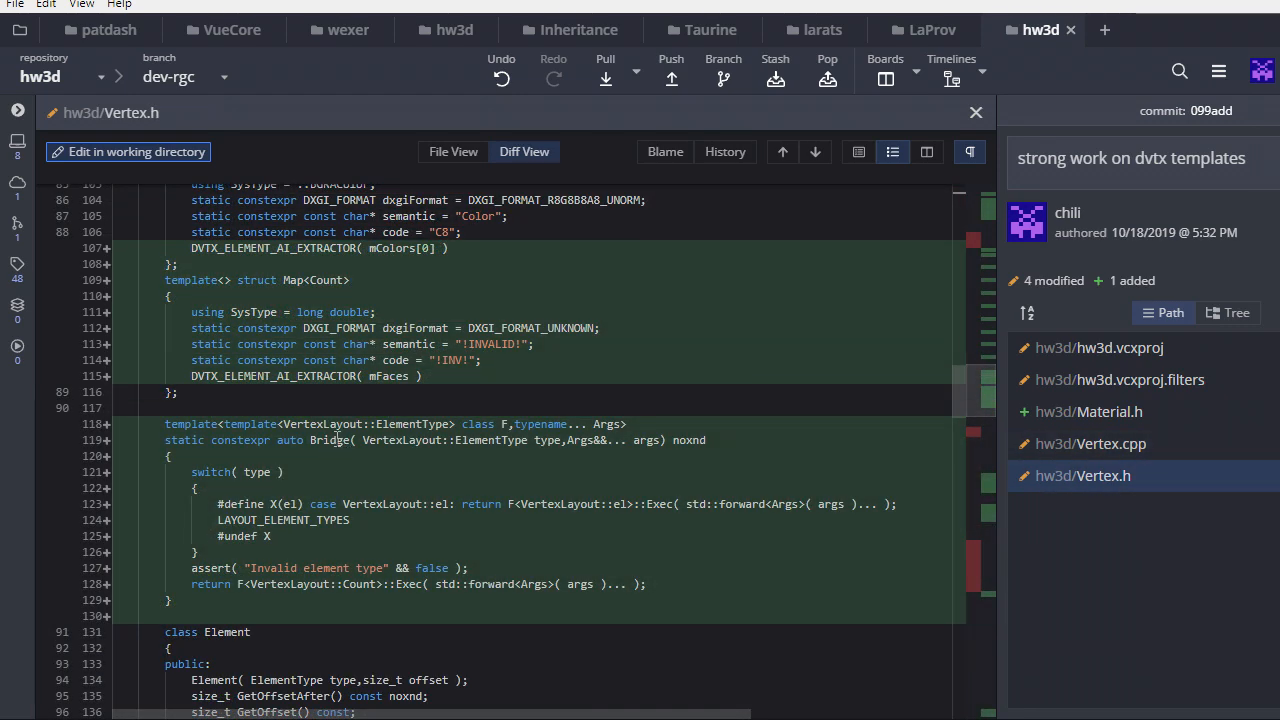
{"action": "double_click", "coordinate": [328, 440]}
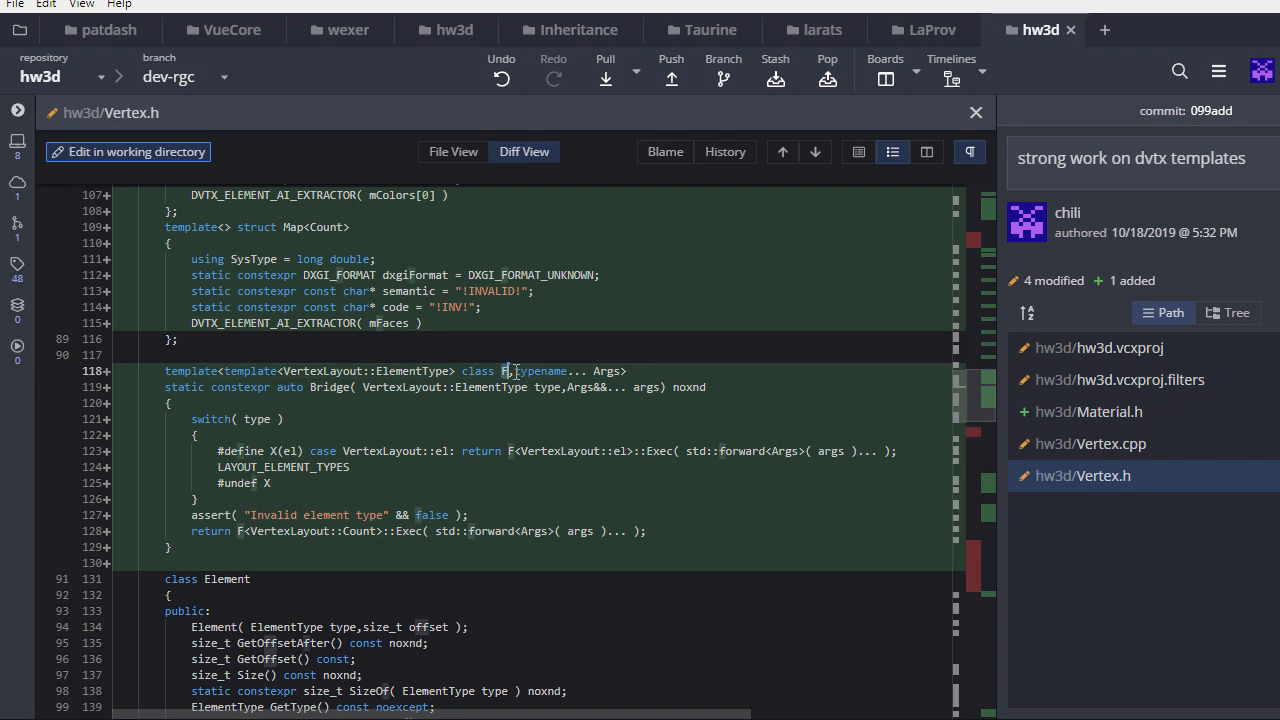
{"action": "mouse_move", "coordinate": [357, 391]}
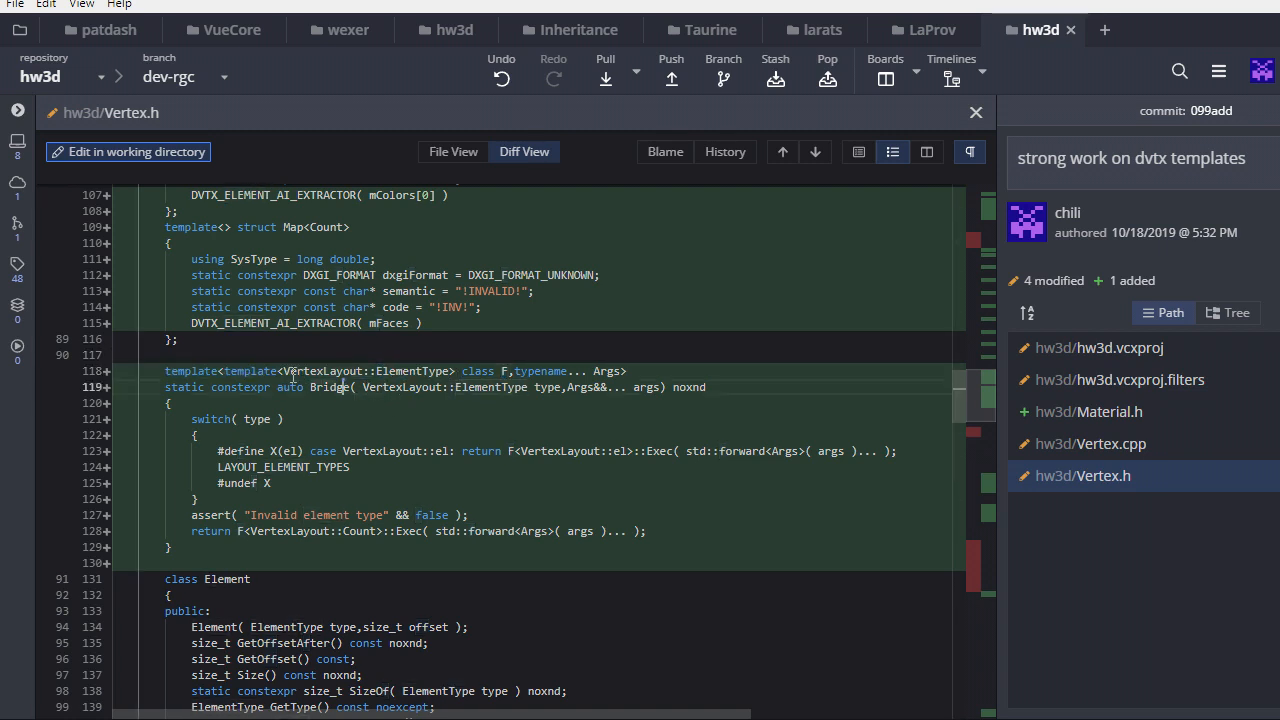
{"action": "double_click", "coordinate": [360, 371]}
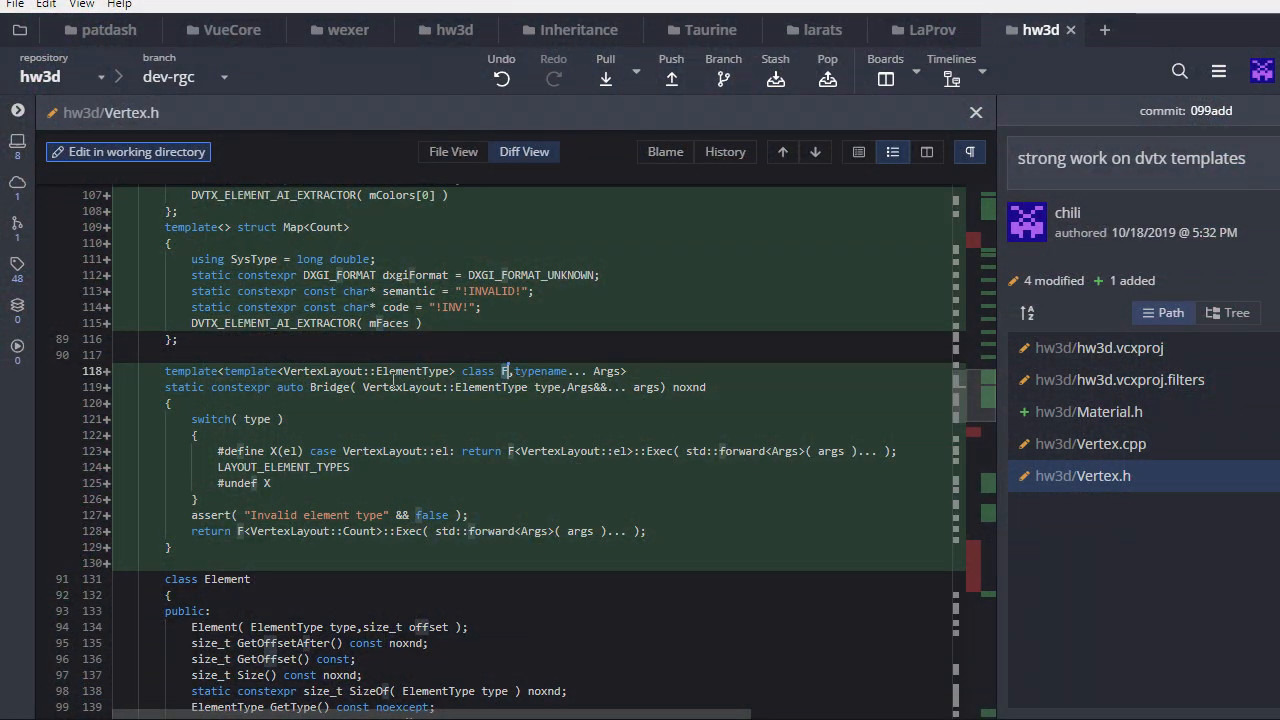
{"action": "double_click", "coordinate": [397, 371]}
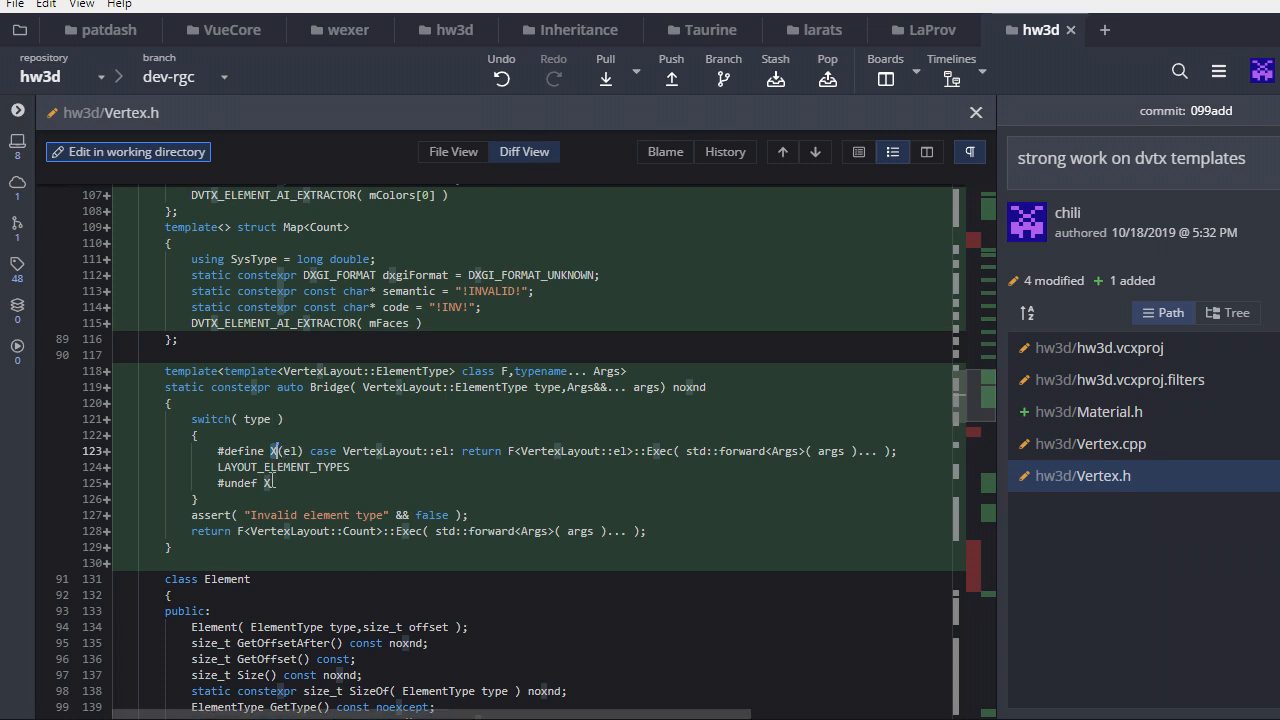
- Highlight LAYOUT_ELEMENT_TYPES, el, Exec, forwarded Args and Bridge, then scroll further down
{"action": "double_click", "coordinate": [383, 450]}
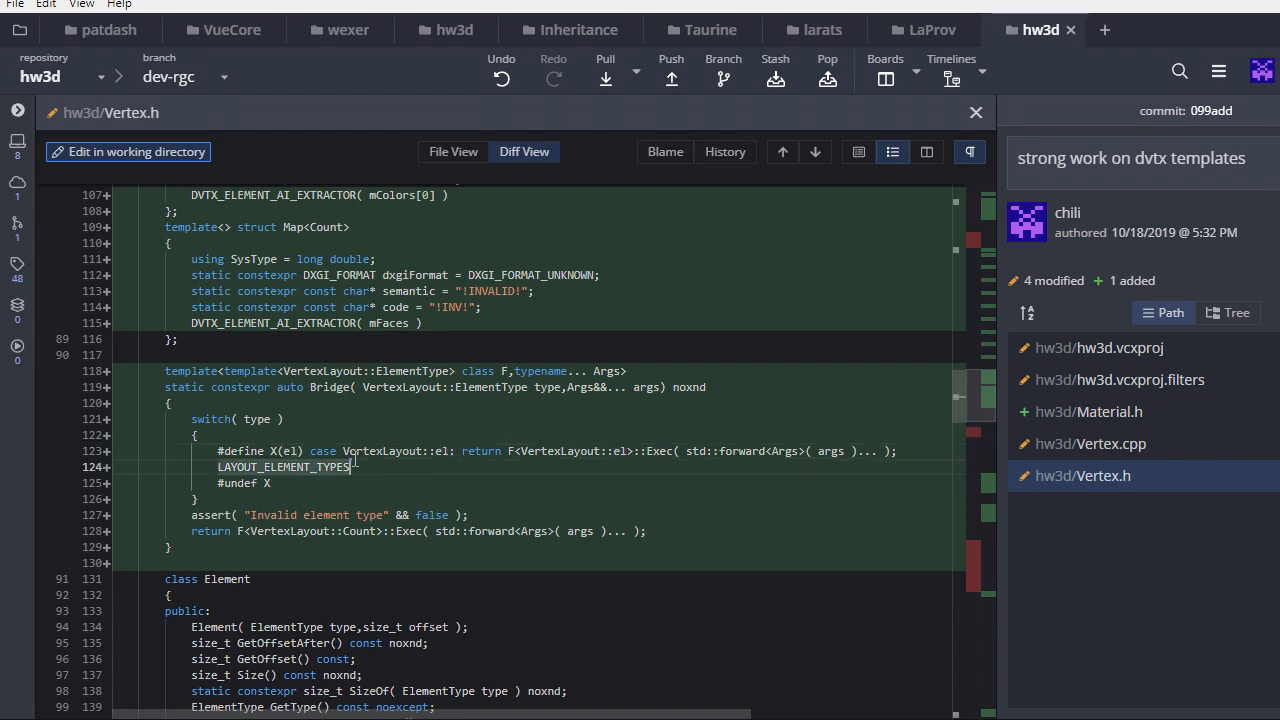
{"action": "double_click", "coordinate": [405, 451]}
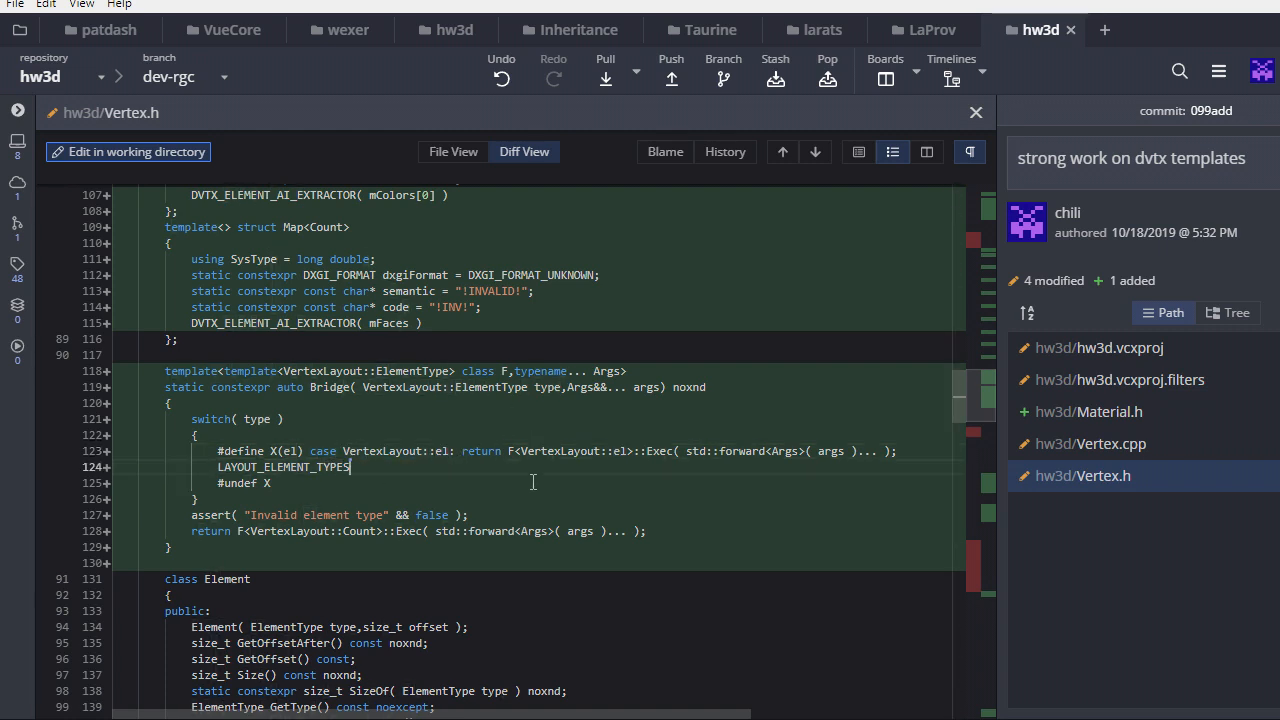
{"action": "double_click", "coordinate": [575, 451]}
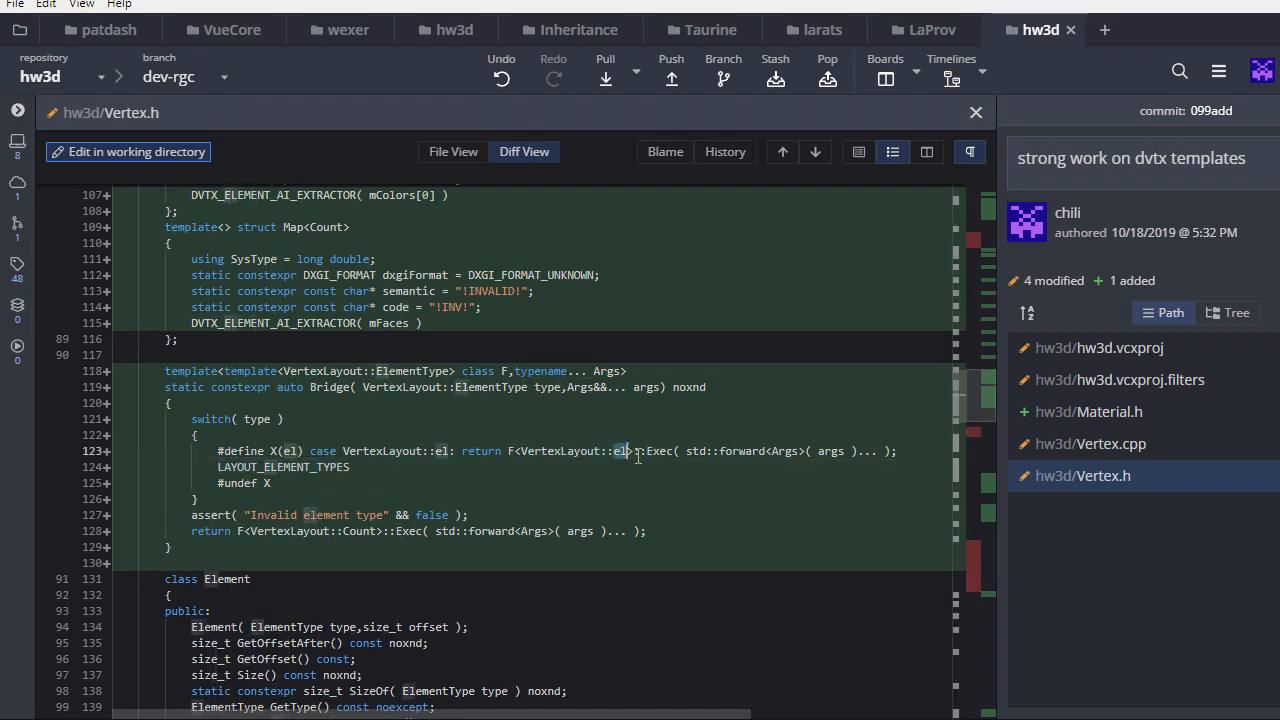
{"action": "double_click", "coordinate": [657, 451]}
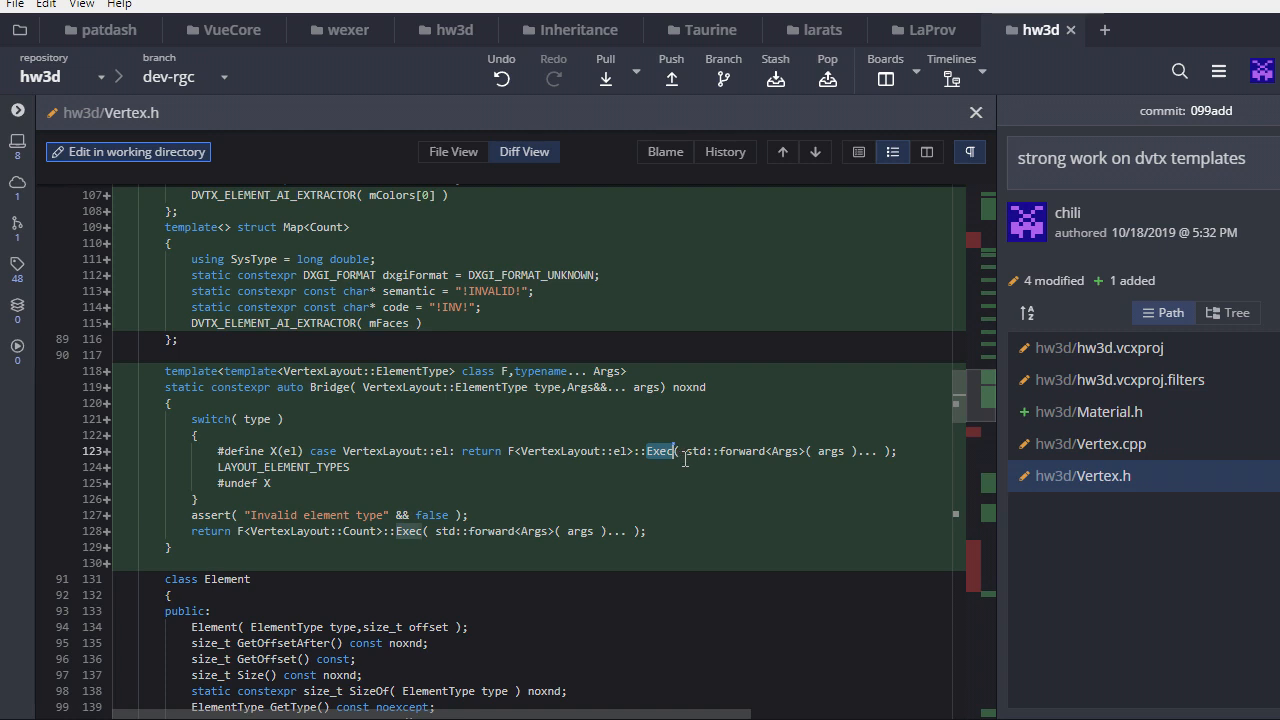
{"action": "mouse_move", "coordinate": [608, 420]}
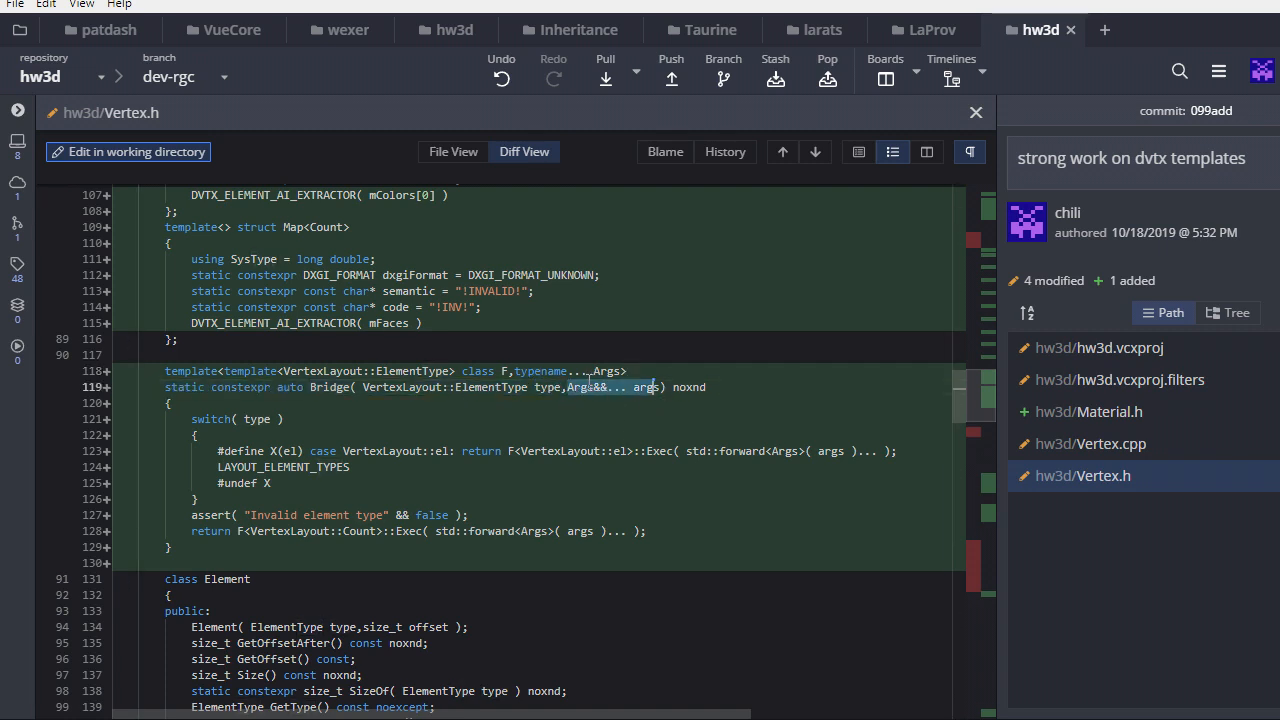
{"action": "double_click", "coordinate": [745, 451]}
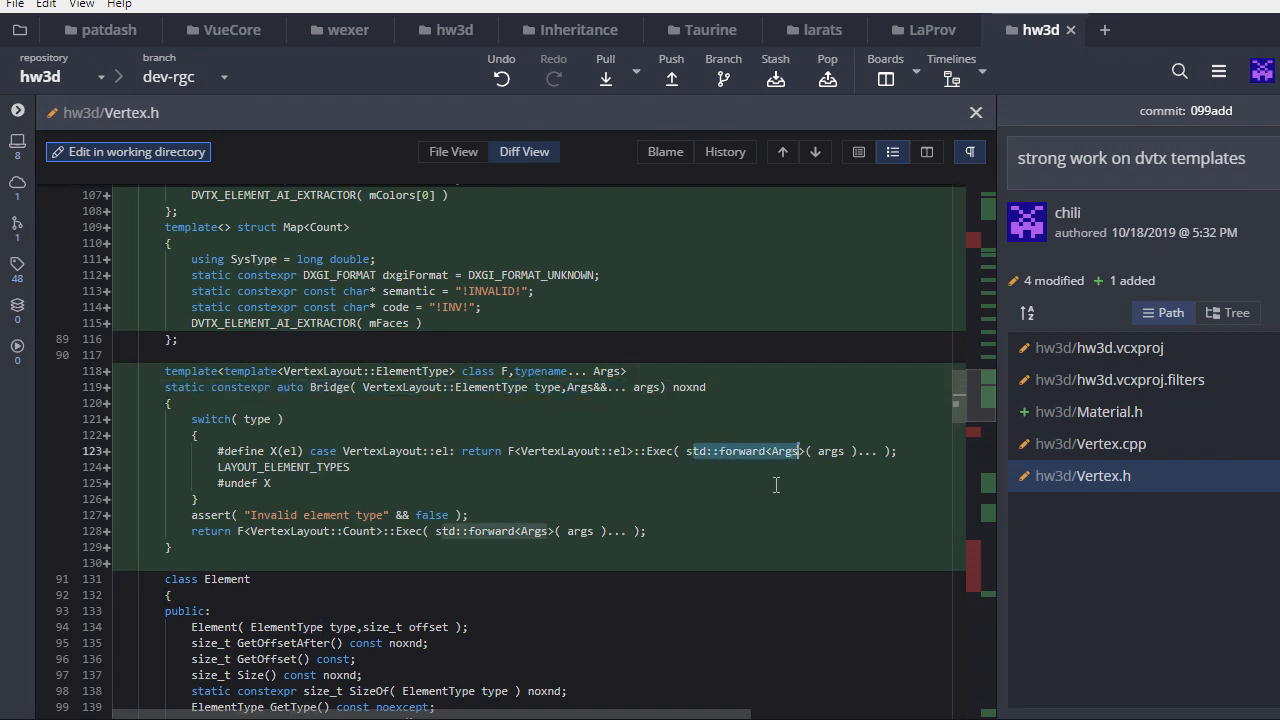
{"action": "double_click", "coordinate": [656, 451]}
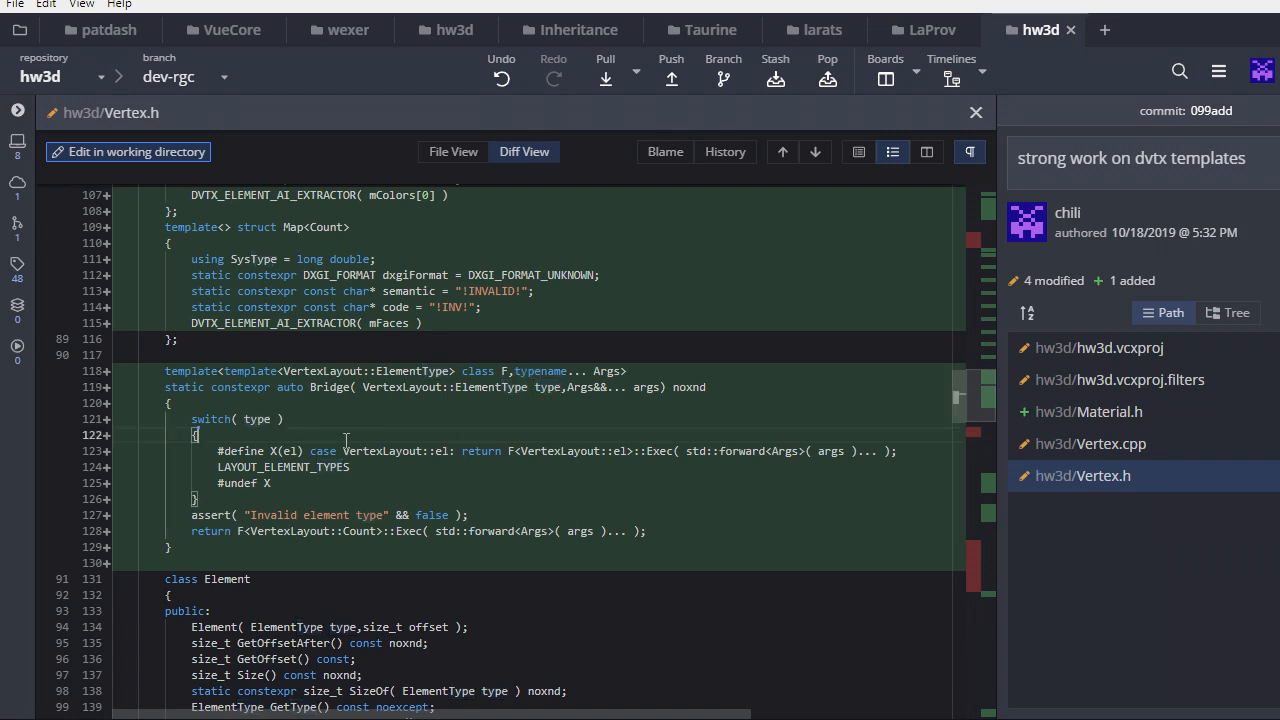
{"action": "double_click", "coordinate": [328, 387]}
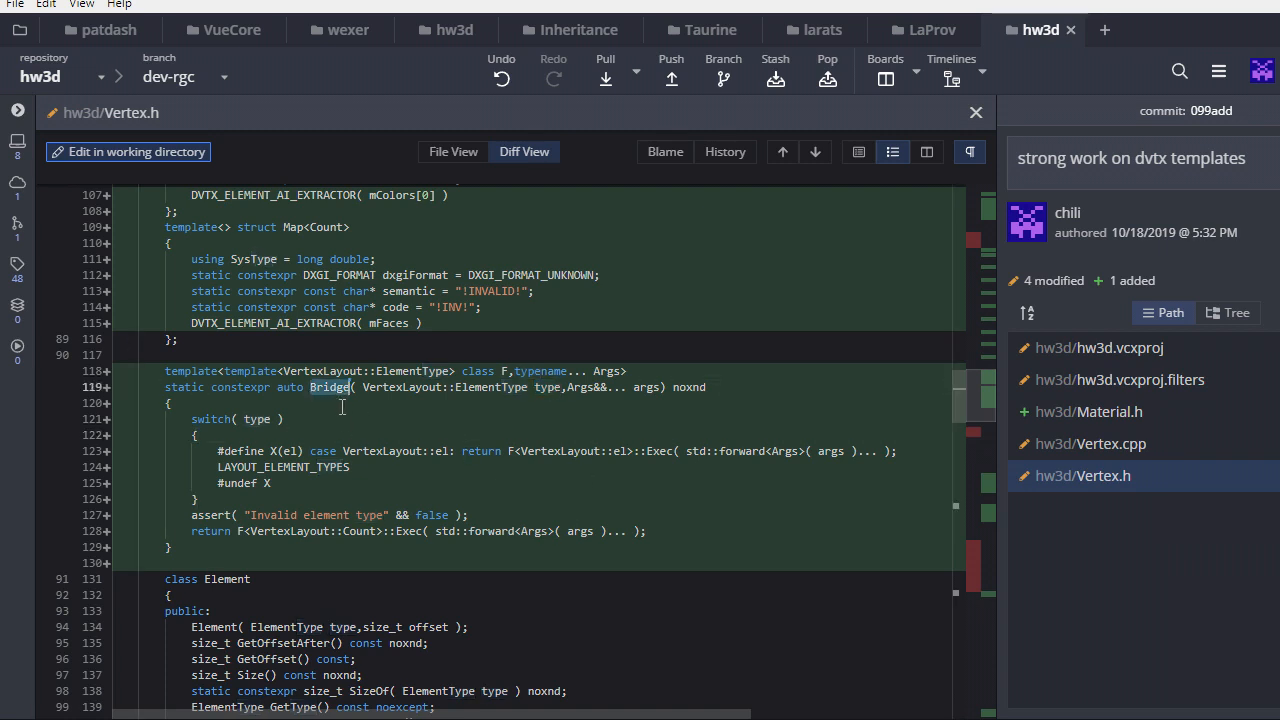
{"action": "mouse_move", "coordinate": [300, 419]}
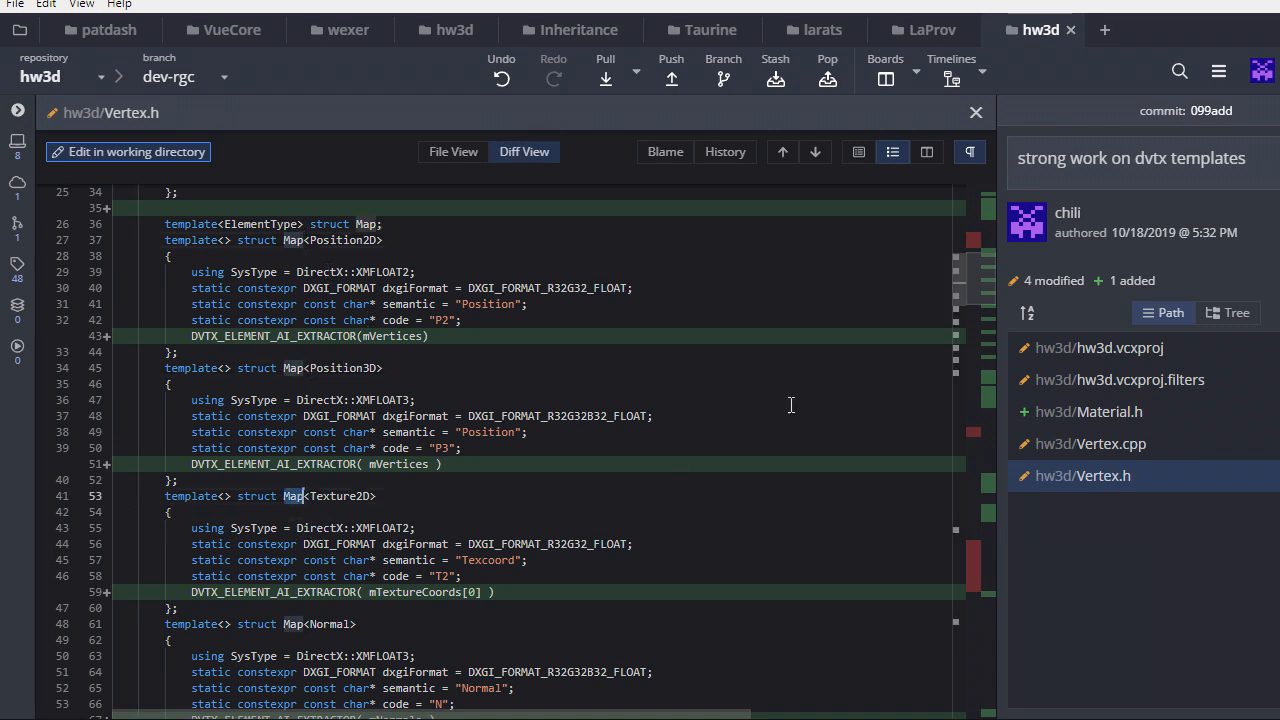
{"action": "scroll", "scroll_direction": "down", "scroll_amount": 3}
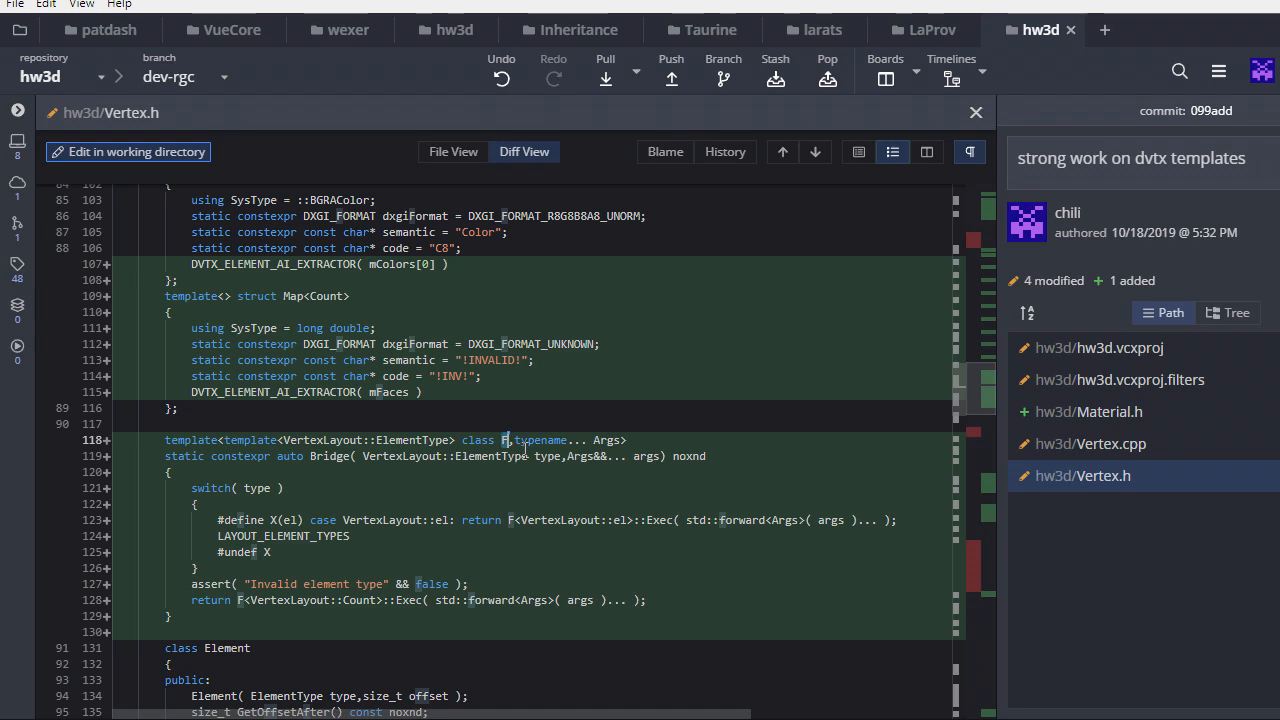
{"action": "scroll", "scroll_direction": "down", "scroll_amount": 3}
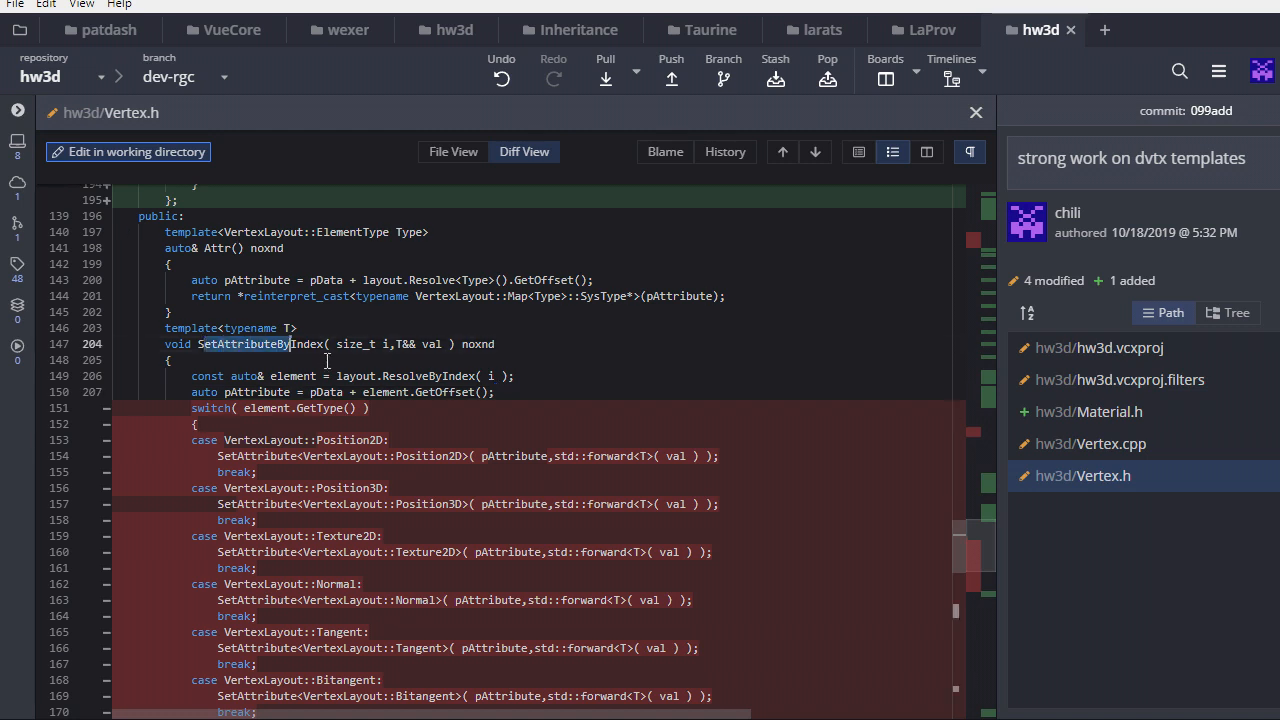
{"action": "scroll", "scroll_direction": "down", "scroll_amount": 3}
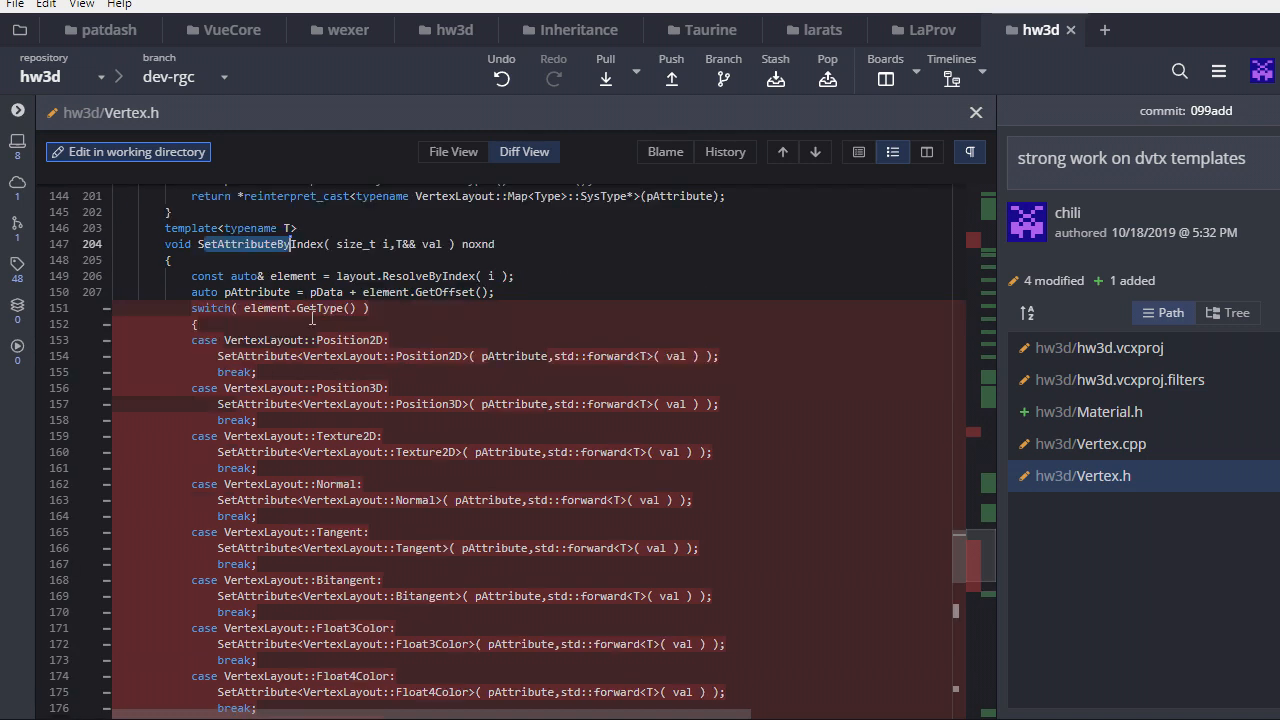
{"action": "scroll", "scroll_direction": "down", "scroll_amount": 3}
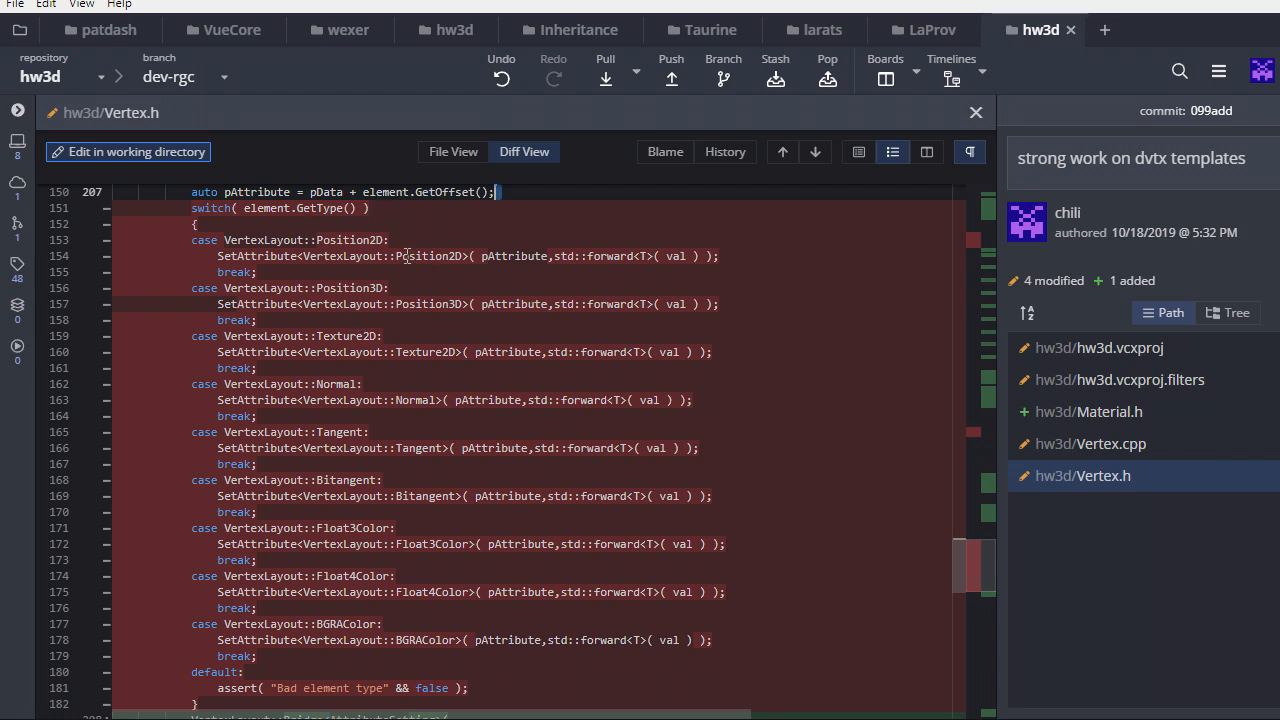
{"action": "scroll", "scroll_direction": "down", "scroll_amount": 3}
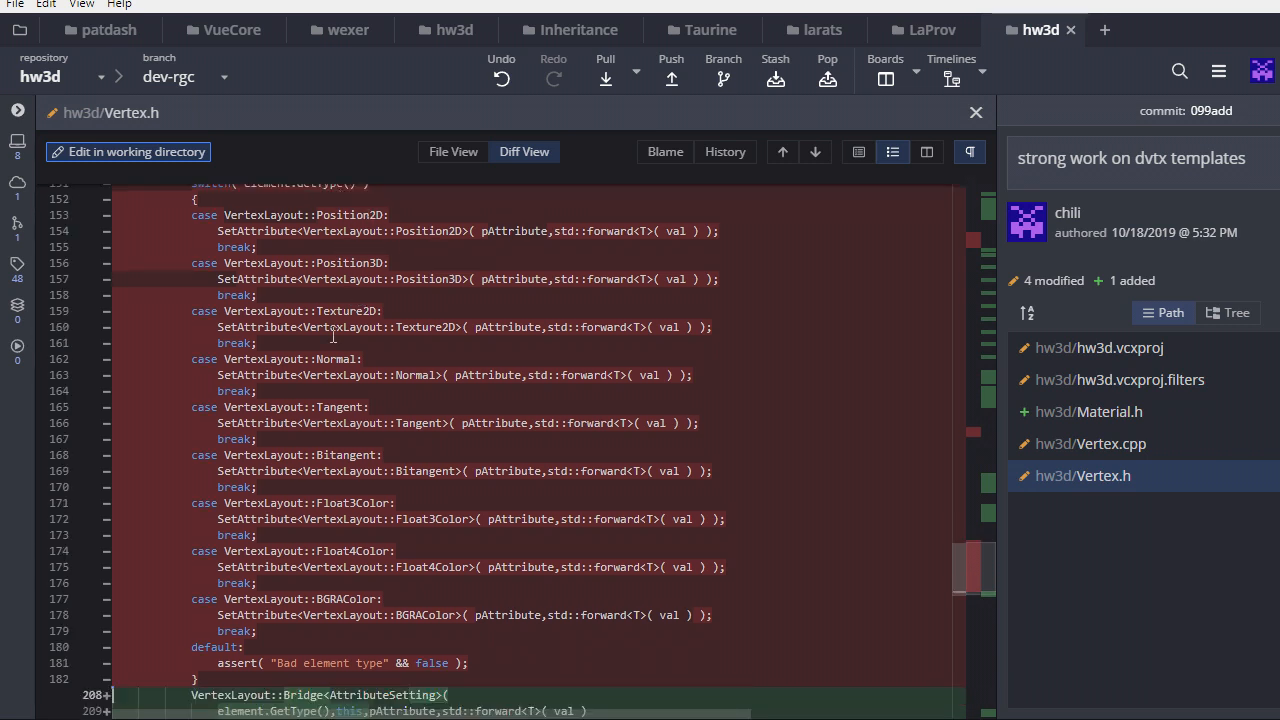
{"action": "mouse_move", "coordinate": [254, 378]}
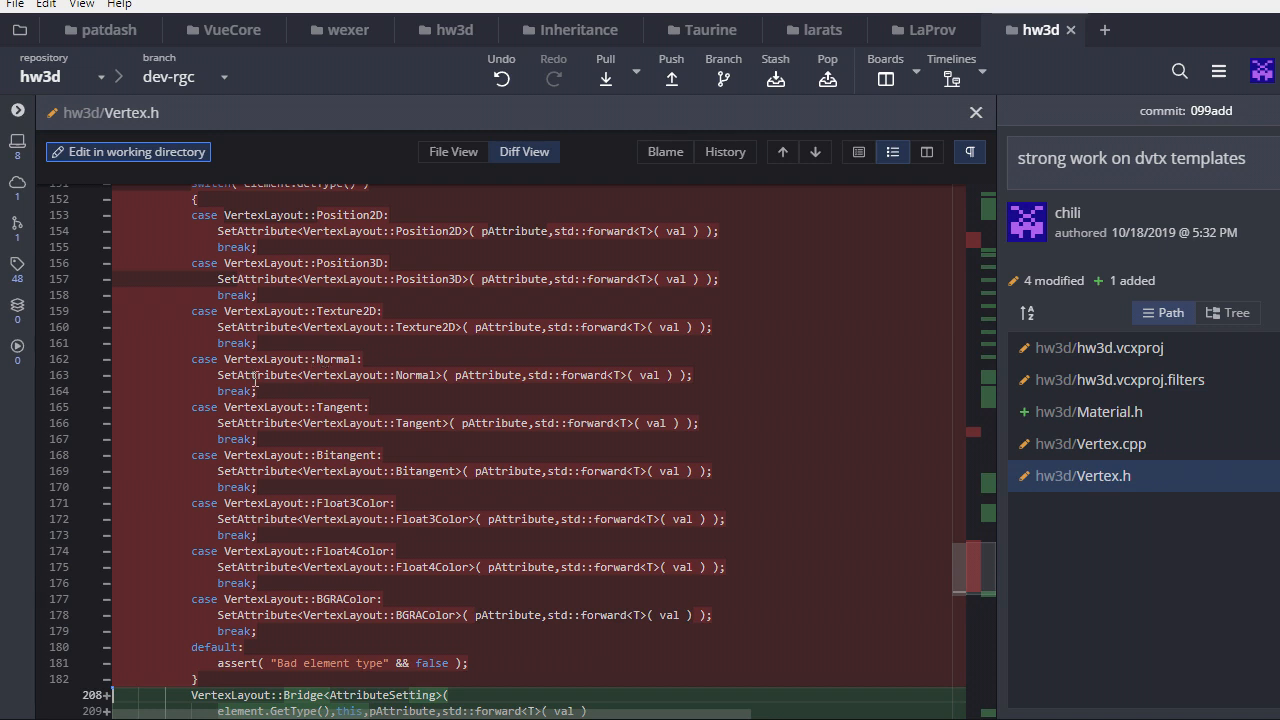
{"action": "mouse_move", "coordinate": [301, 387]}
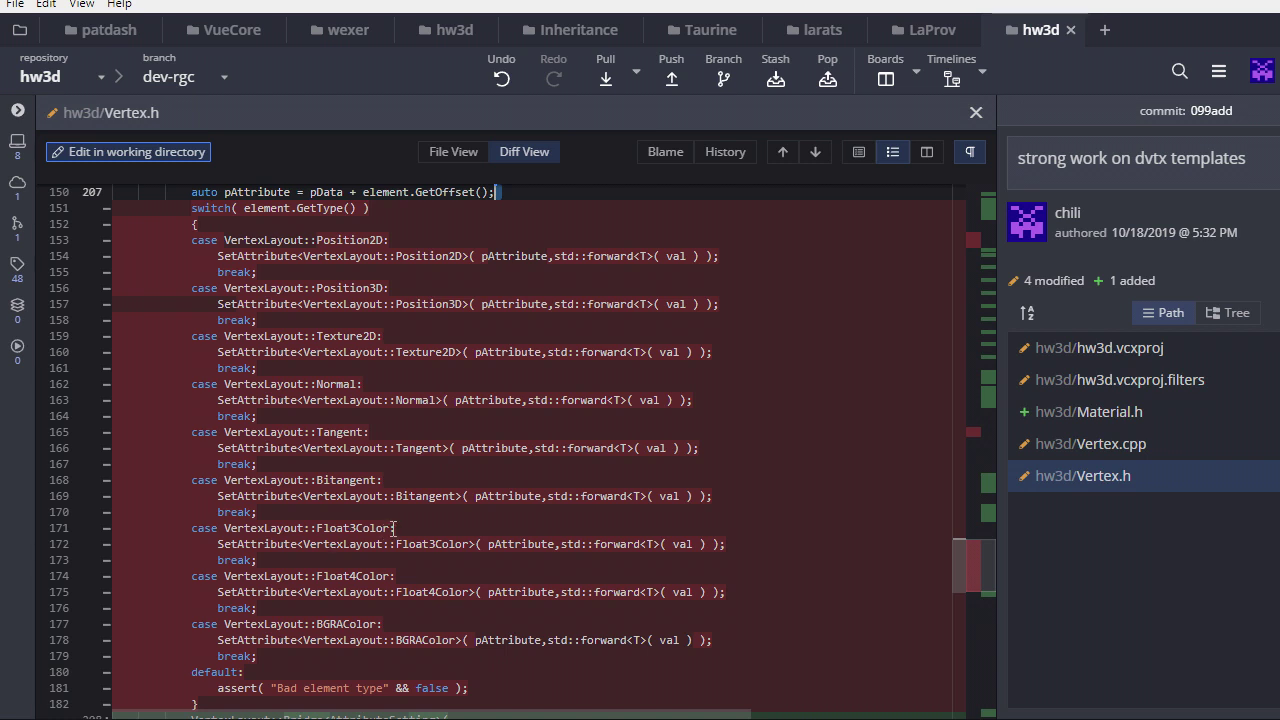
{"action": "mouse_move", "coordinate": [294, 558]}
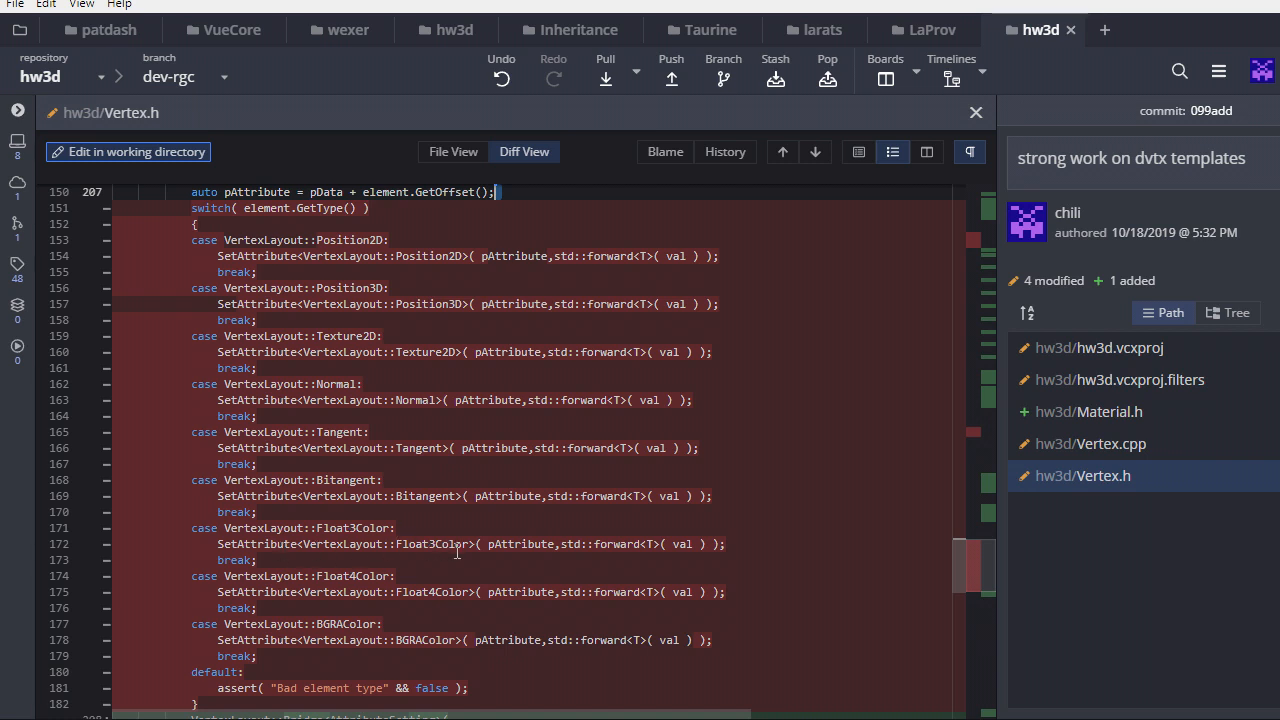
{"action": "scroll", "scroll_direction": "down", "scroll_amount": 3}
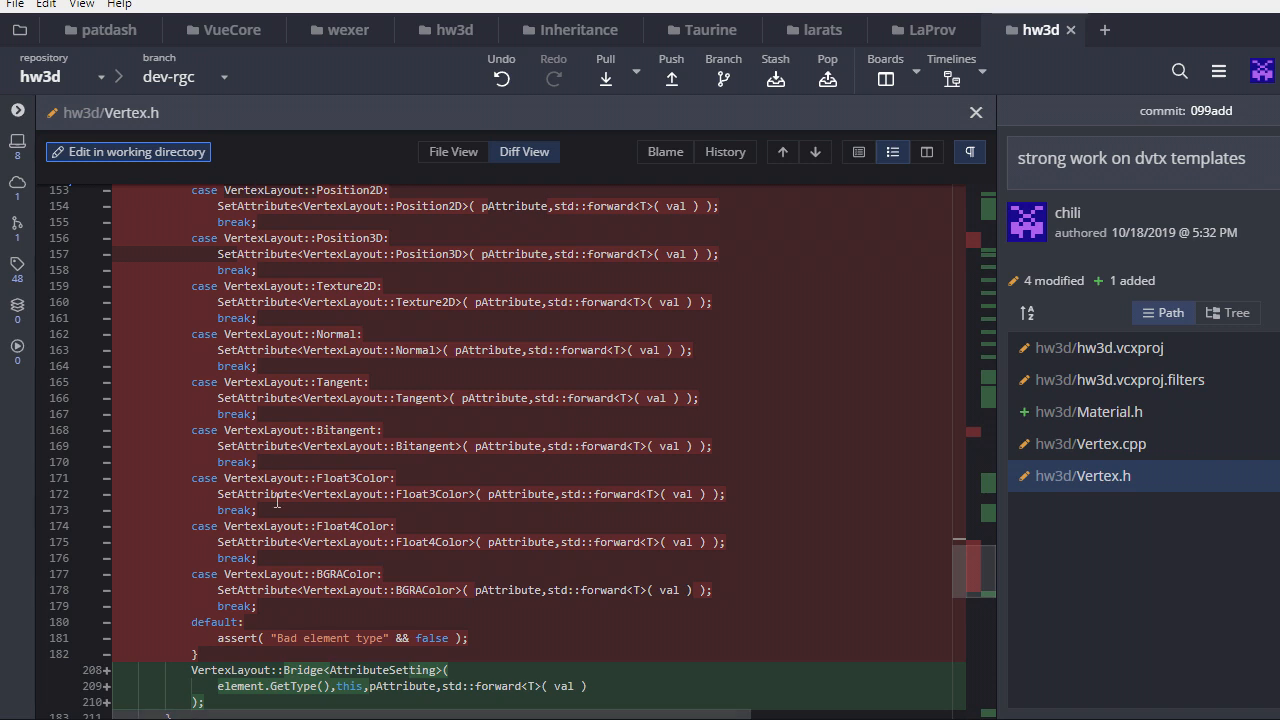
{"action": "scroll", "scroll_direction": "down", "scroll_amount": 3}
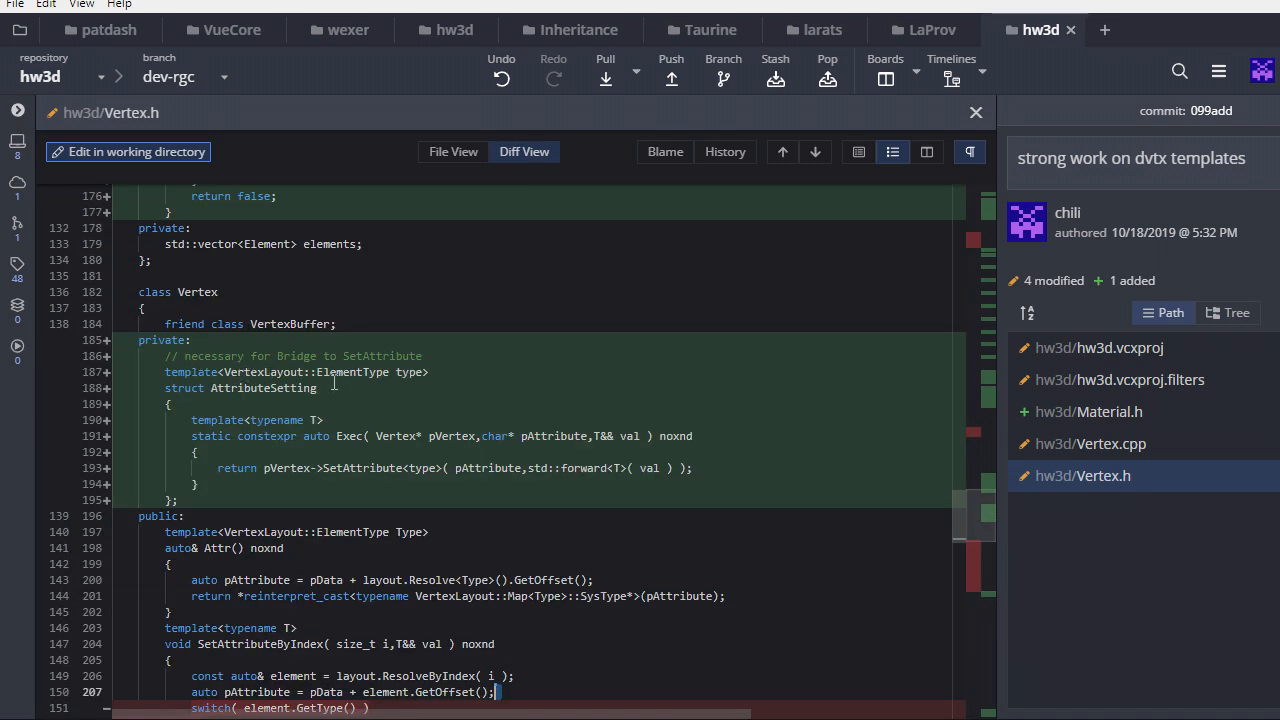
{"action": "mouse_move", "coordinate": [391, 375]}
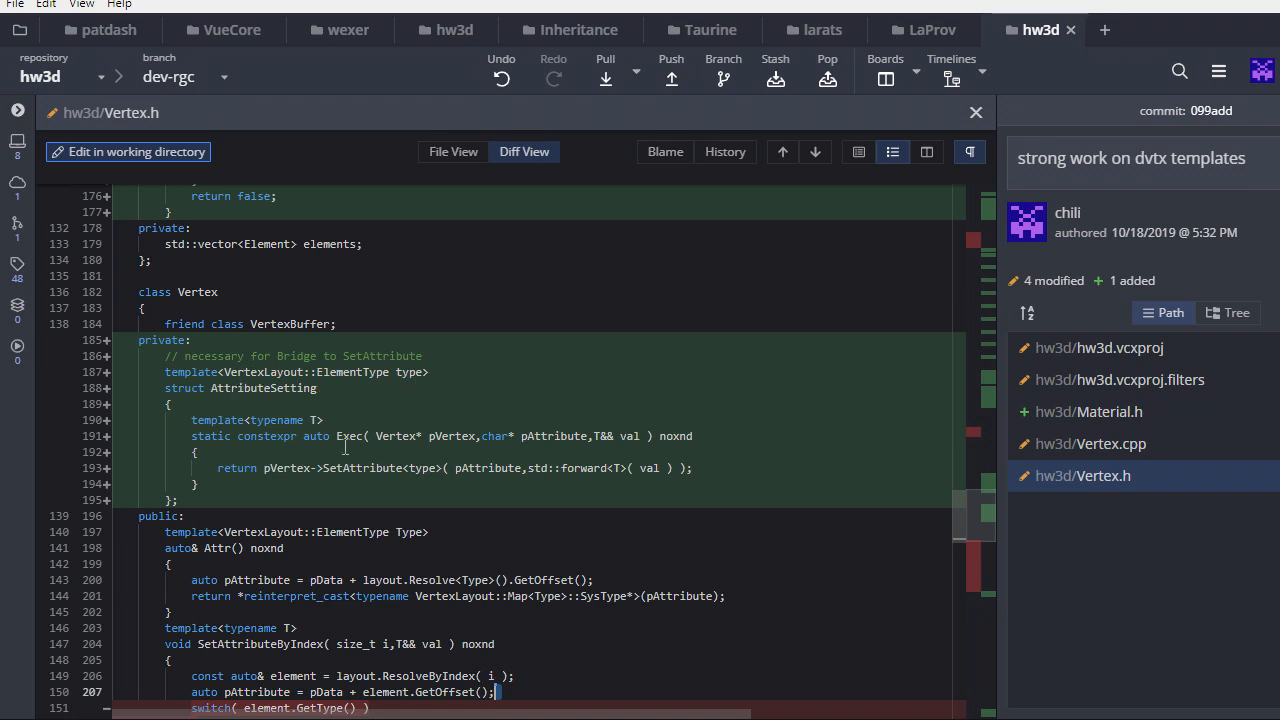
{"action": "mouse_move", "coordinate": [394, 443]}
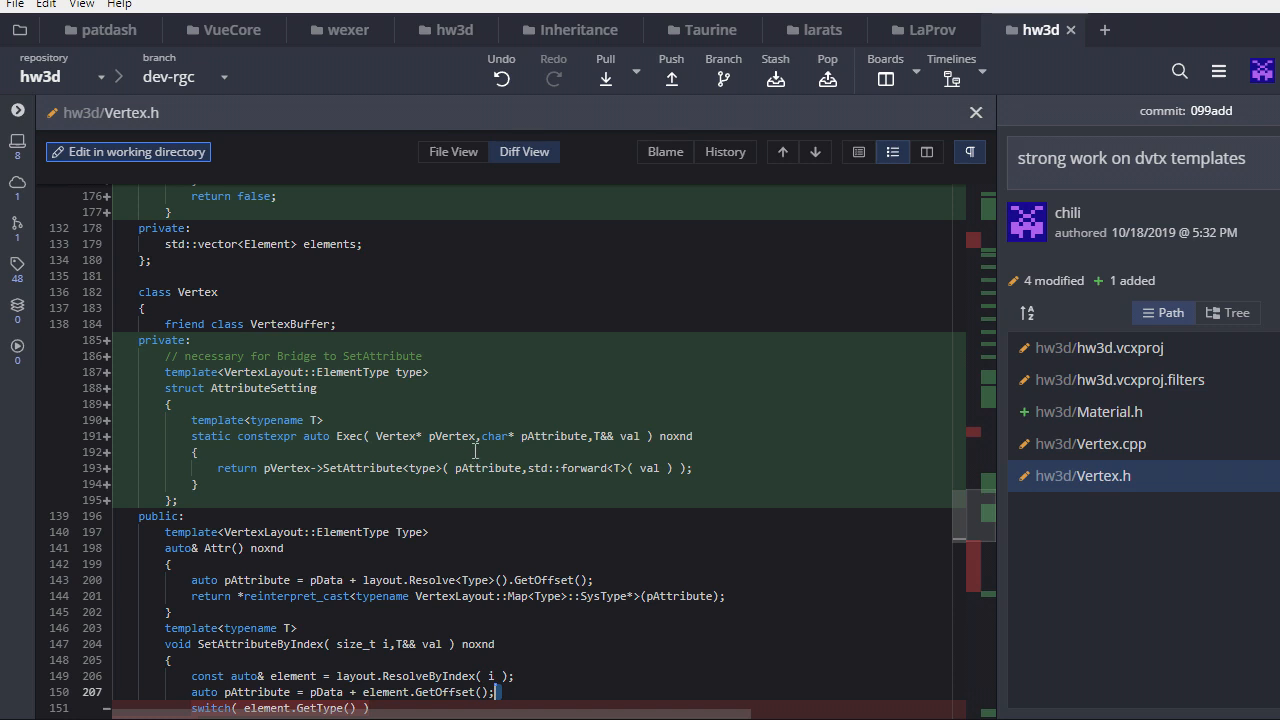
{"action": "mouse_move", "coordinate": [567, 452]}
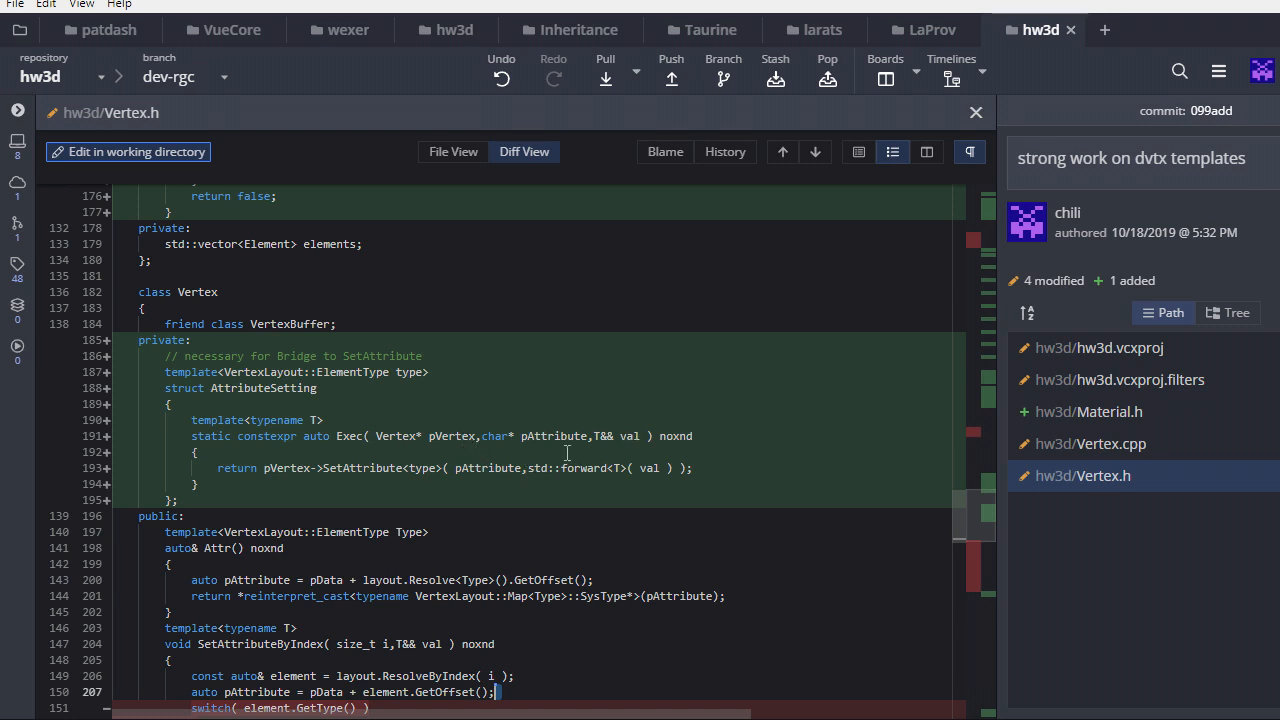
{"action": "mouse_move", "coordinate": [576, 461]}
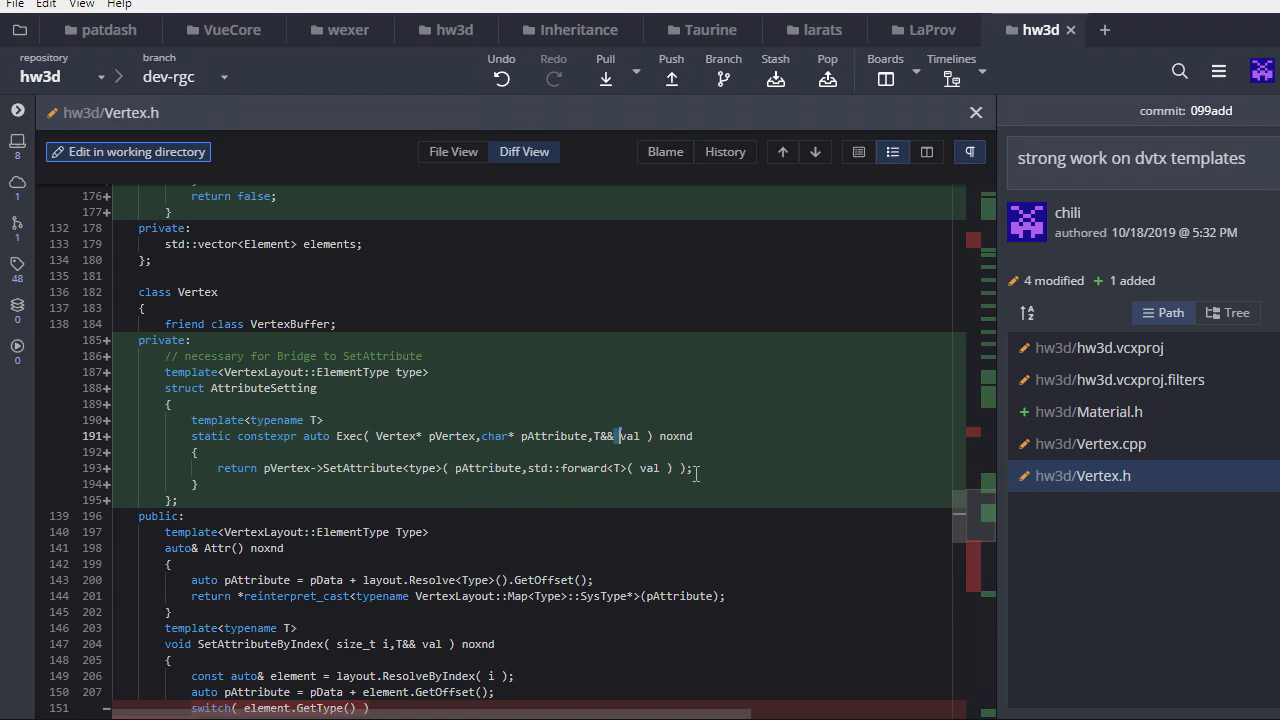
{"action": "scroll", "scroll_direction": "down", "scroll_amount": 3}
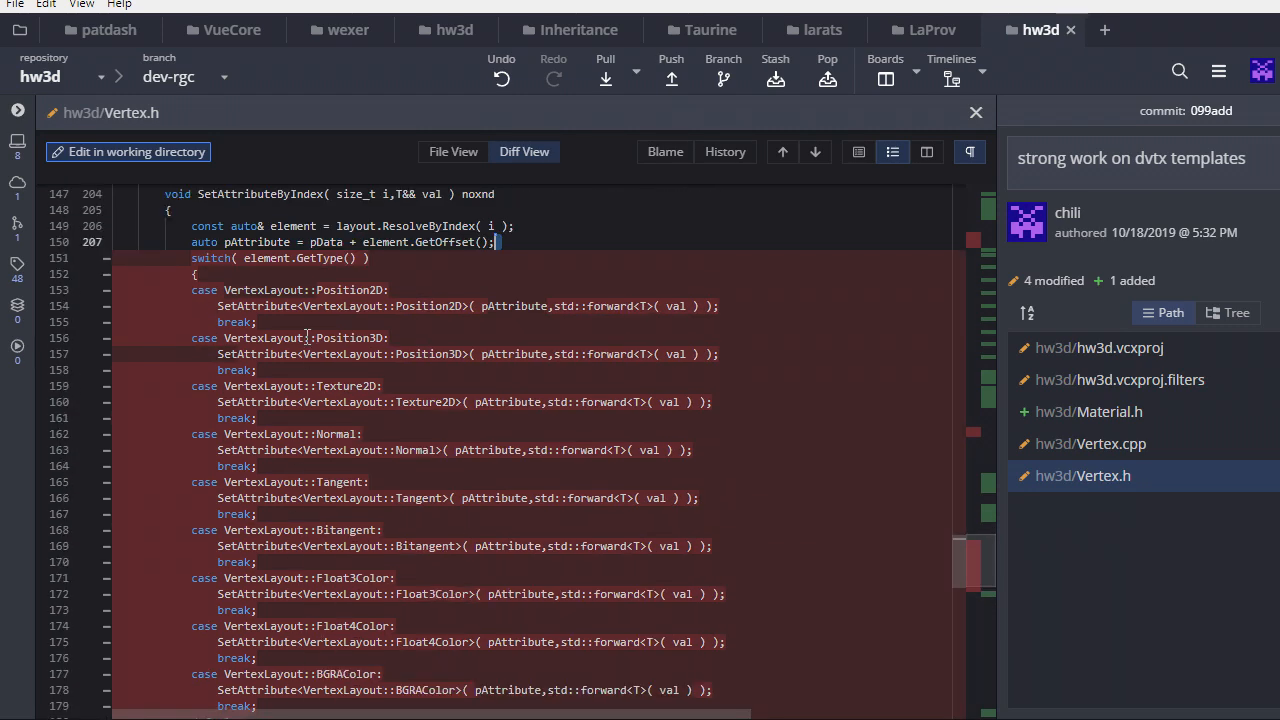
{"action": "scroll", "scroll_direction": "down", "scroll_amount": 3}
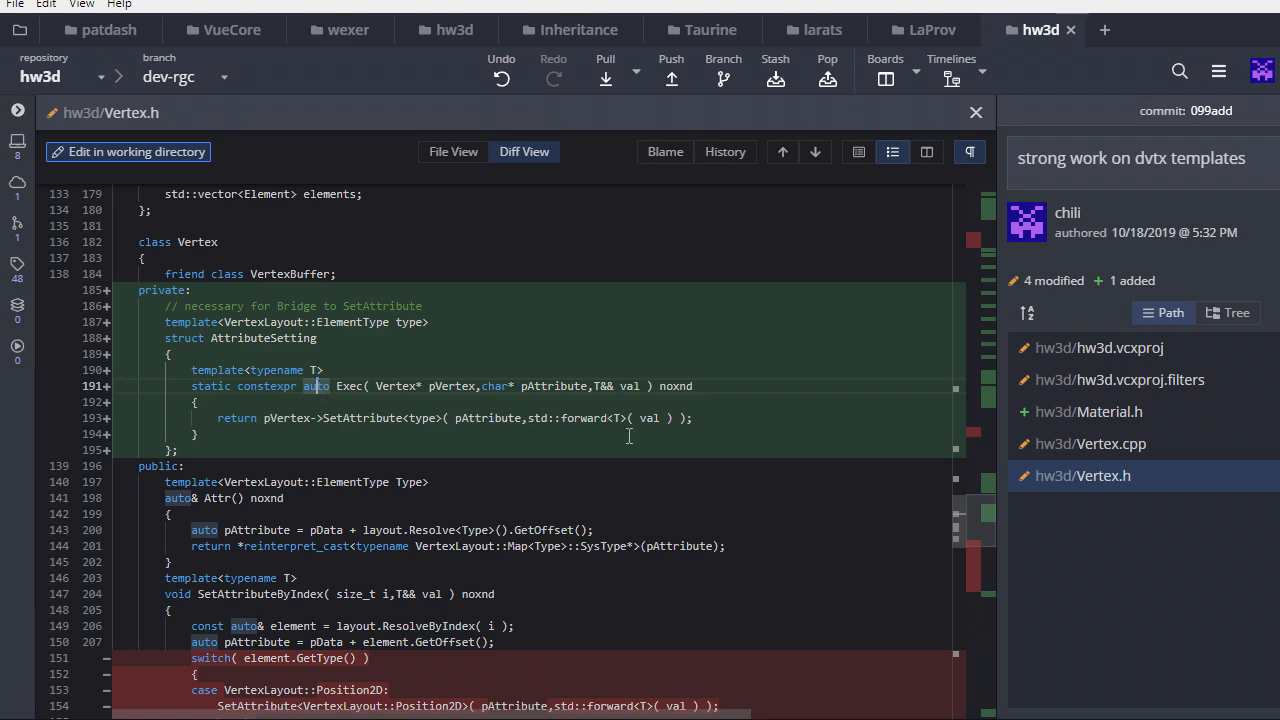
- Open hw3d/Vertex.cpp's diff and scroll down to GetDesc returning Bridge with DescGenerate
{"action": "left_click", "coordinate": [1089, 444]}
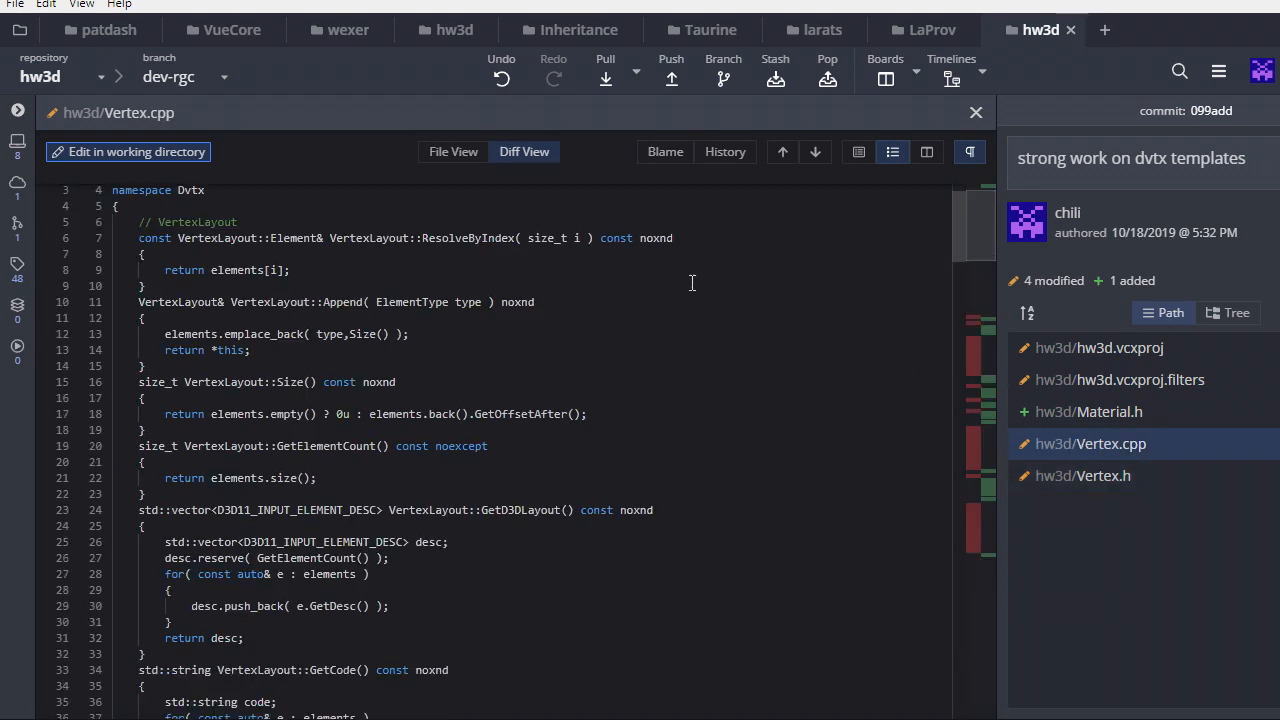
{"action": "scroll", "scroll_direction": "down", "scroll_amount": 3}
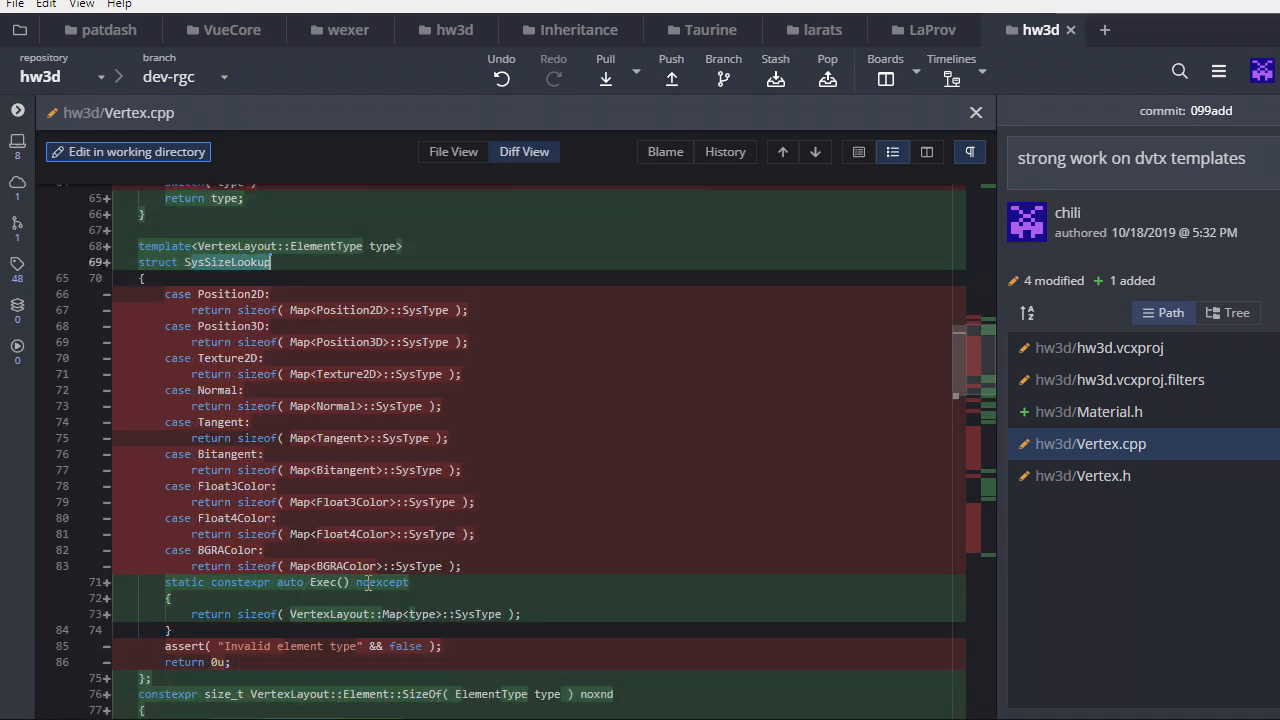
{"action": "mouse_move", "coordinate": [298, 631]}
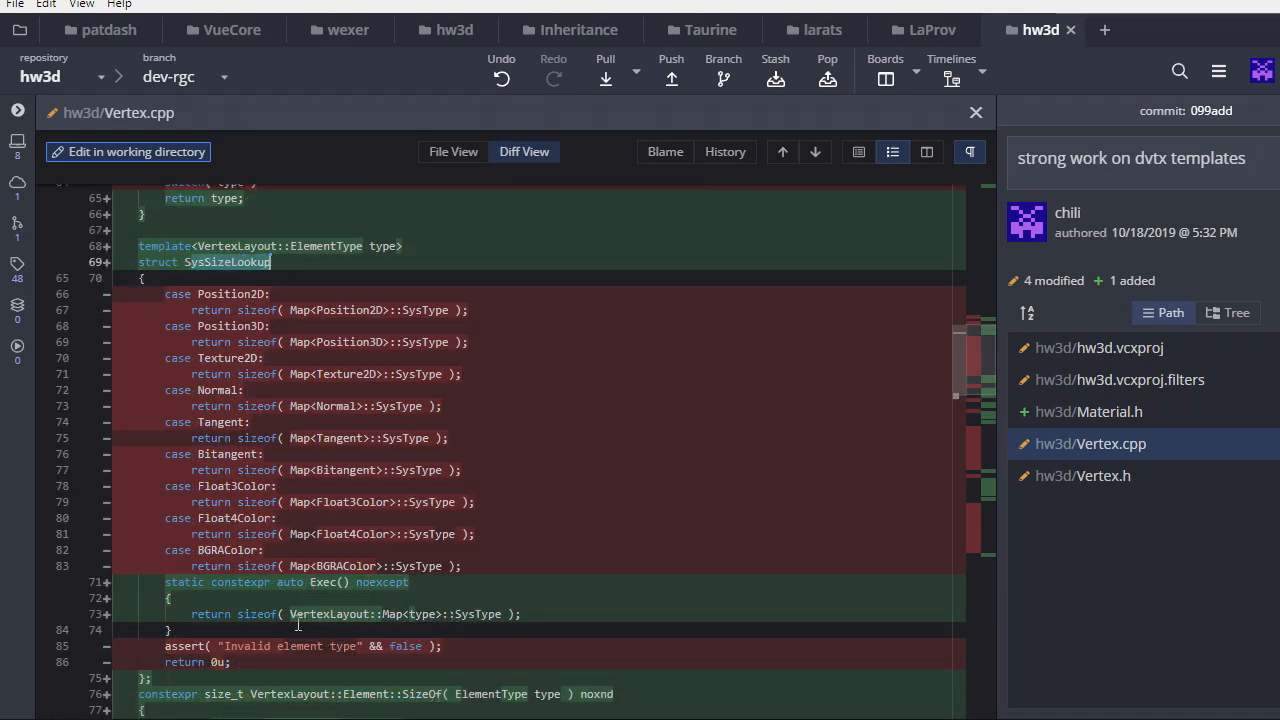
{"action": "scroll", "scroll_direction": "down", "scroll_amount": 3}
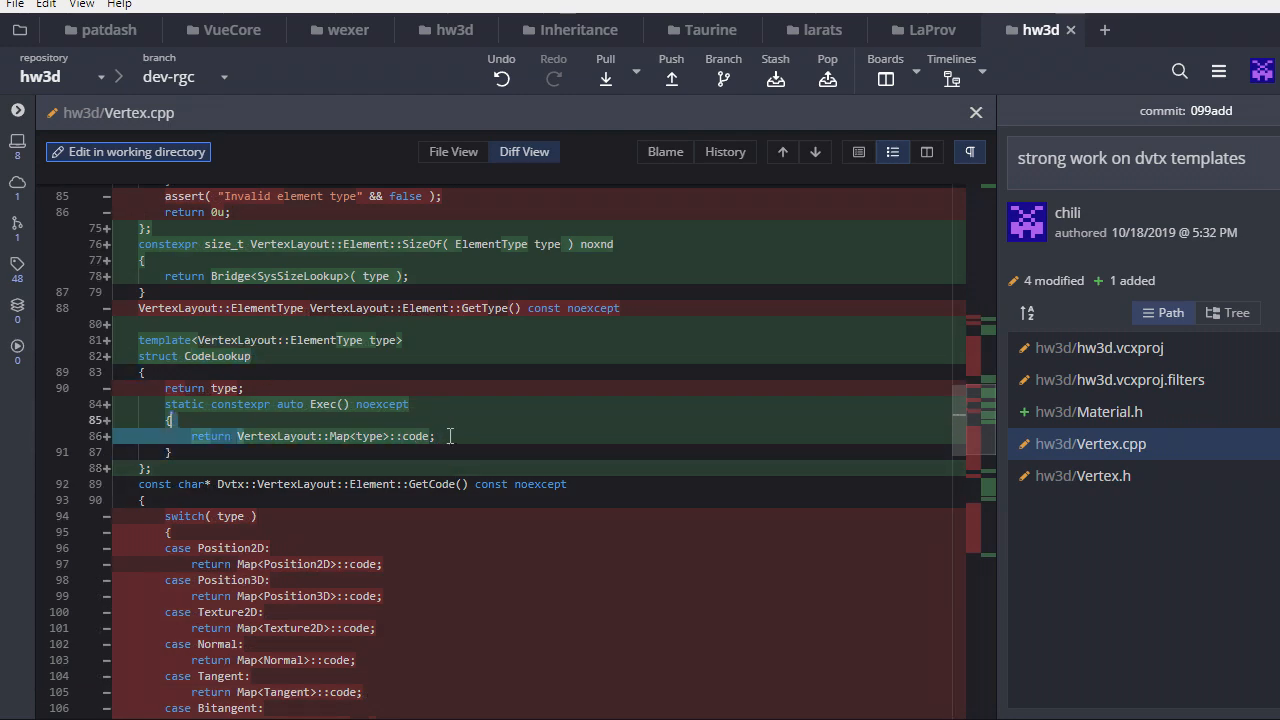
{"action": "scroll", "scroll_direction": "down", "scroll_amount": 3}
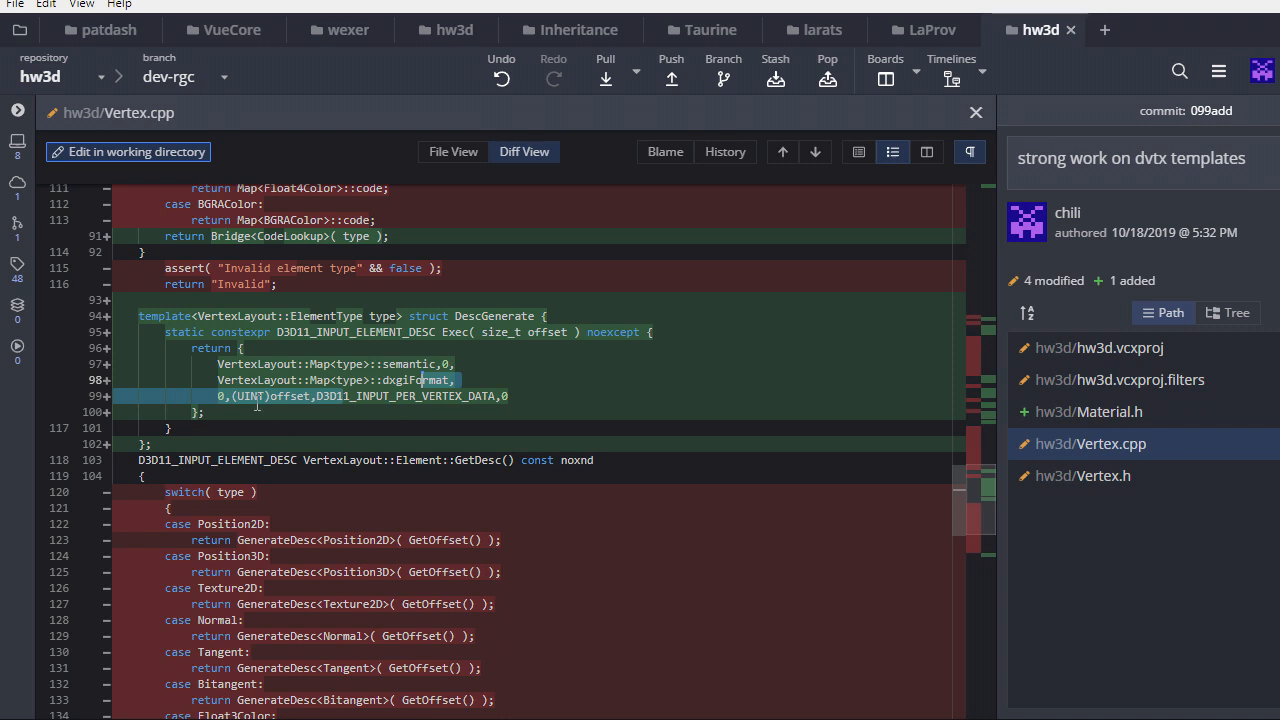
{"action": "scroll", "scroll_direction": "down", "scroll_amount": 3}
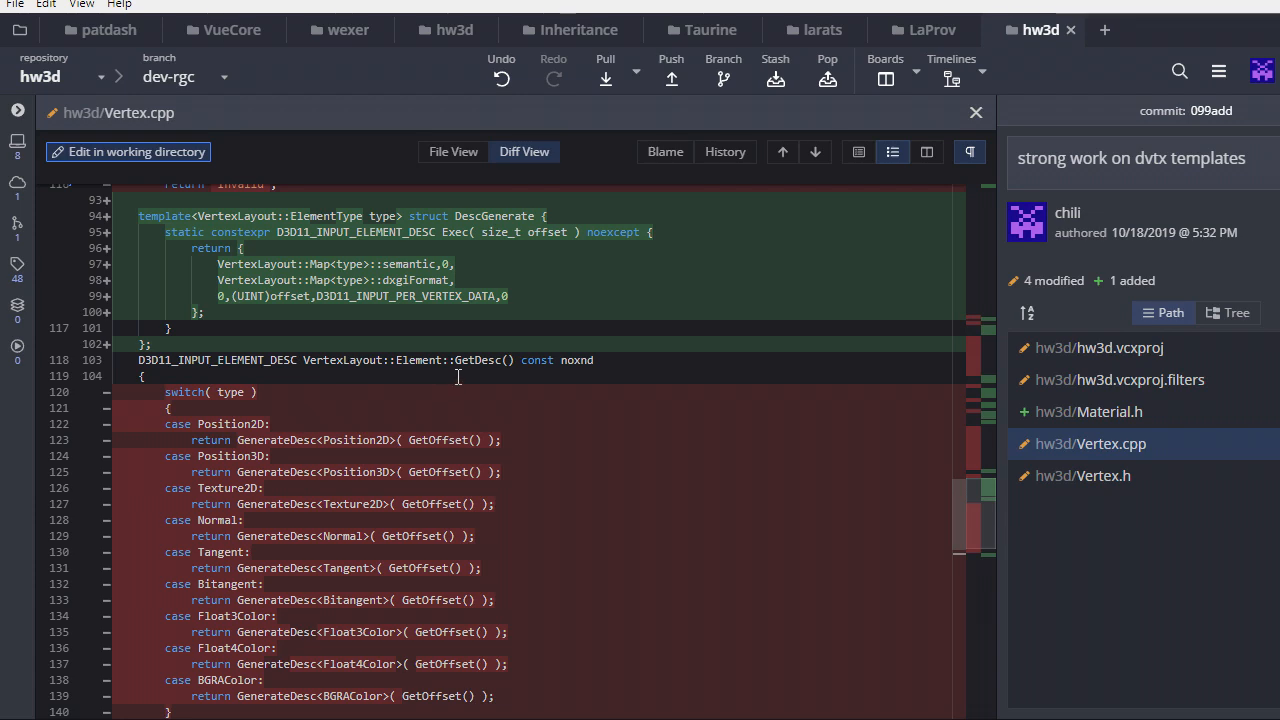
{"action": "scroll", "scroll_direction": "down", "scroll_amount": 3}
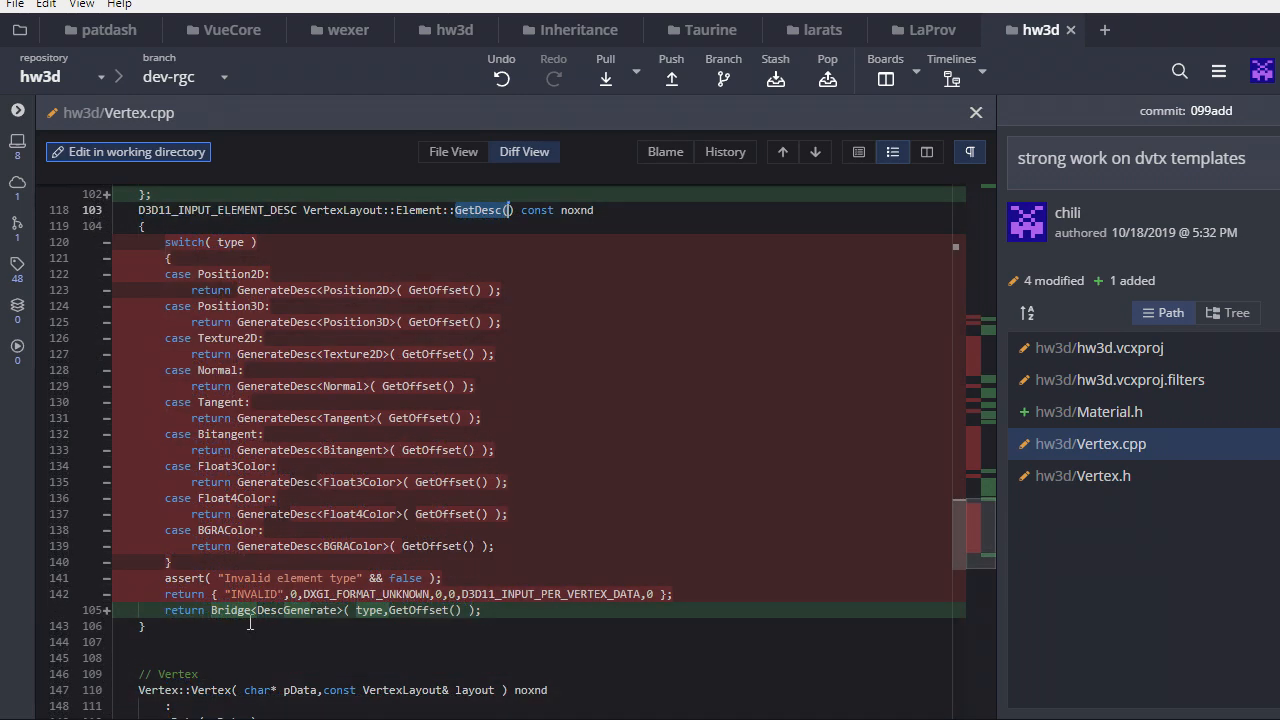
- Review Vertex.h's X-macro diff, then close the file view back to the commit graph
{"action": "left_click", "coordinate": [1083, 475]}
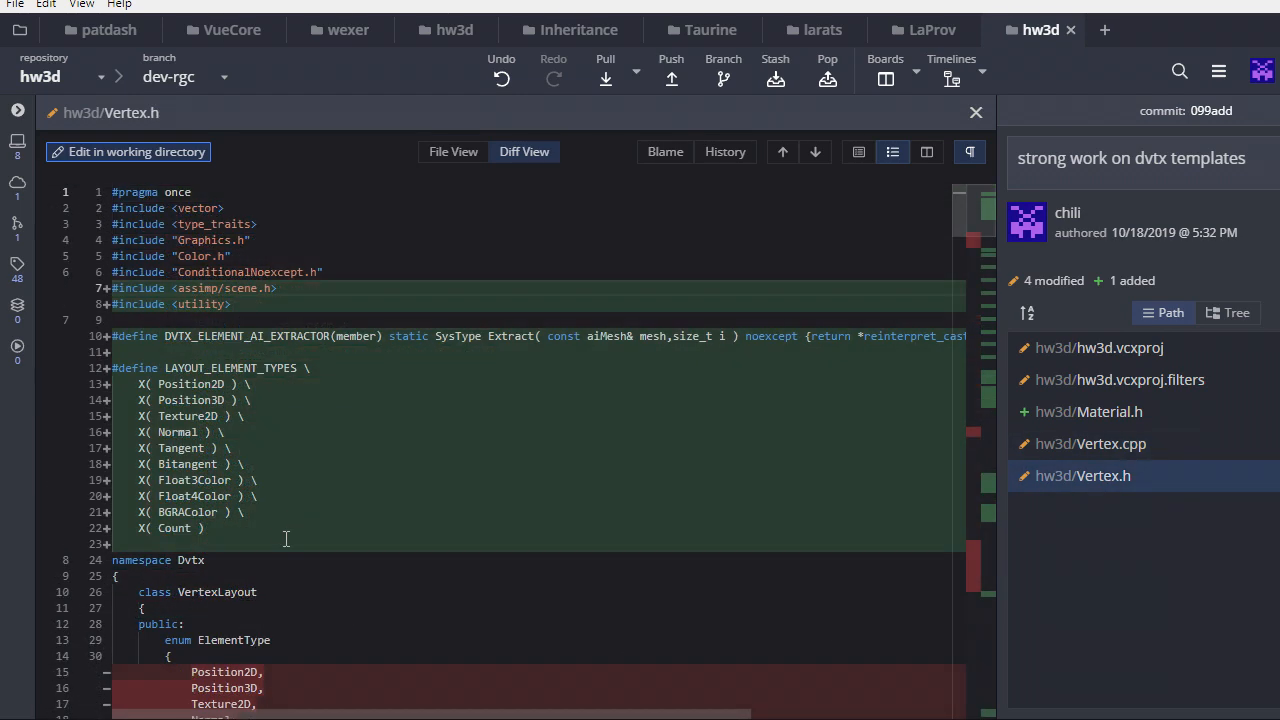
{"action": "scroll", "scroll_direction": "down", "scroll_amount": 3}
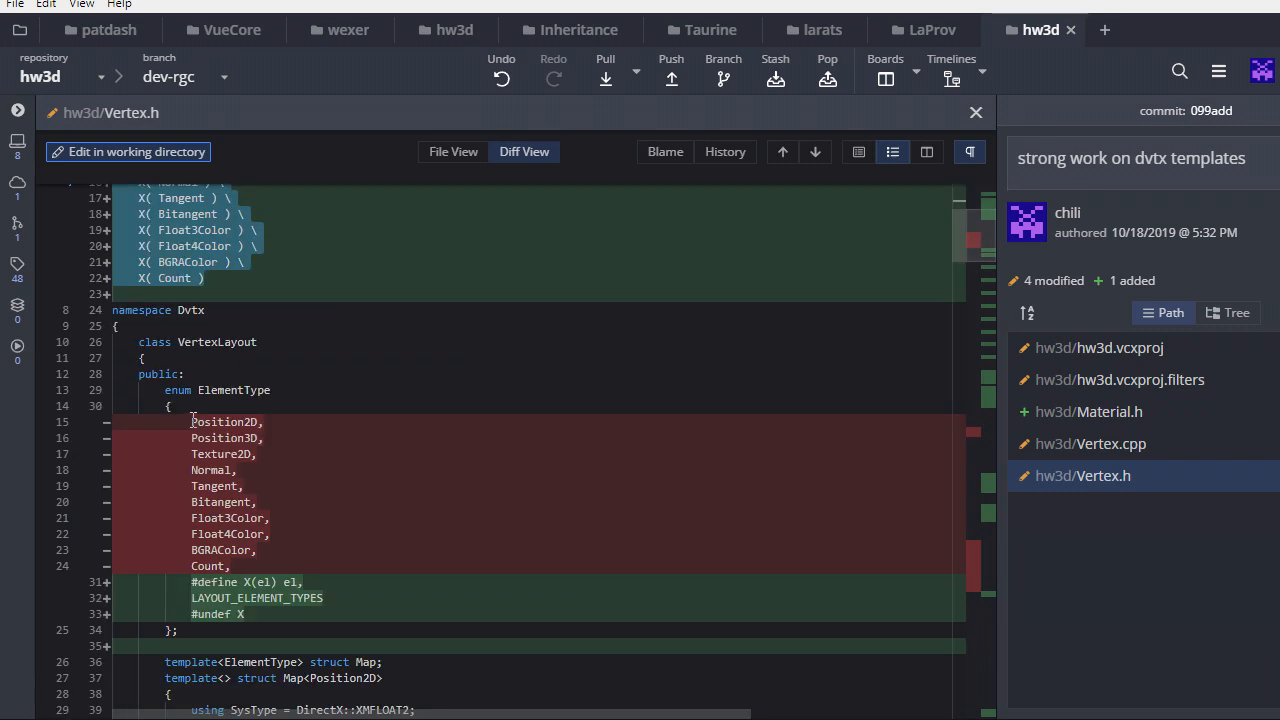
{"action": "scroll", "scroll_direction": "down", "scroll_amount": 3}
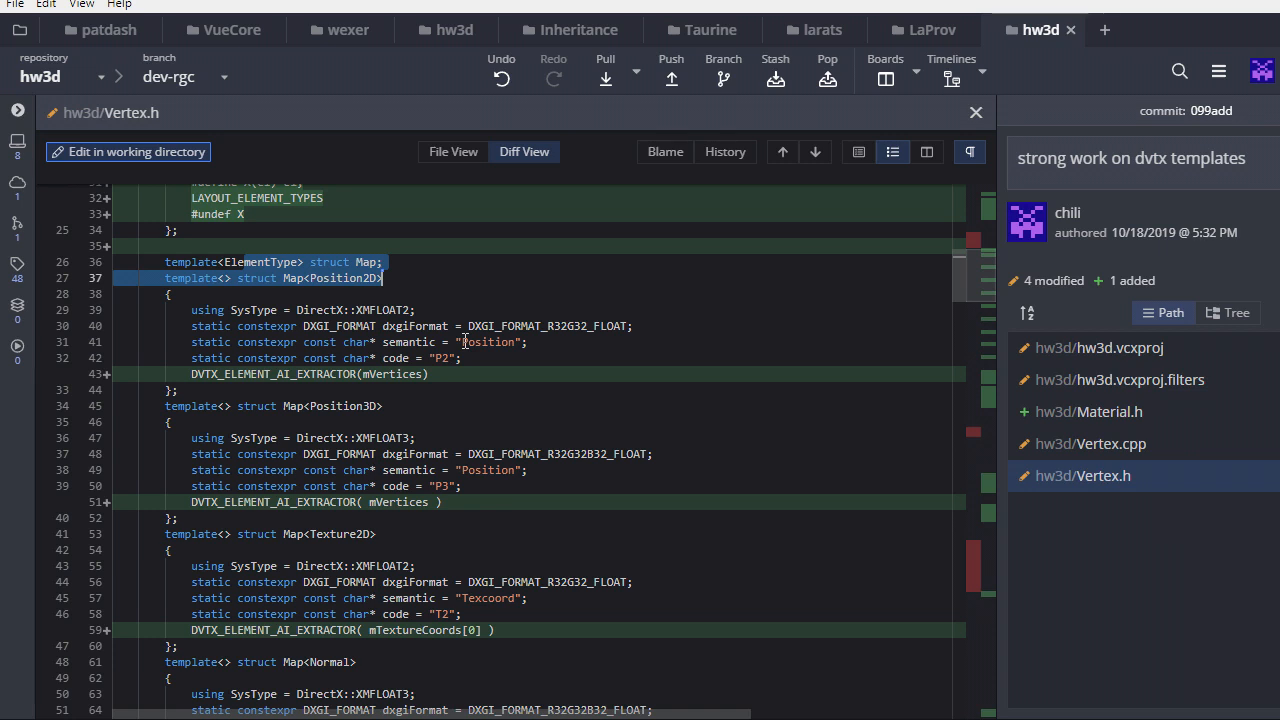
{"action": "mouse_move", "coordinate": [1134, 469]}
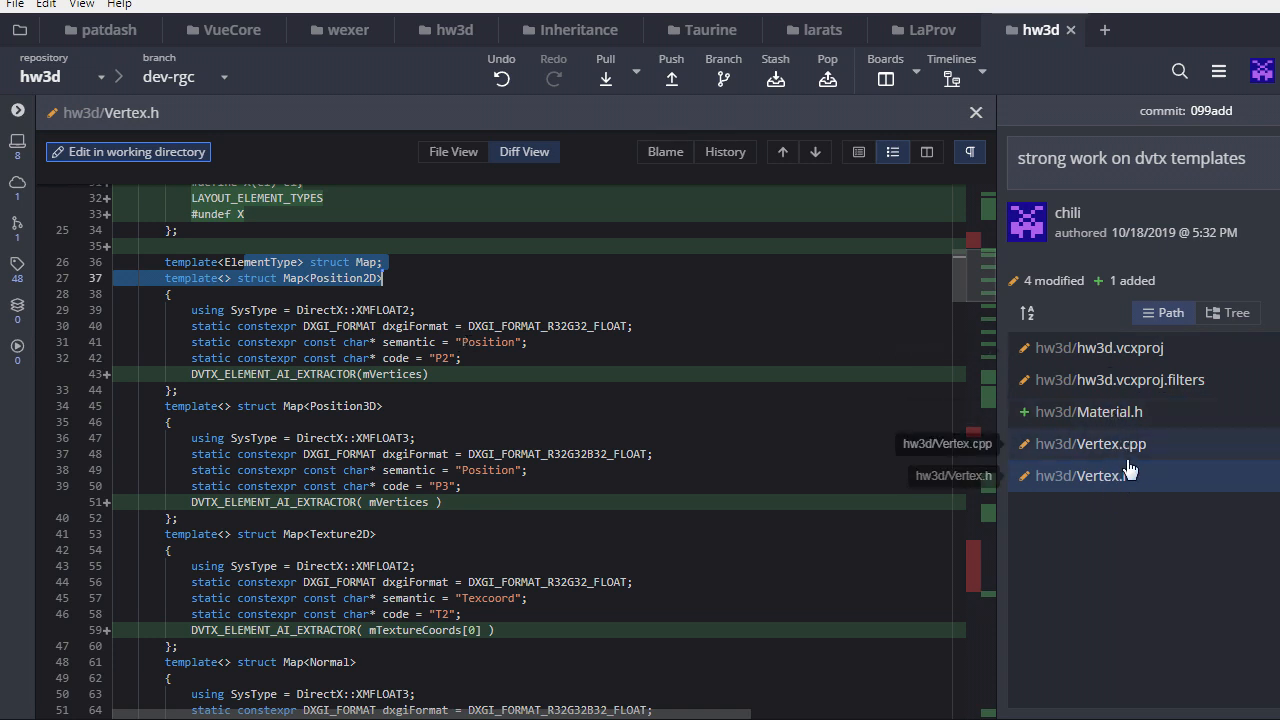
{"action": "mouse_move", "coordinate": [1135, 450]}
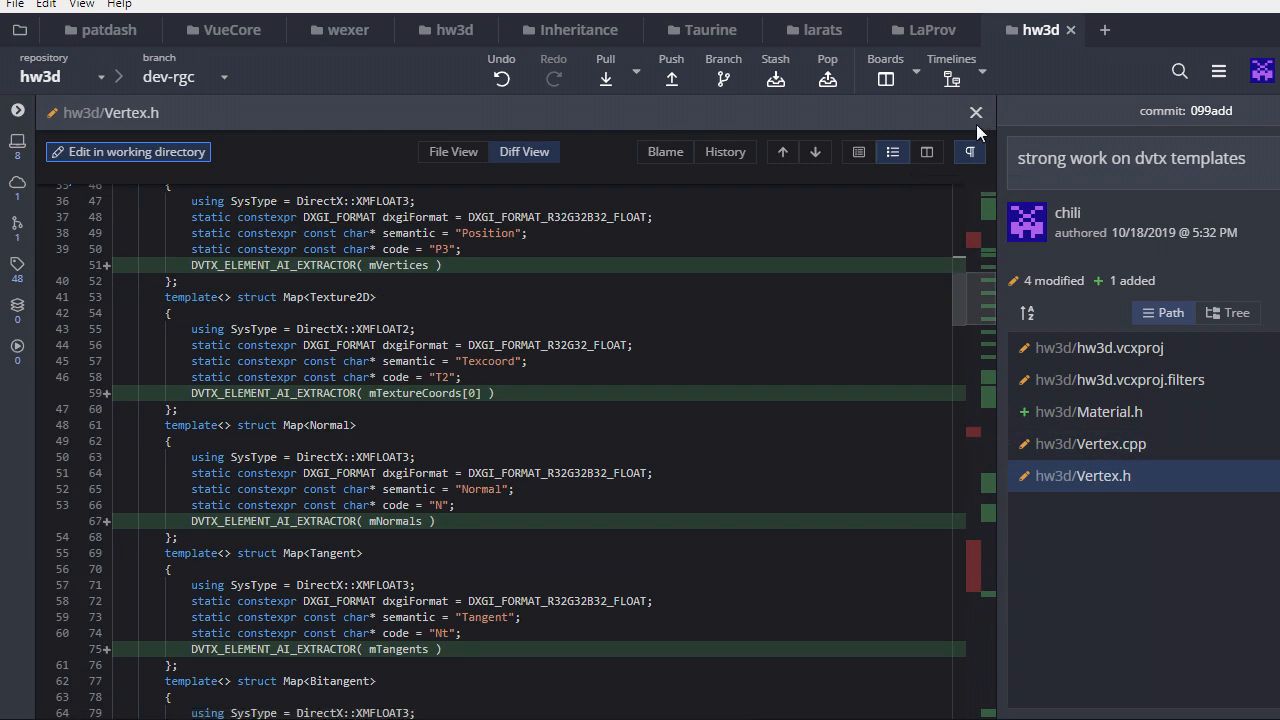
{"action": "left_click", "coordinate": [975, 112]}
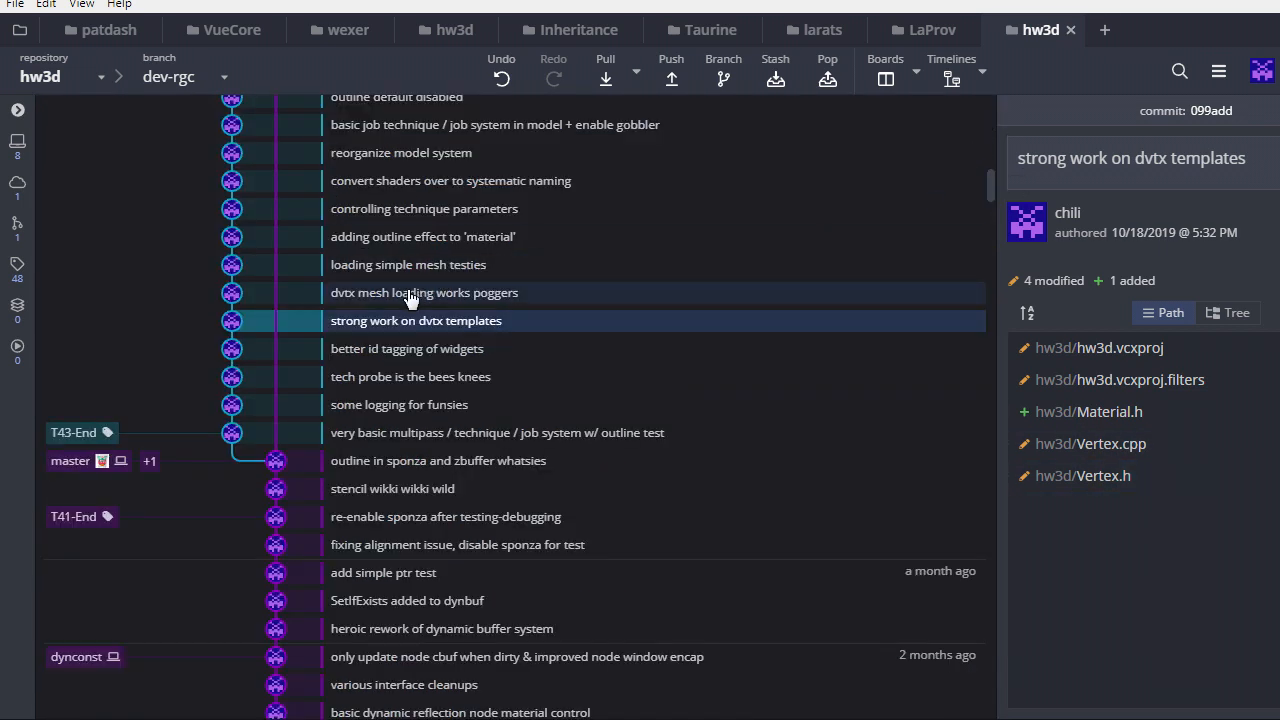